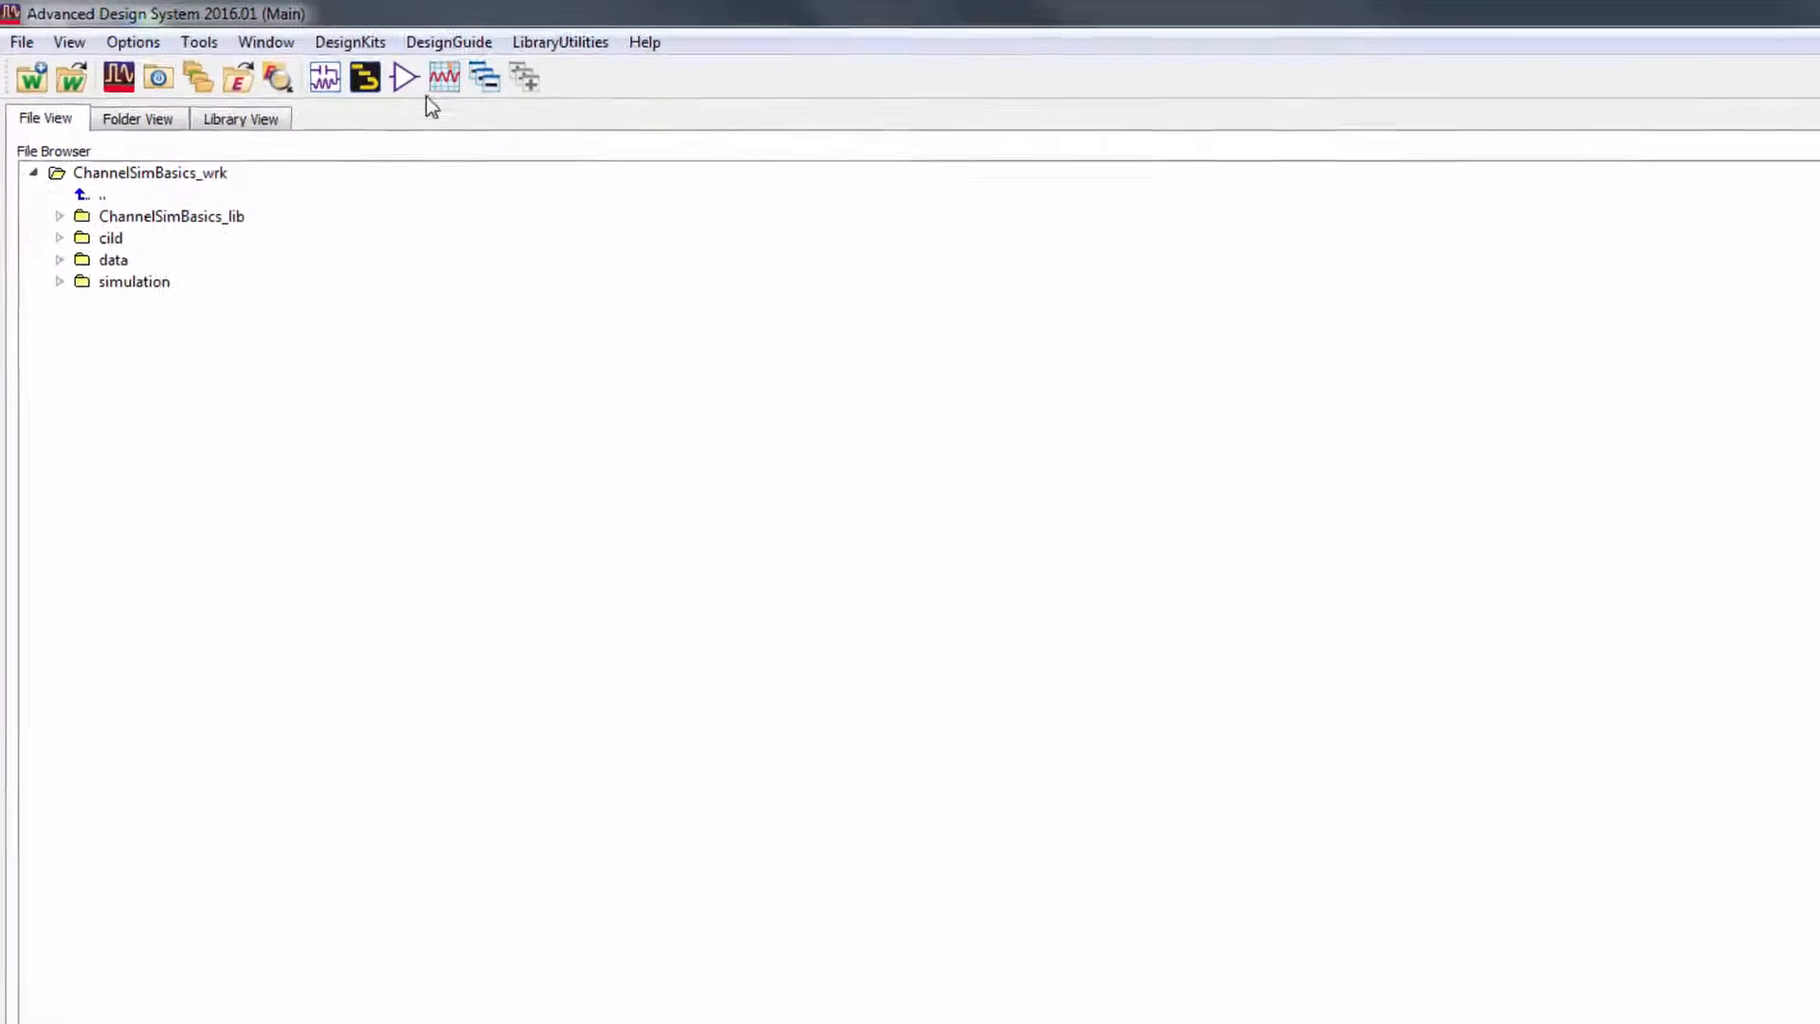
Step: Choose the High Speed Digital design flow in Help > Design Flow Settings
{"action": "left_click", "coordinate": [715, 47]}
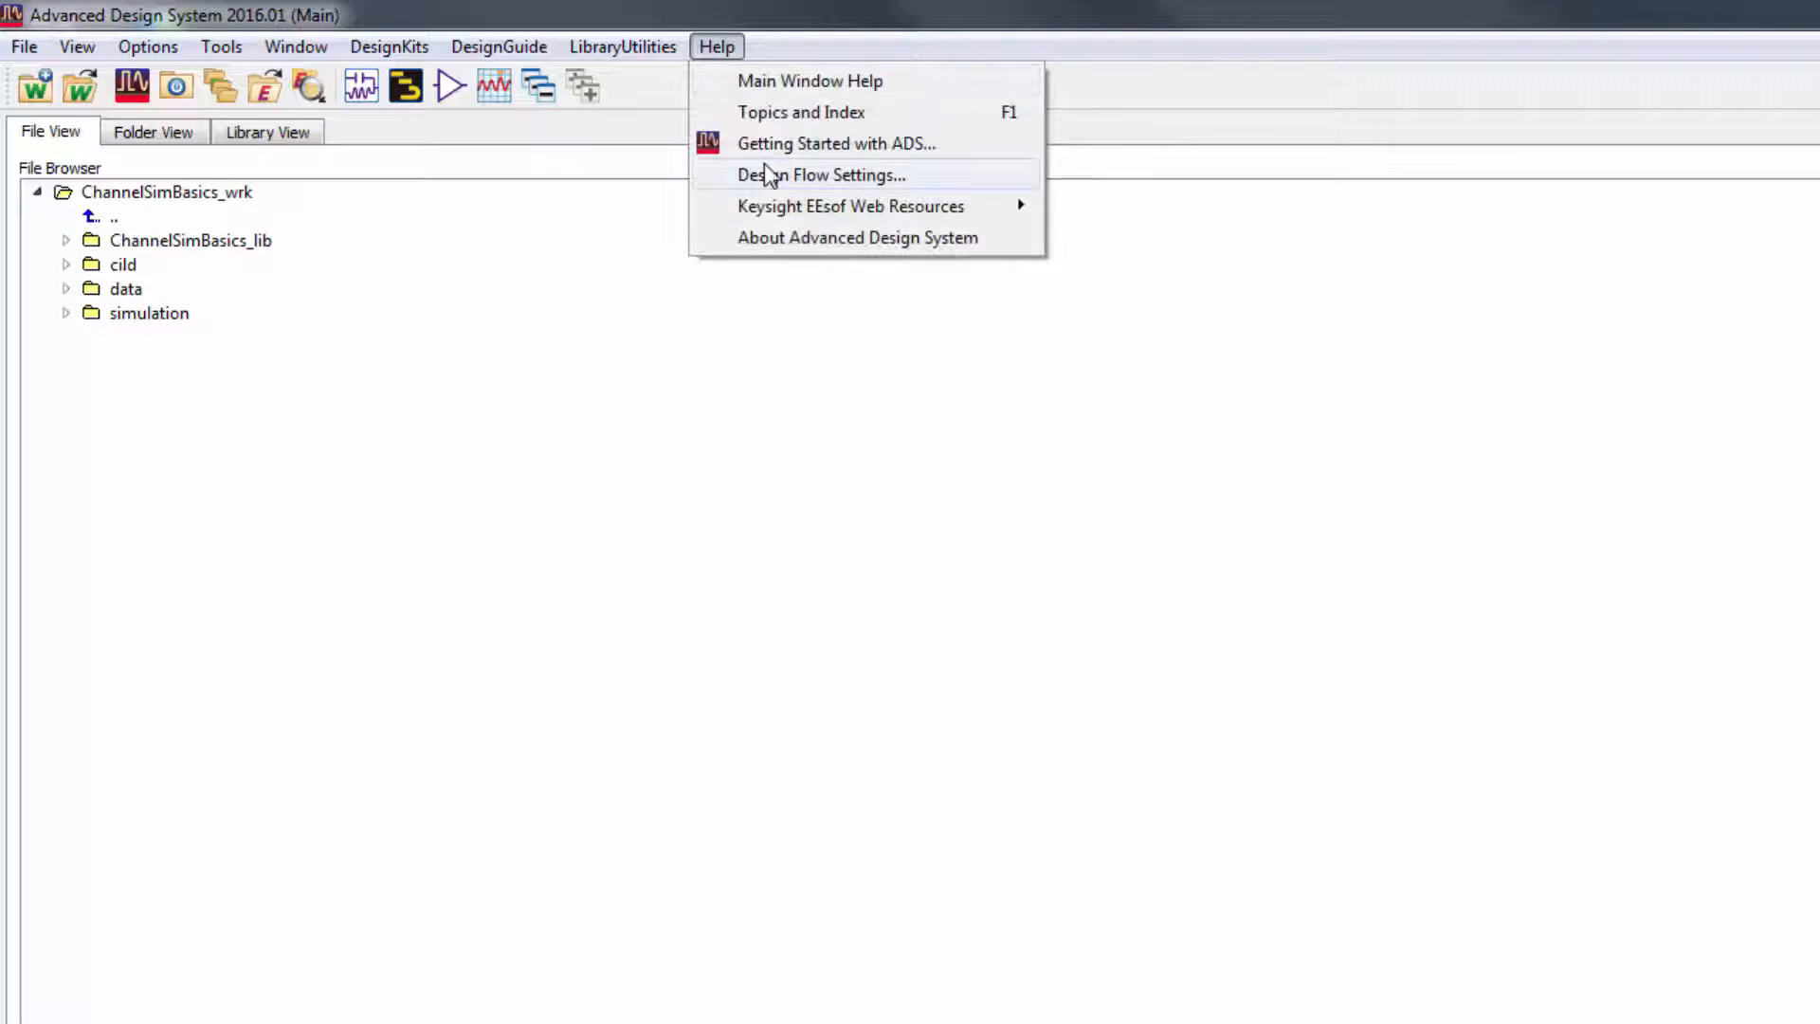
{"action": "left_click", "coordinate": [822, 174]}
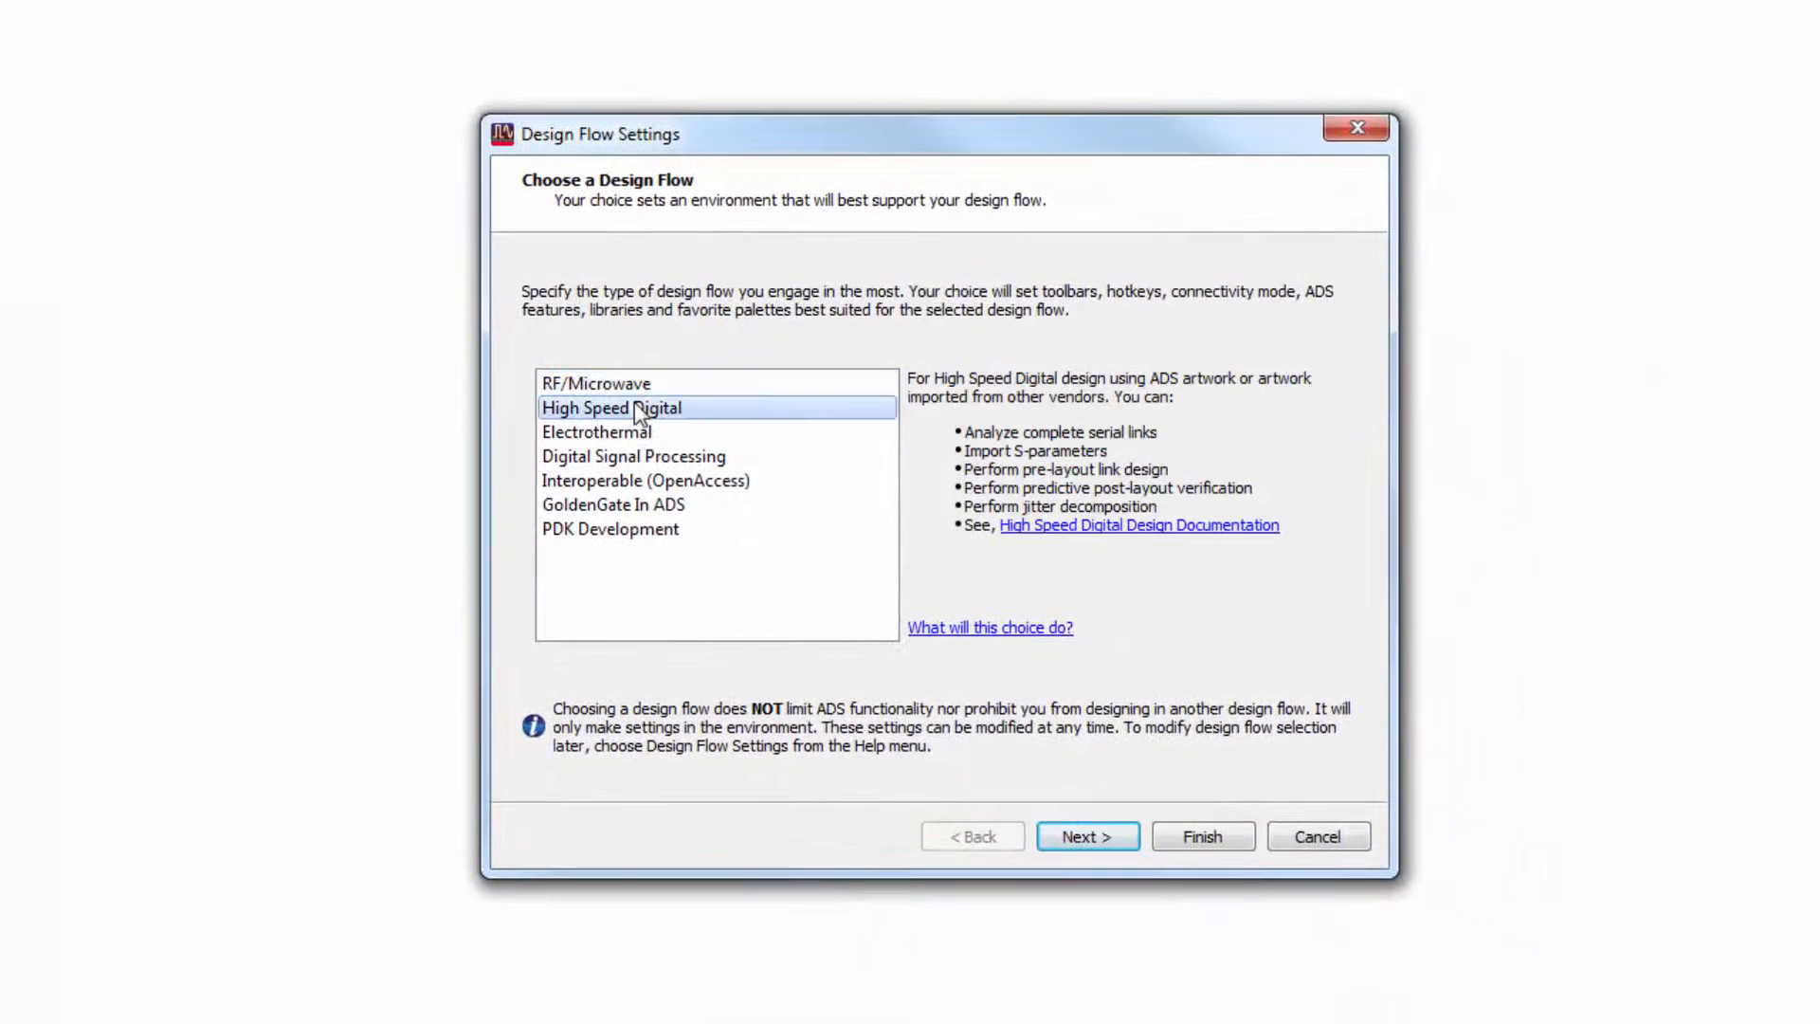
{"action": "left_click", "coordinate": [1085, 836]}
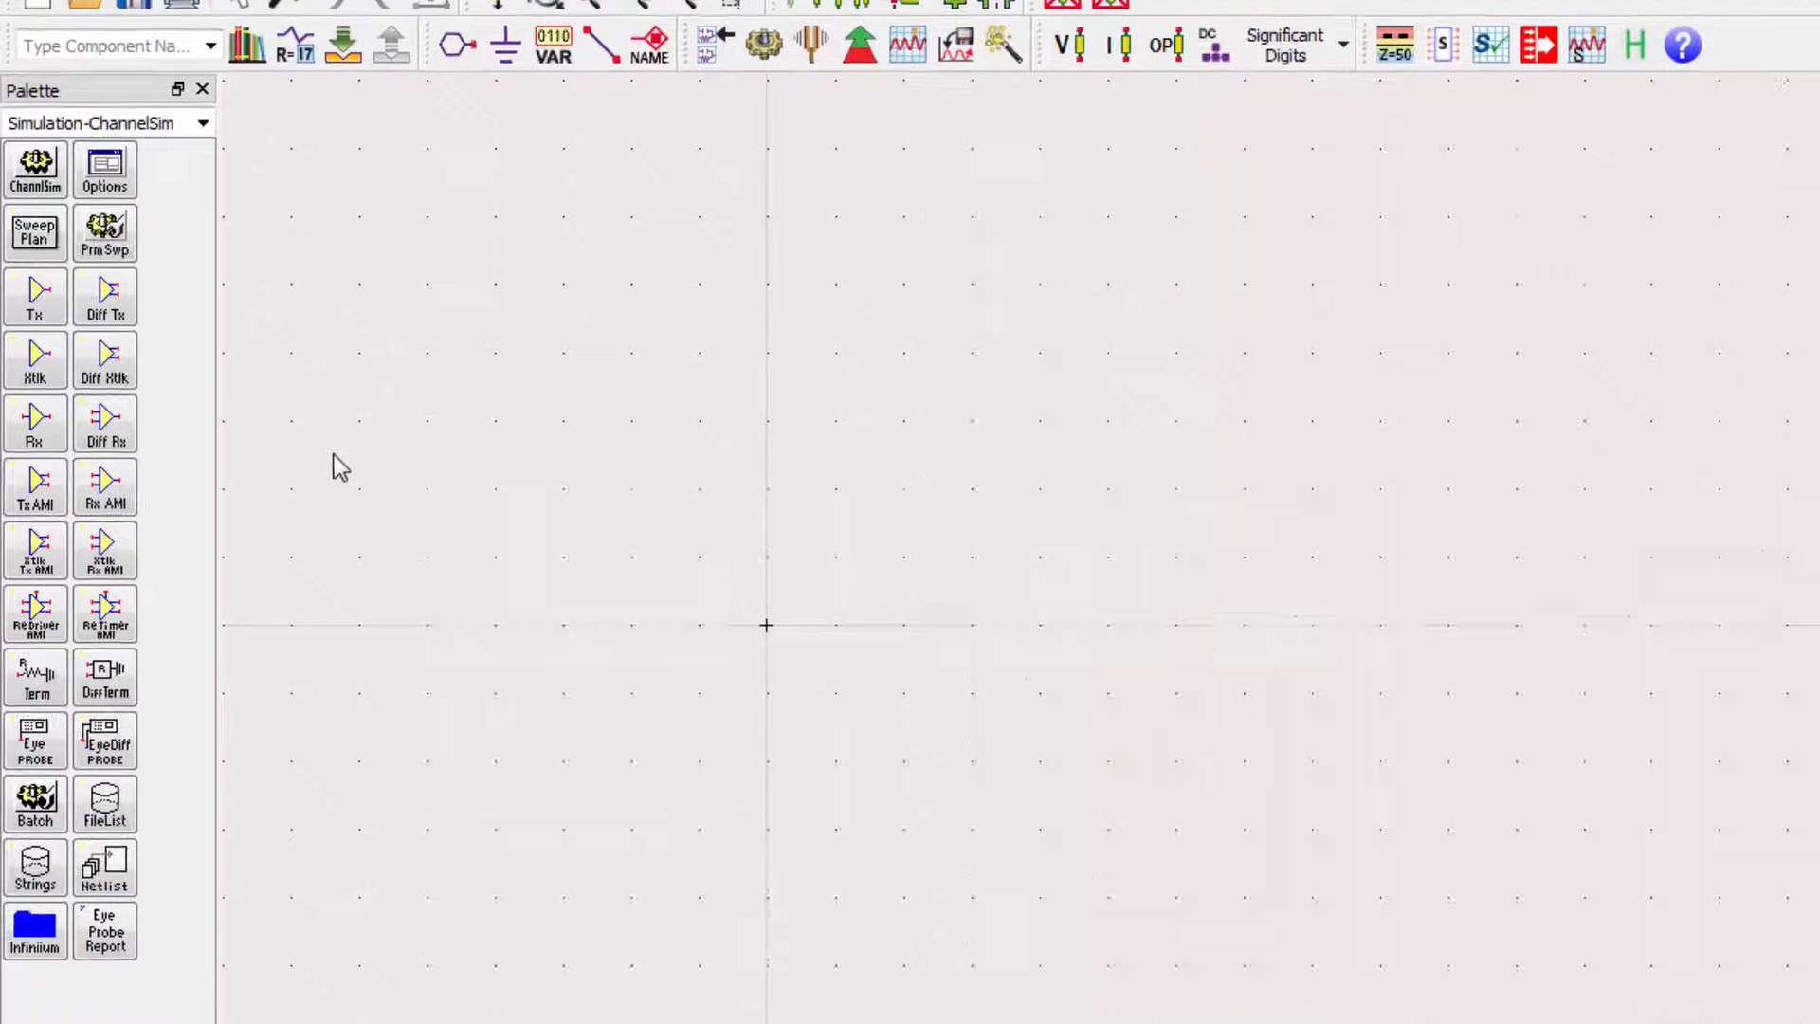
Step: Place a differential transmitter Tx_Diff1 on the schematic and open its settings
{"action": "left_click", "coordinate": [104, 295]}
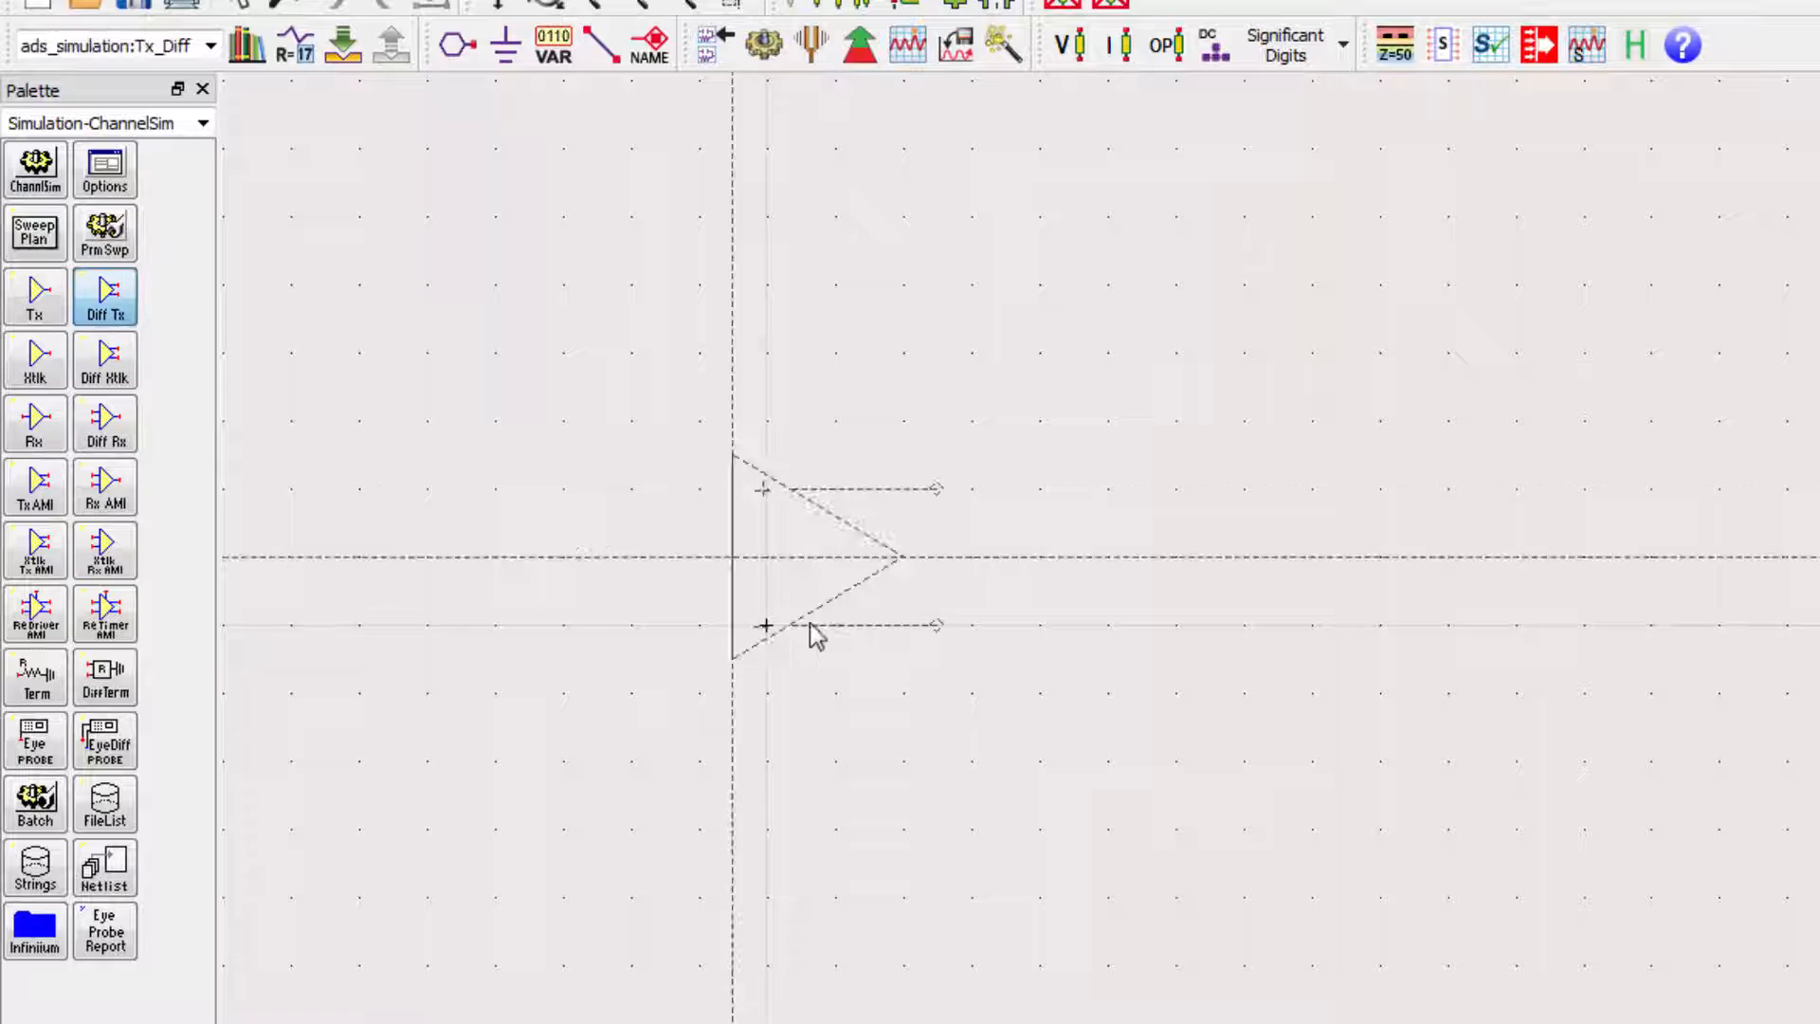
{"action": "left_click", "coordinate": [812, 633]}
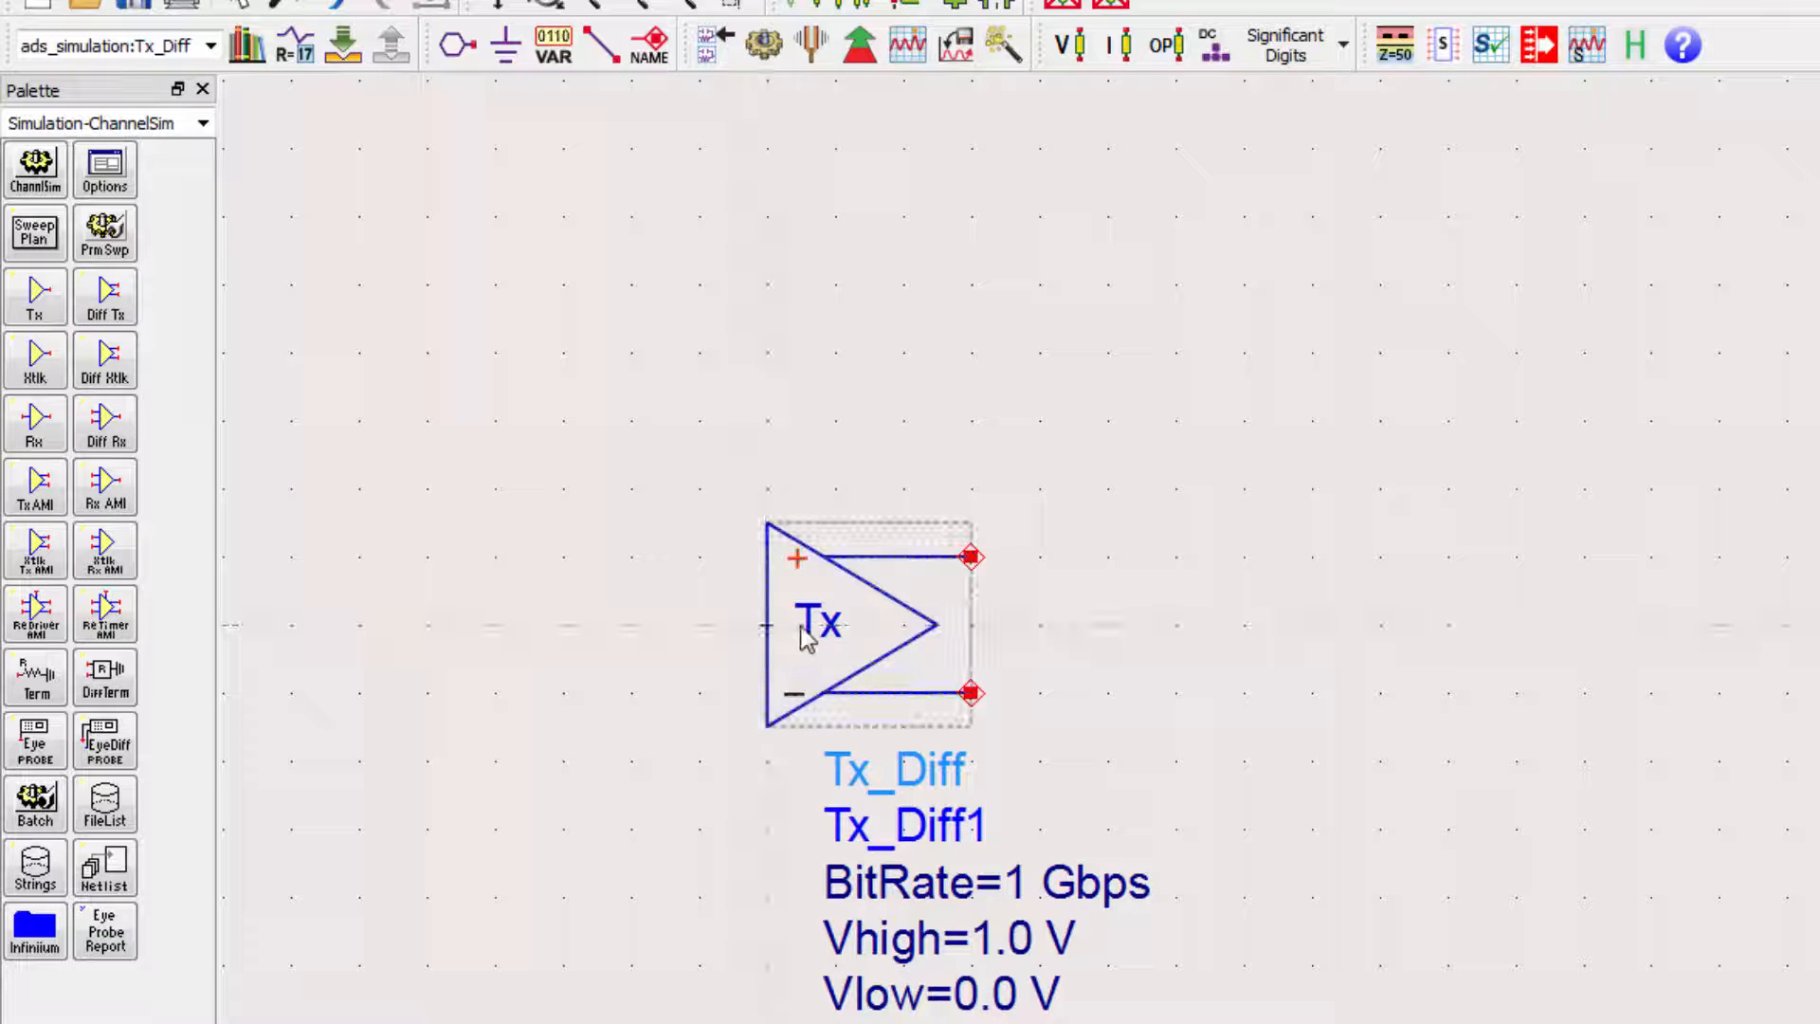
{"action": "double_click", "coordinate": [870, 624]}
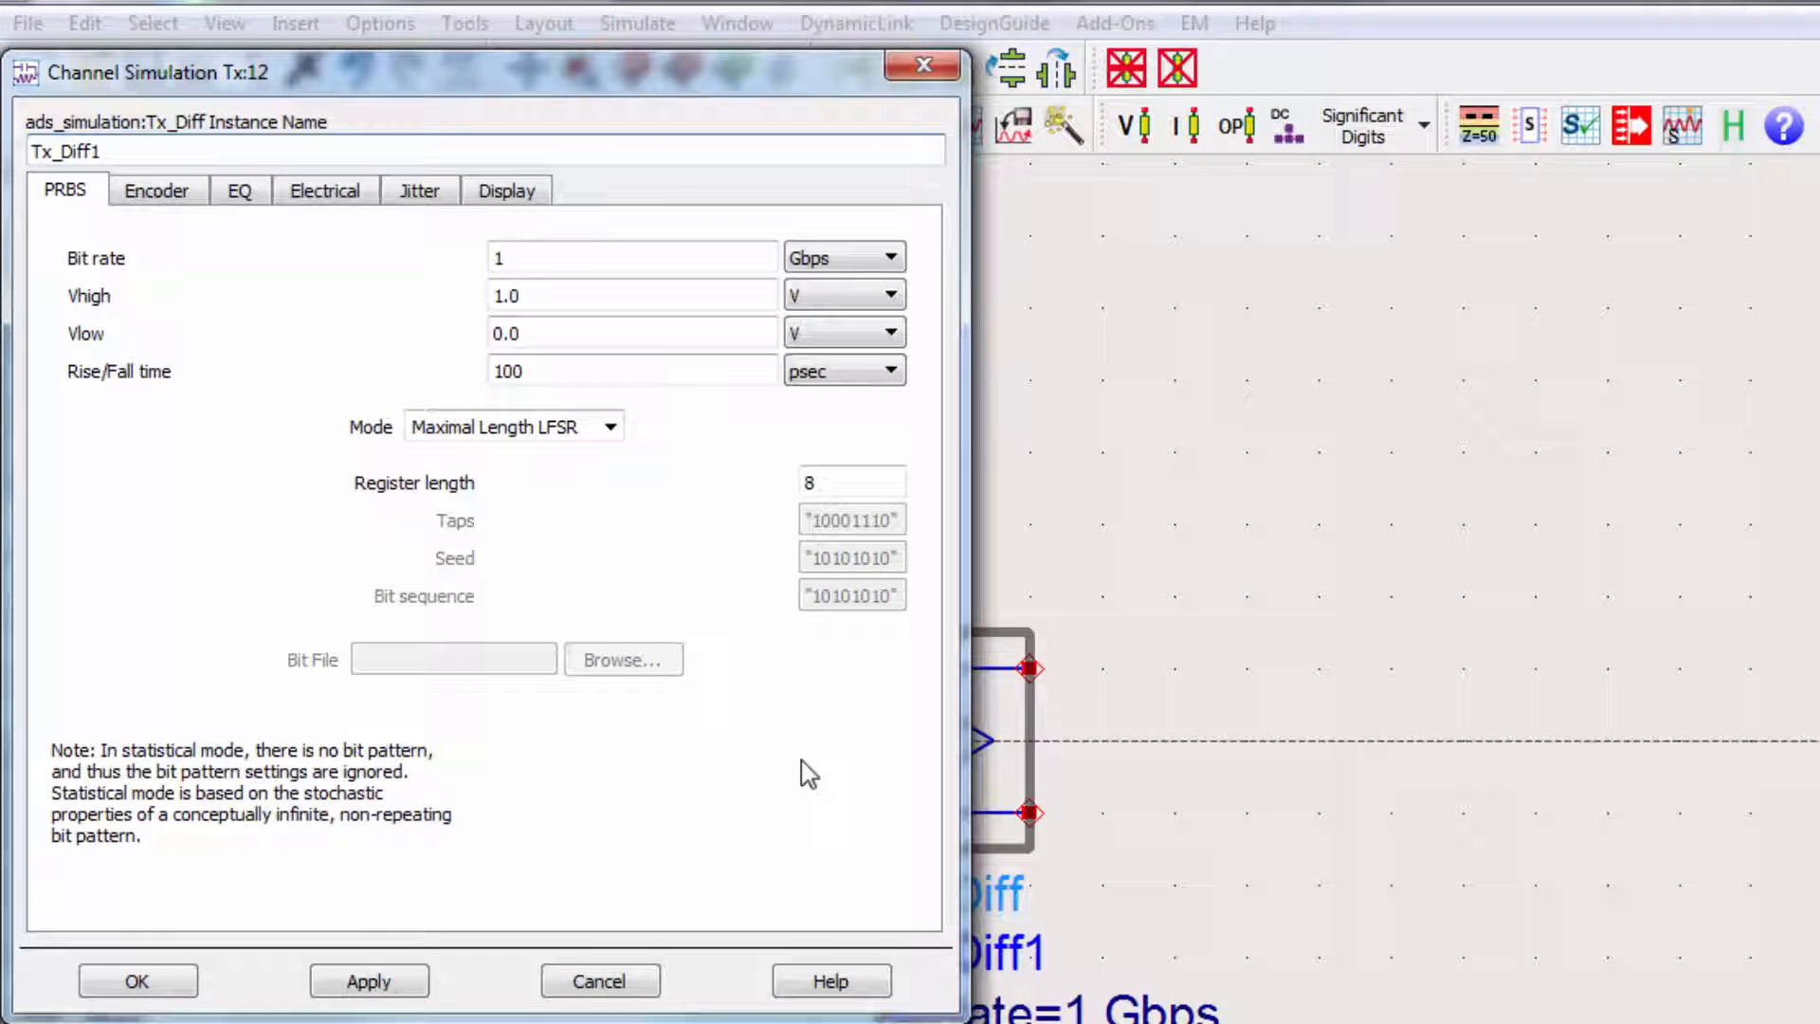
Step: Set bit rate 8 Gbps, Vhigh 1.2 V, Vlow -1.2 V and 30 ps rise/fall
{"action": "left_click", "coordinate": [631, 257]}
{"action": "type", "text": "8"}
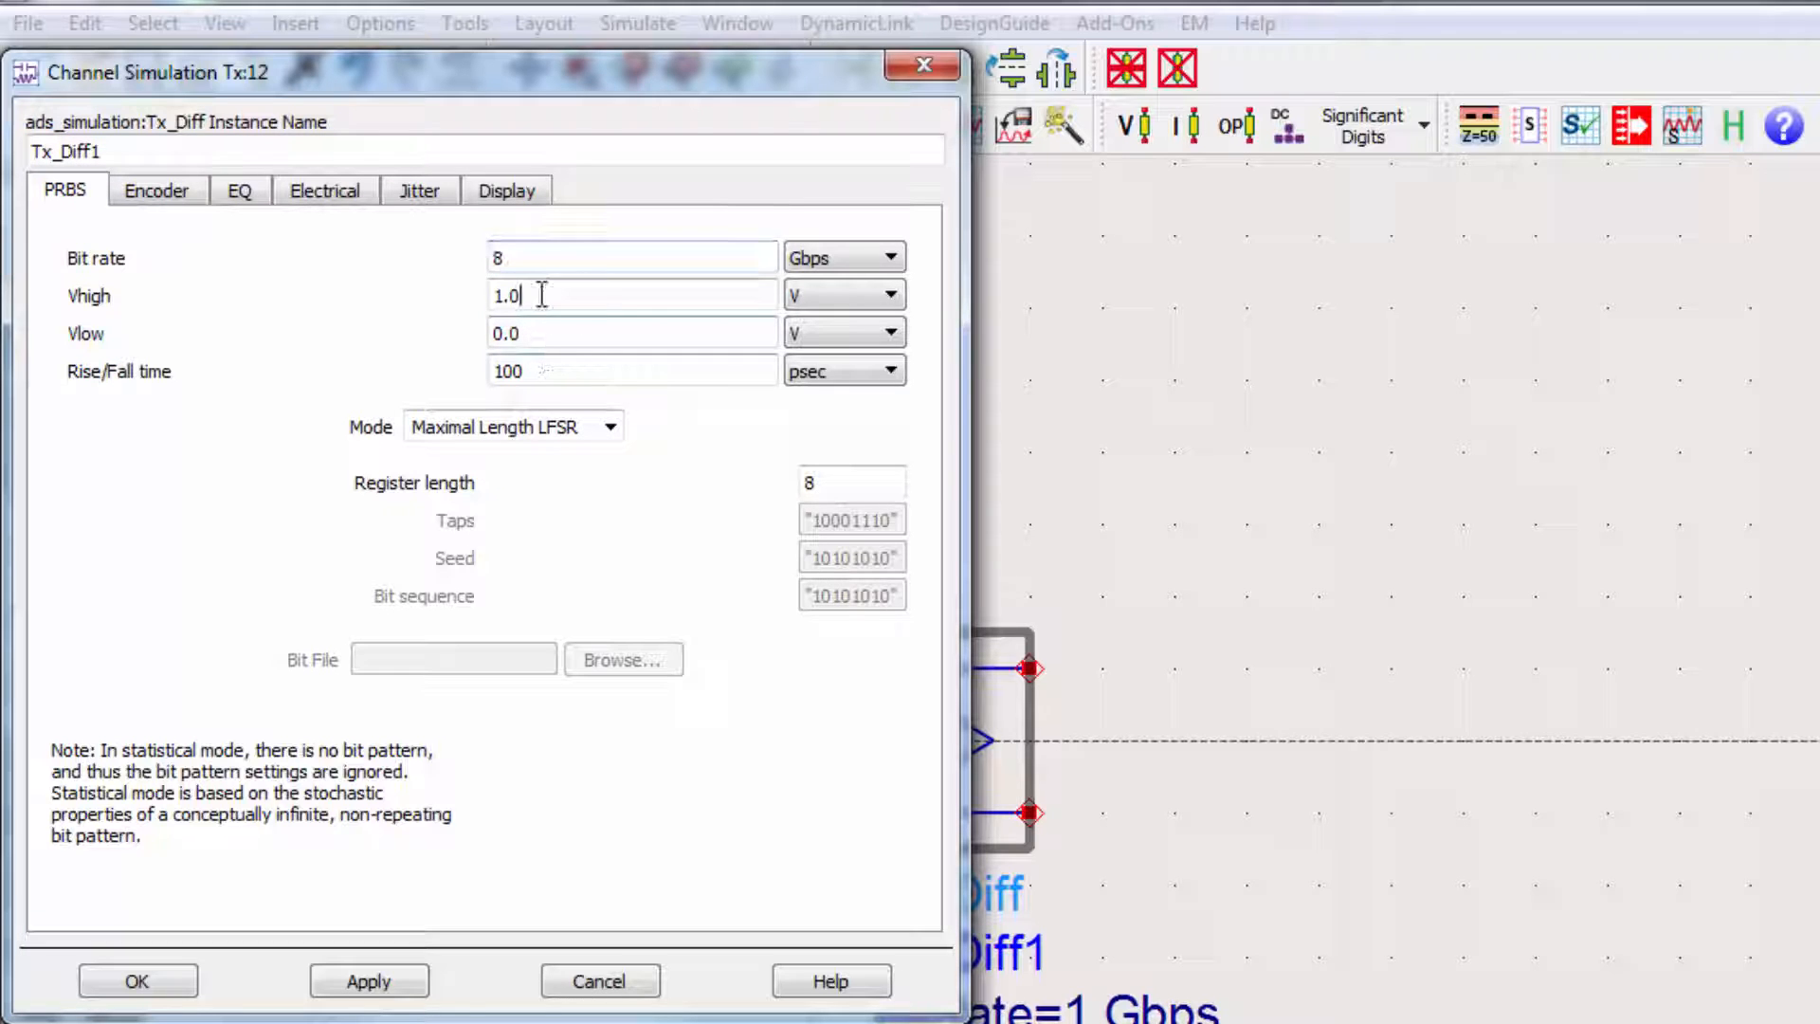
{"action": "type", "text": "1.2"}
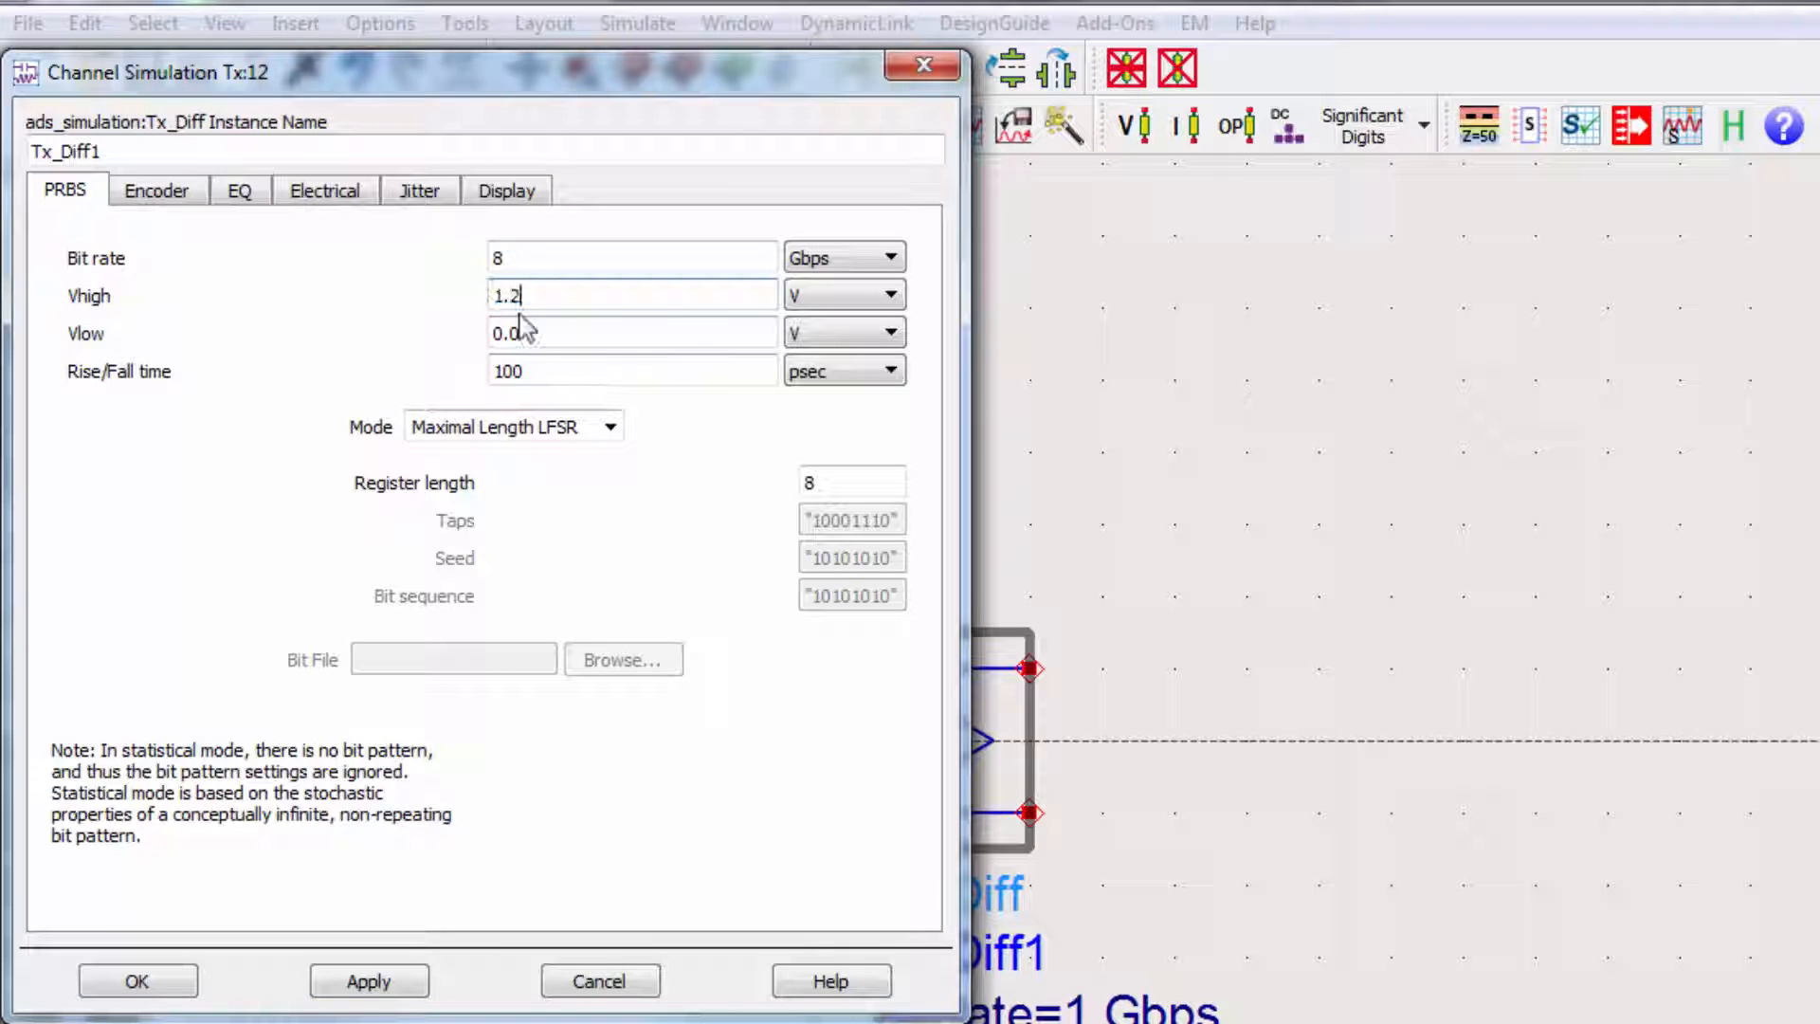
{"action": "type", "text": "-1.2"}
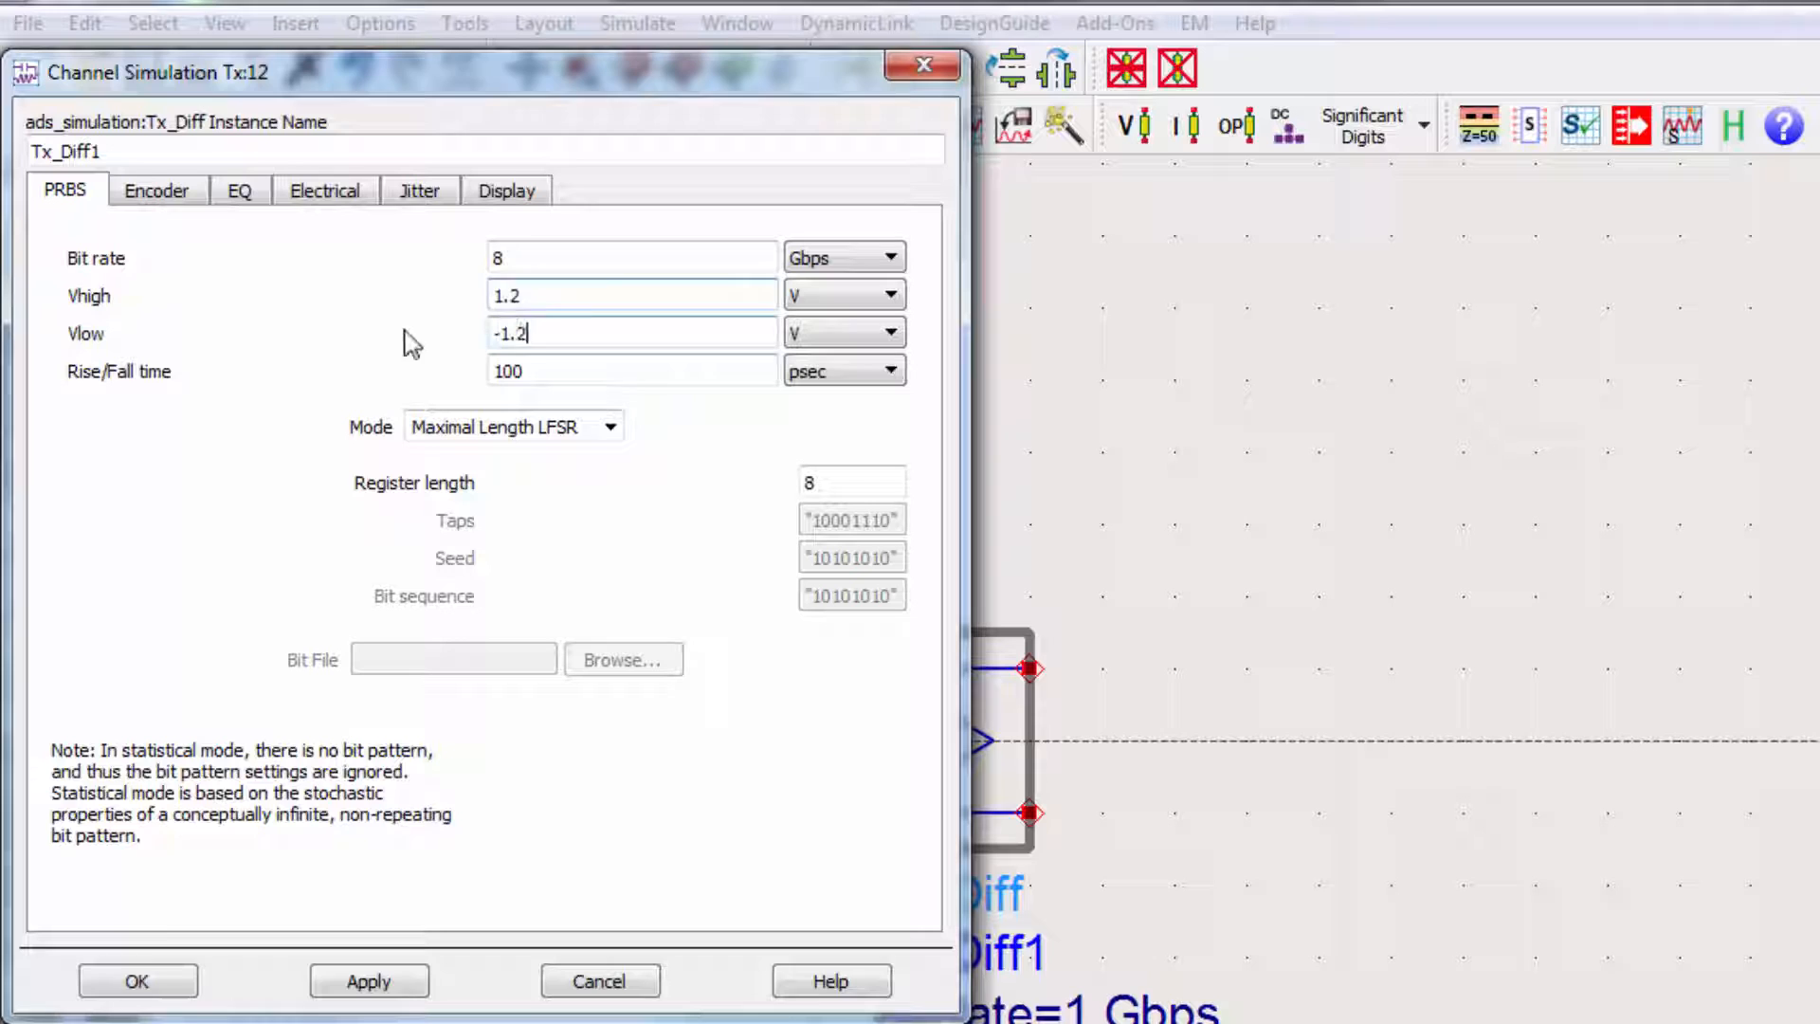
{"action": "type", "text": "3"}
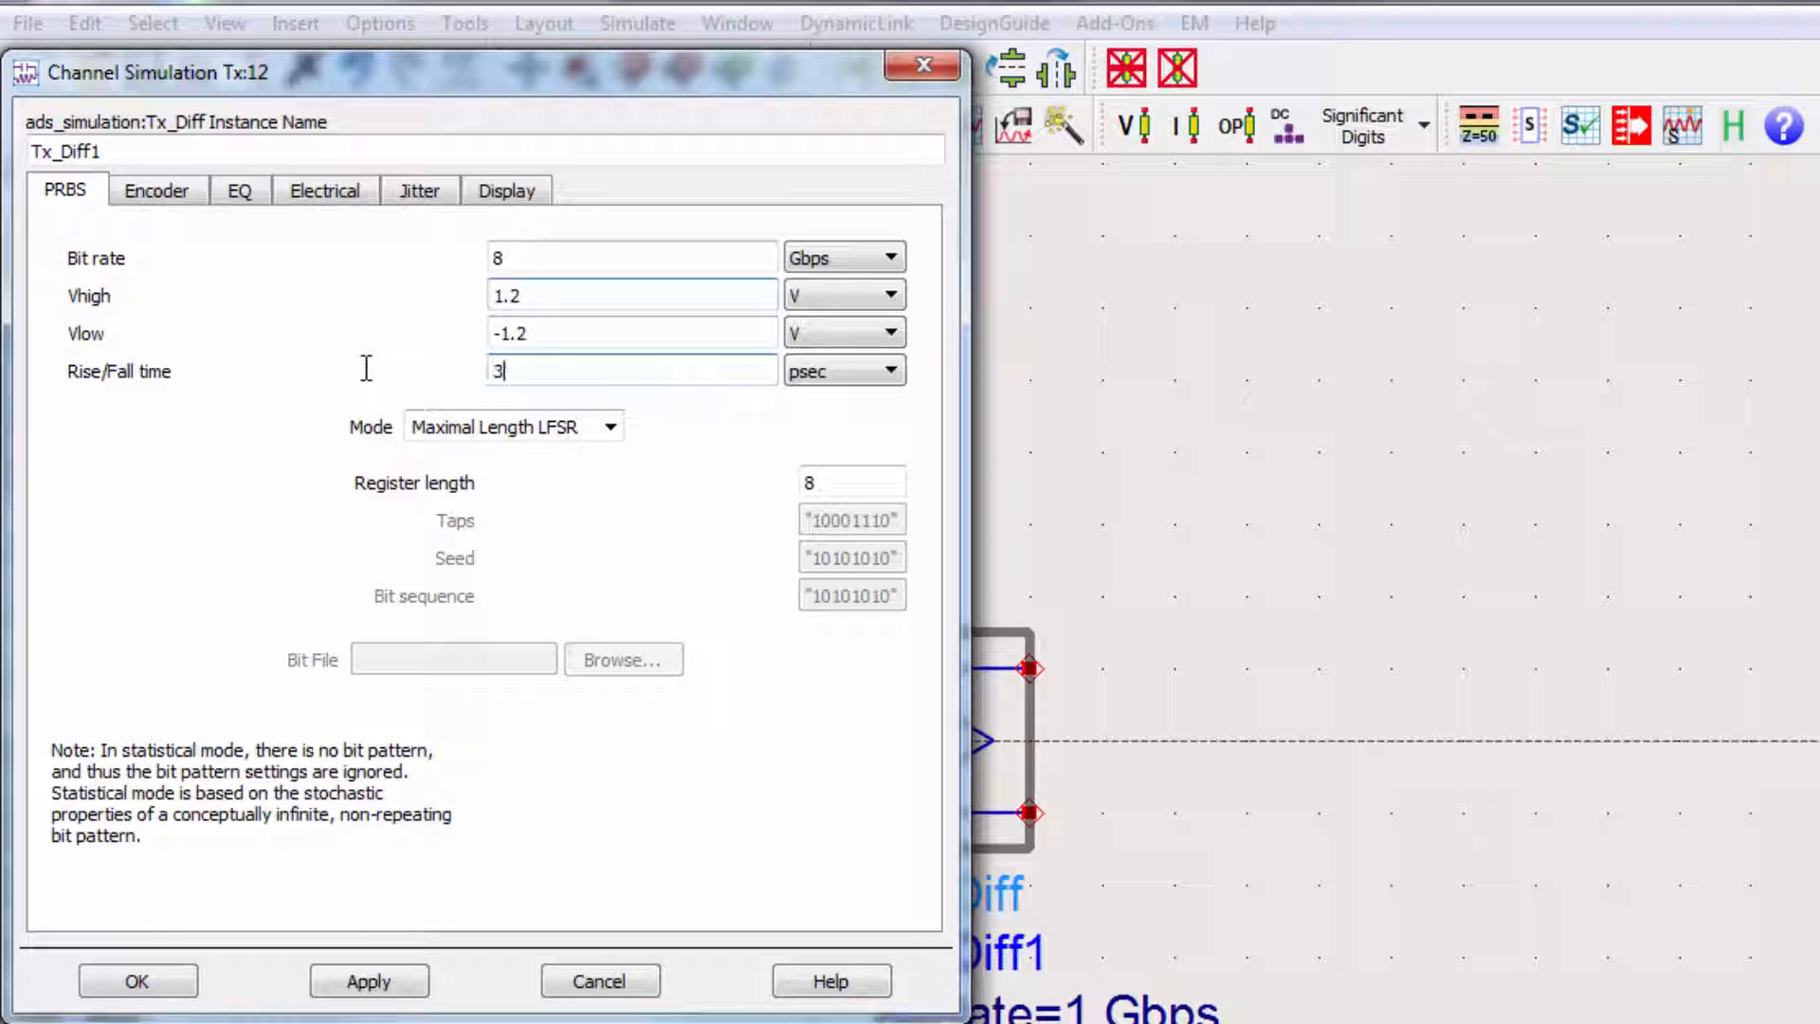
{"action": "type", "text": "0"}
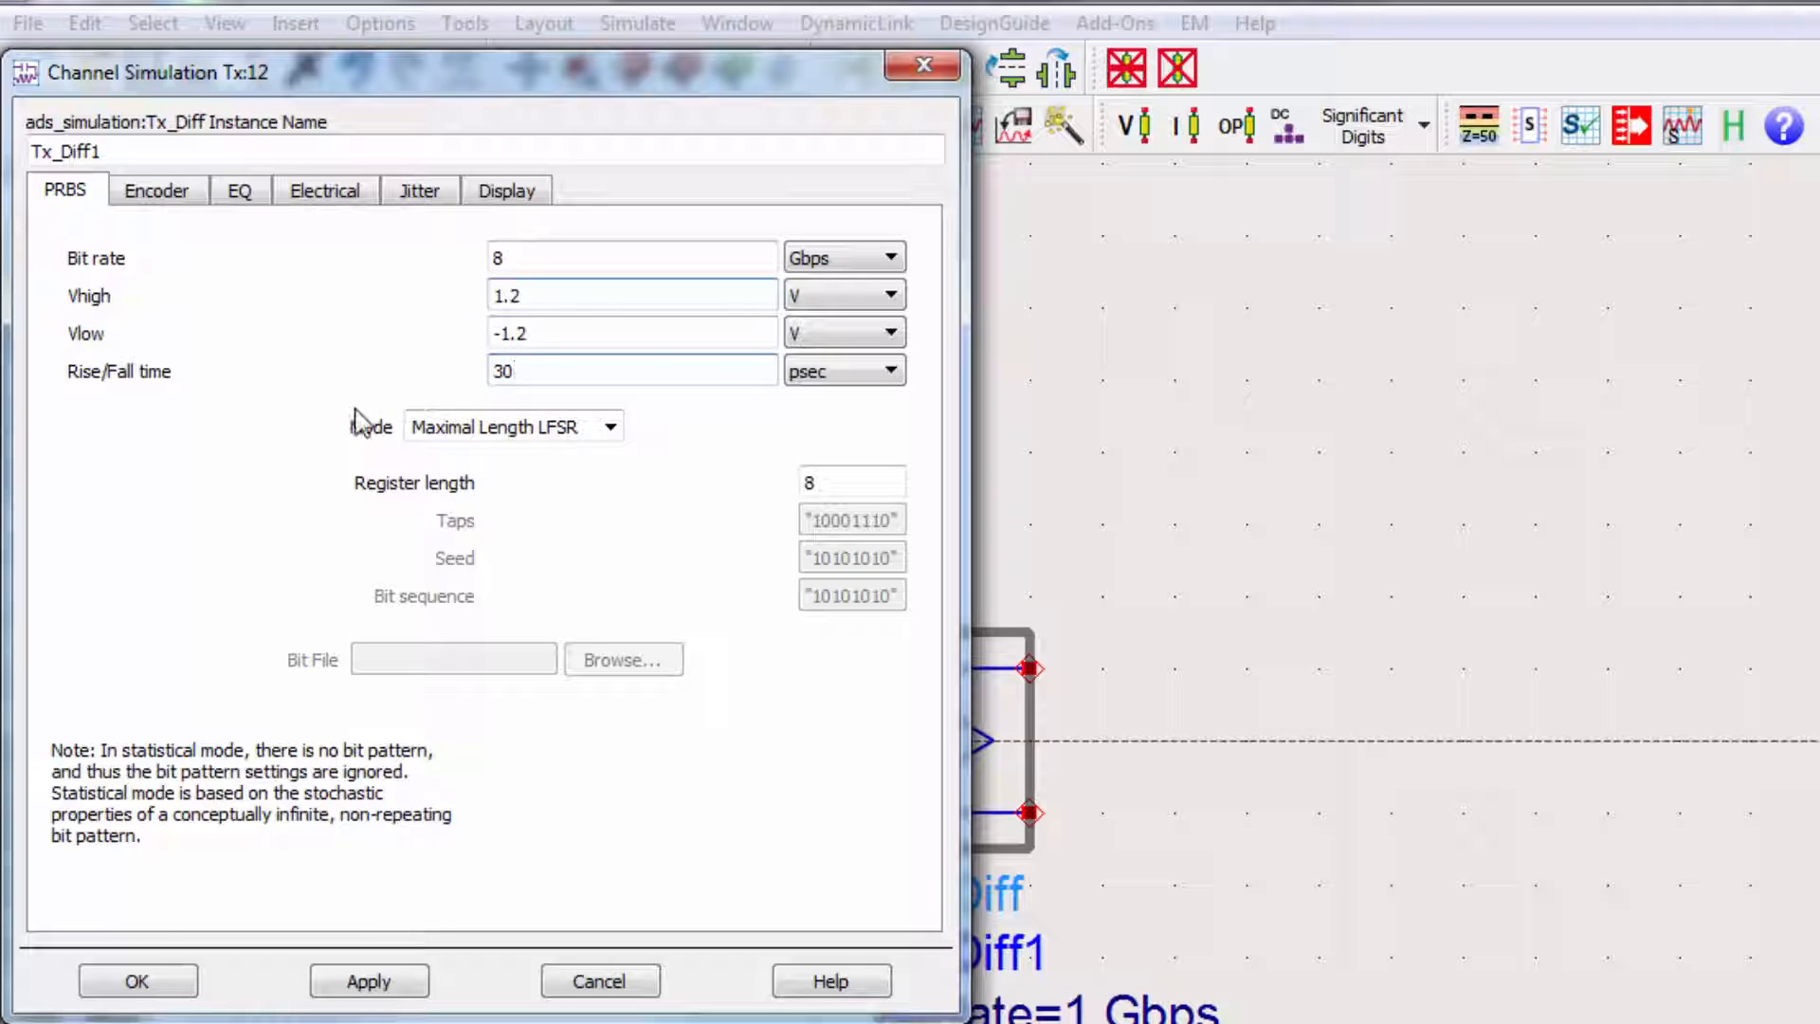
Step: Give the transmitter 8B10B encoding and set its equalization method to None
{"action": "left_click", "coordinate": [155, 190]}
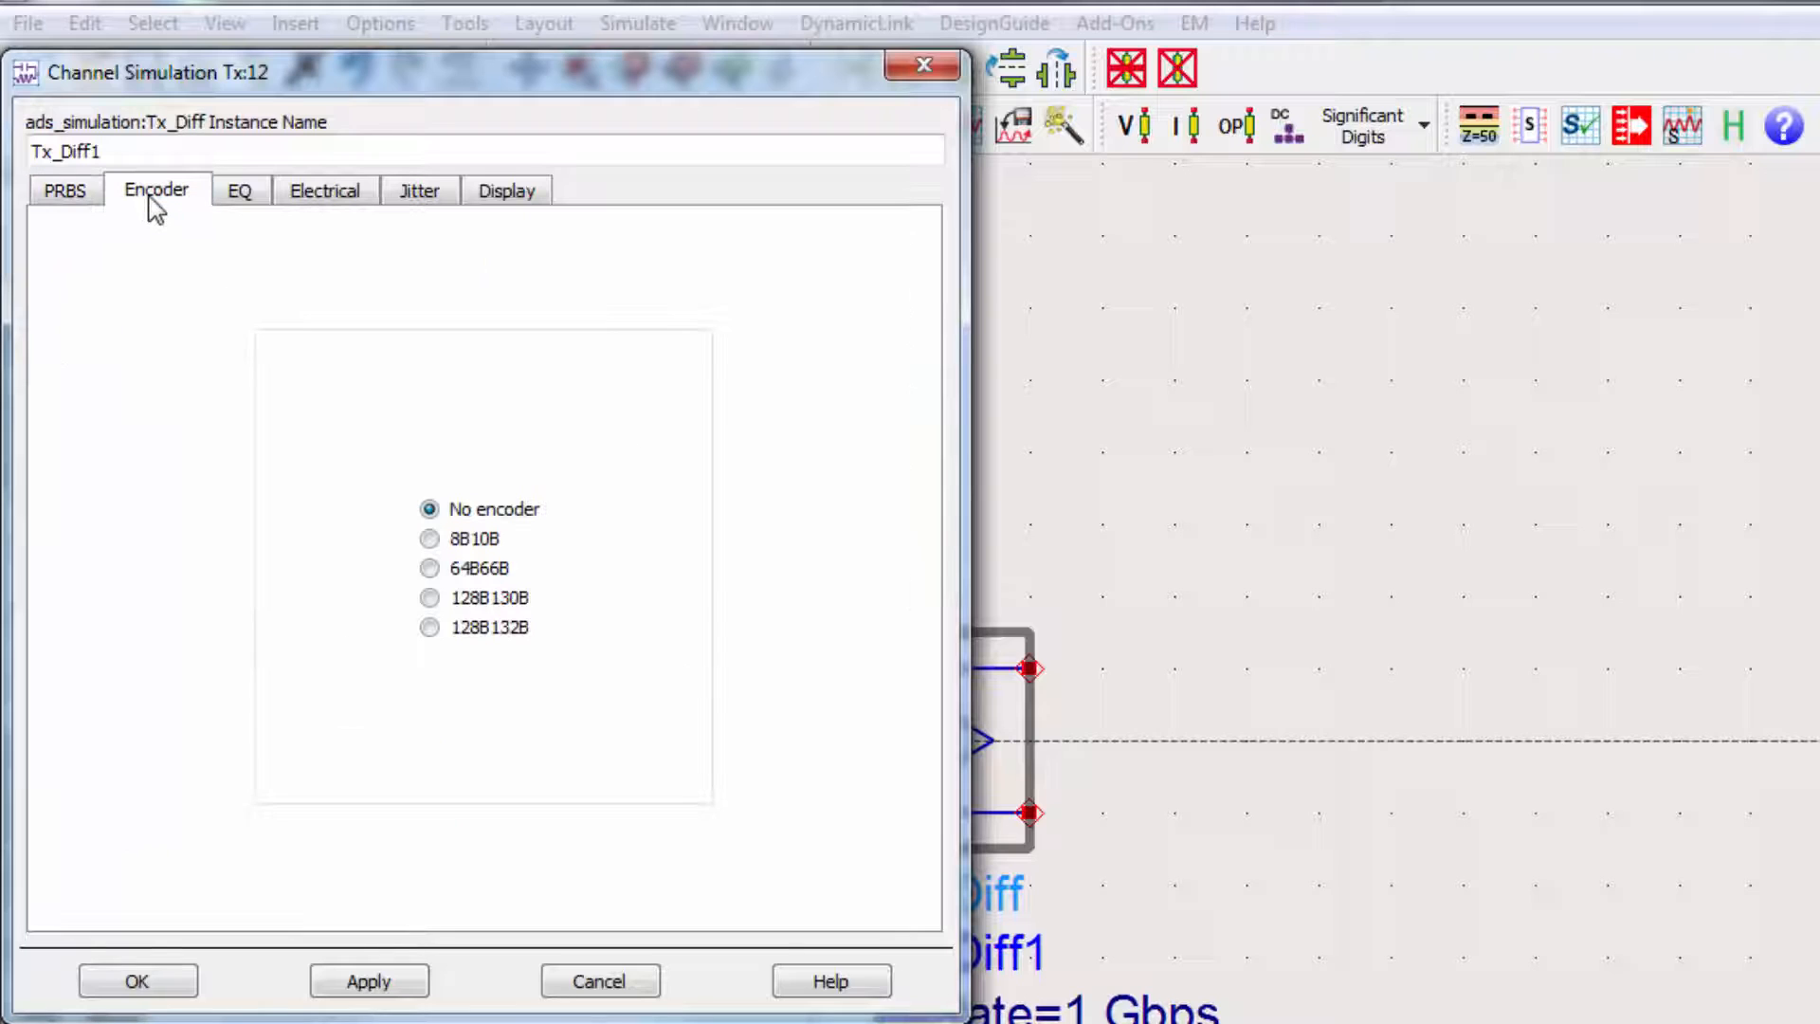
{"action": "mouse_move", "coordinate": [577, 502]}
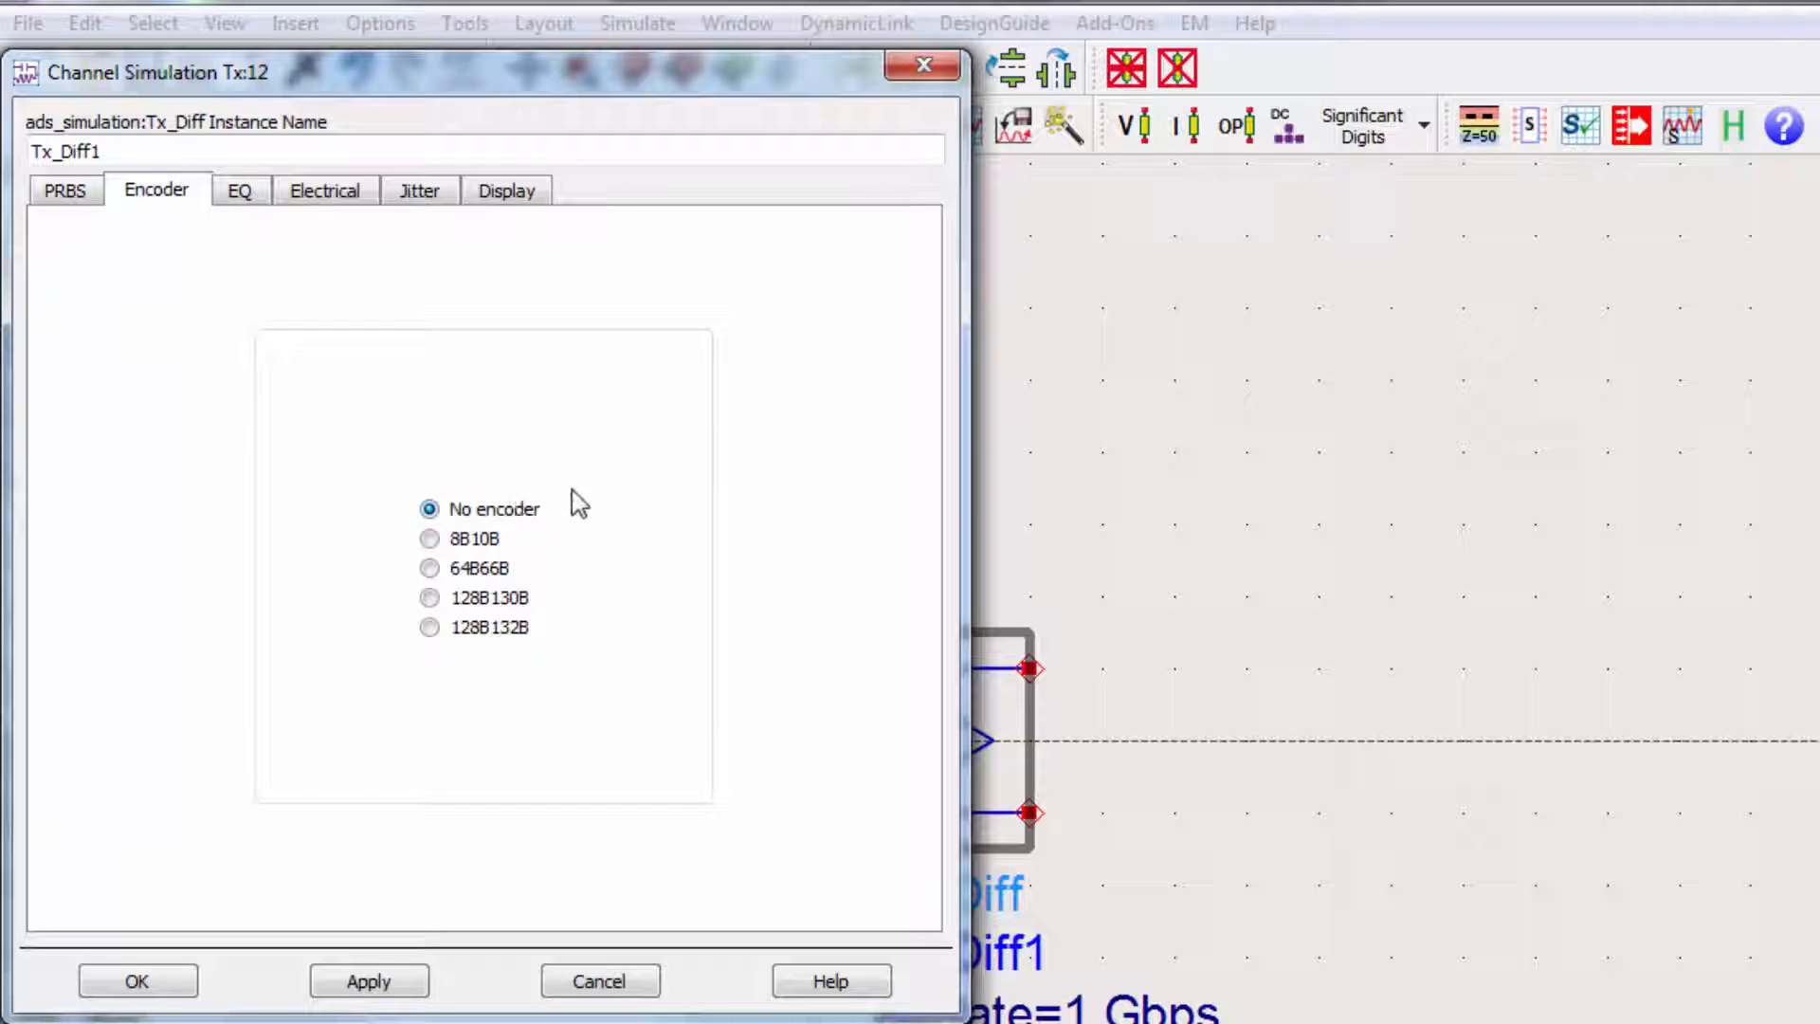
{"action": "left_click", "coordinate": [429, 537]}
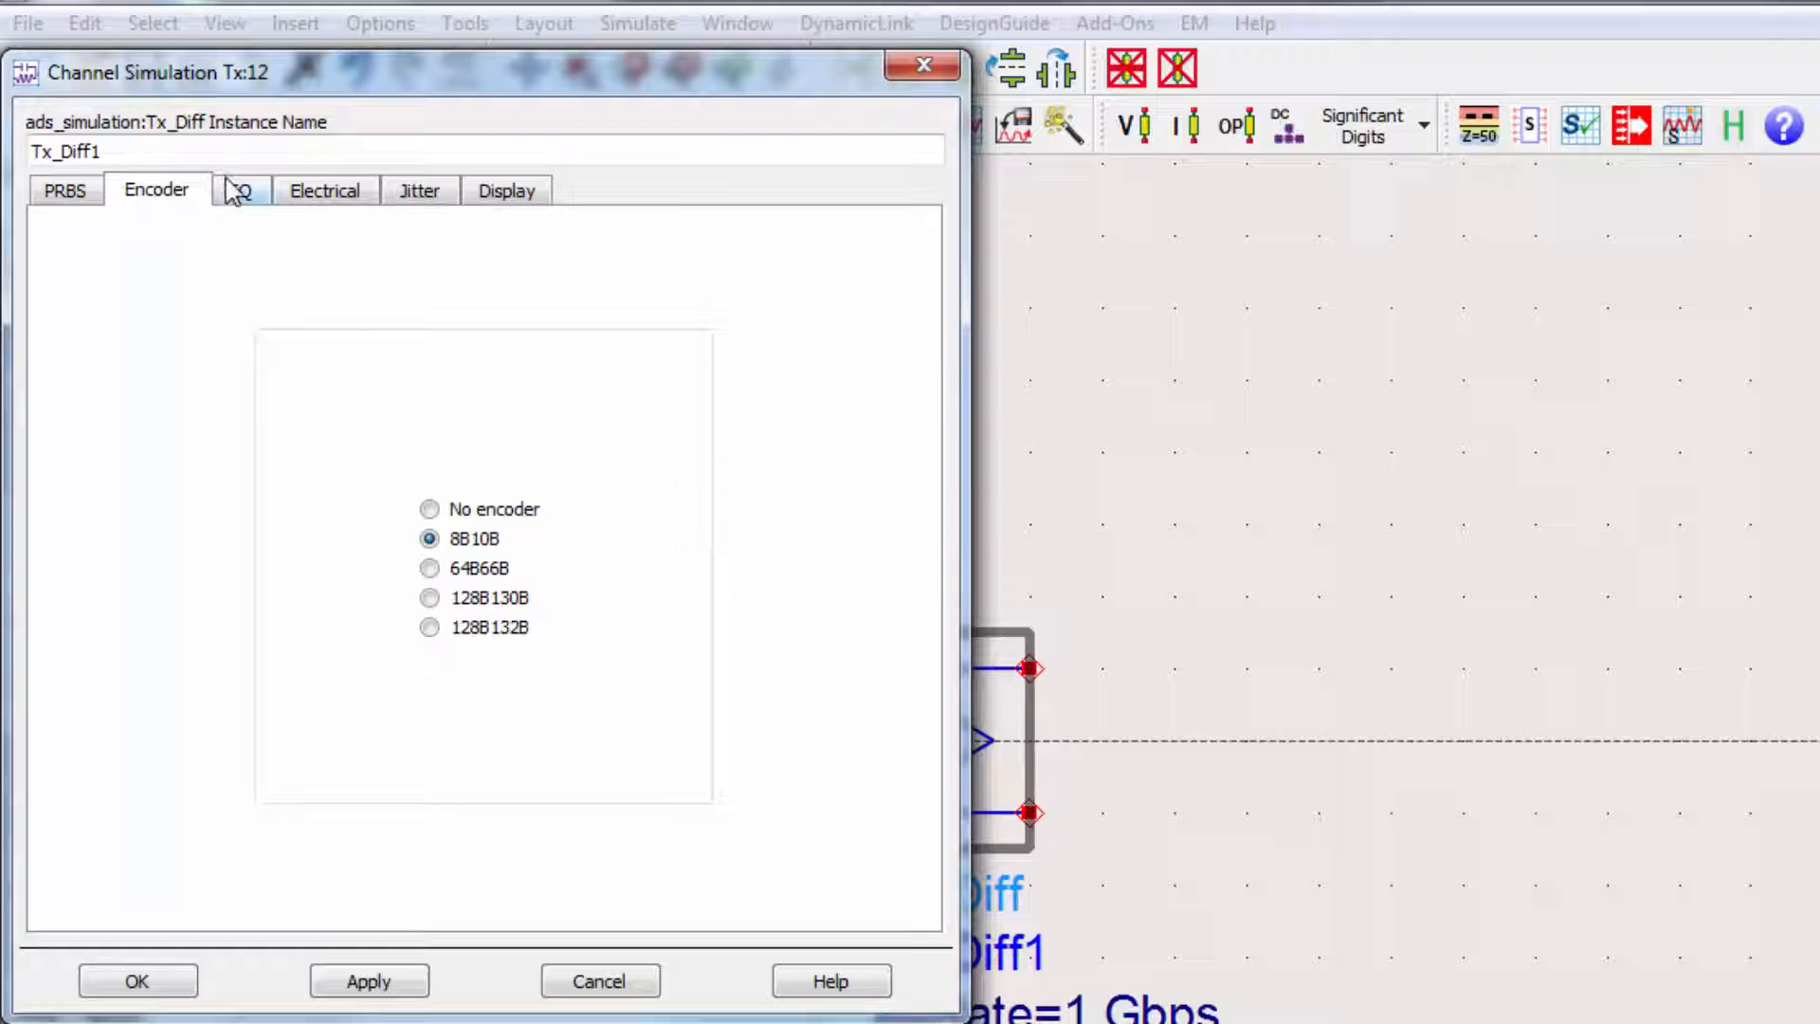
{"action": "left_click", "coordinate": [240, 190]}
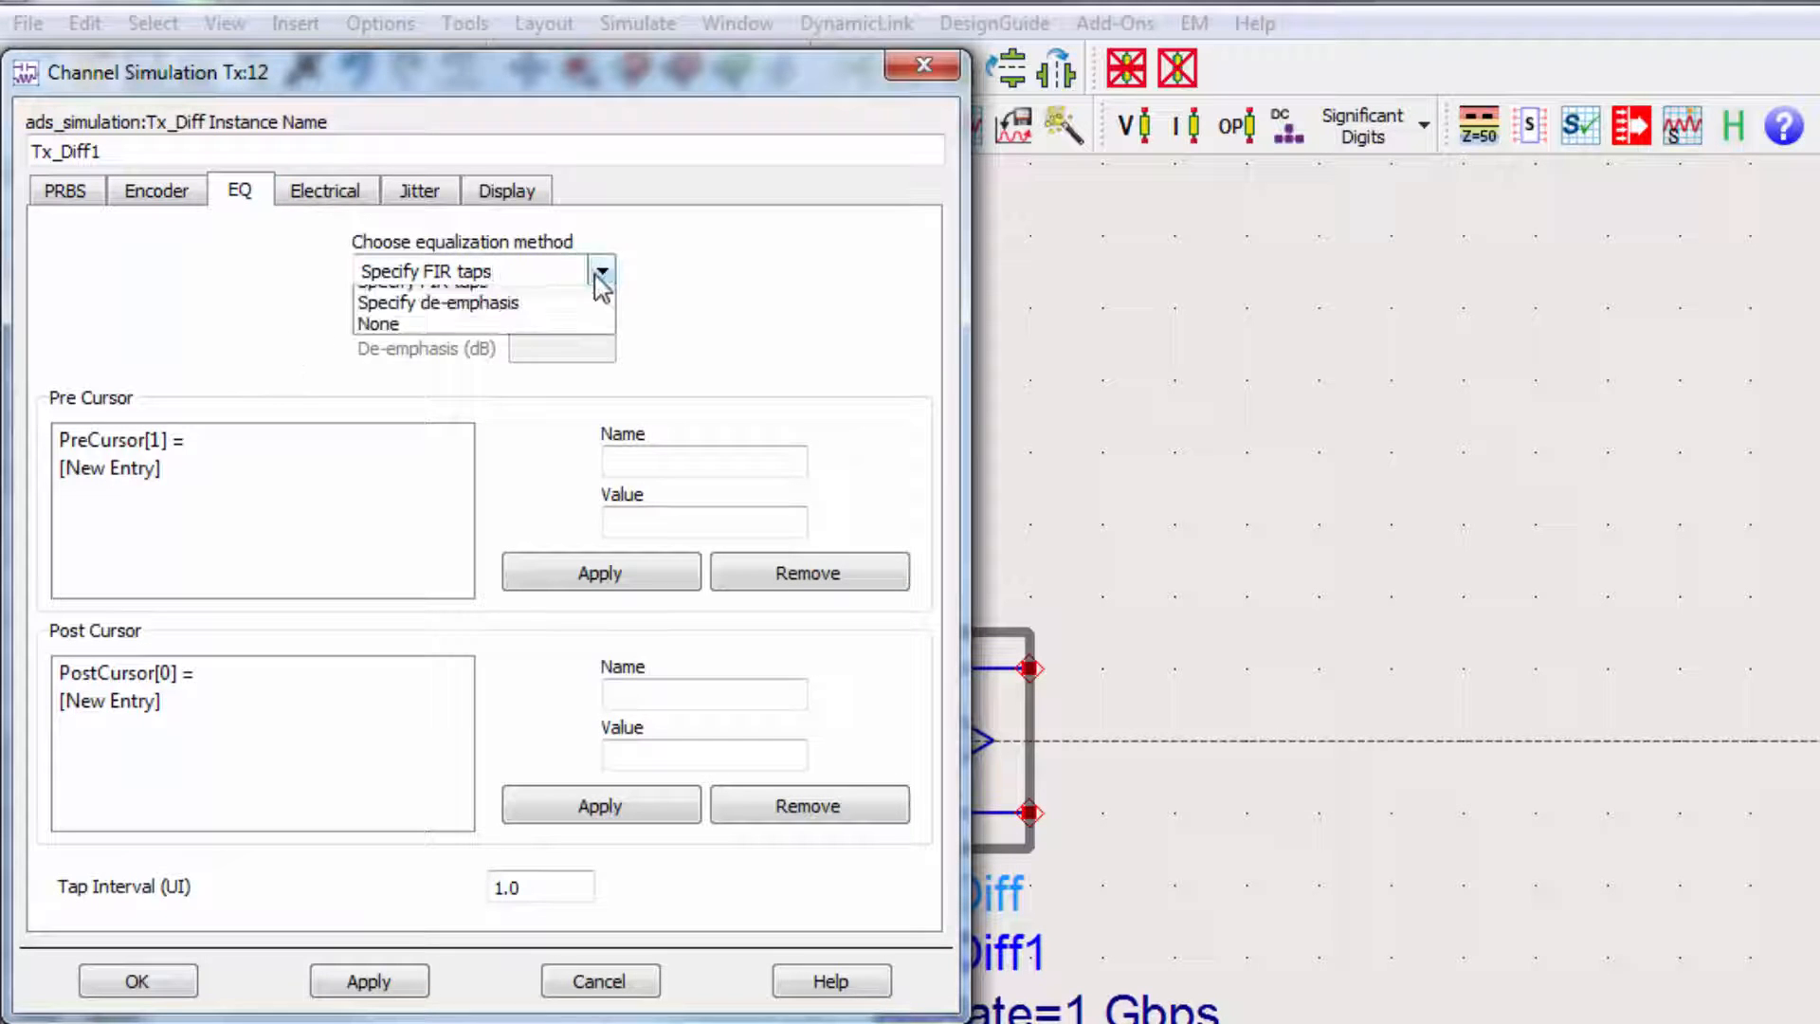
{"action": "left_click", "coordinate": [378, 322]}
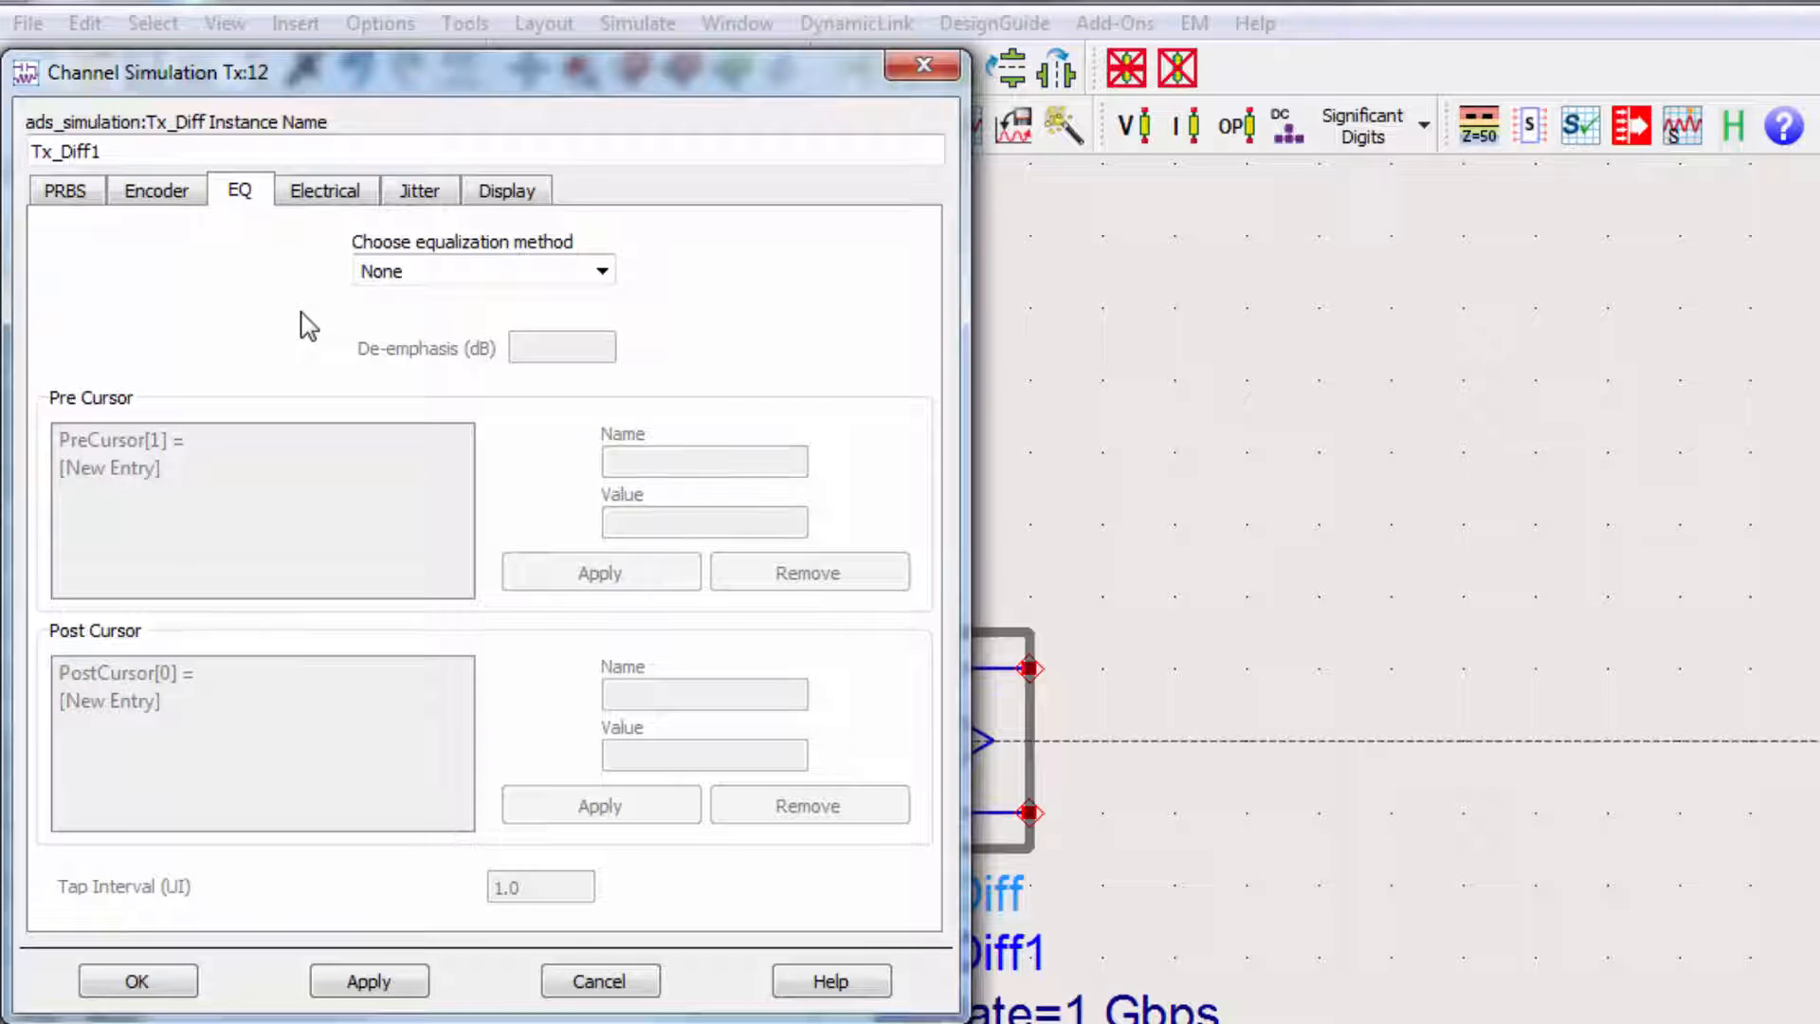
Step: Enter 0.02 UI duty-cycle distortion and 0.01 UI random jitter, then apply
{"action": "left_click", "coordinate": [418, 190]}
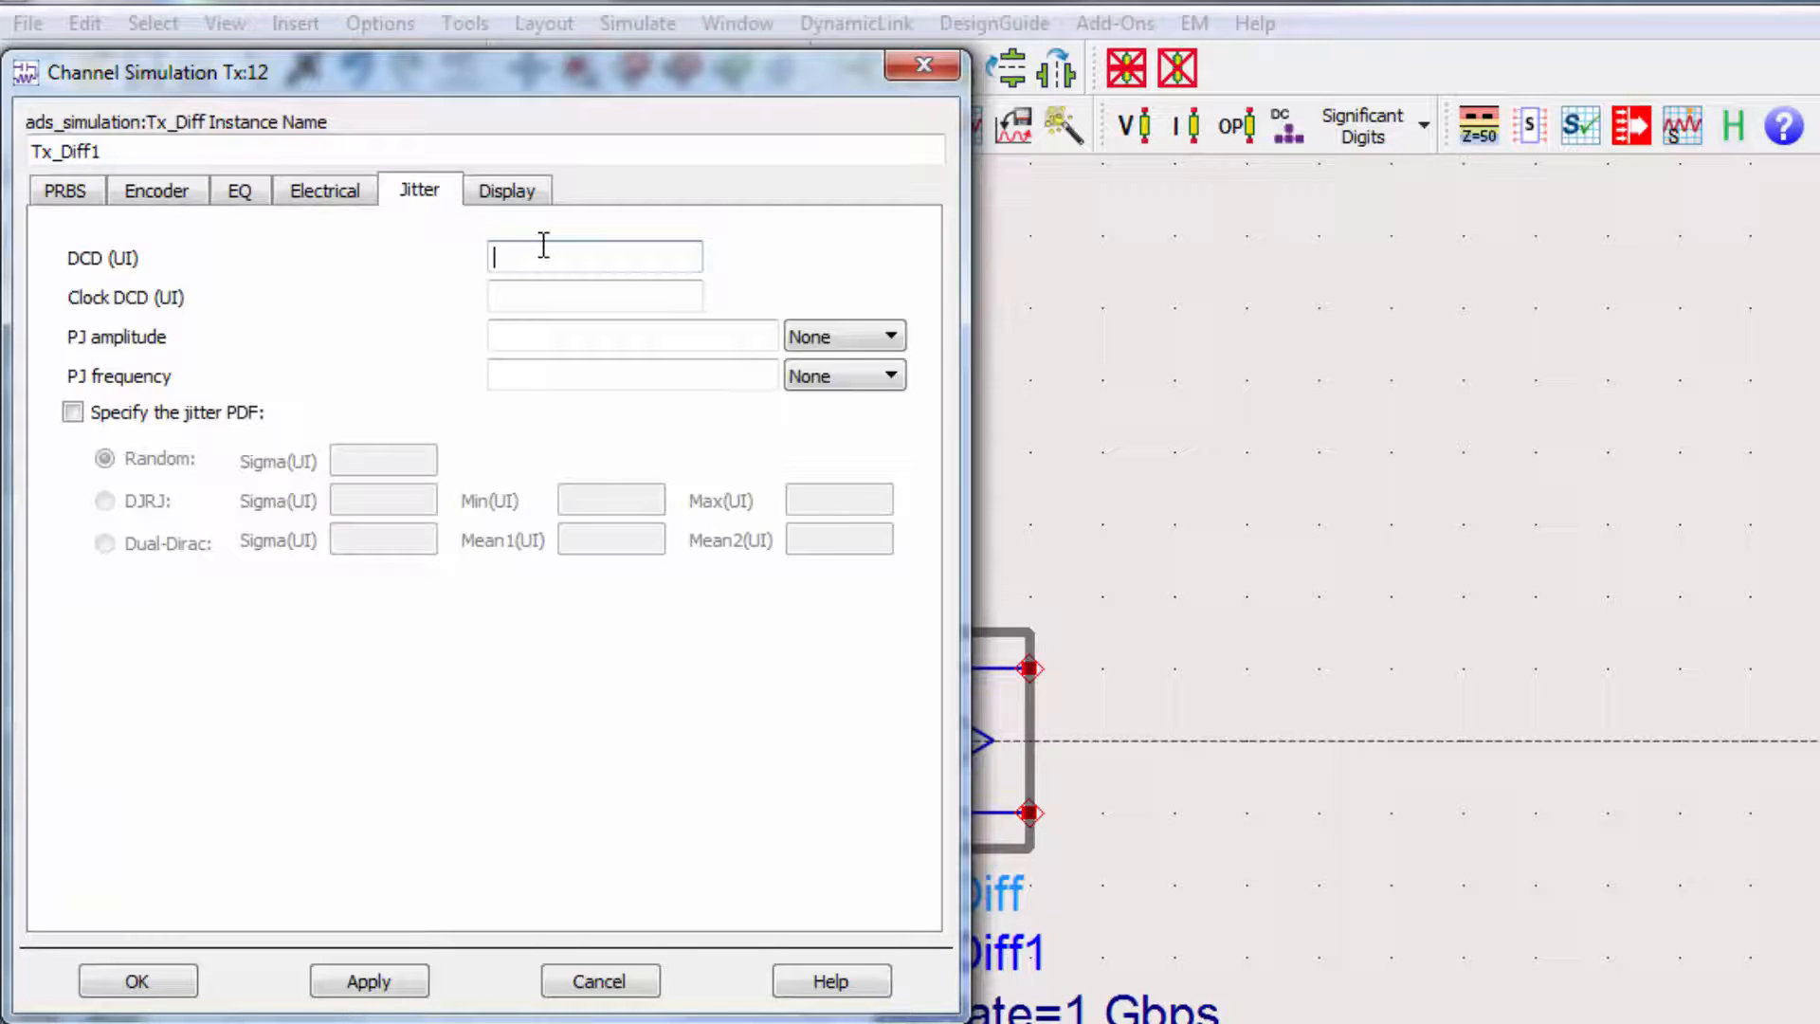
{"action": "type", "text": "0.02"}
{"action": "left_click", "coordinate": [382, 460]}
{"action": "type", "text": "0.01"}
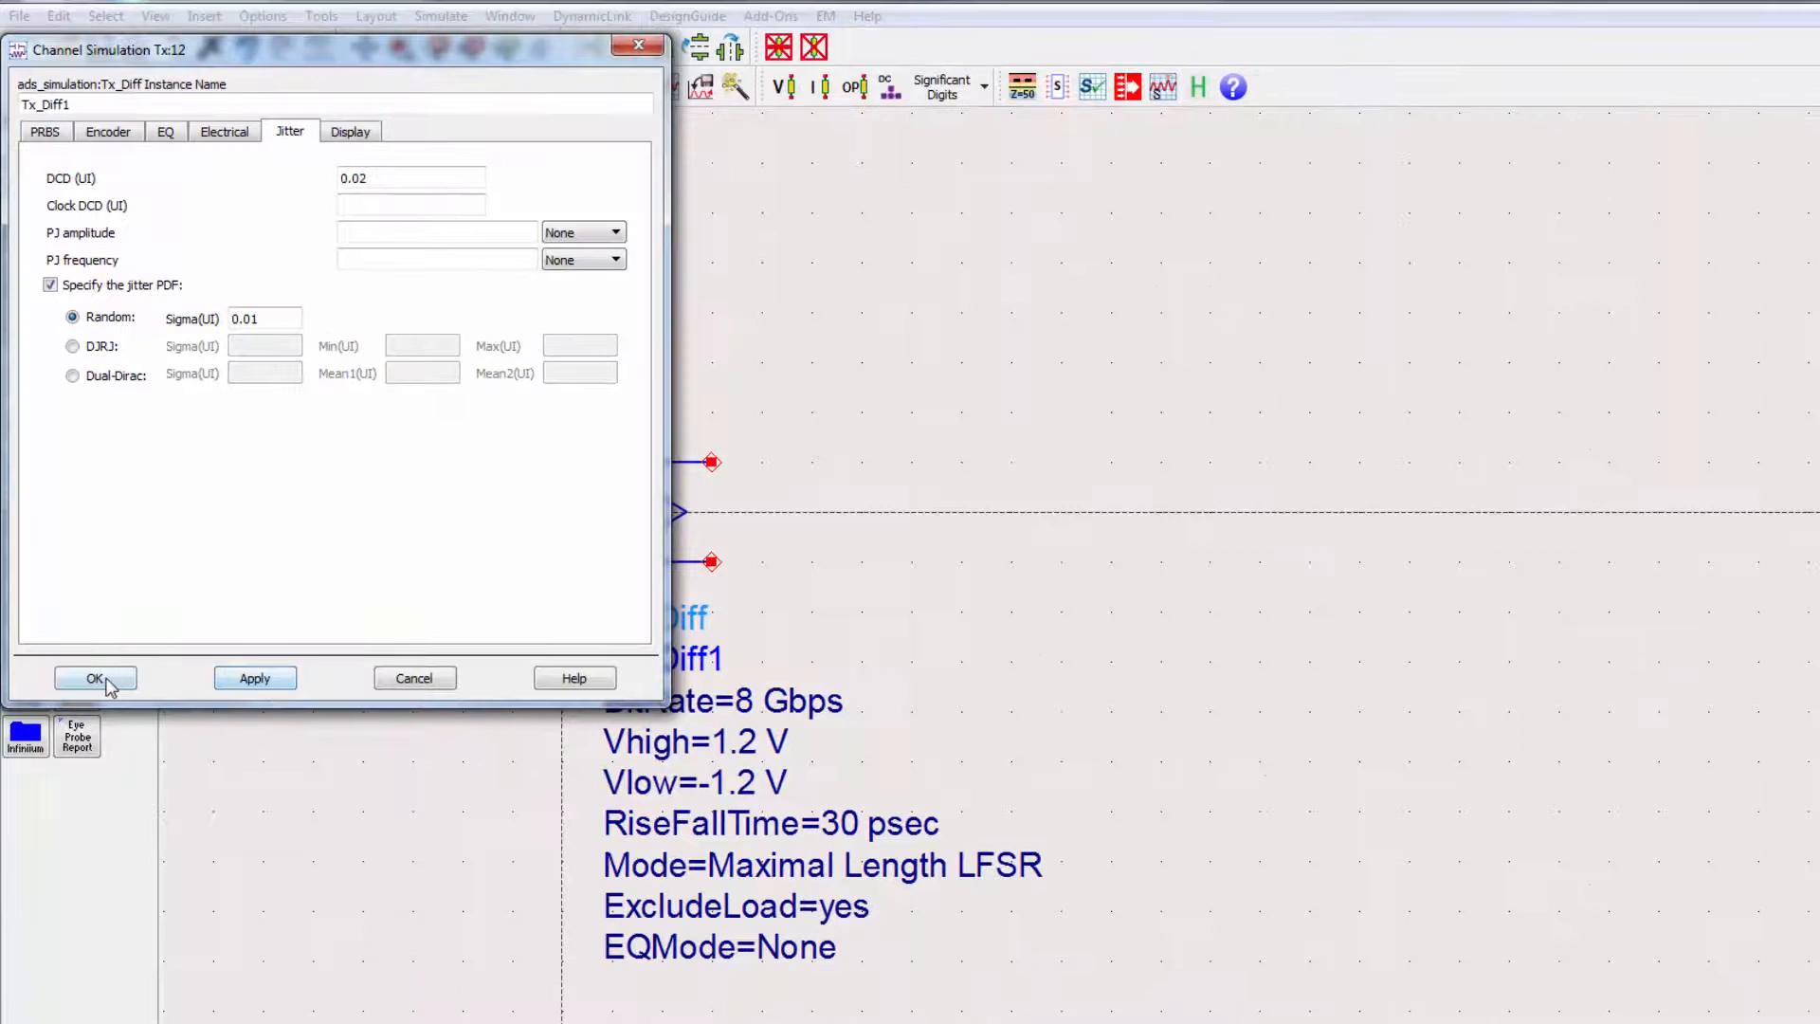
{"action": "left_click", "coordinate": [95, 678]}
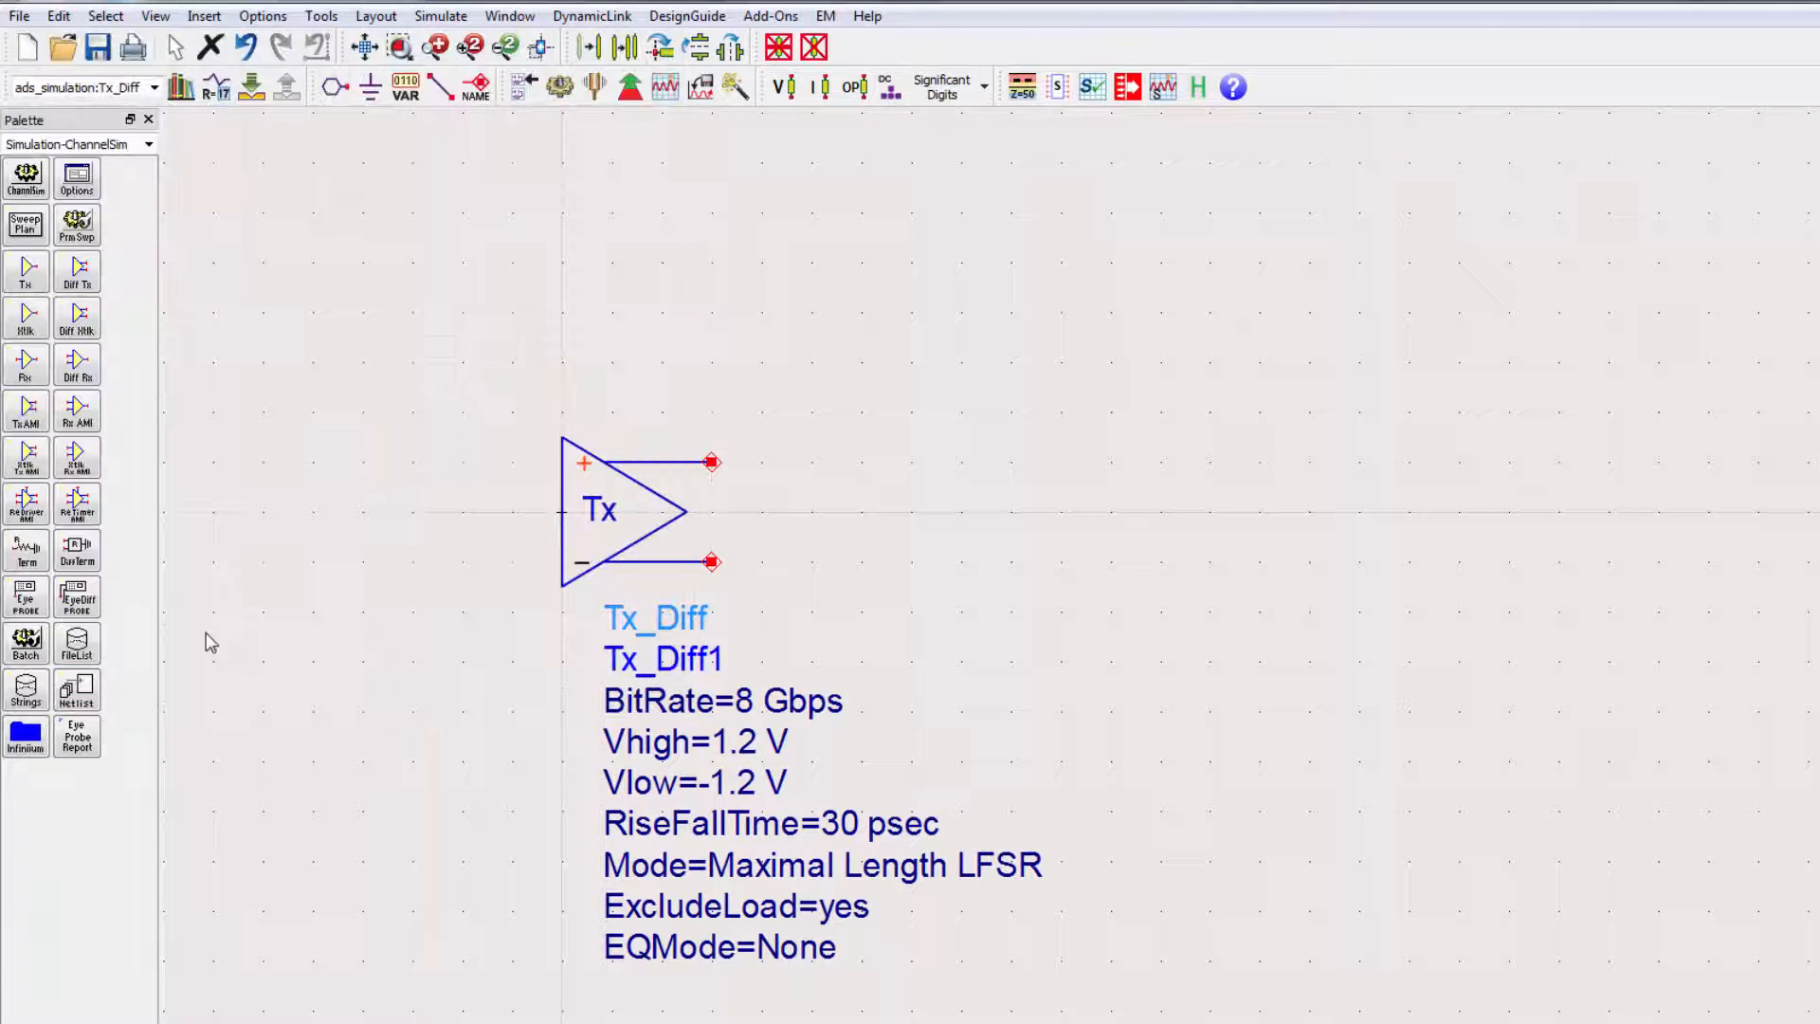
Step: Place receiver Rx_Diff1 right of the transmitter with FFE and DFE enabled
{"action": "left_click", "coordinate": [76, 366]}
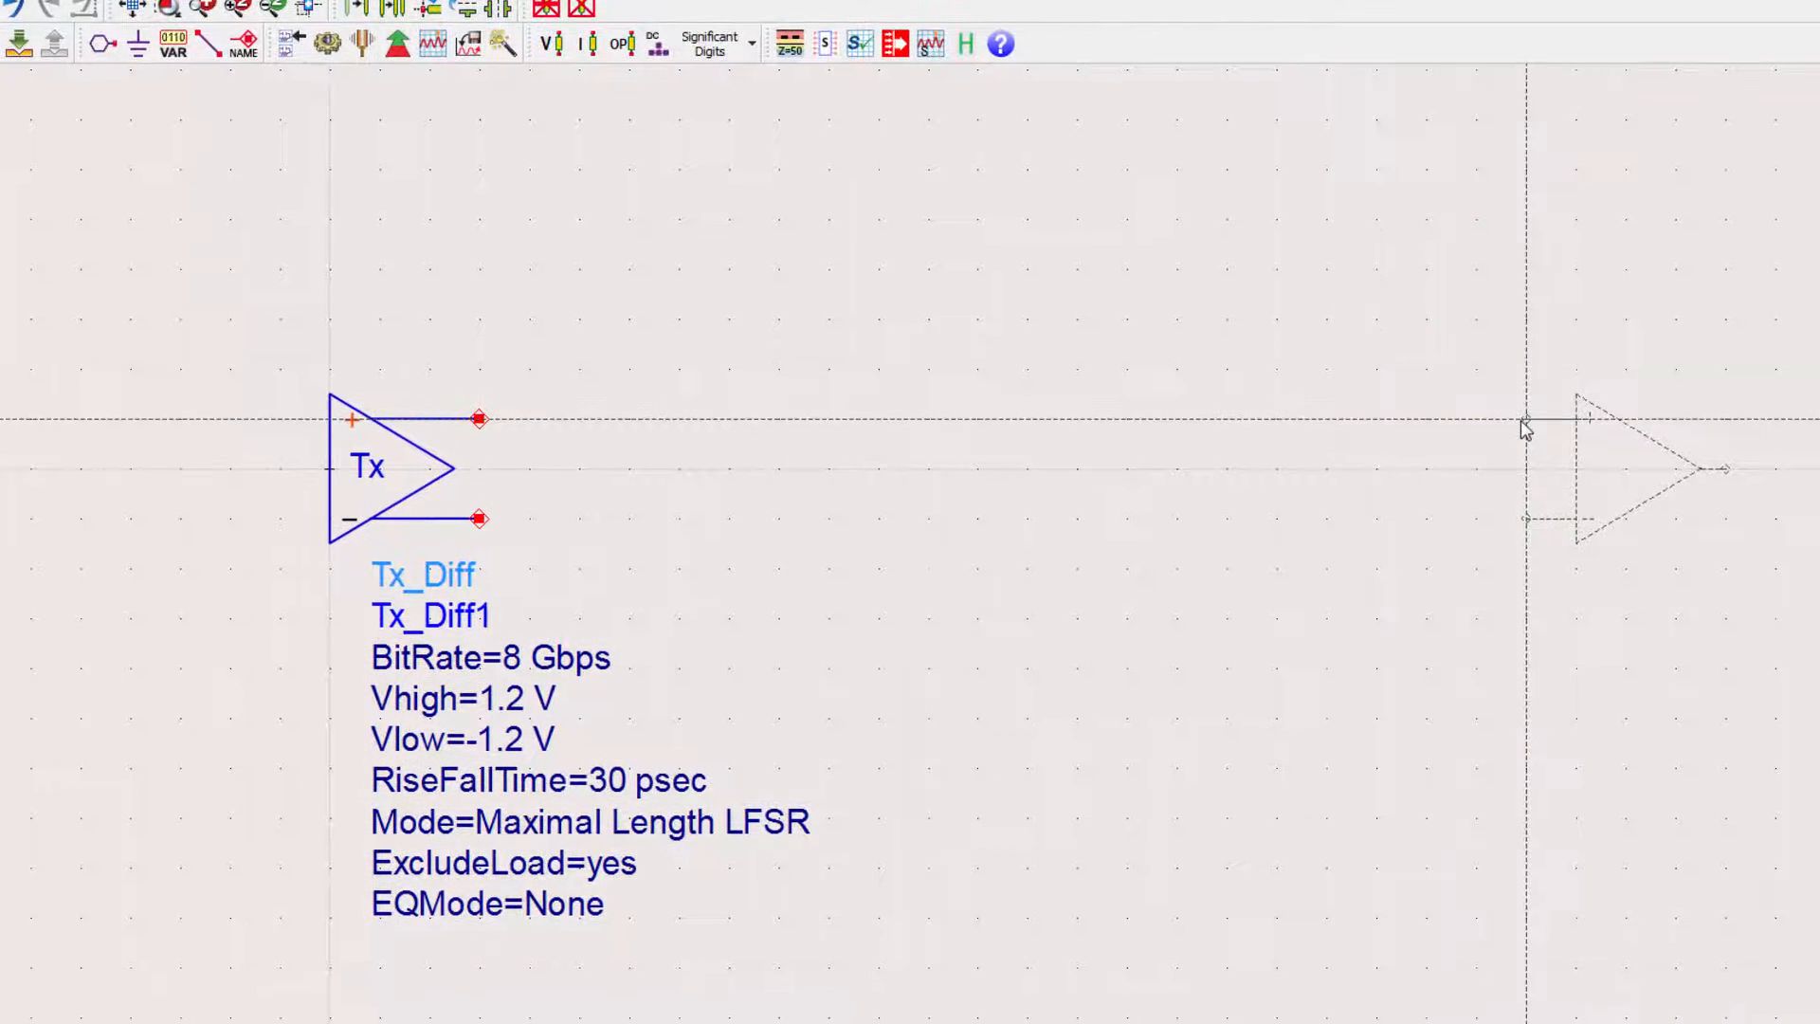
{"action": "left_click", "coordinate": [1613, 470]}
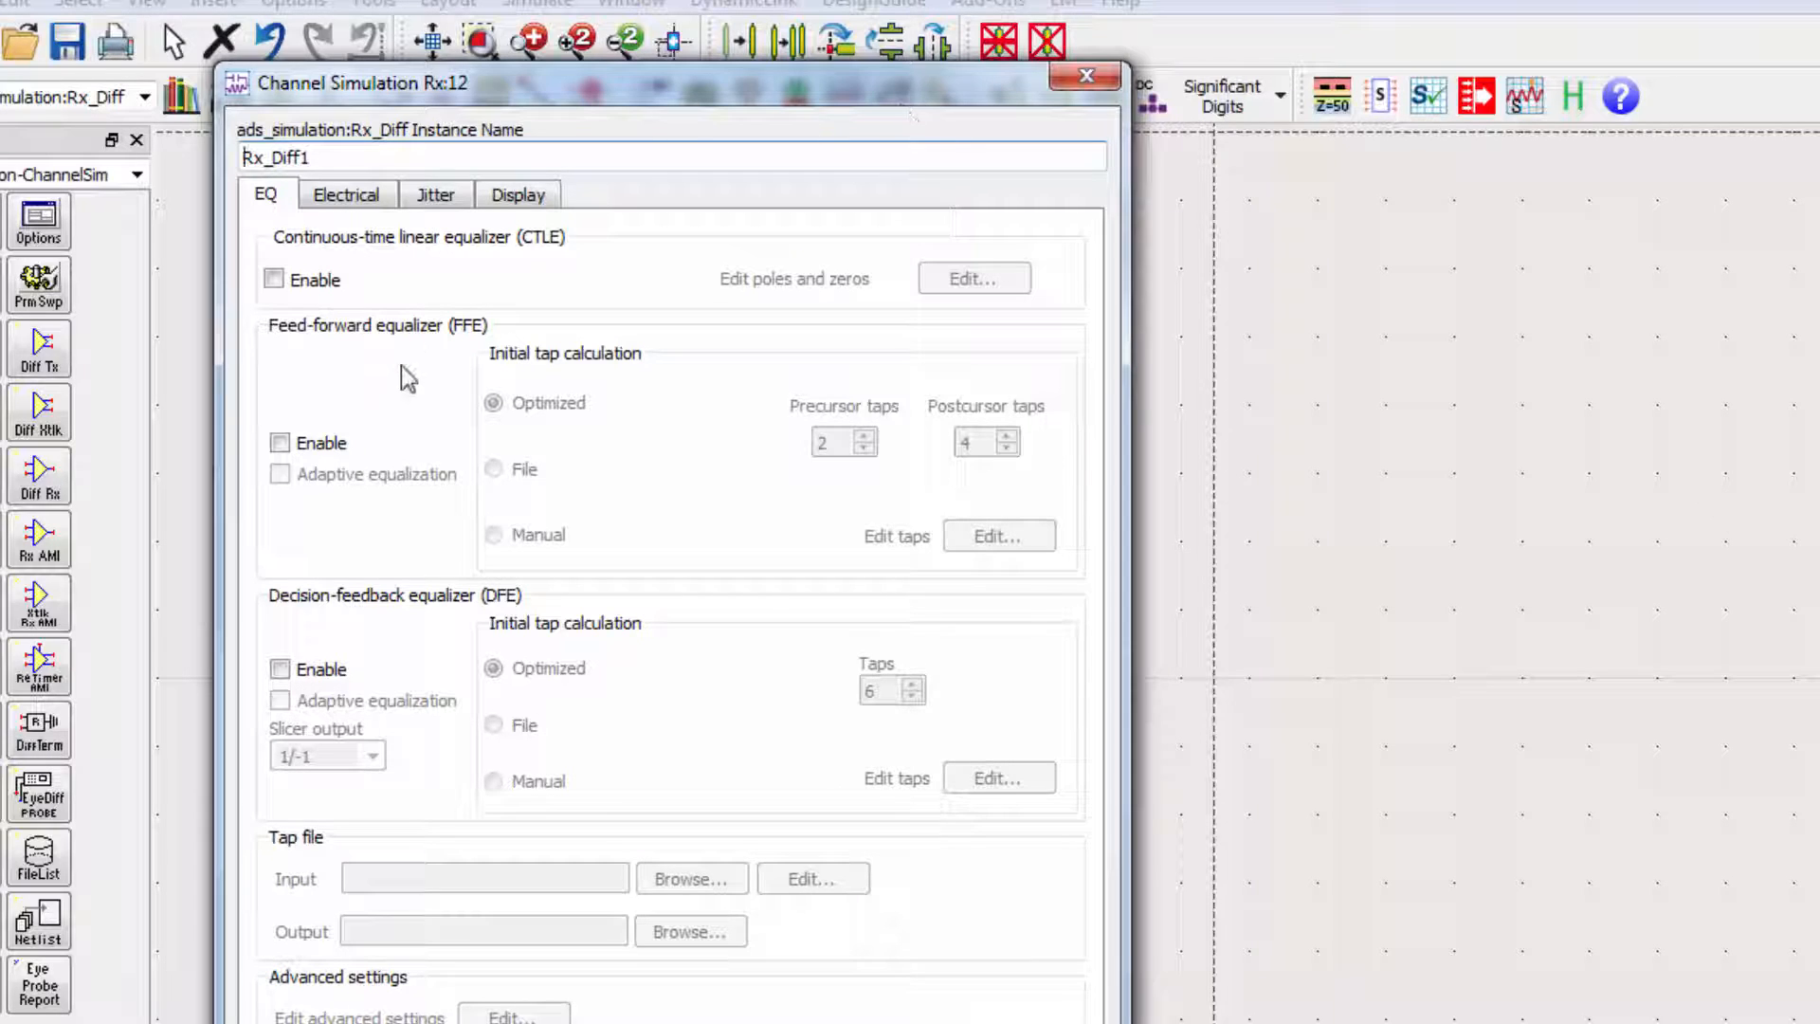
{"action": "left_click", "coordinate": [279, 442]}
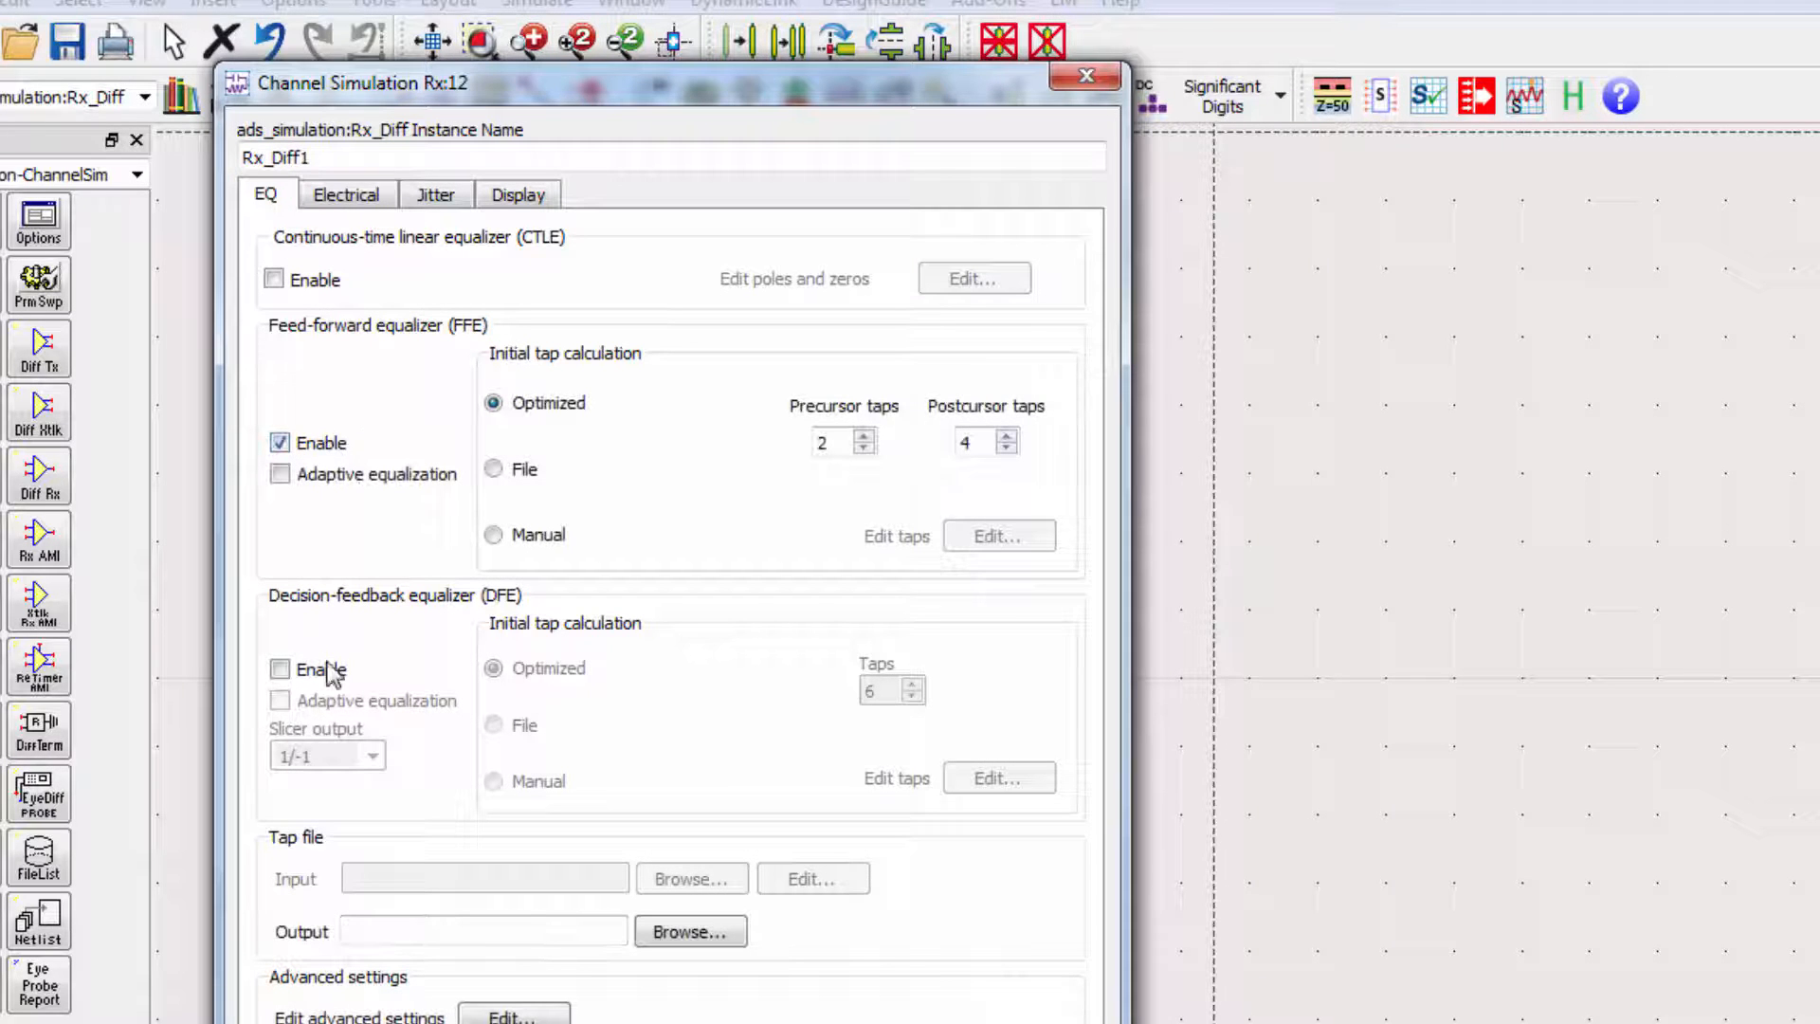
{"action": "left_click", "coordinate": [279, 670]}
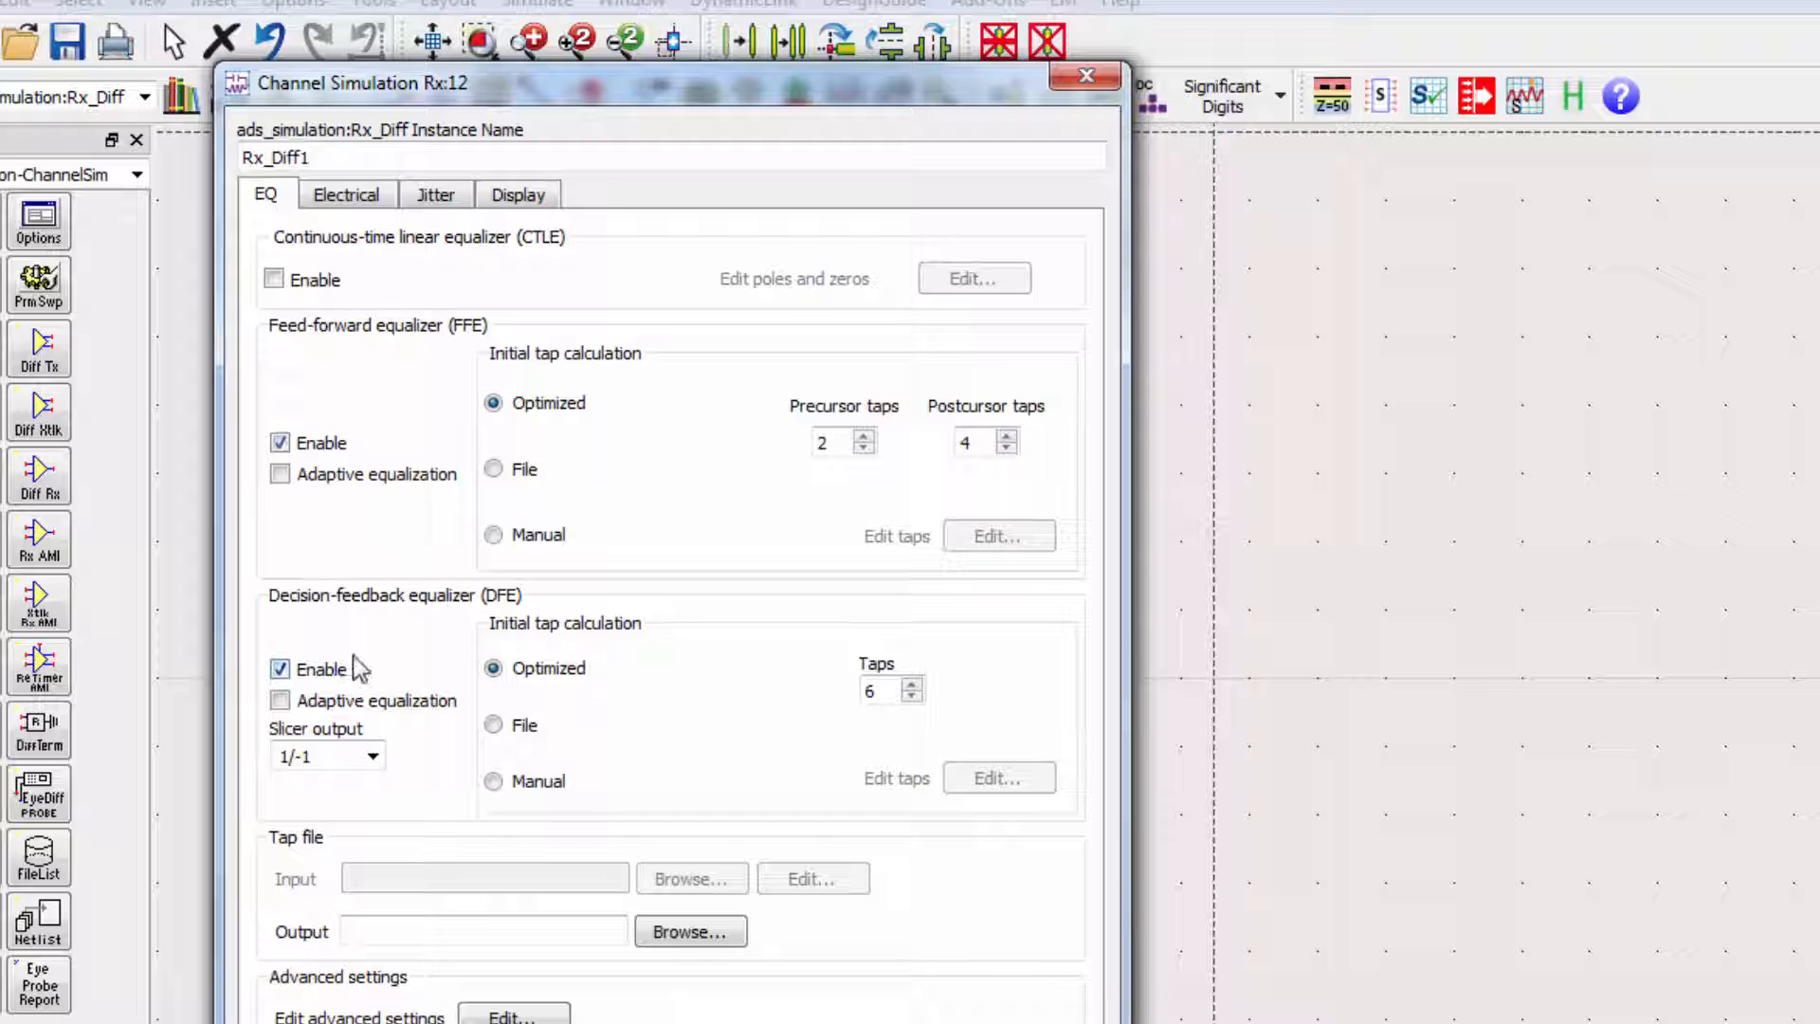
Step: Include the 100 Ohm receiver load on the Electrical tab and confirm
{"action": "left_click", "coordinate": [346, 194]}
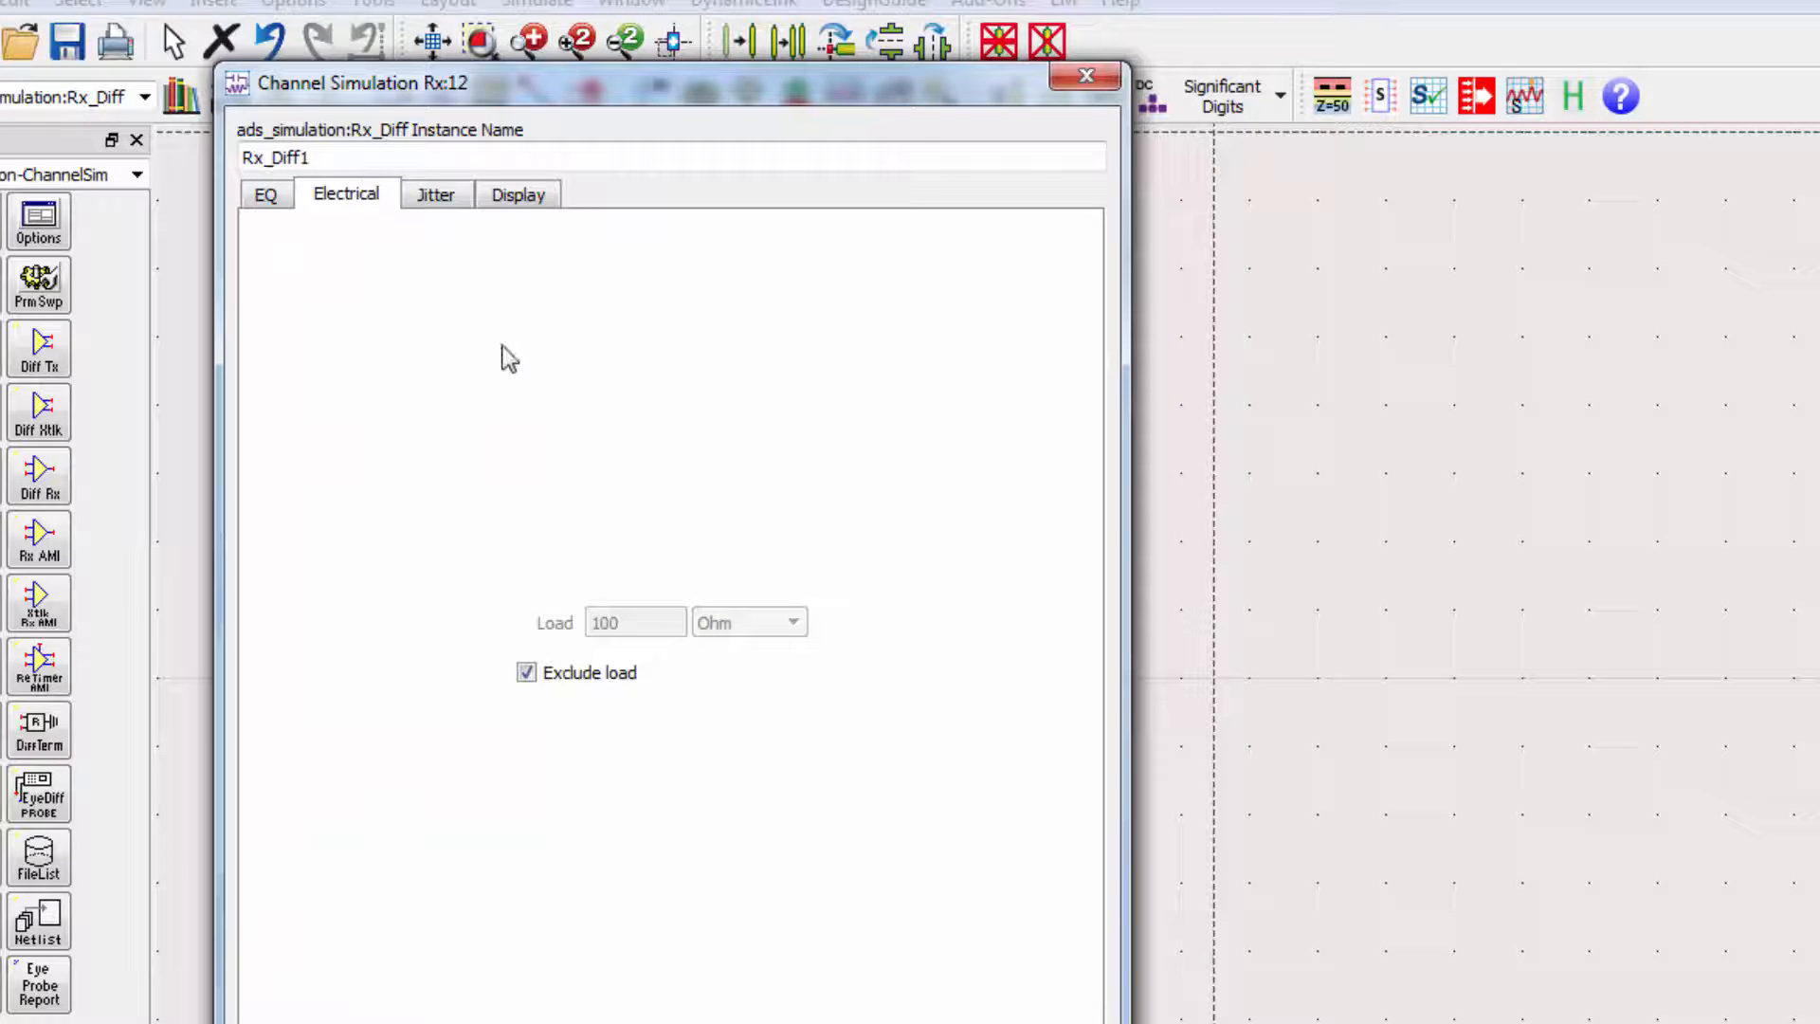
{"action": "left_click", "coordinate": [526, 672]}
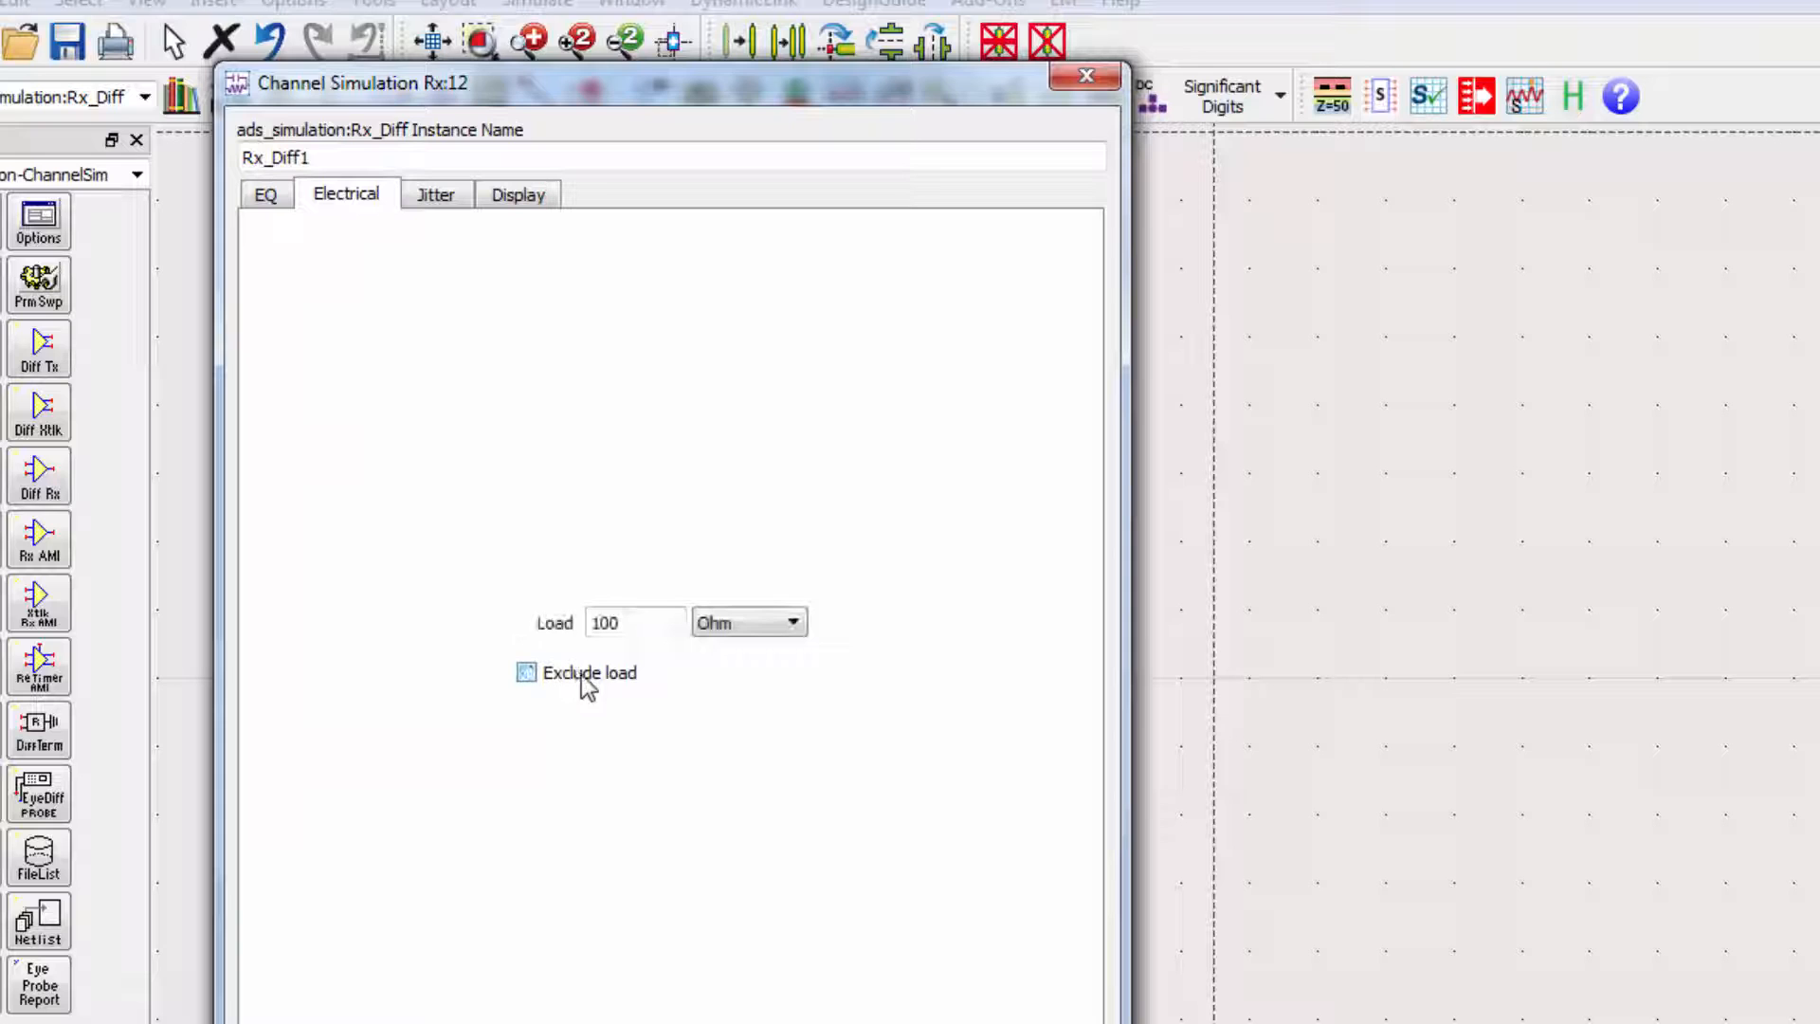
{"action": "left_click", "coordinate": [526, 671]}
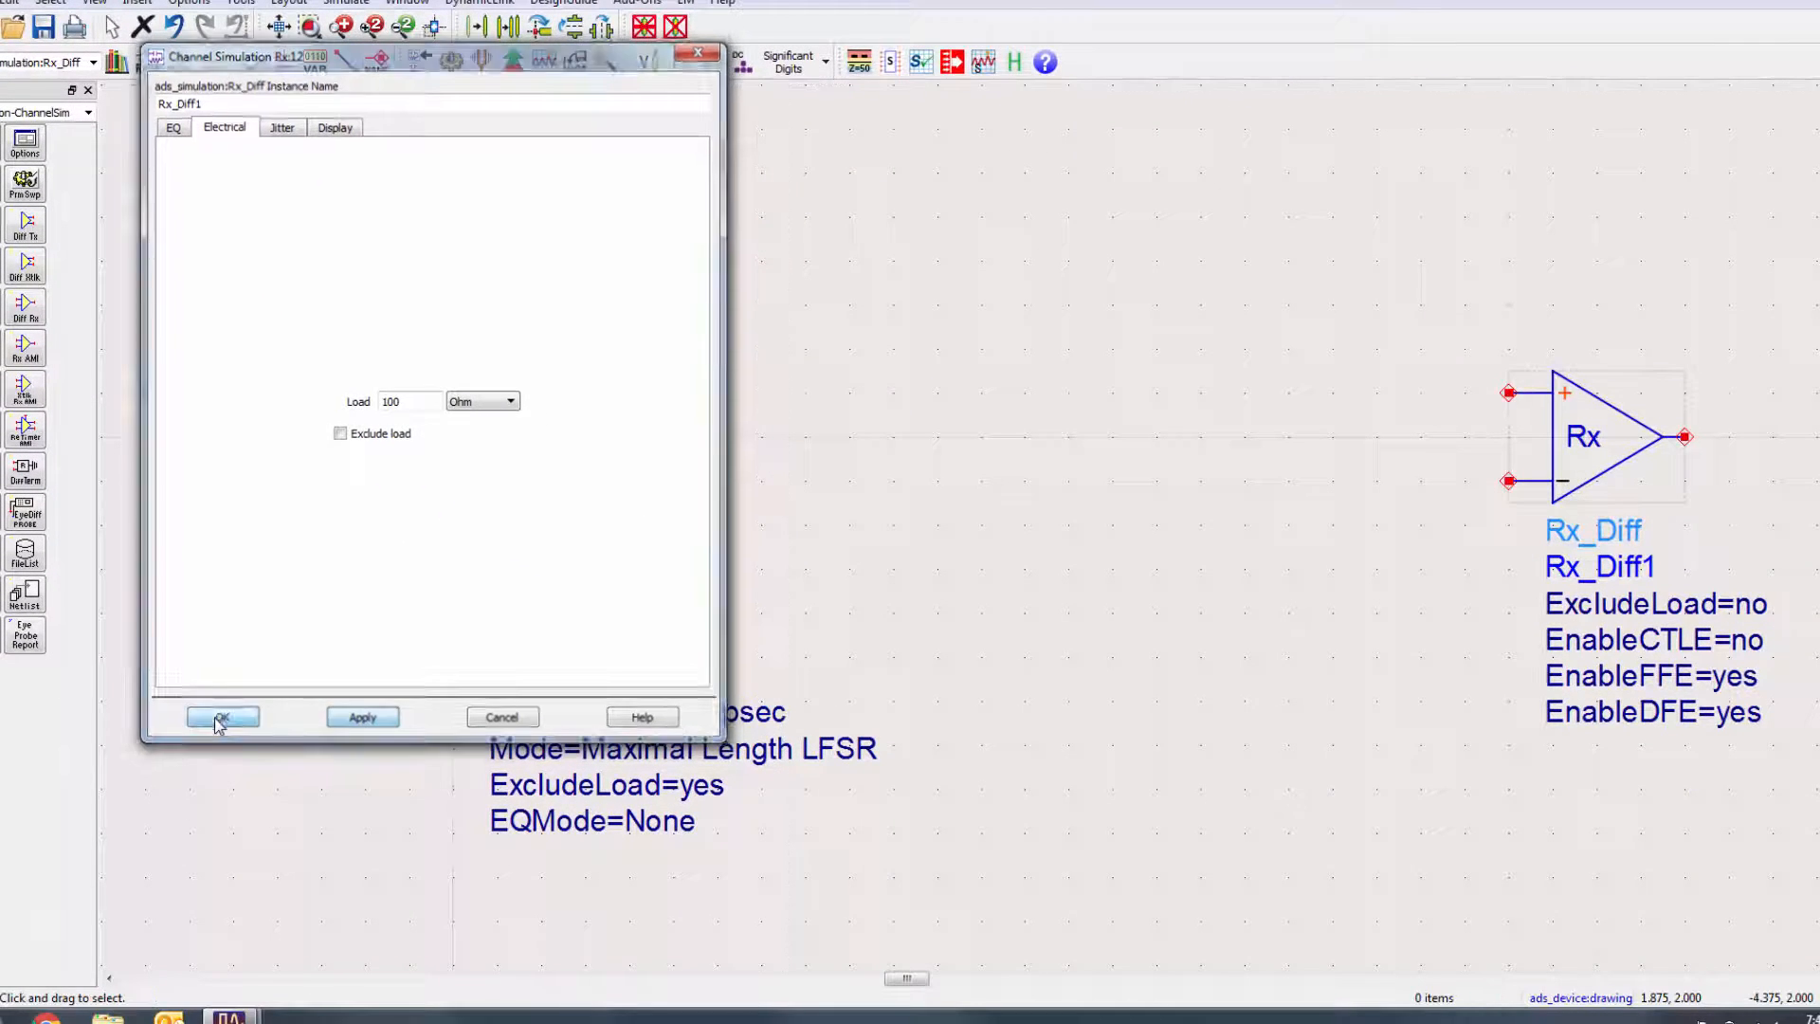
{"action": "left_click", "coordinate": [220, 717]}
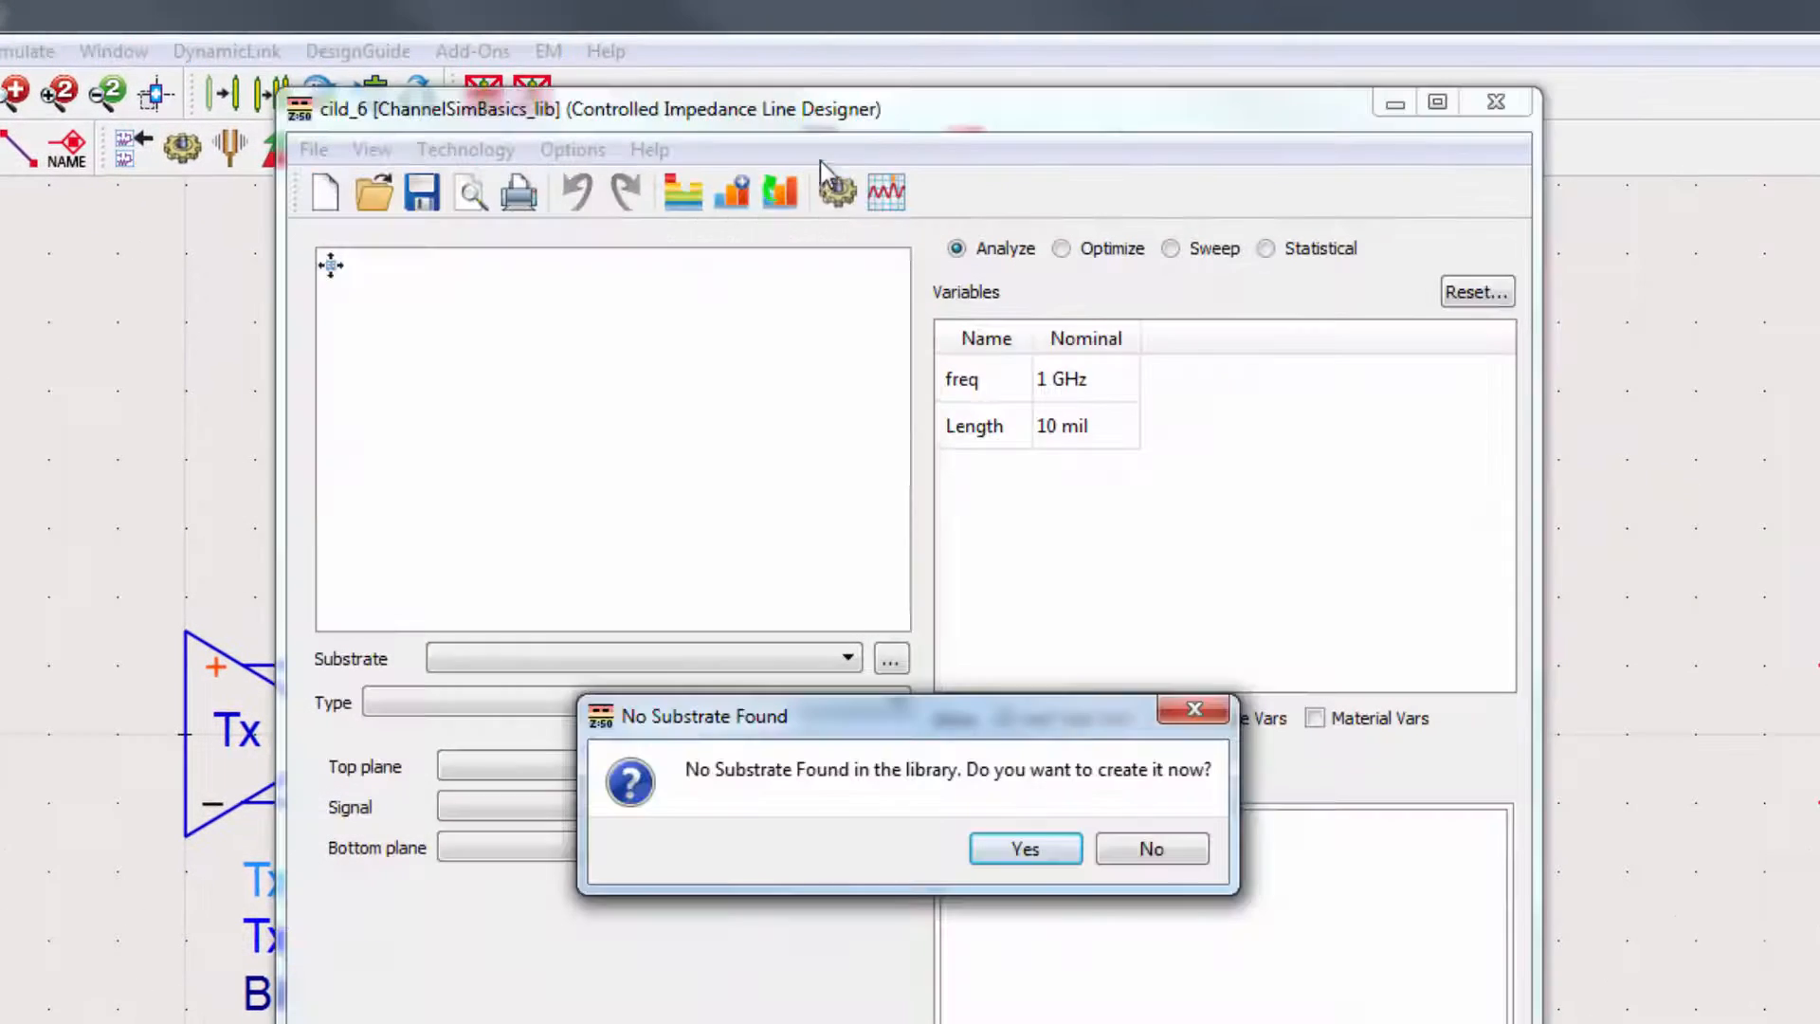
Step: Create substrate1 and set the line type to Stripline Edge-Coupled
{"action": "left_click", "coordinate": [1023, 848]}
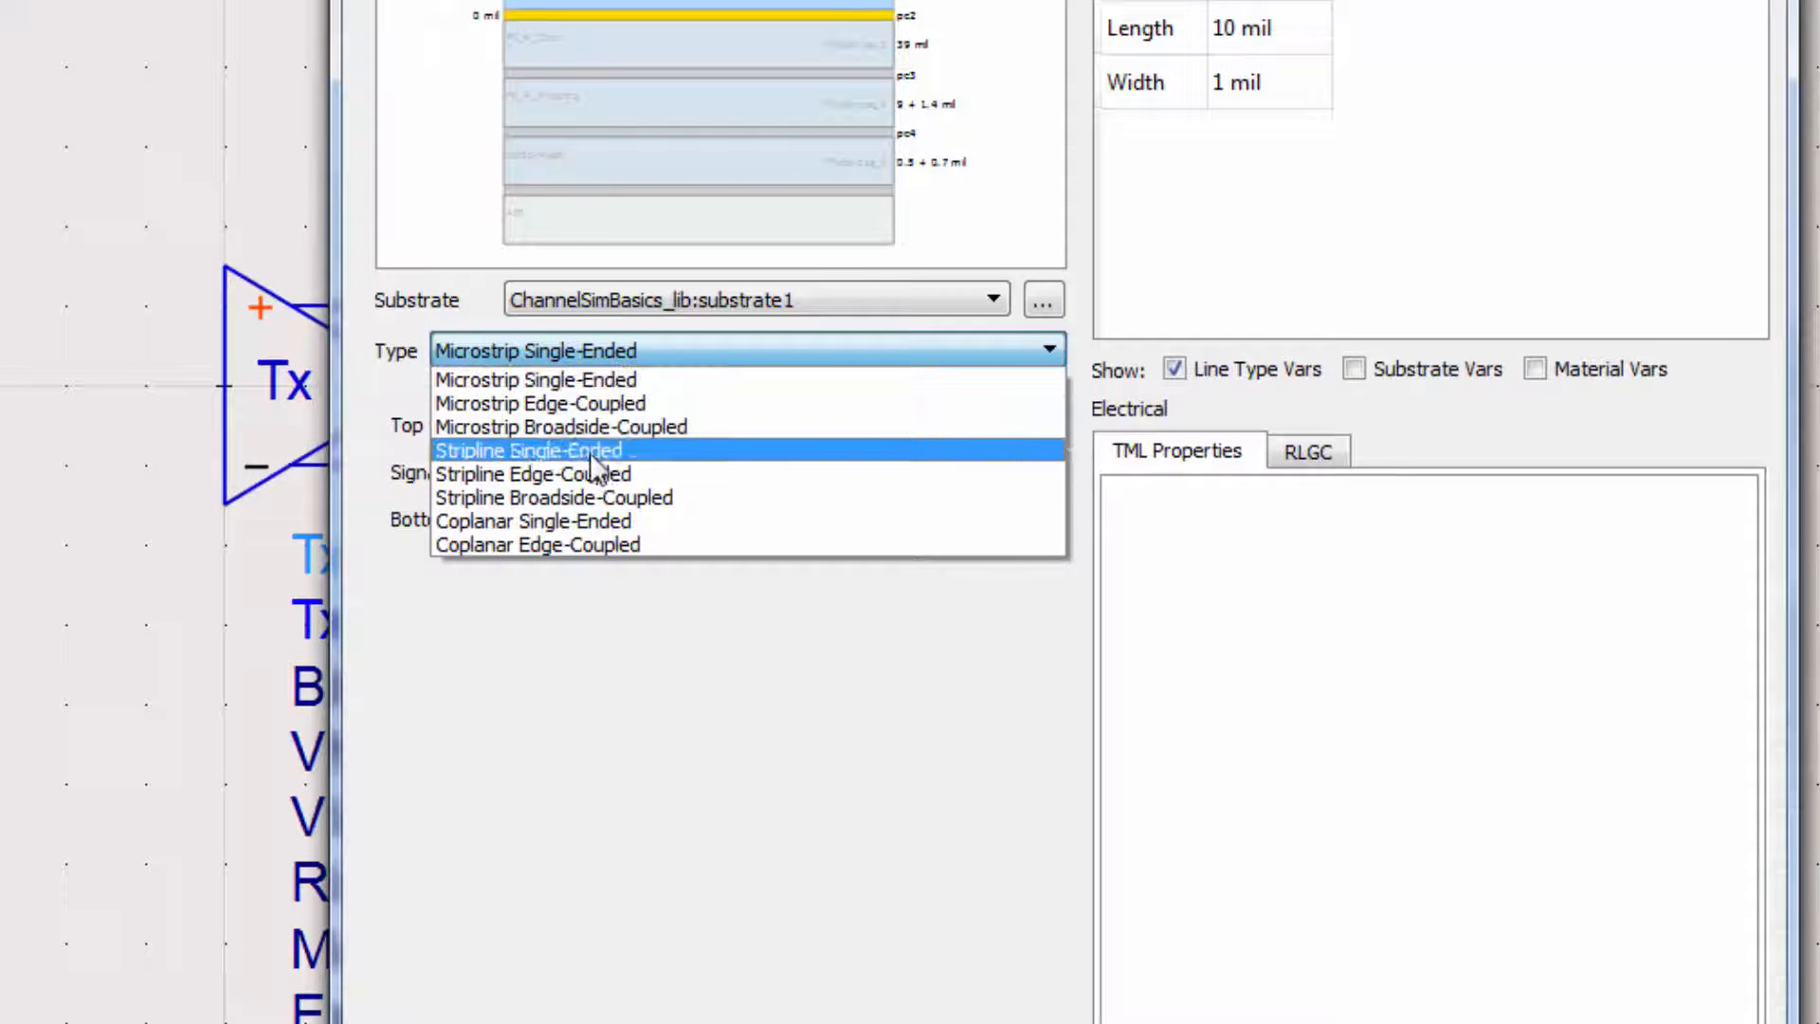
{"action": "left_click", "coordinate": [531, 474]}
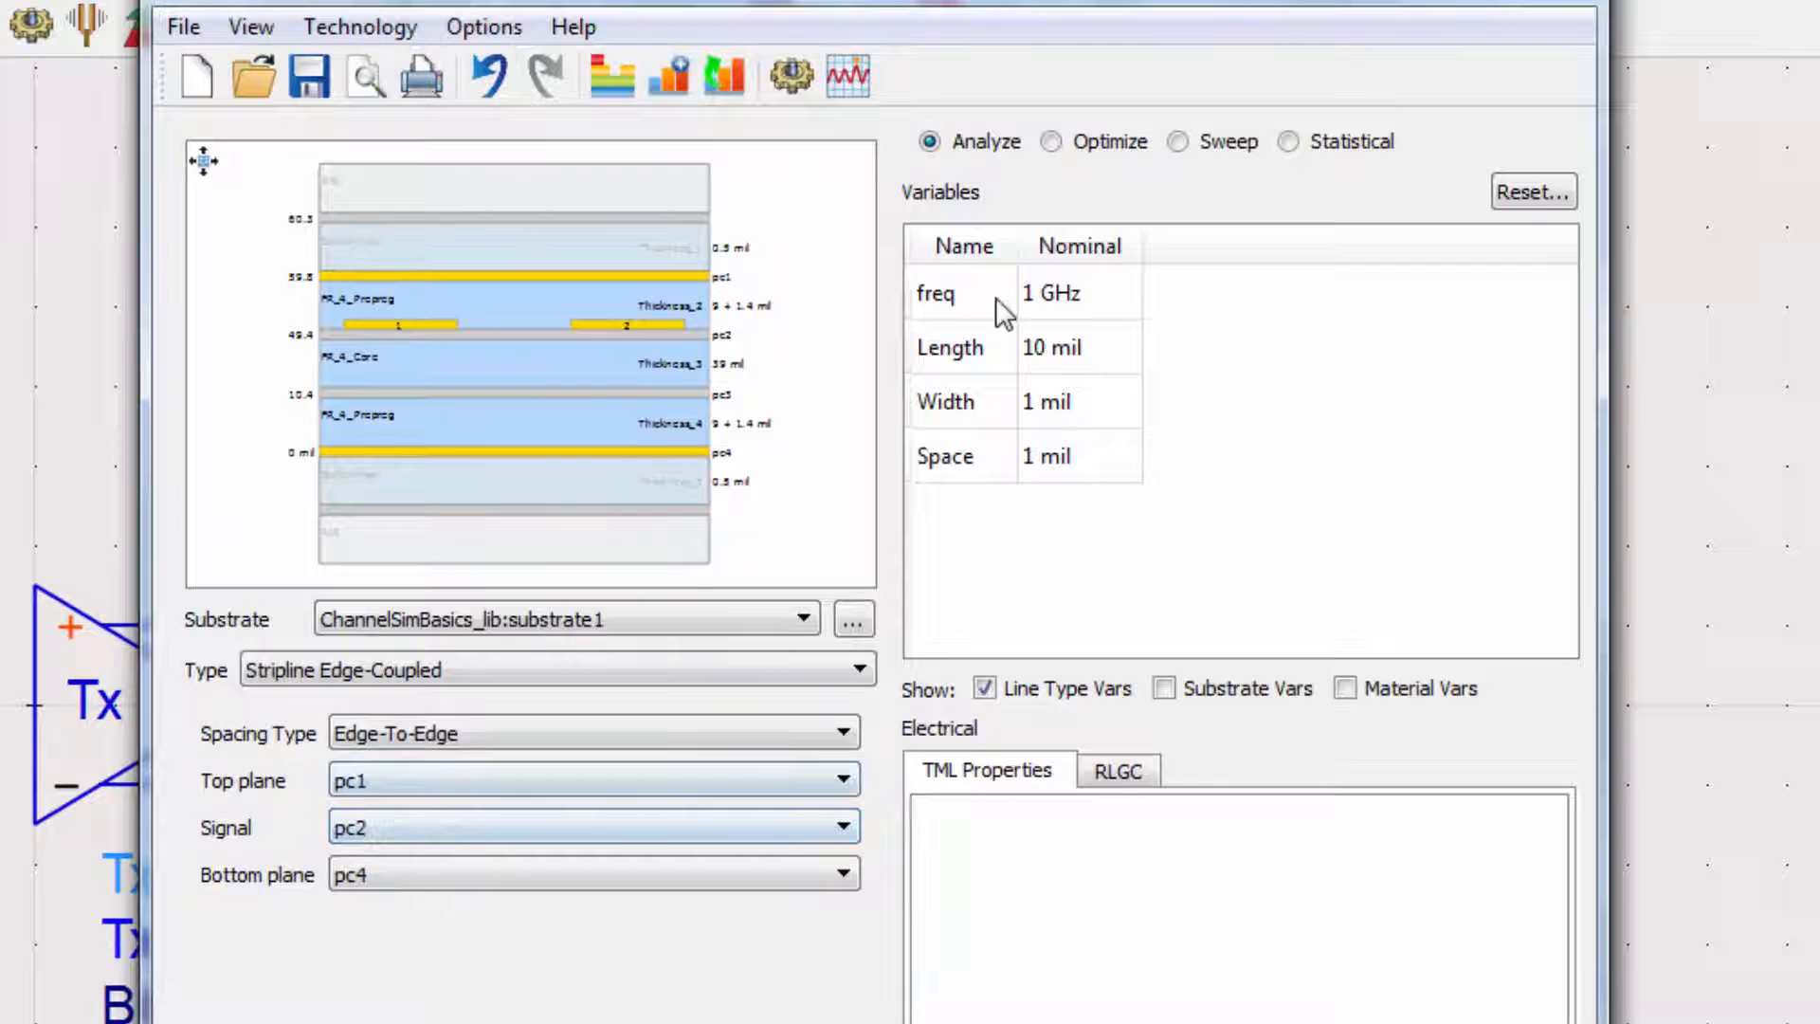
Step: Enter 4 GHz, 15000 mil length, 10 mil width, 15 mil spacing and analyze (~89.5 ohm)
{"action": "double_click", "coordinate": [1048, 293]}
{"action": "type", "text": "4"}
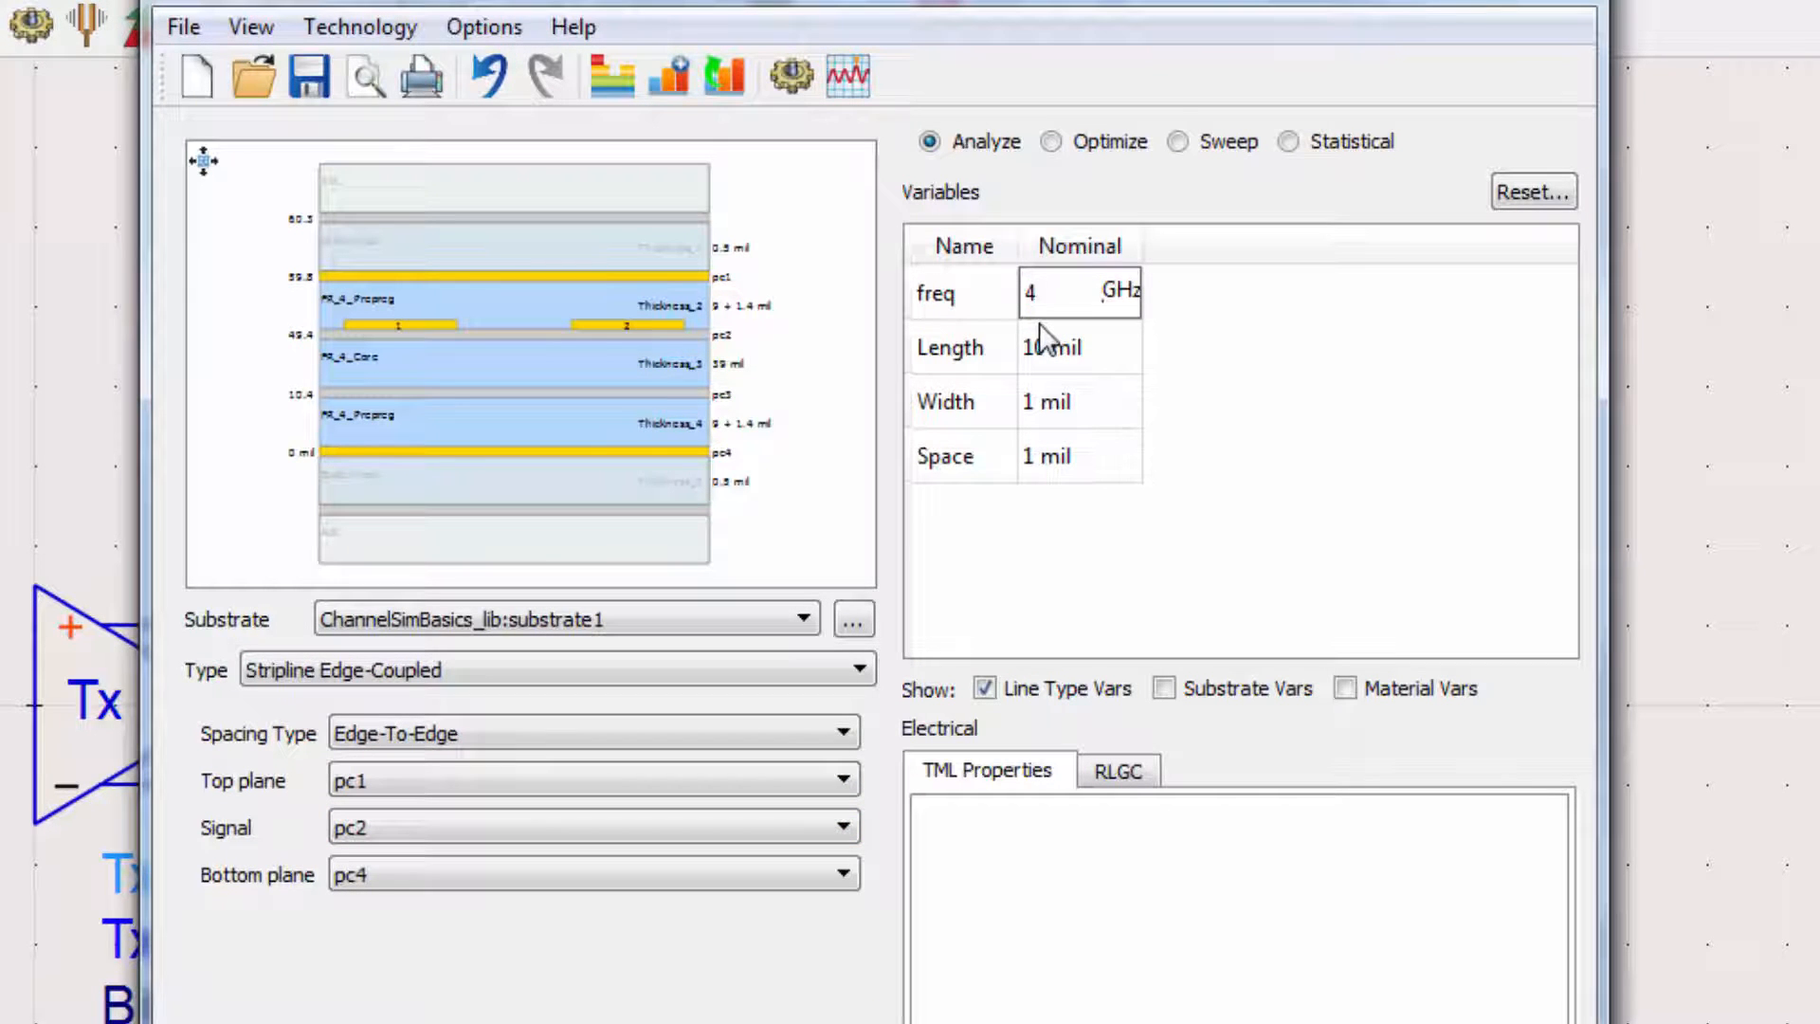
{"action": "left_click", "coordinate": [1050, 346]}
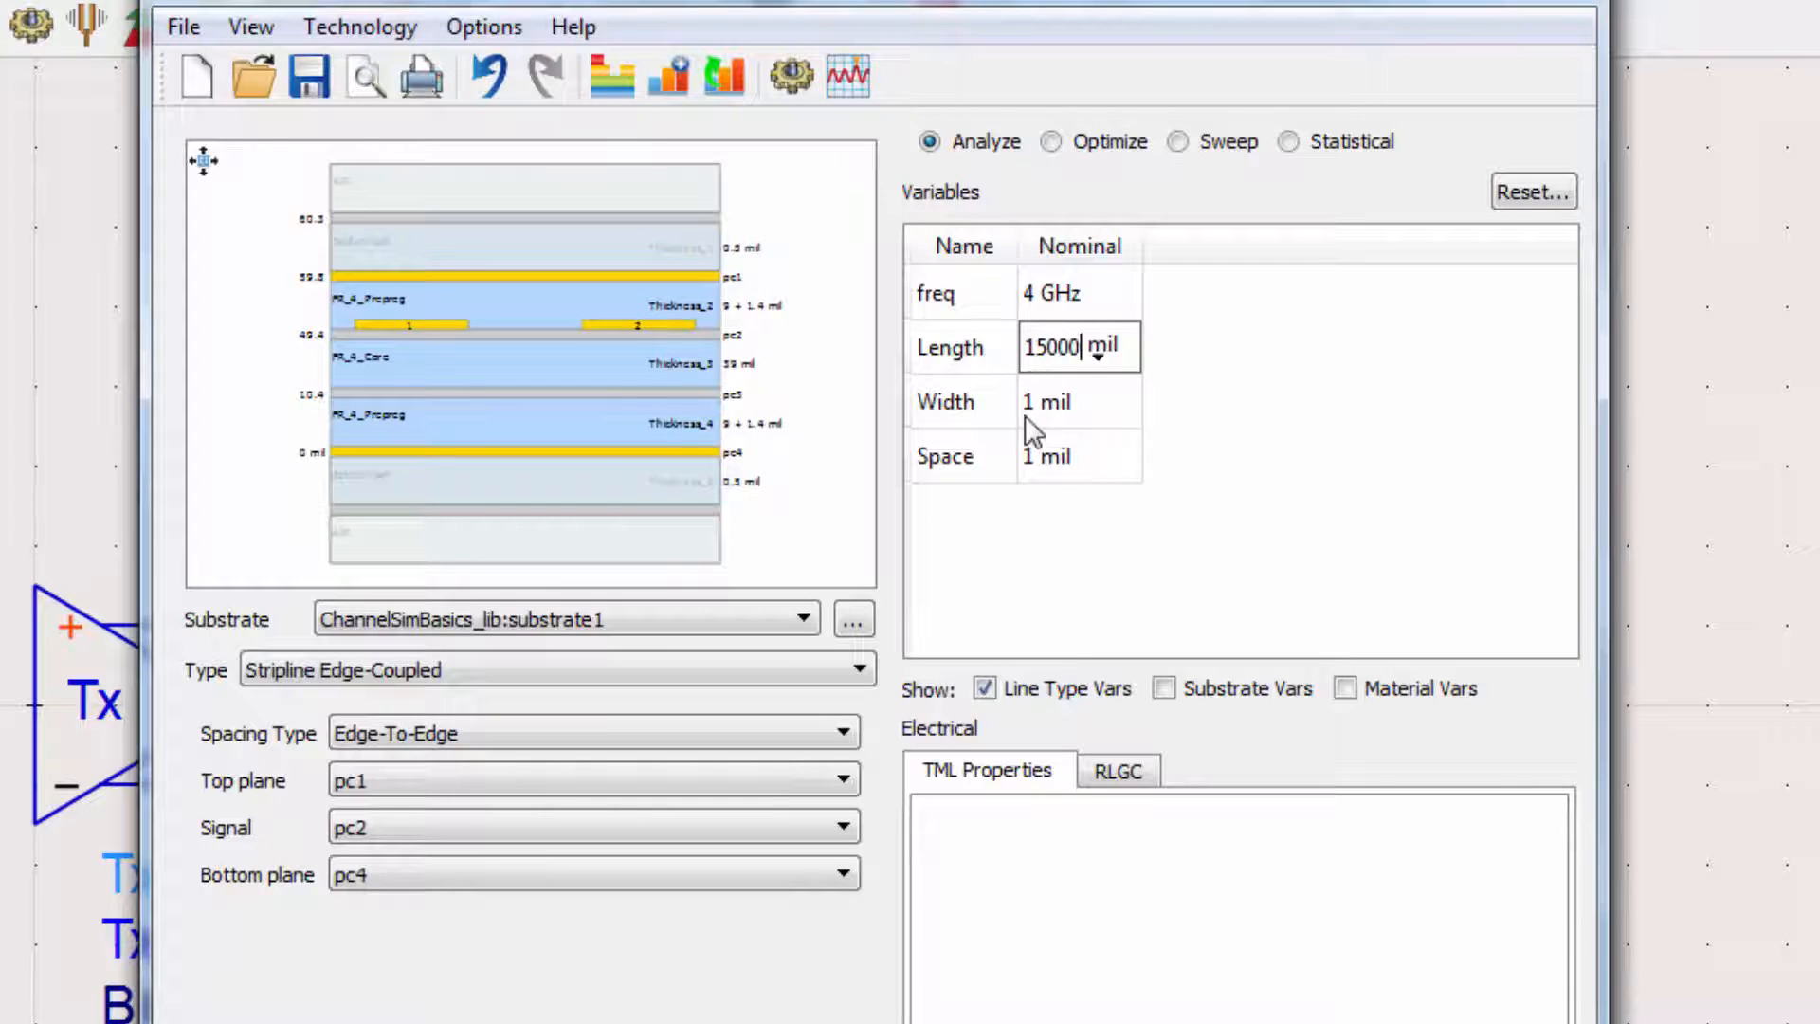
{"action": "type", "text": "10"}
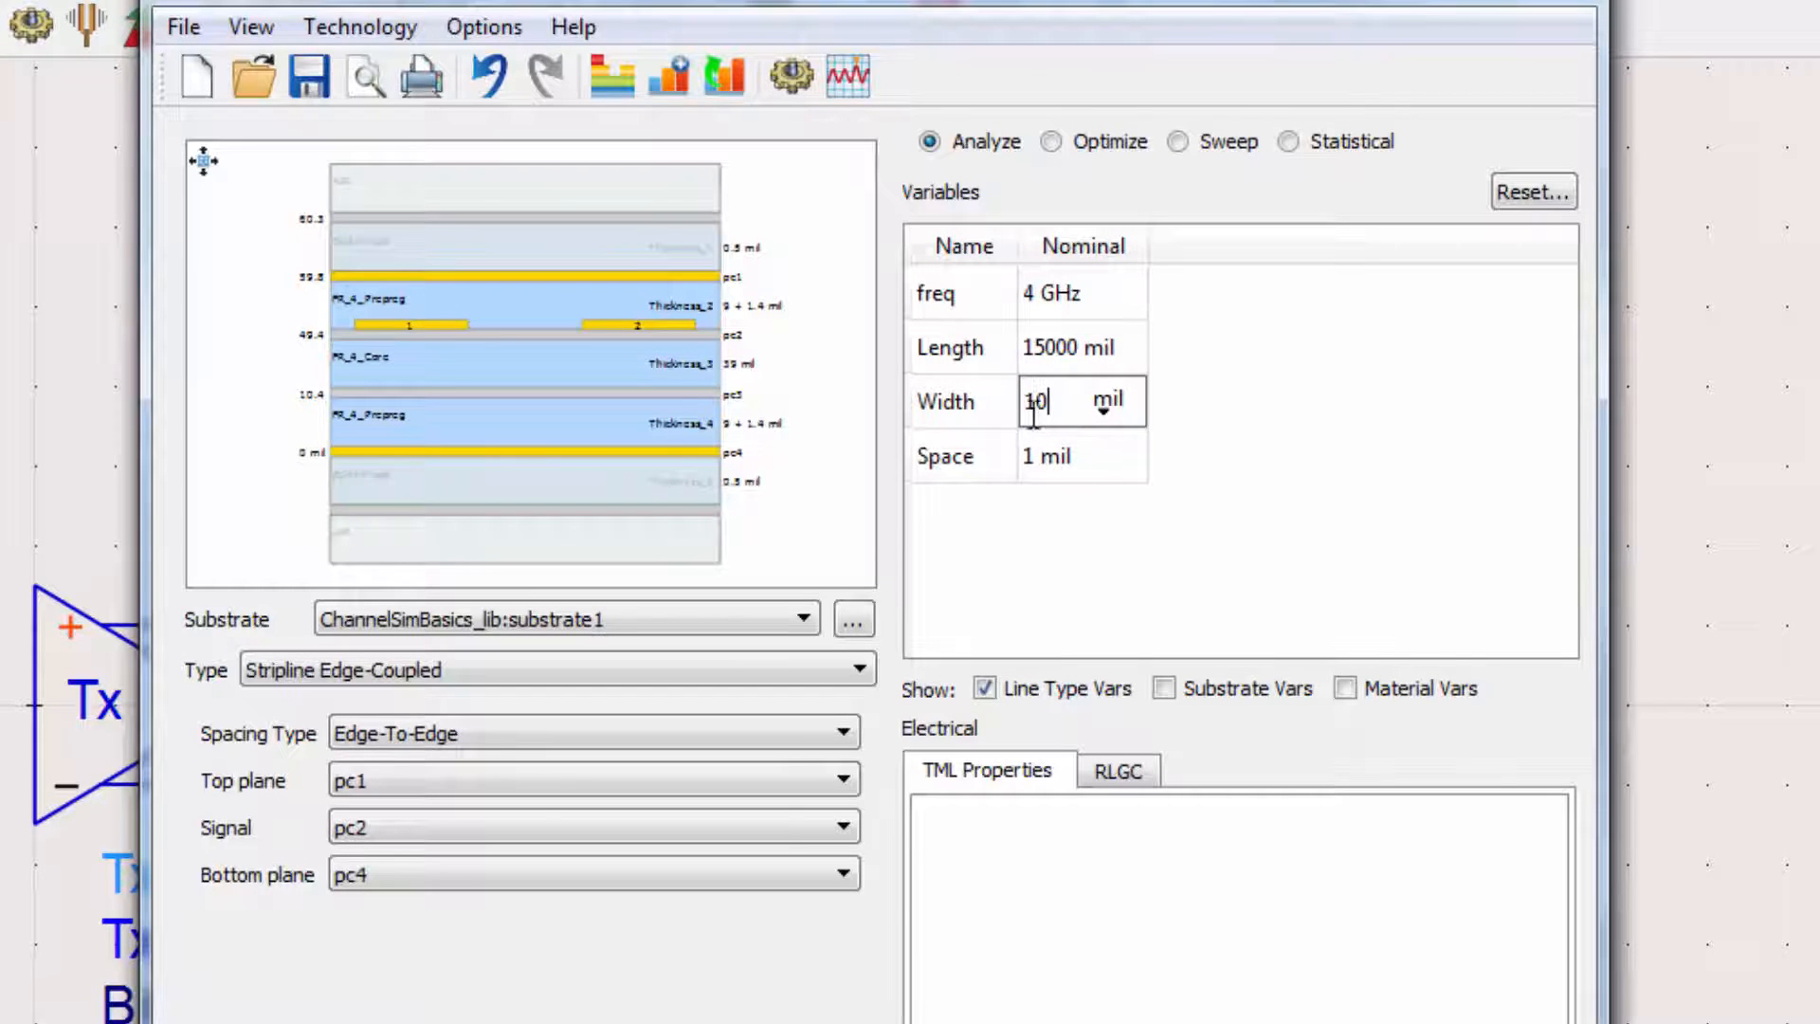
{"action": "left_click", "coordinate": [1068, 455]}
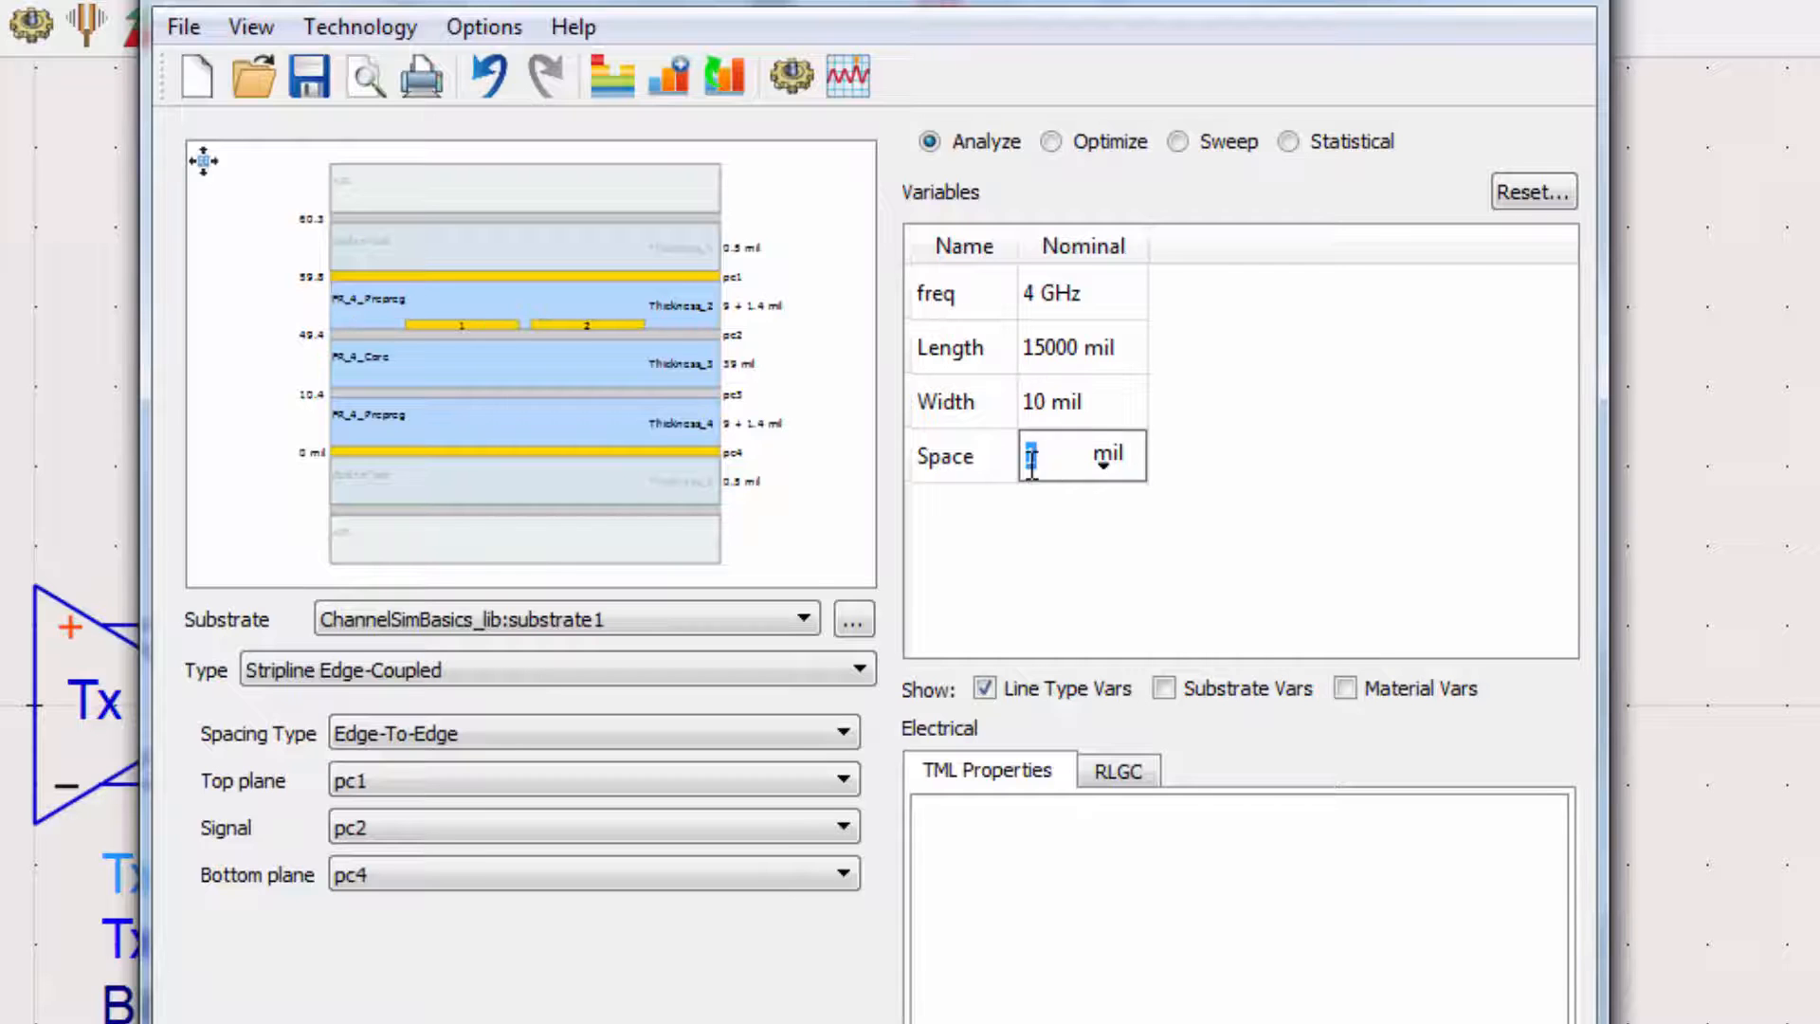
{"action": "type", "text": "15"}
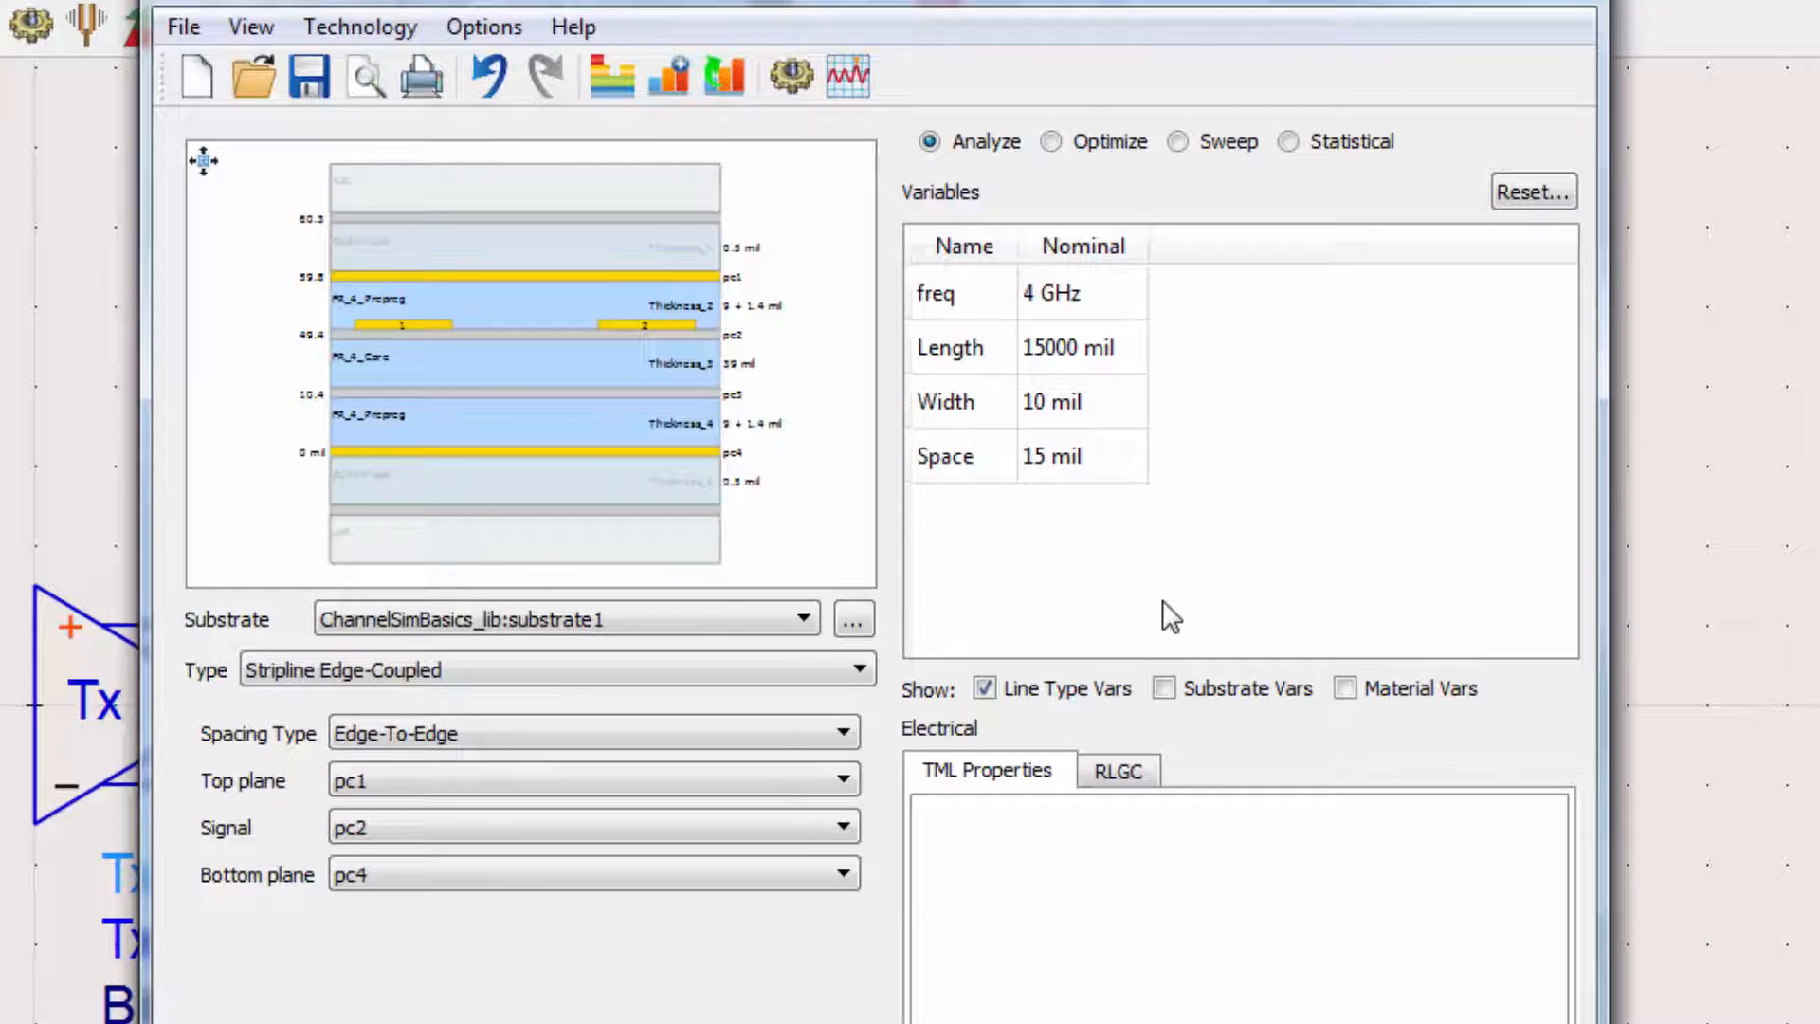
{"action": "left_click", "coordinate": [791, 76]}
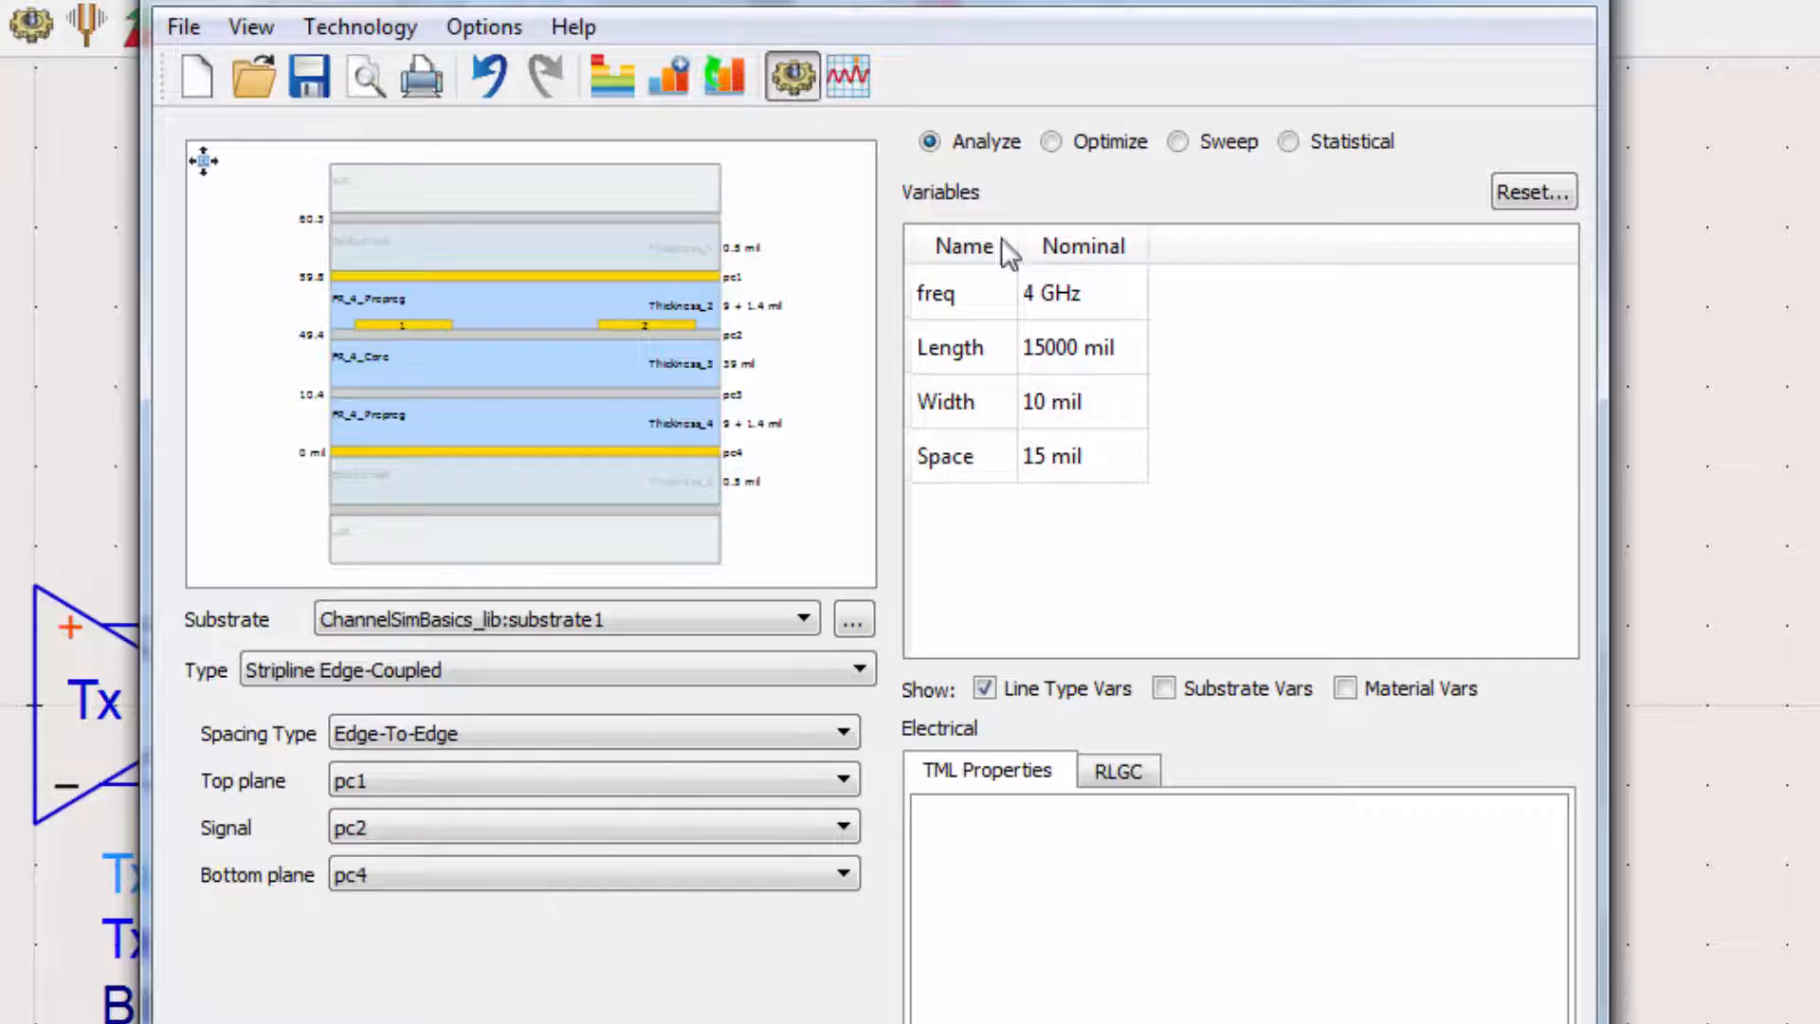
{"action": "left_click", "coordinate": [791, 76]}
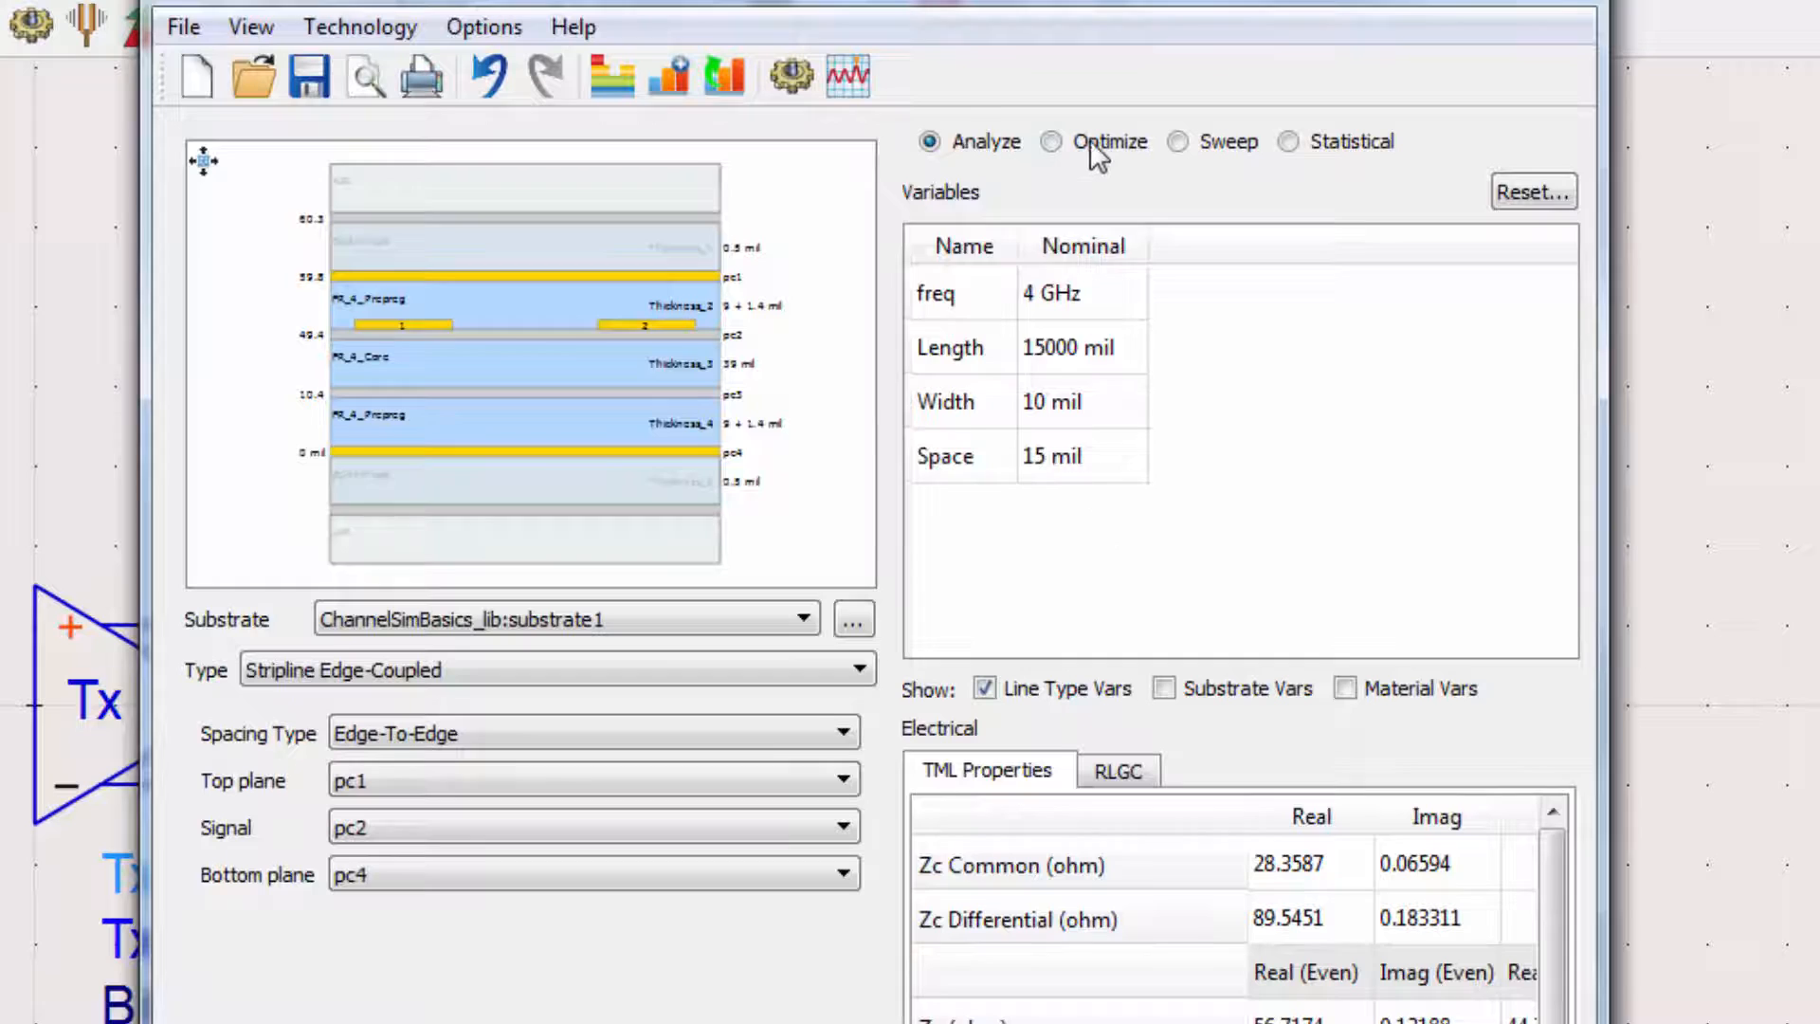
Step: Optimize trace width to about 7.48 mil for 100 ohm differential, then save
{"action": "left_click", "coordinate": [1050, 140]}
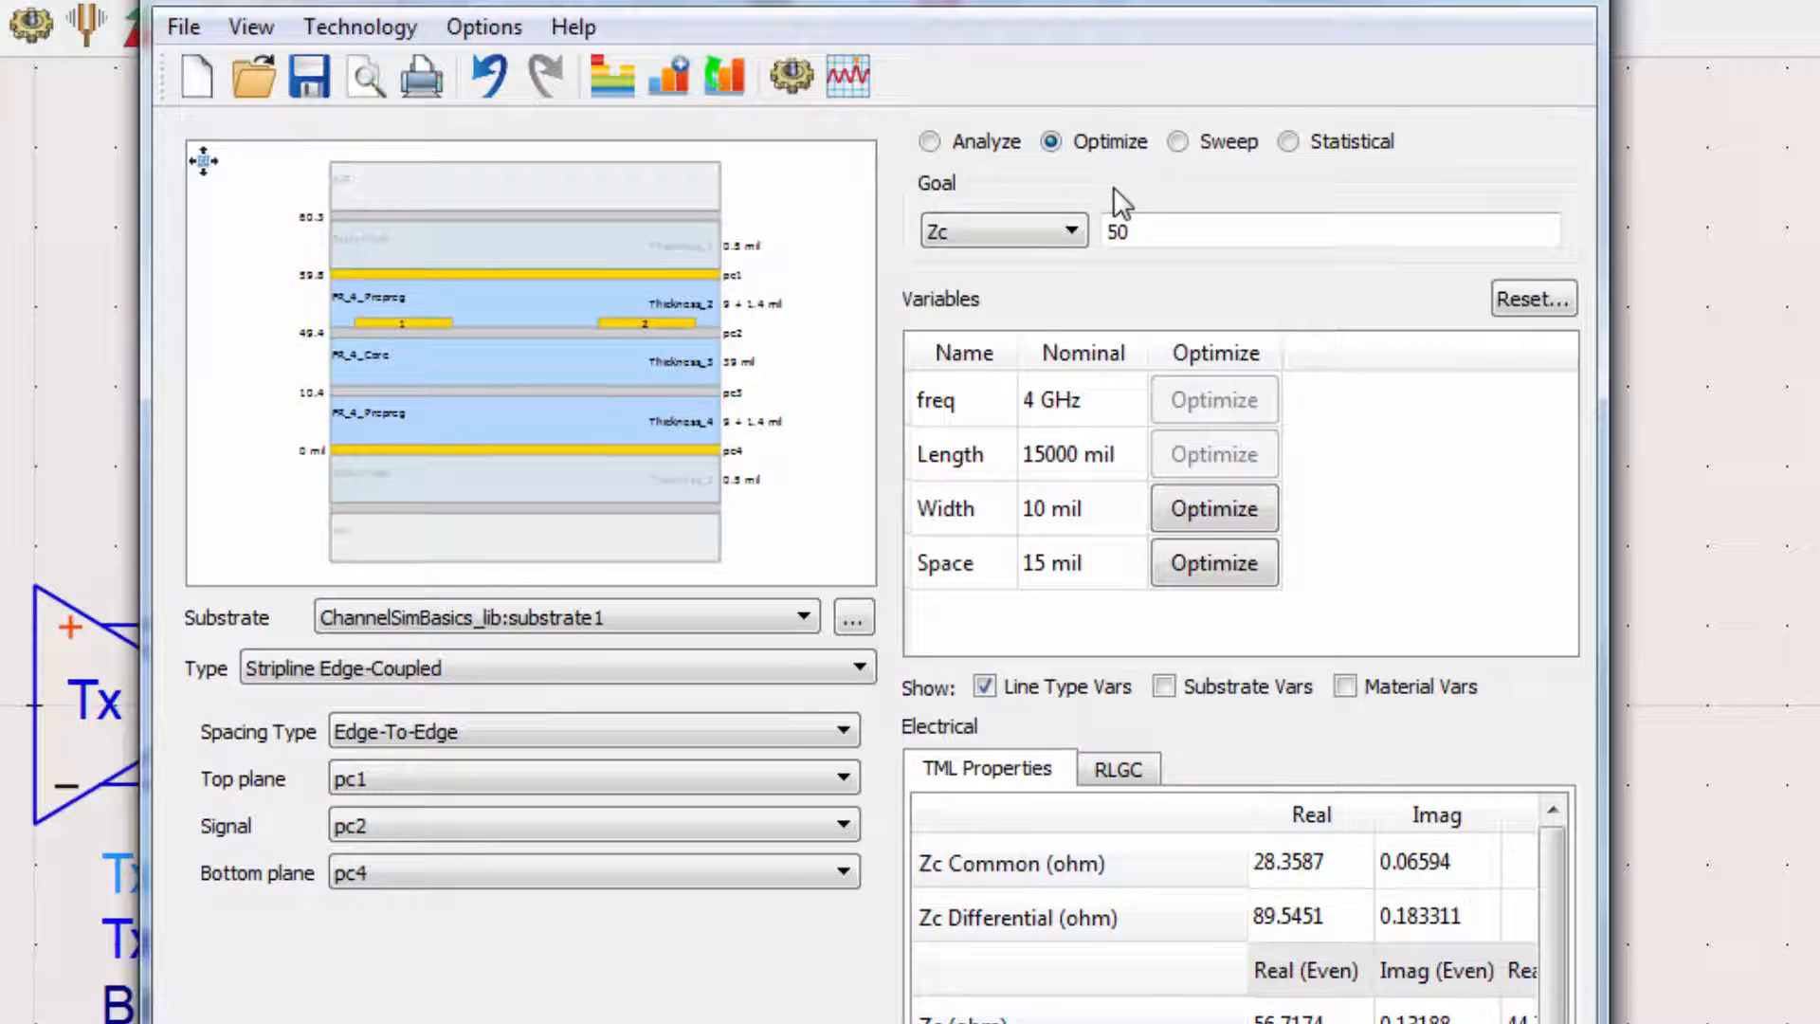
{"action": "left_click", "coordinate": [1001, 230]}
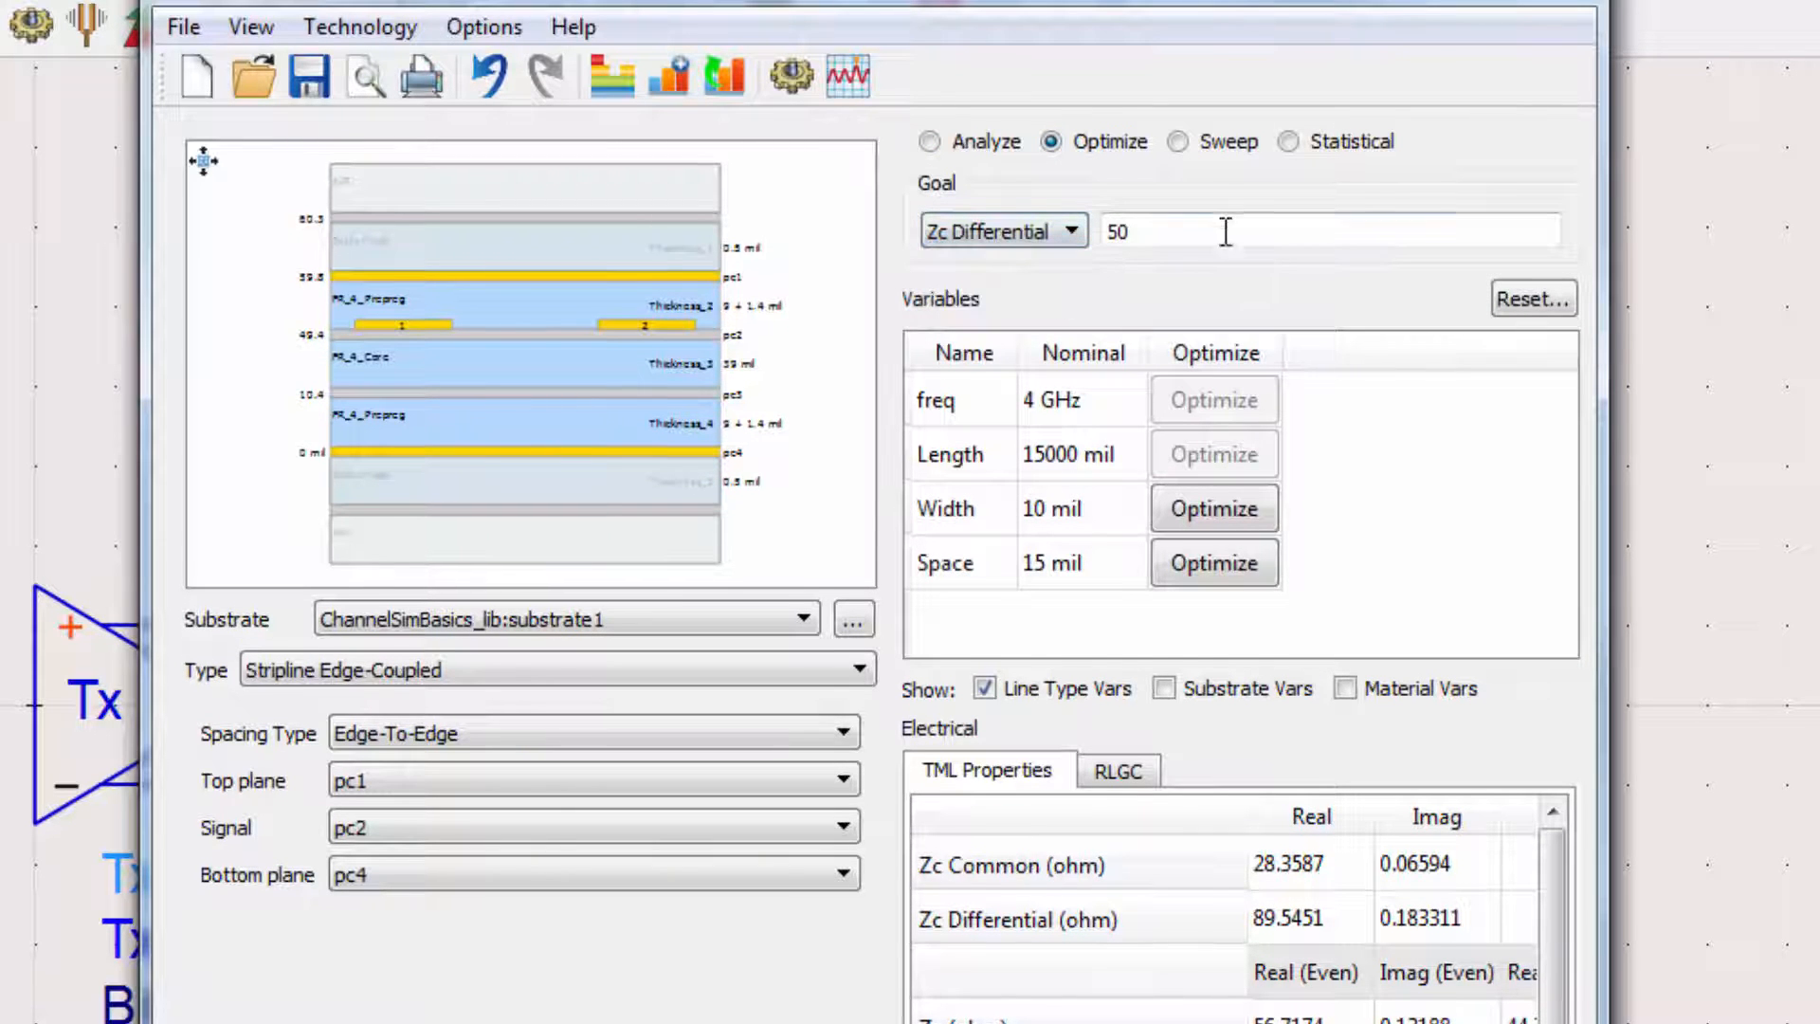
{"action": "type", "text": "100"}
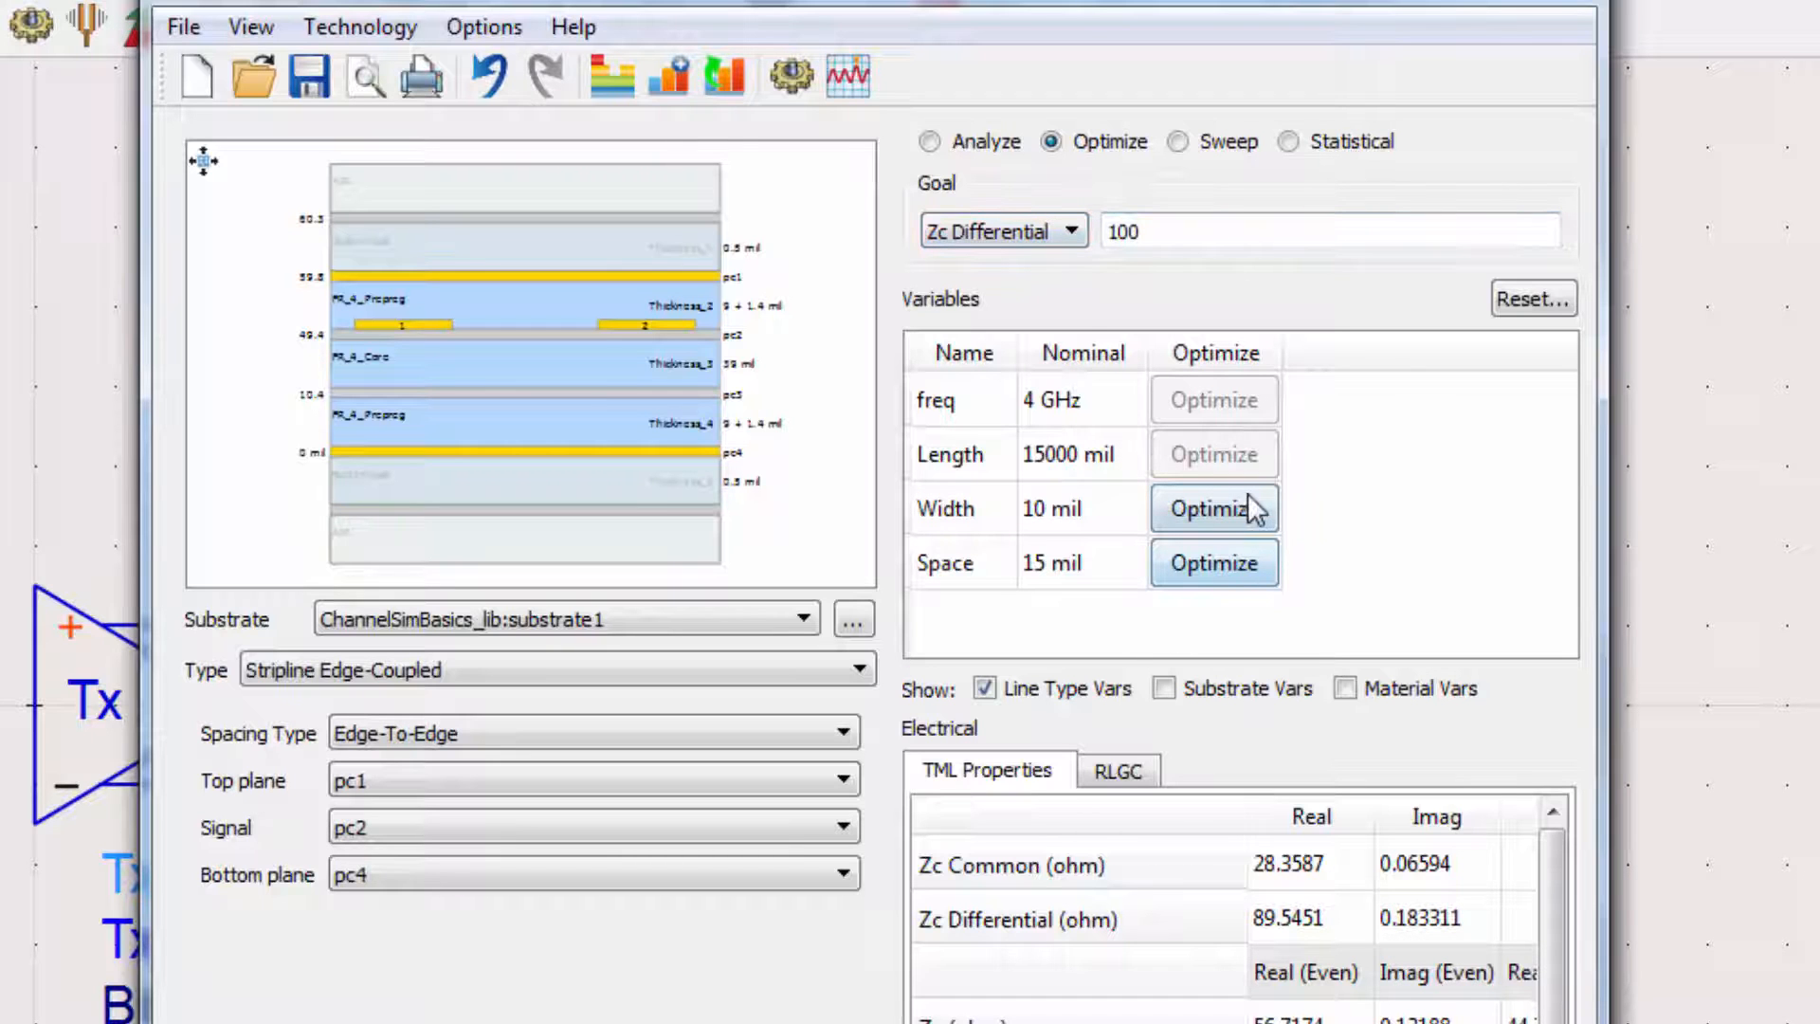
{"action": "left_click", "coordinate": [1211, 507]}
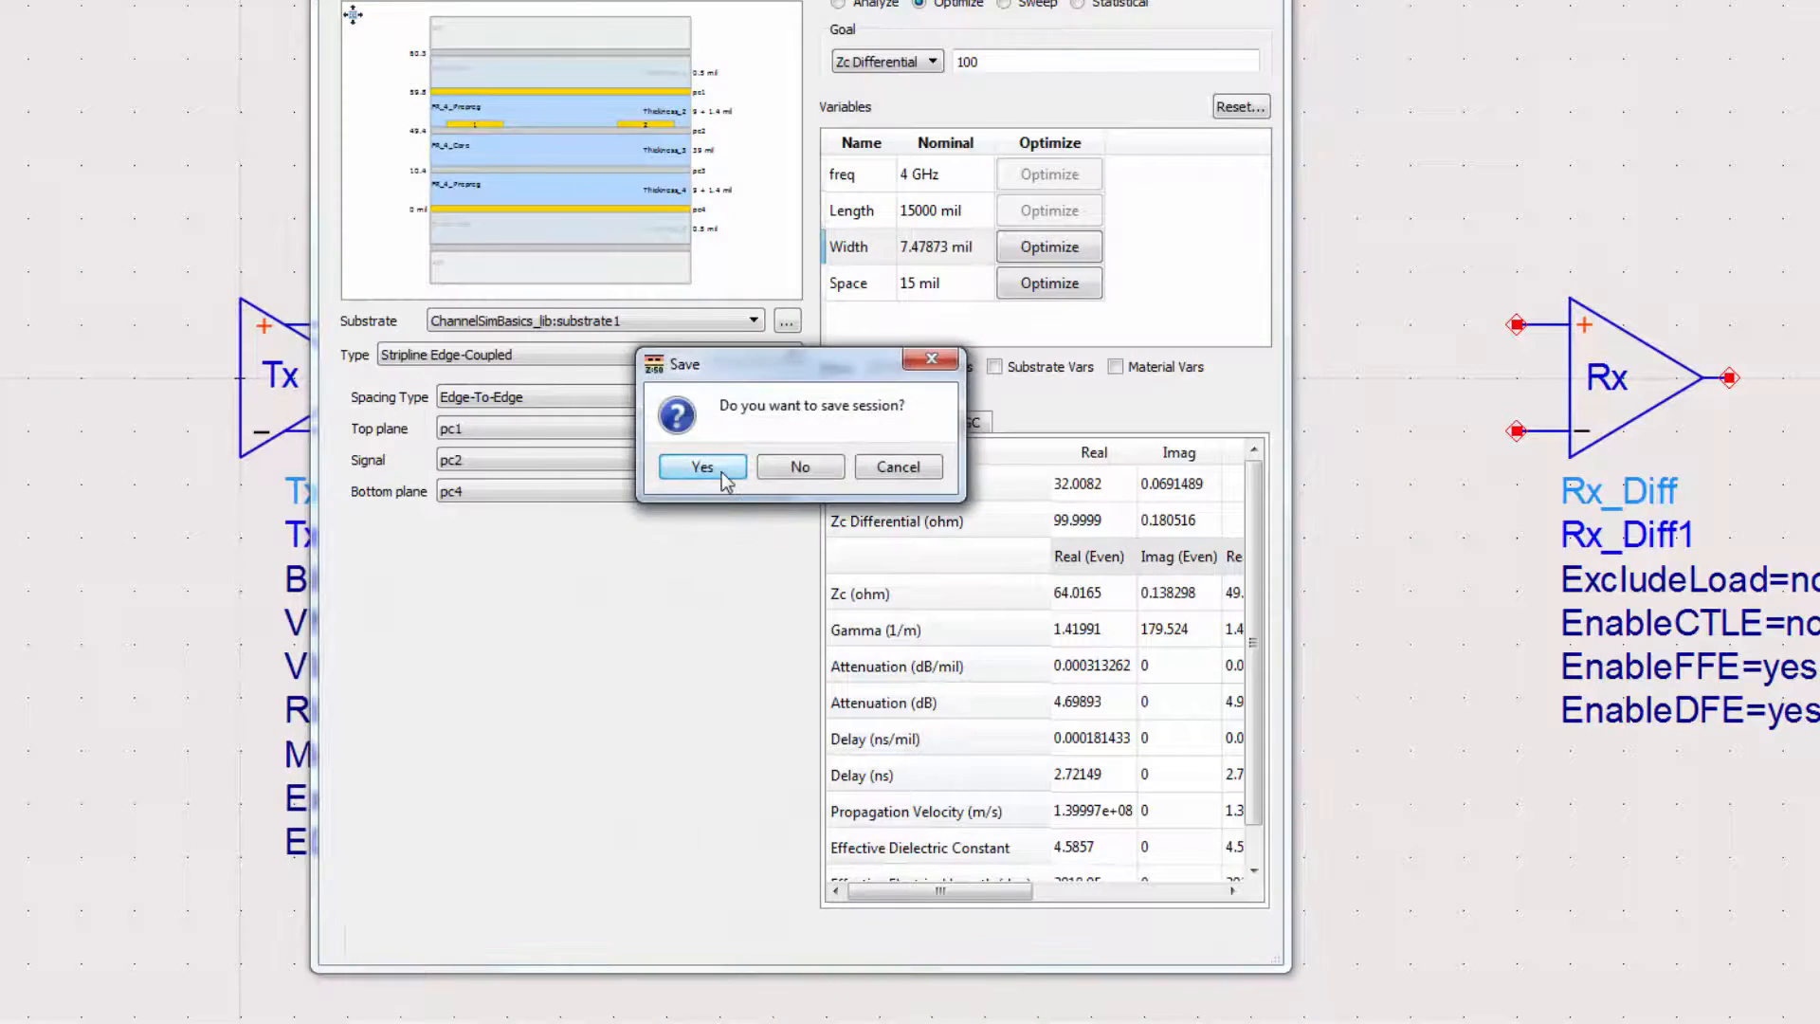
{"action": "left_click", "coordinate": [701, 465]}
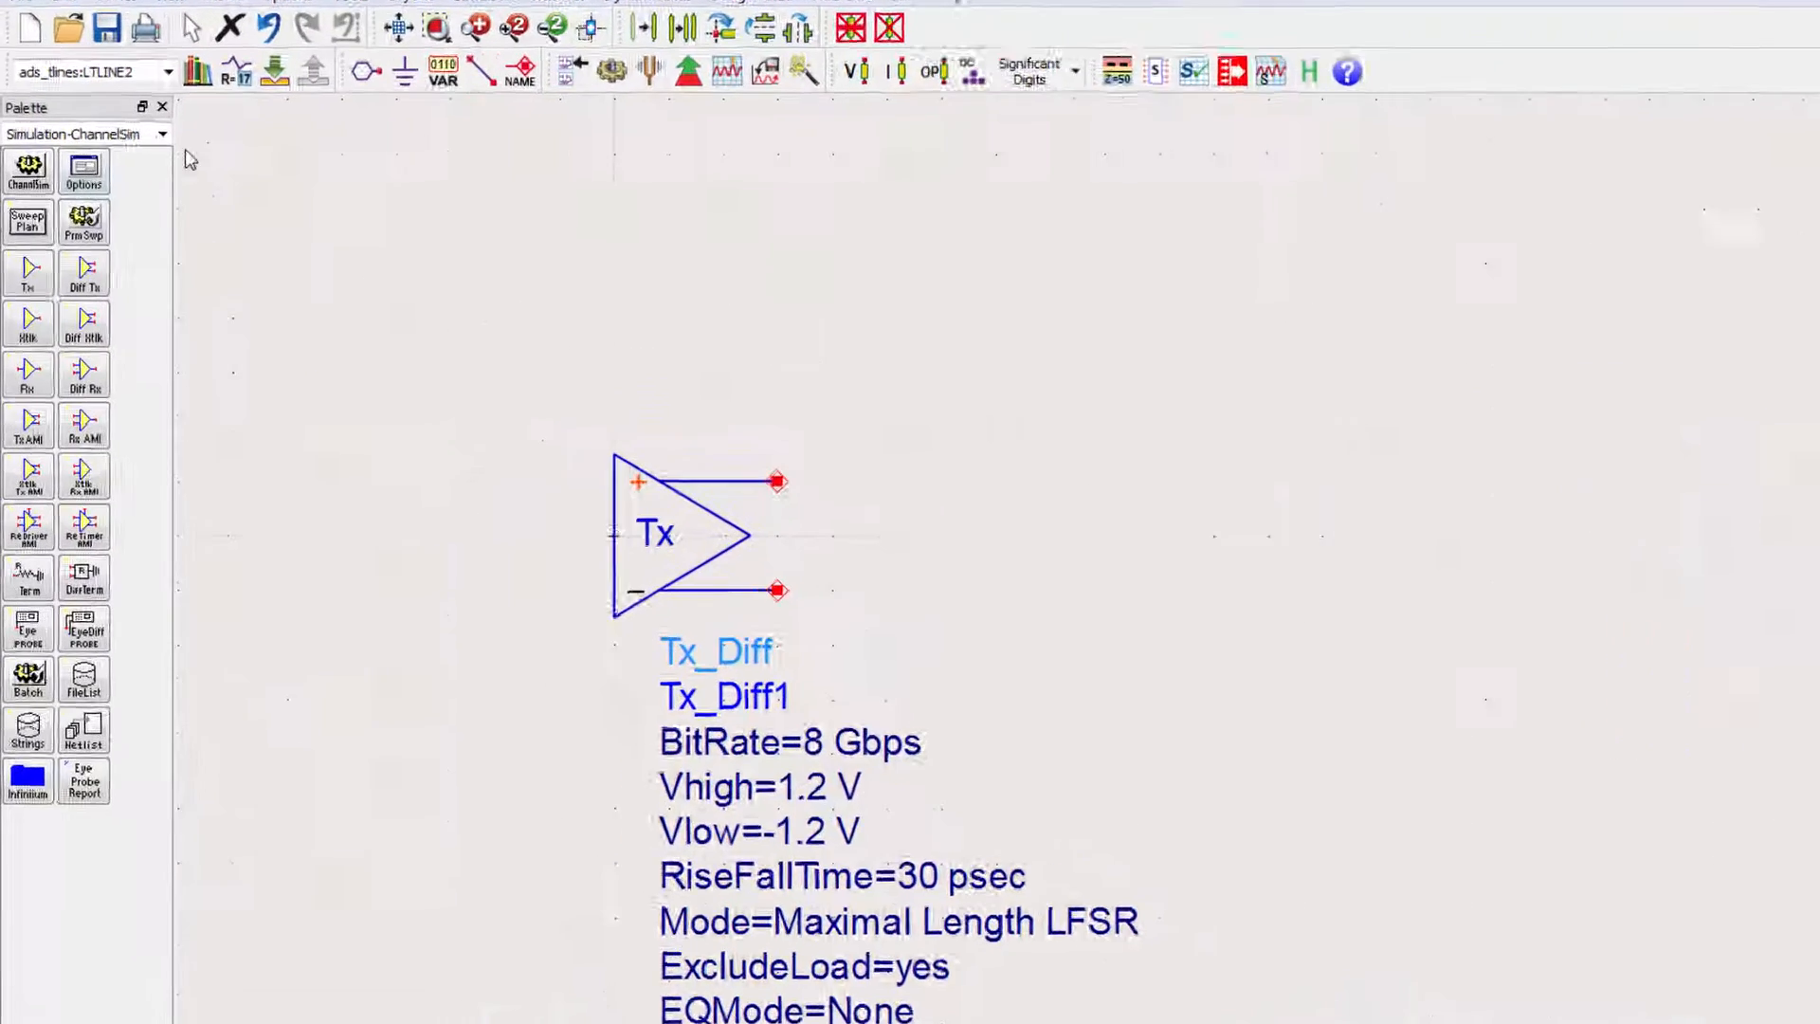
Step: Set coupled line TL1 to lineType_2 with 15000 mil length
{"action": "left_click", "coordinate": [169, 133]}
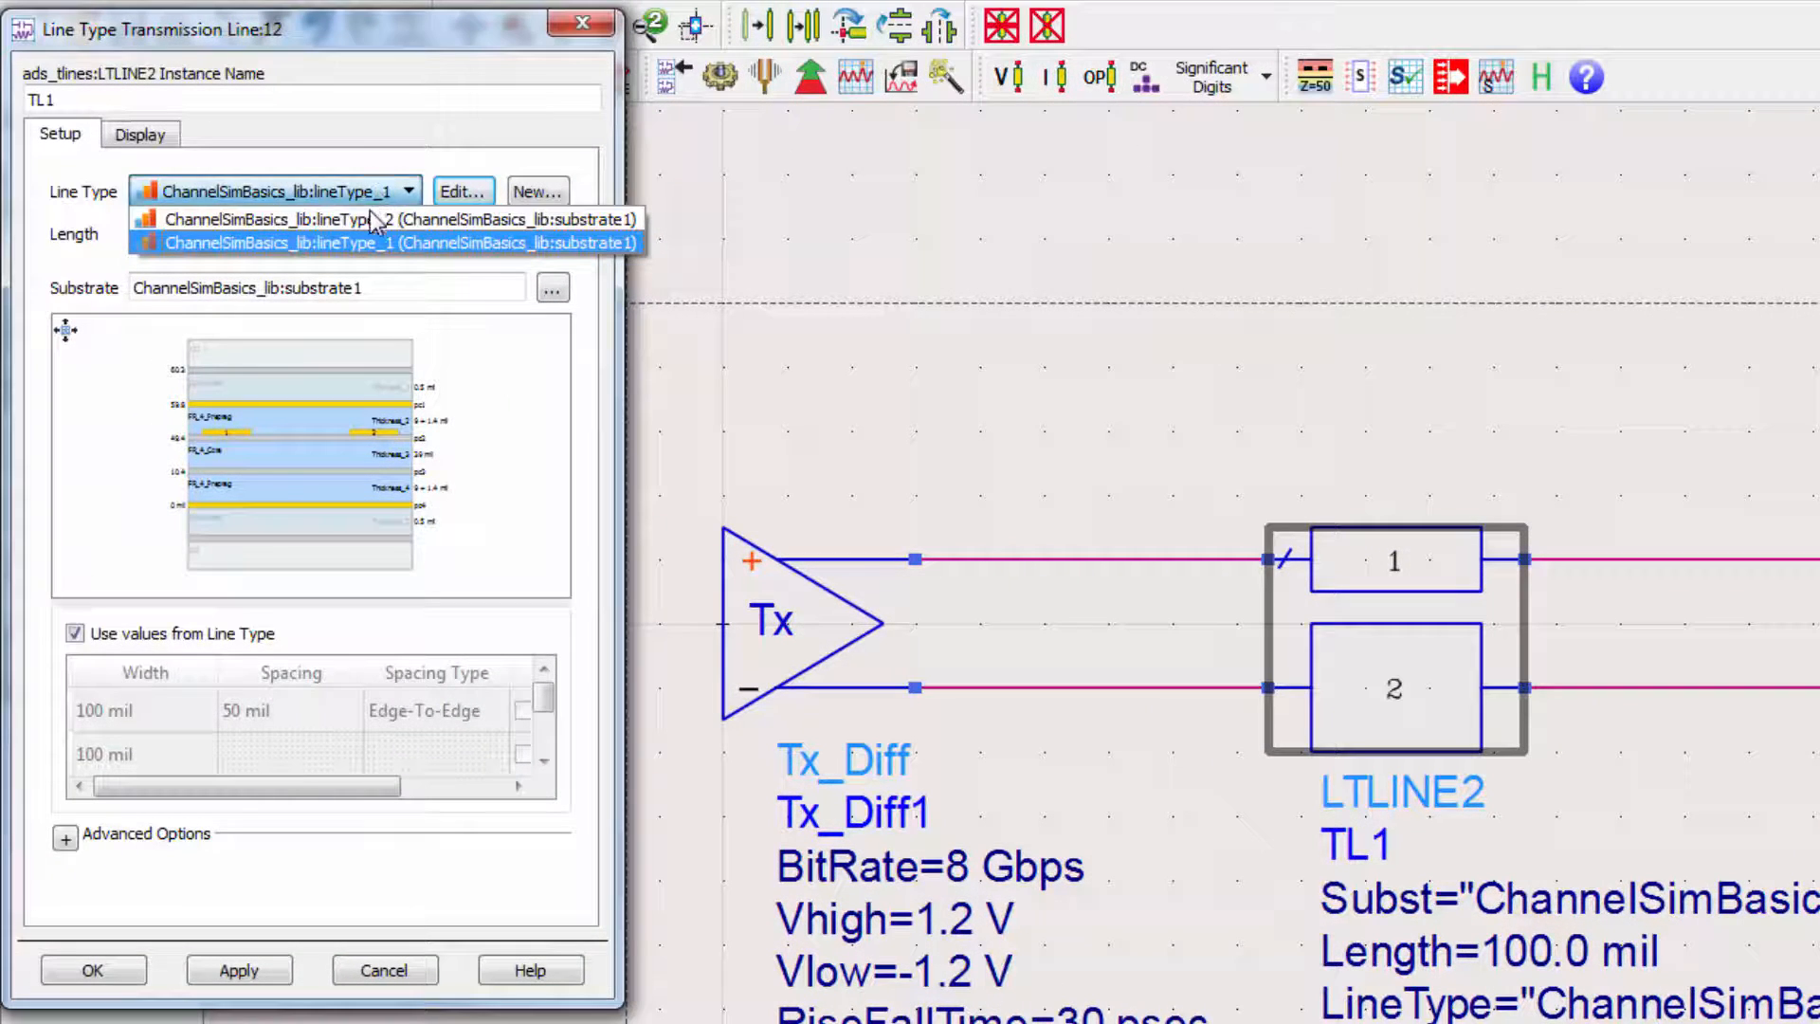
{"action": "left_click", "coordinate": [279, 219]}
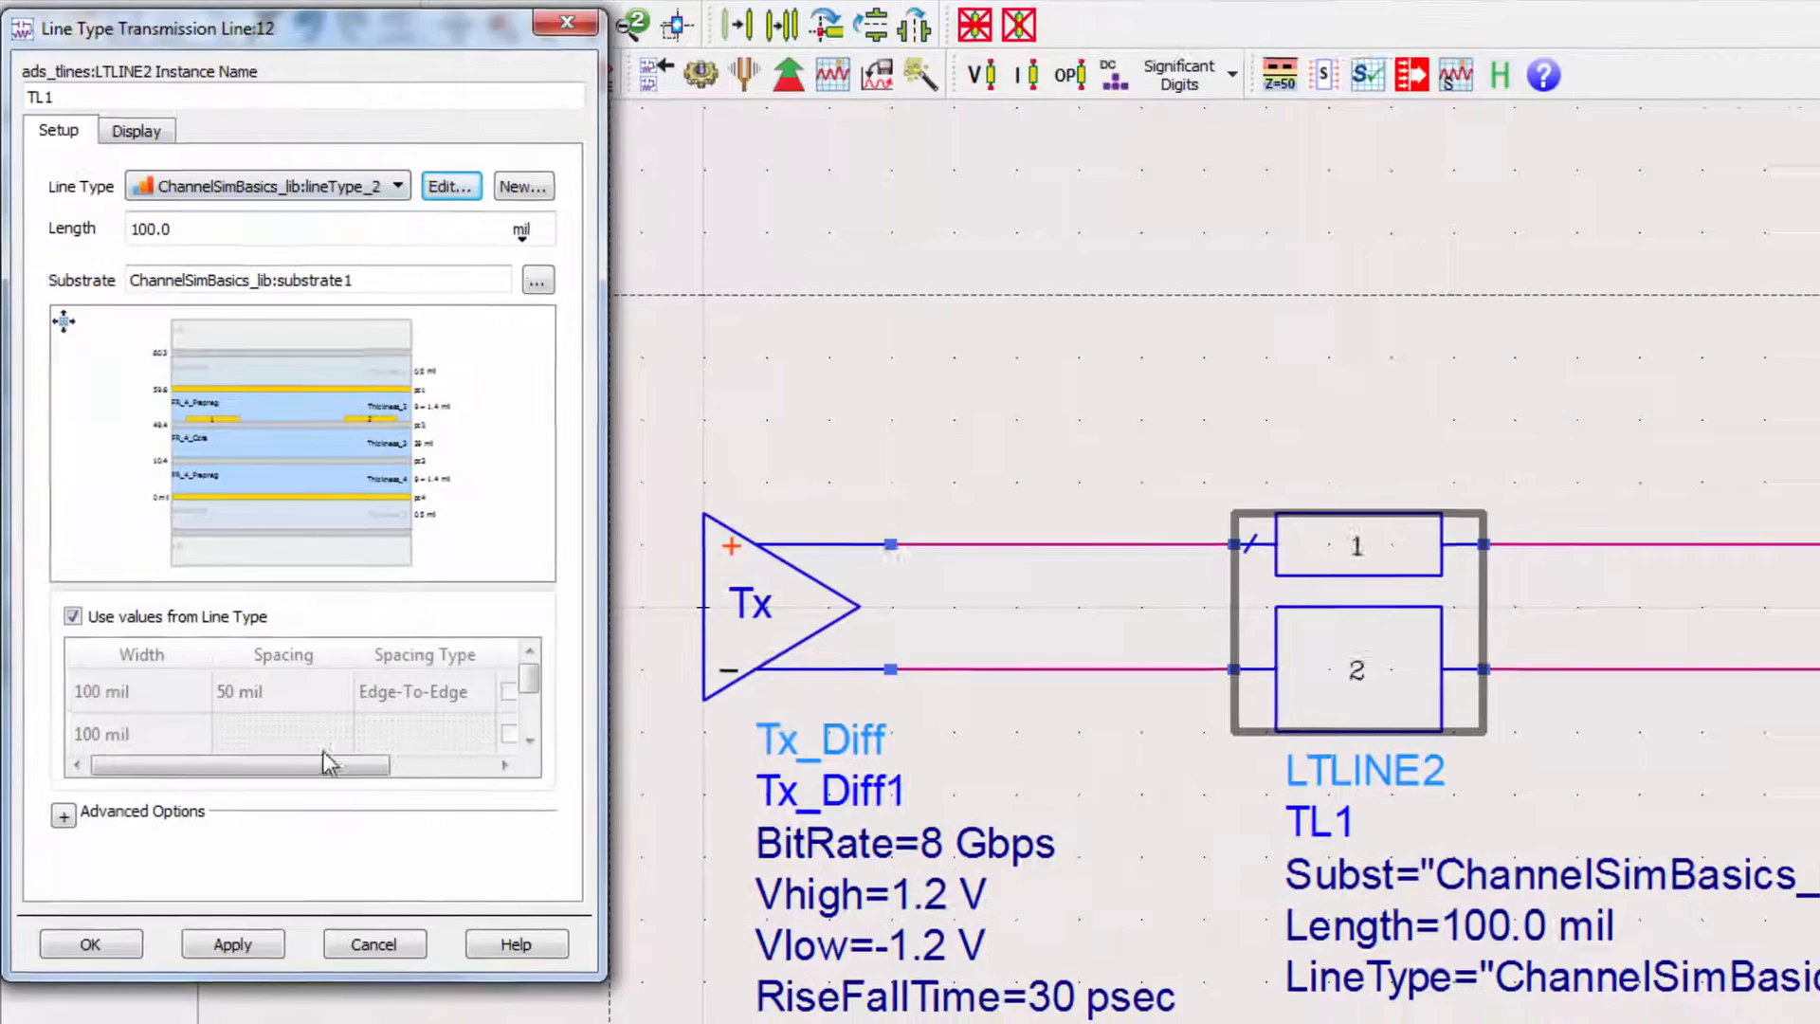
{"action": "left_click", "coordinate": [91, 942]}
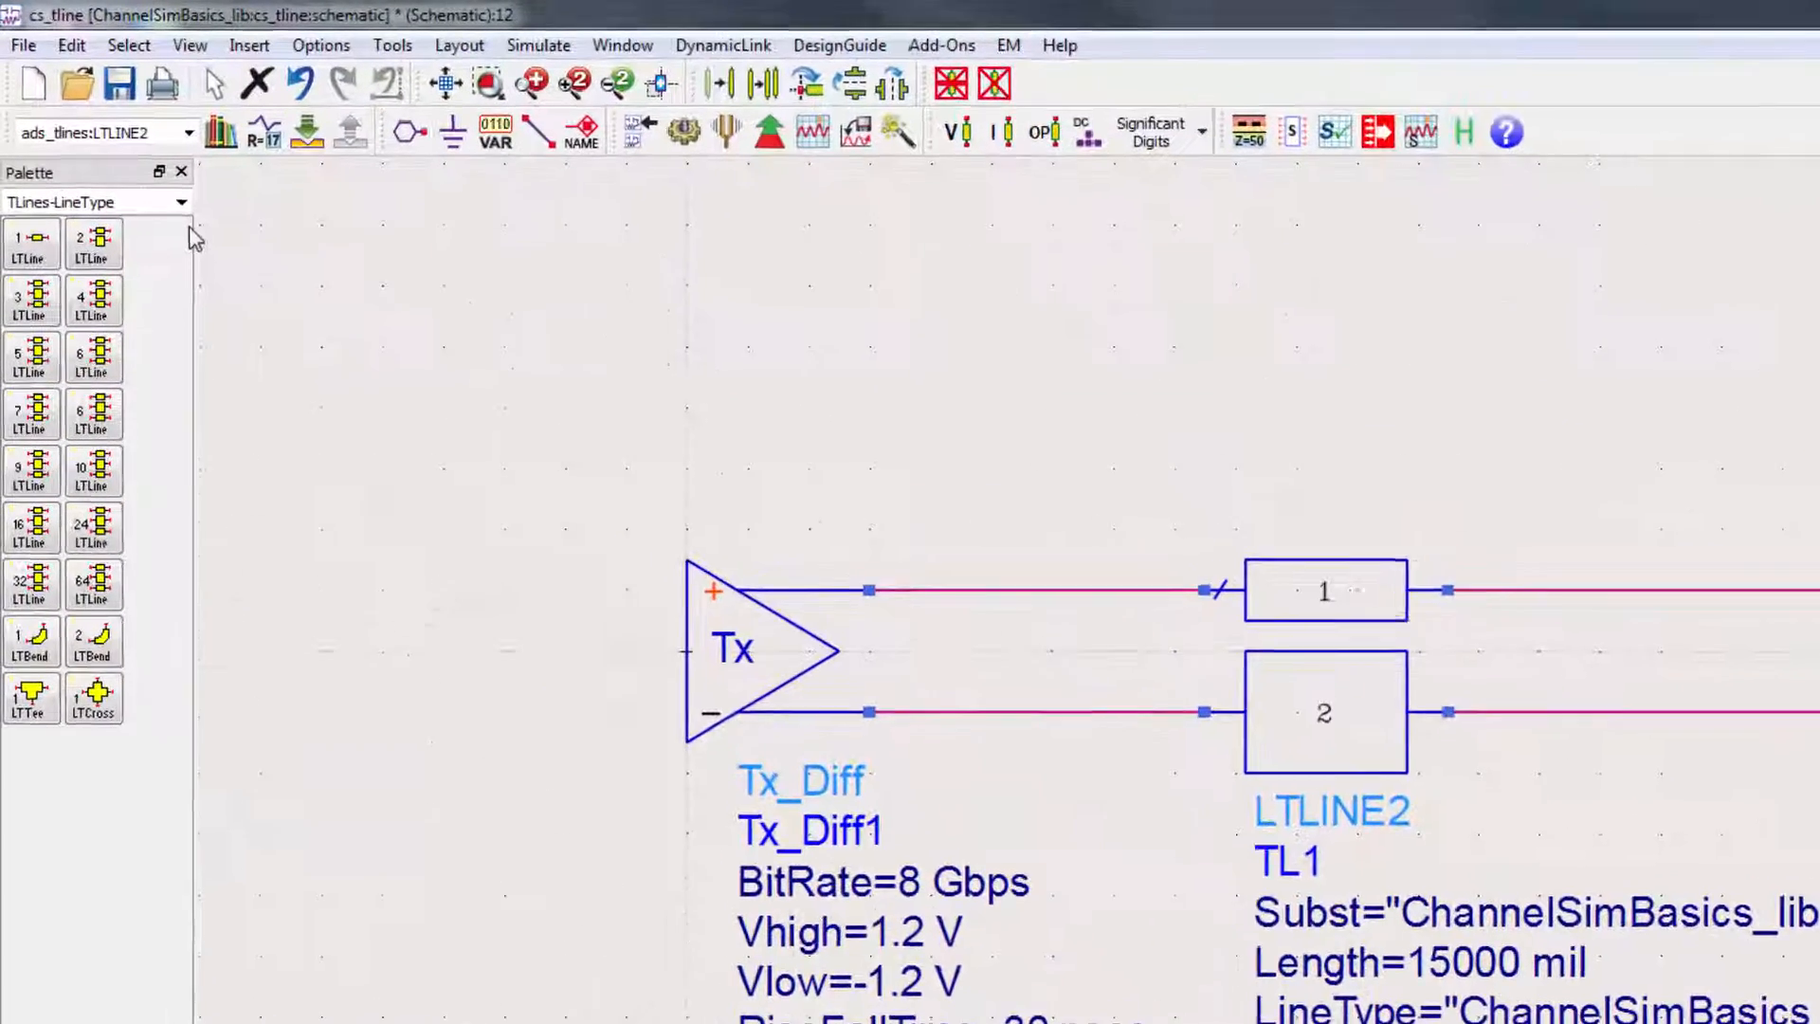
Step: Place EyeDiff_Probe components from Simulation-ChannelSim on both sides of TL1
{"action": "left_click", "coordinate": [180, 201]}
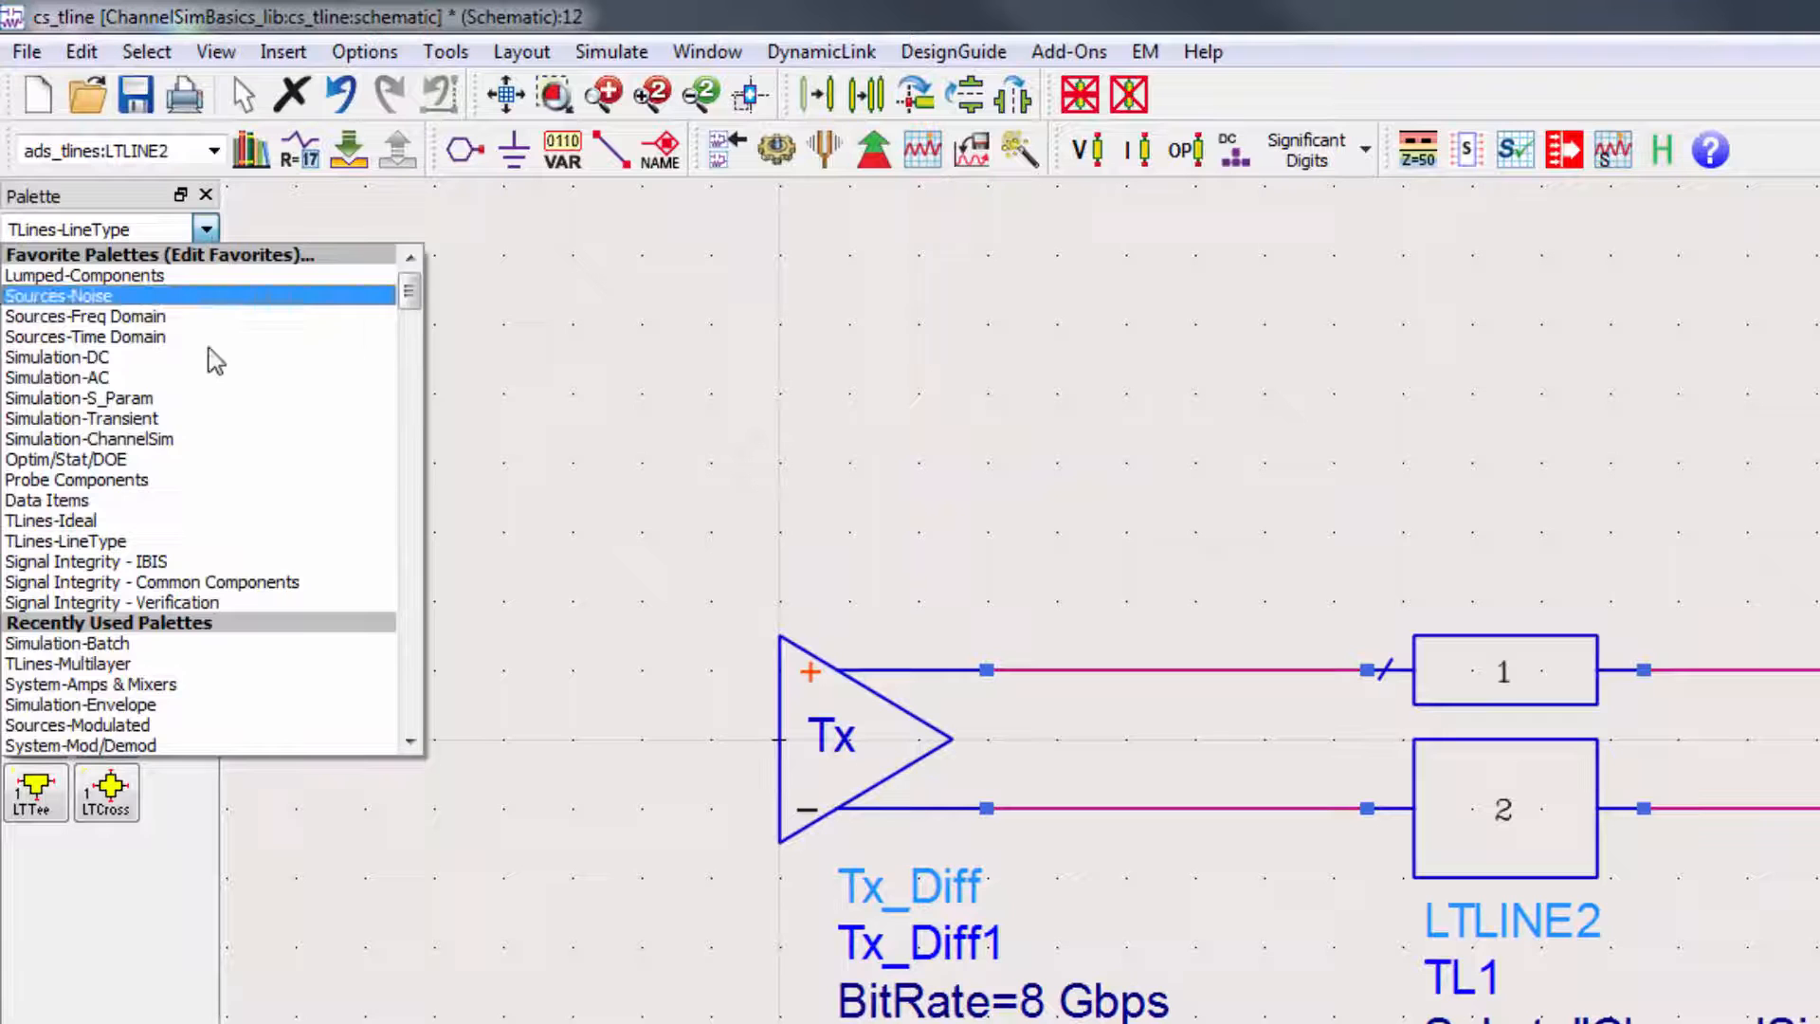
{"action": "left_click", "coordinate": [89, 439]}
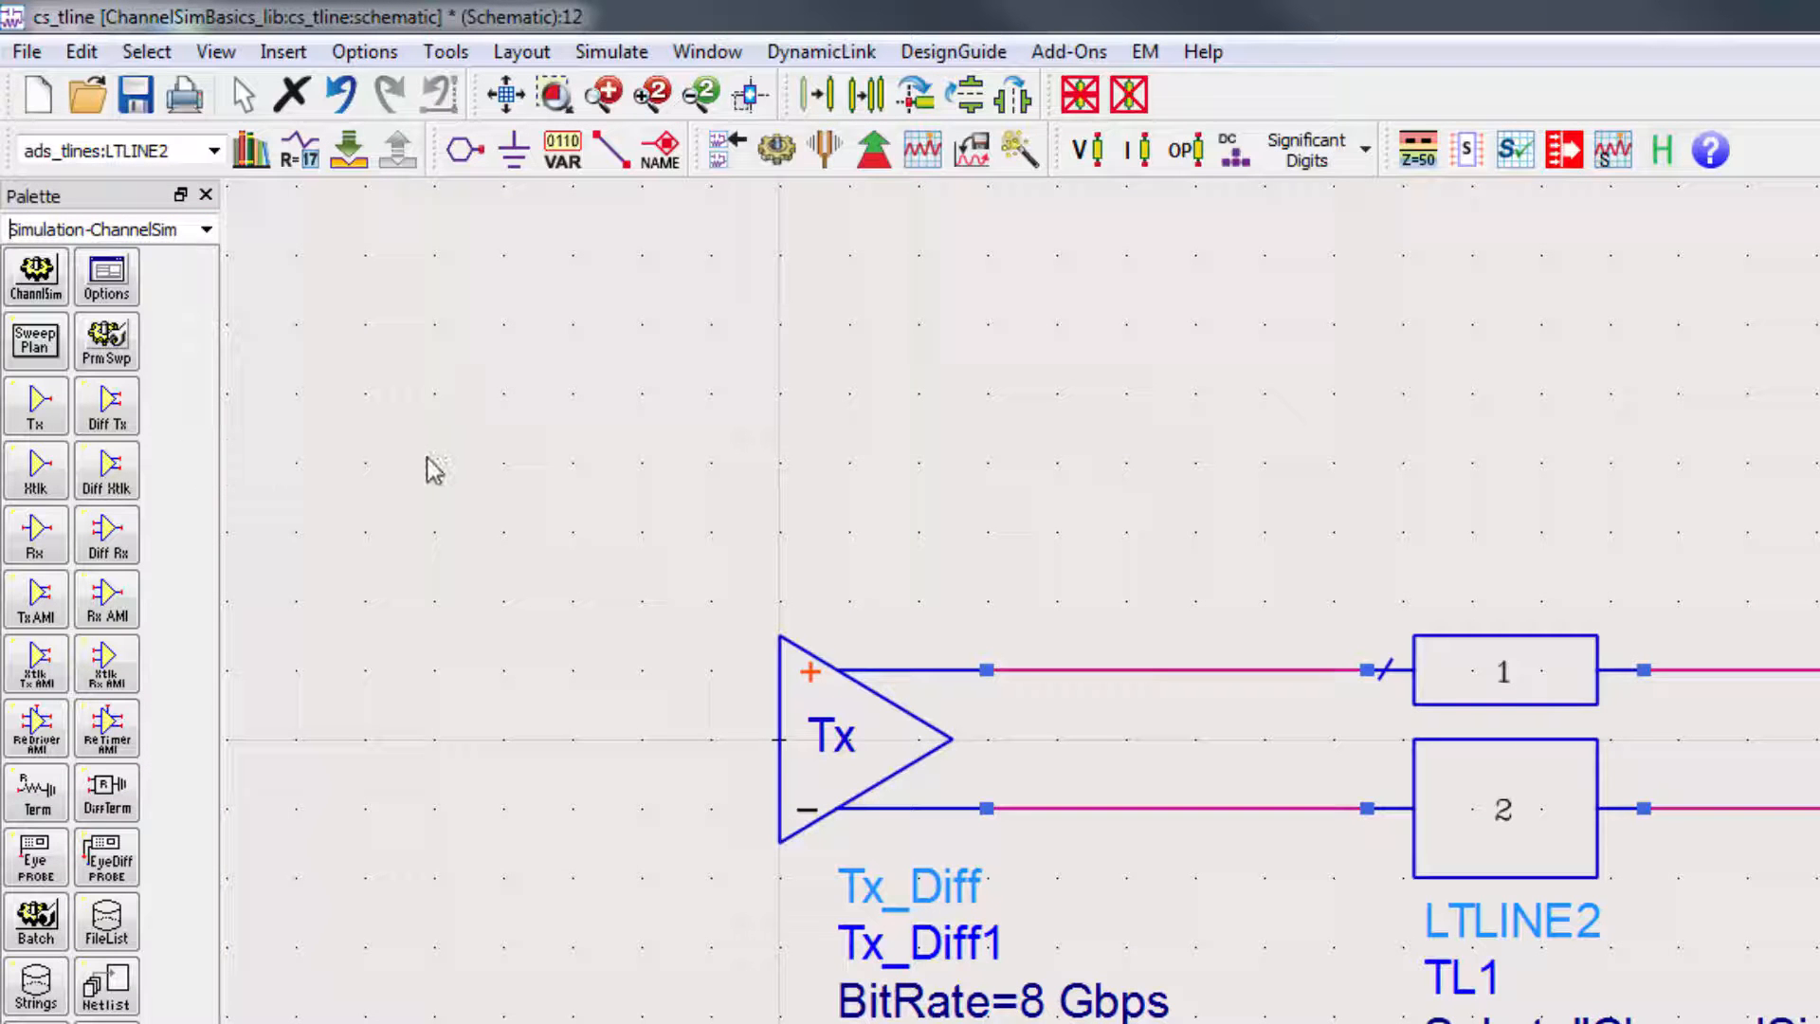
{"action": "left_click", "coordinate": [106, 855]}
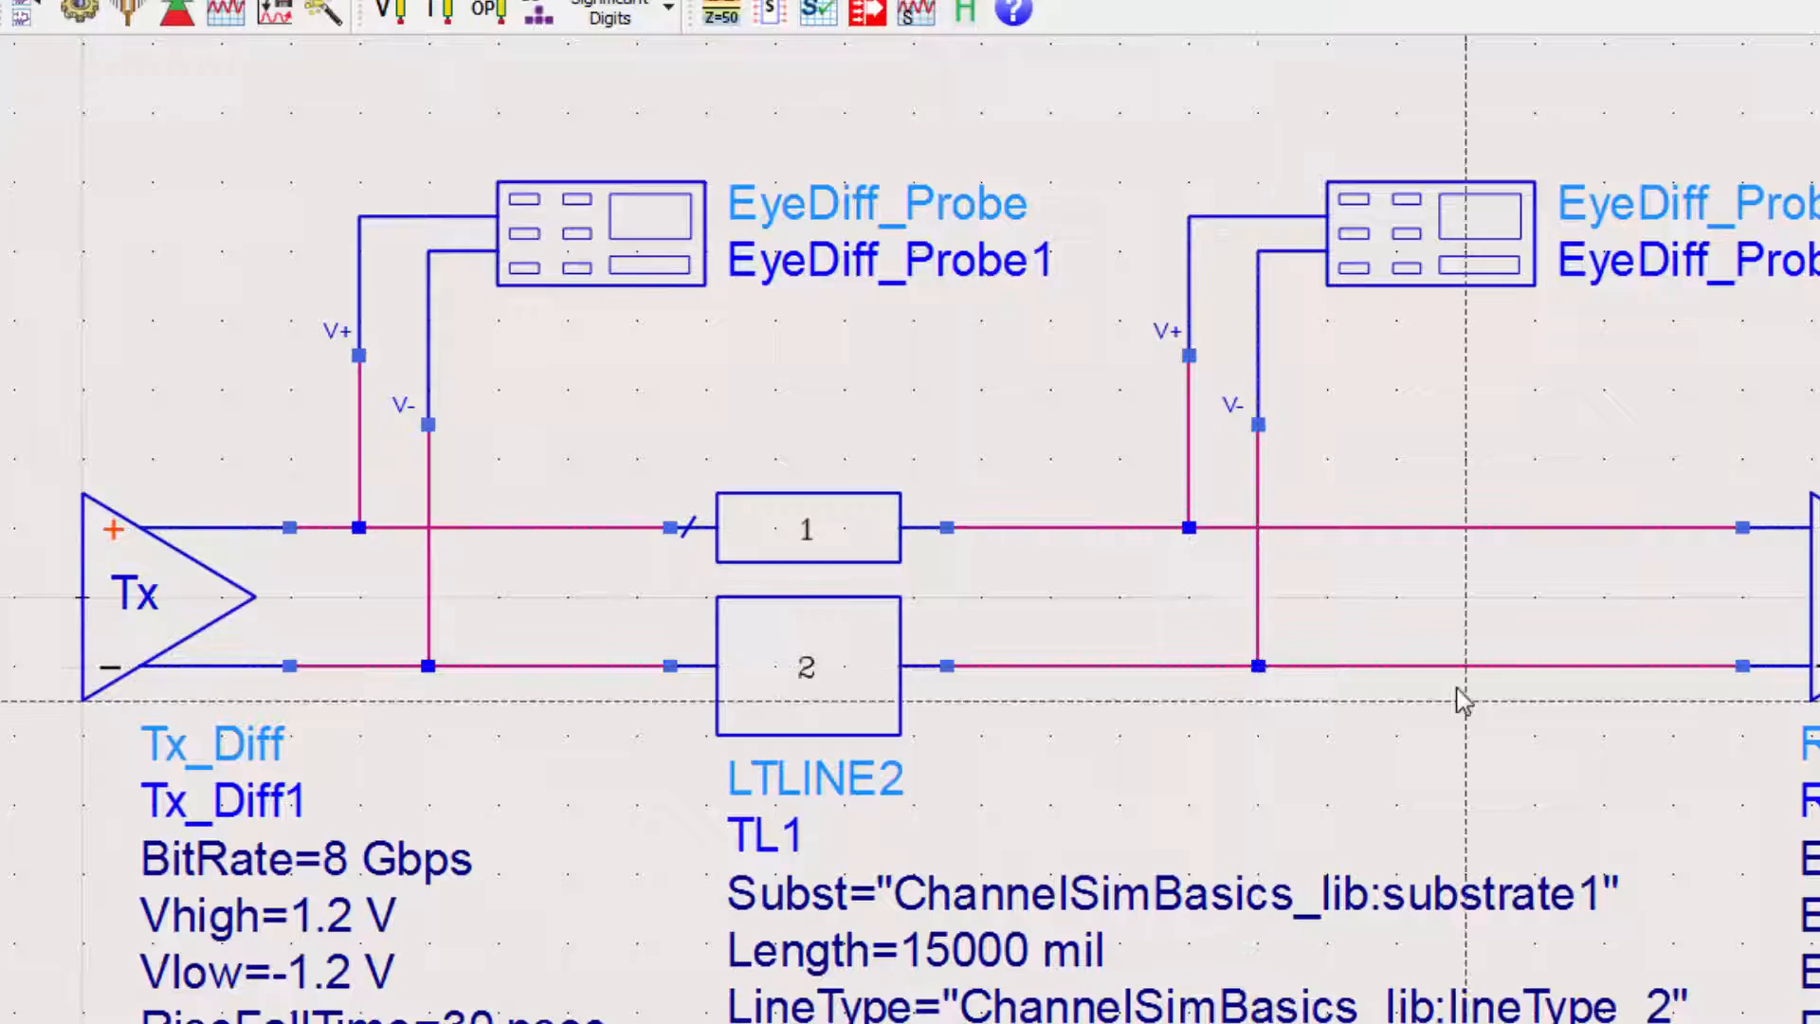
{"action": "mouse_move", "coordinate": [1648, 729]}
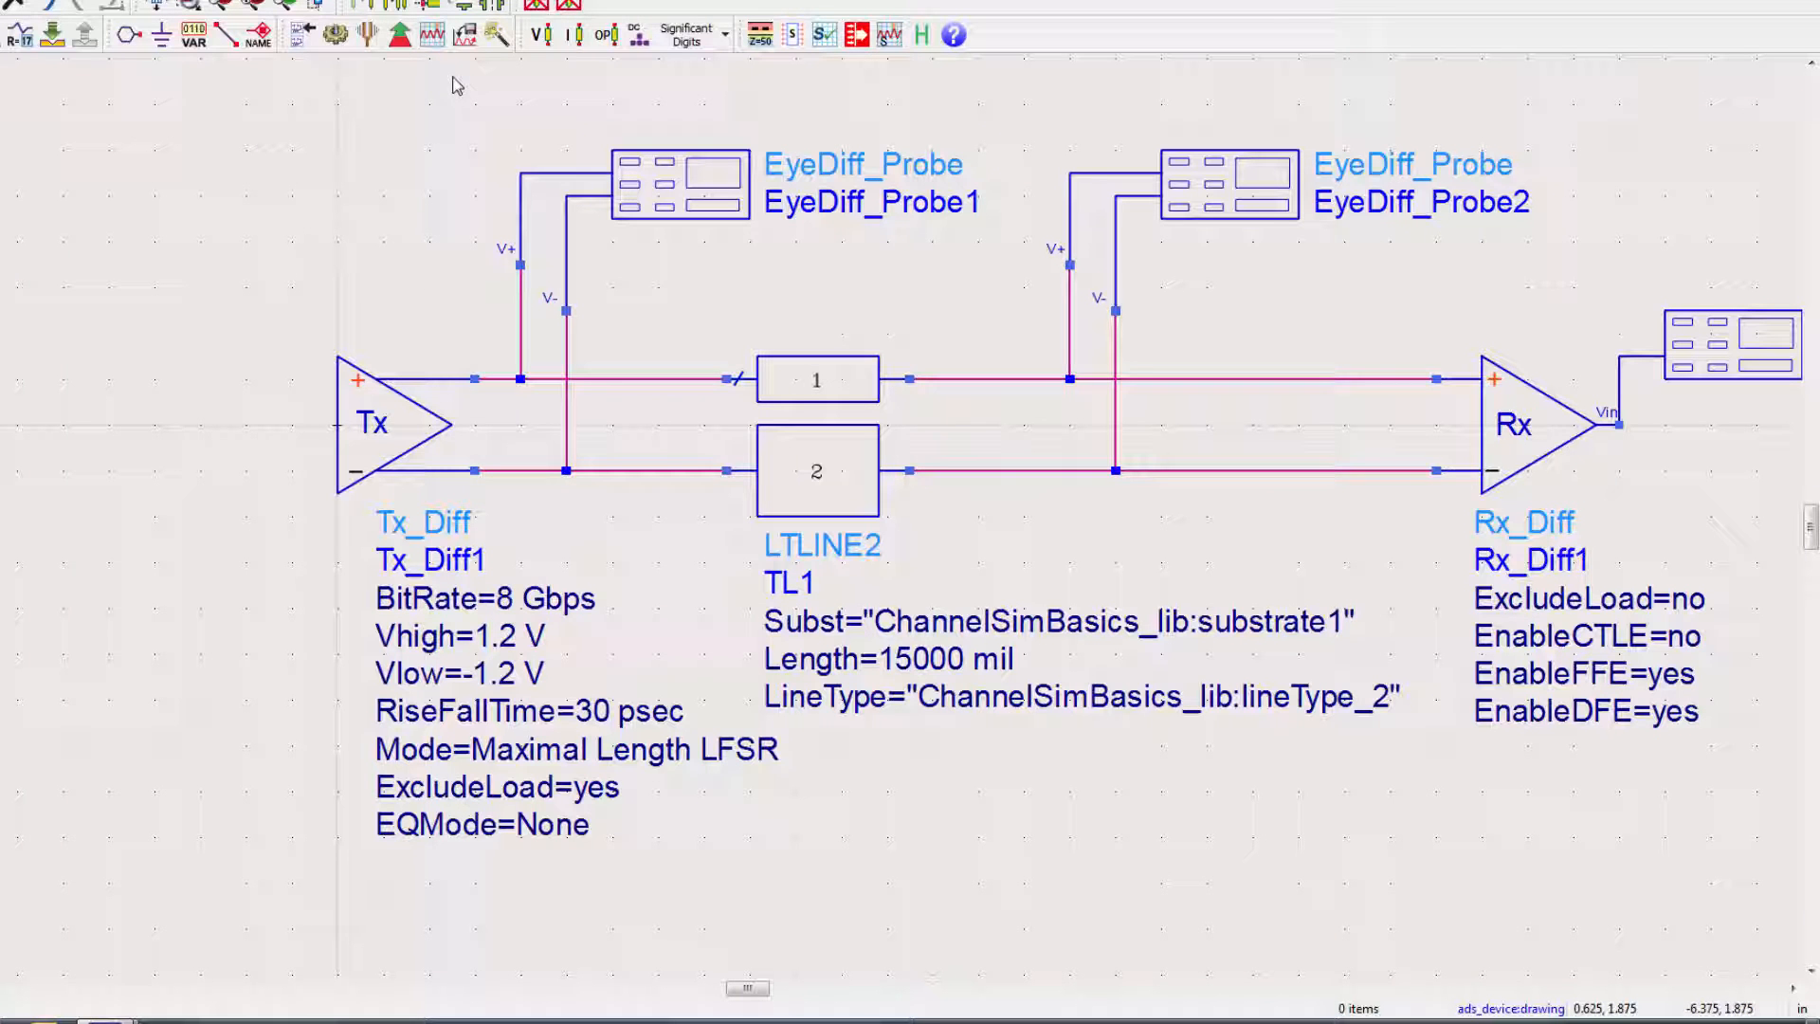
{"action": "mouse_move", "coordinate": [479, 153]}
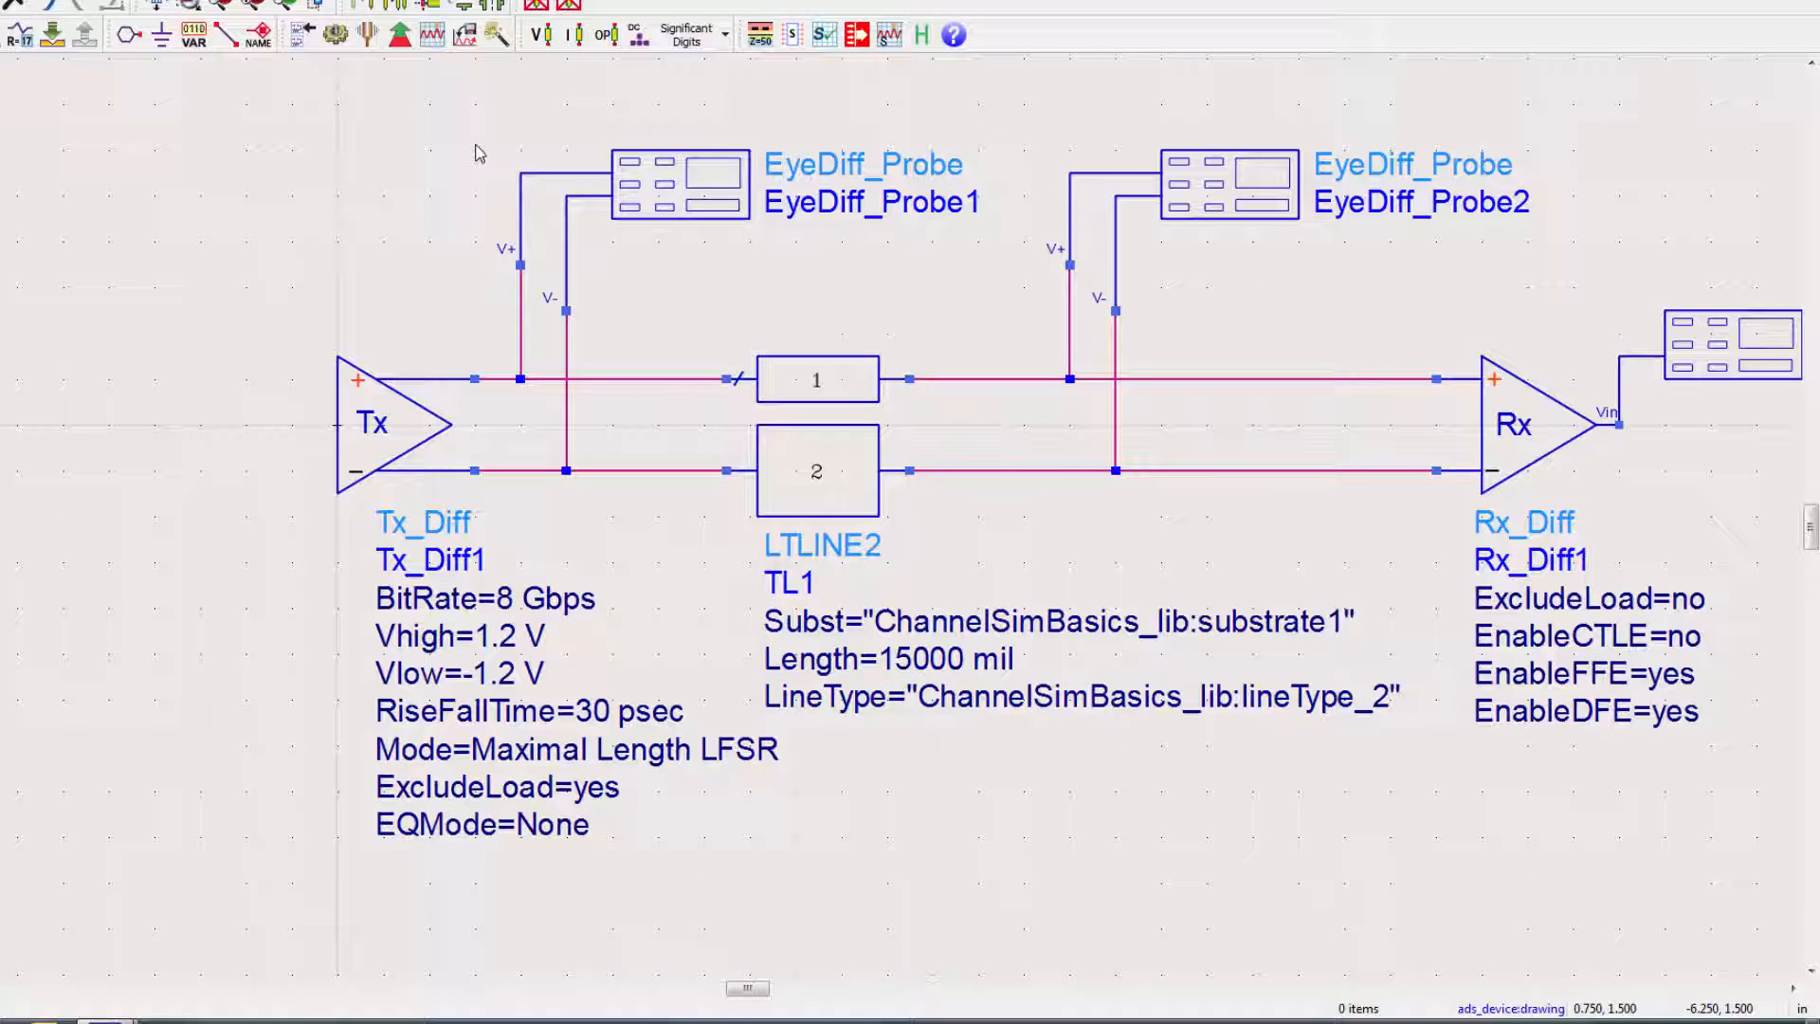
Step: Open EyeDiff_Probe1's settings and view its Measurements tab
{"action": "left_click", "coordinate": [691, 185]}
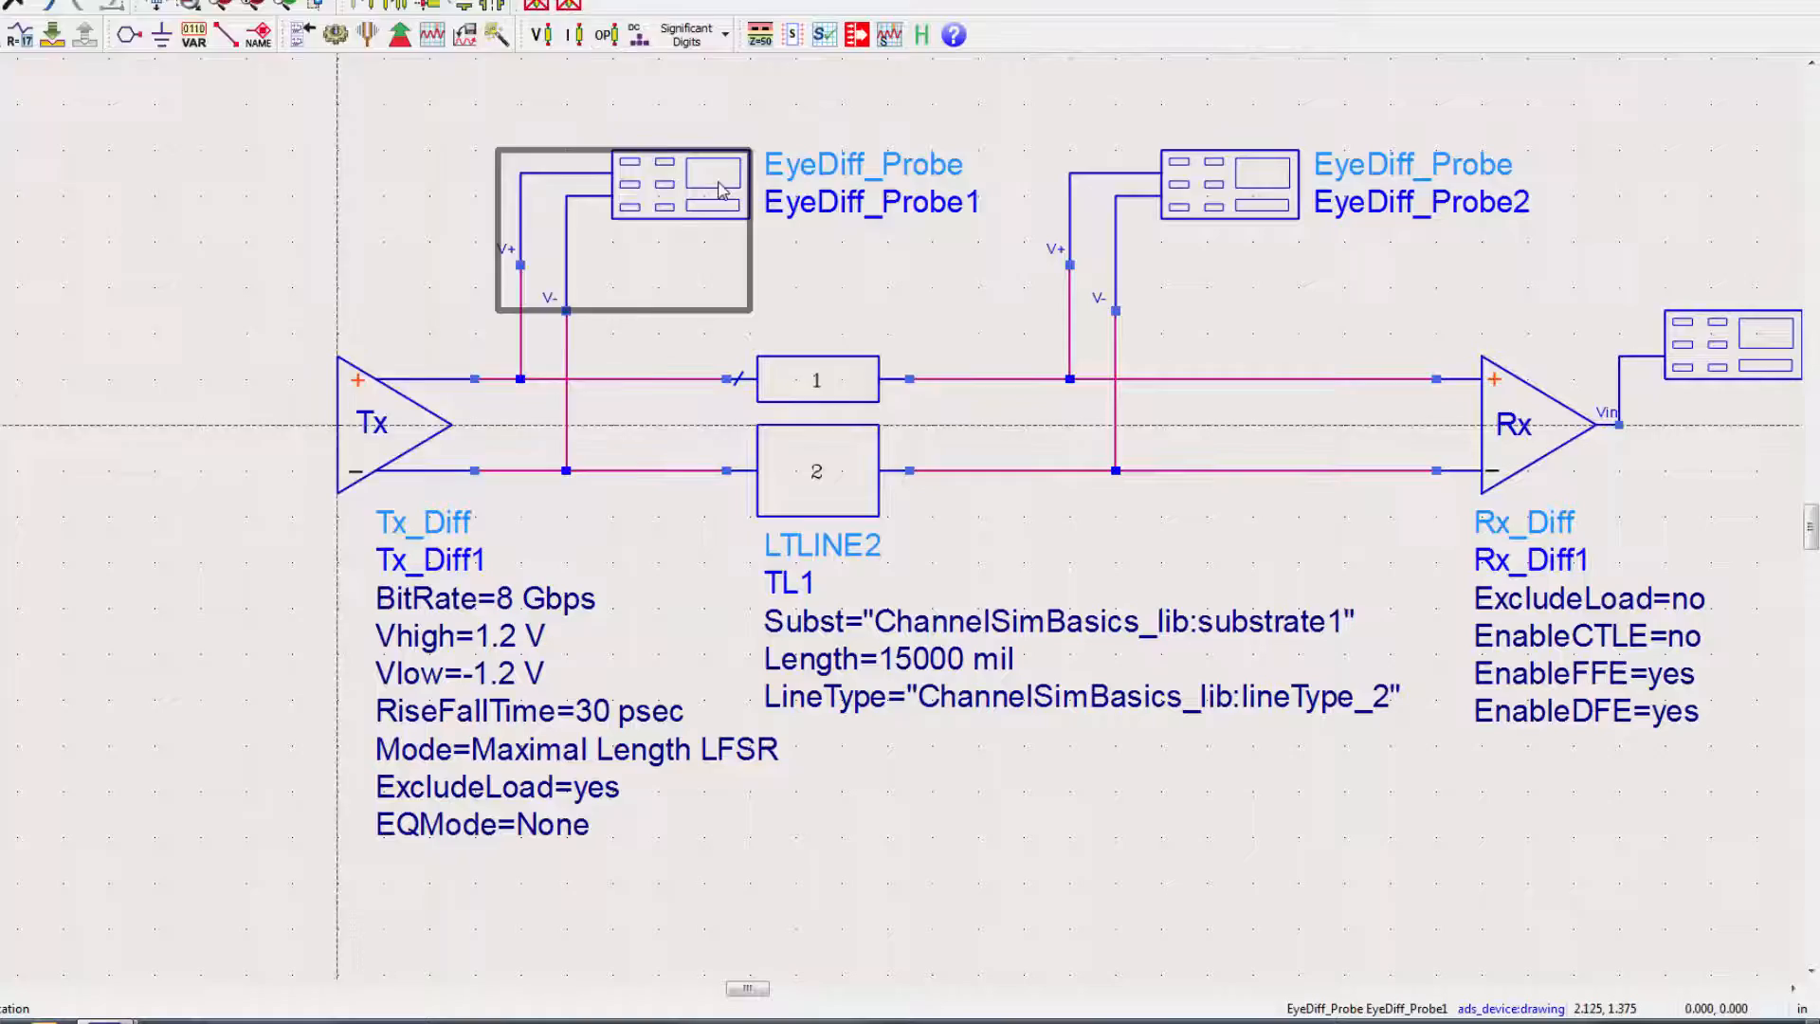
{"action": "double_click", "coordinate": [680, 186]}
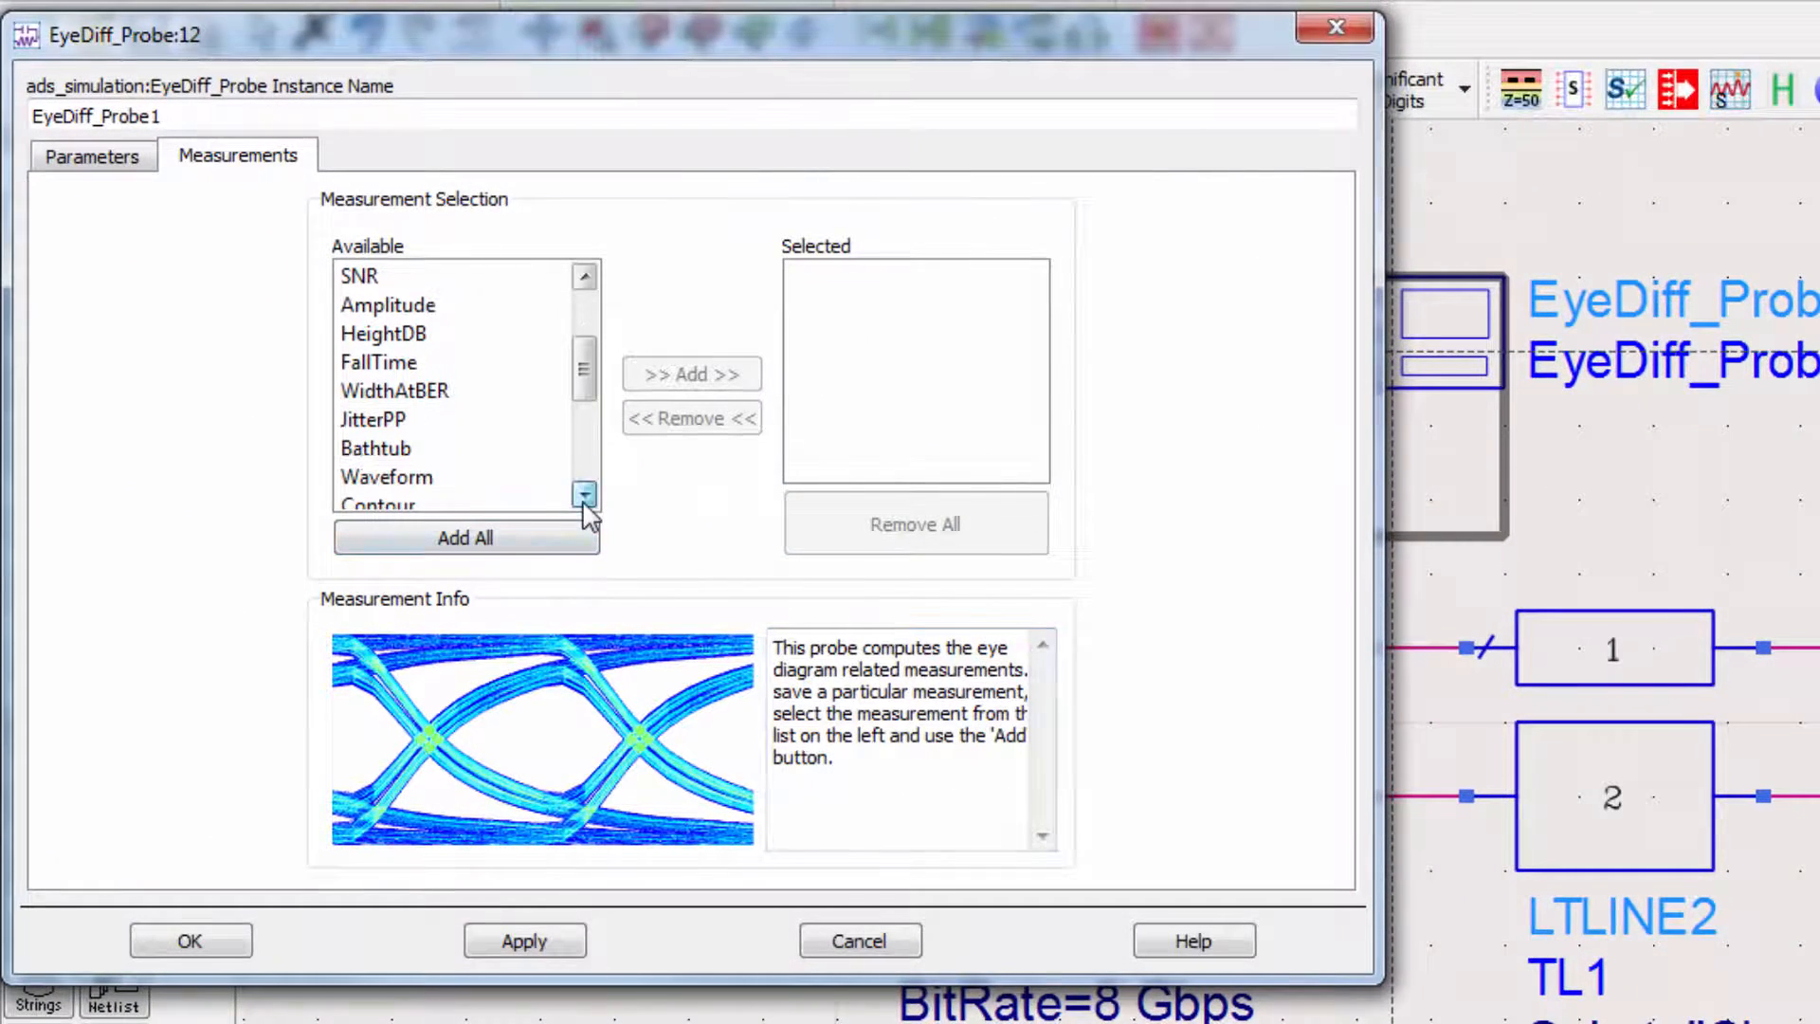
{"action": "left_click", "coordinate": [691, 373]}
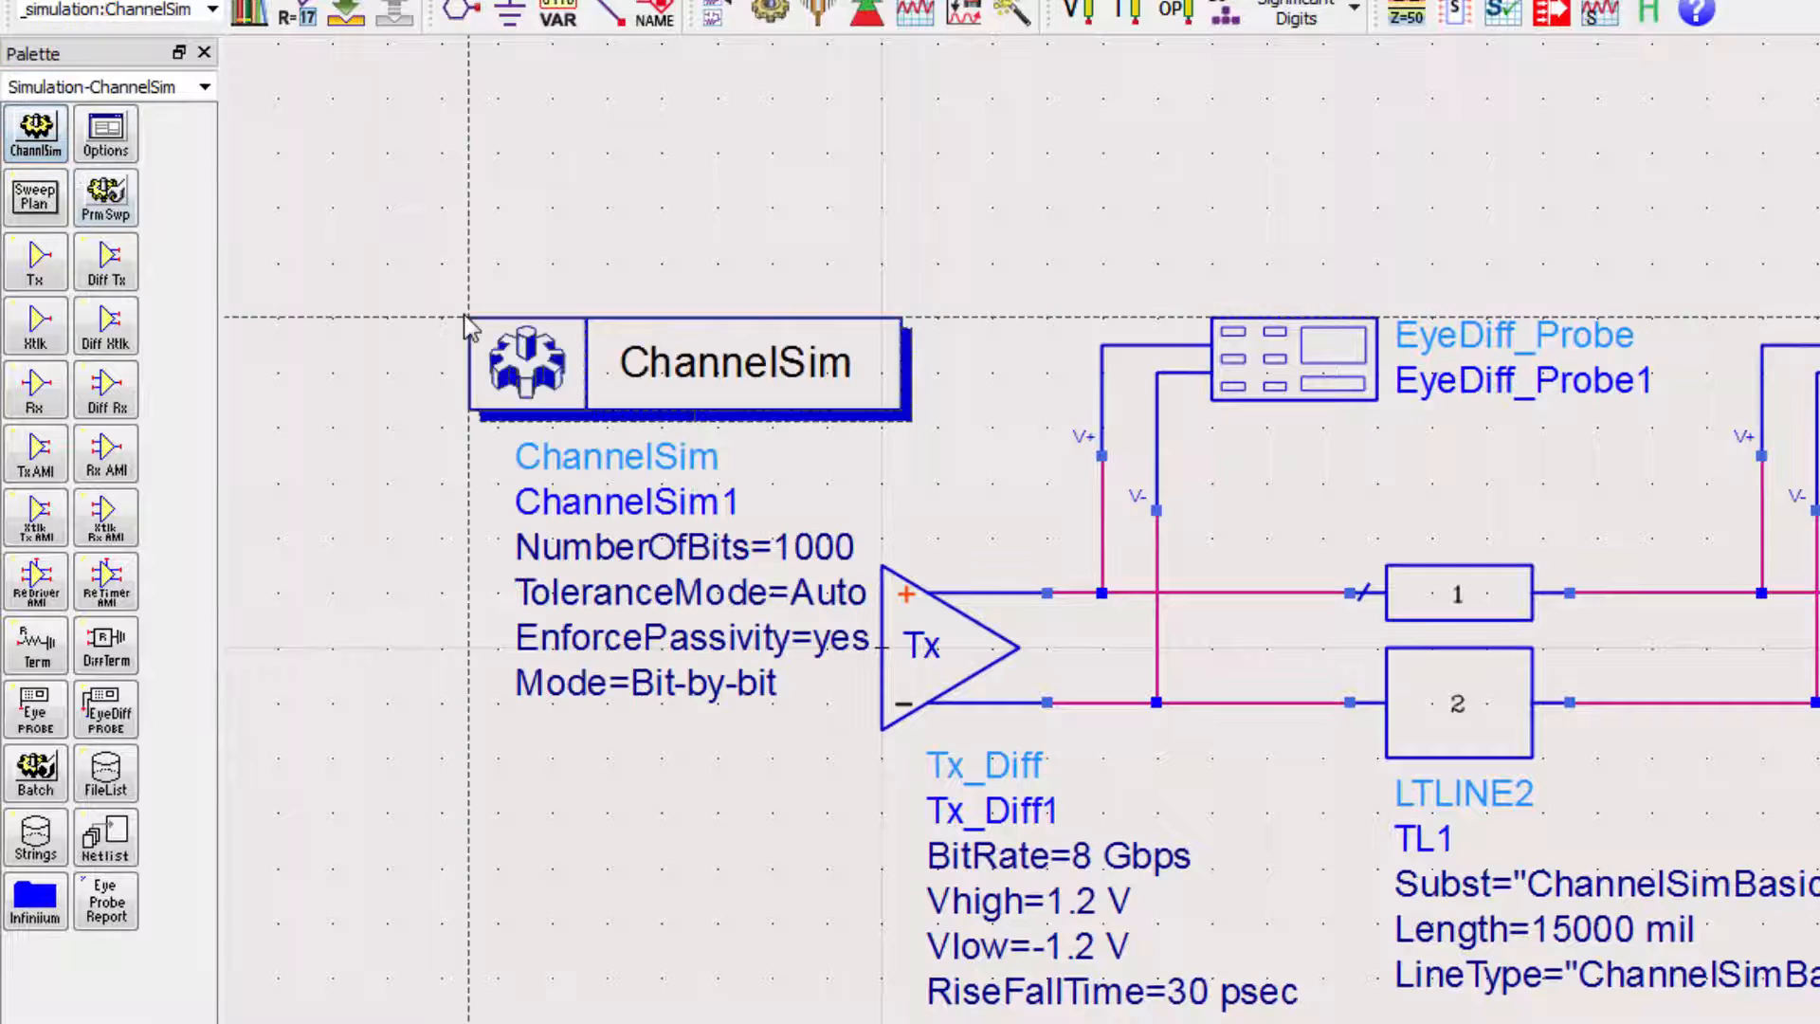
Step: Set the ChannelSim1 controller's Number of bits to 1e6
{"action": "double_click", "coordinate": [735, 362]}
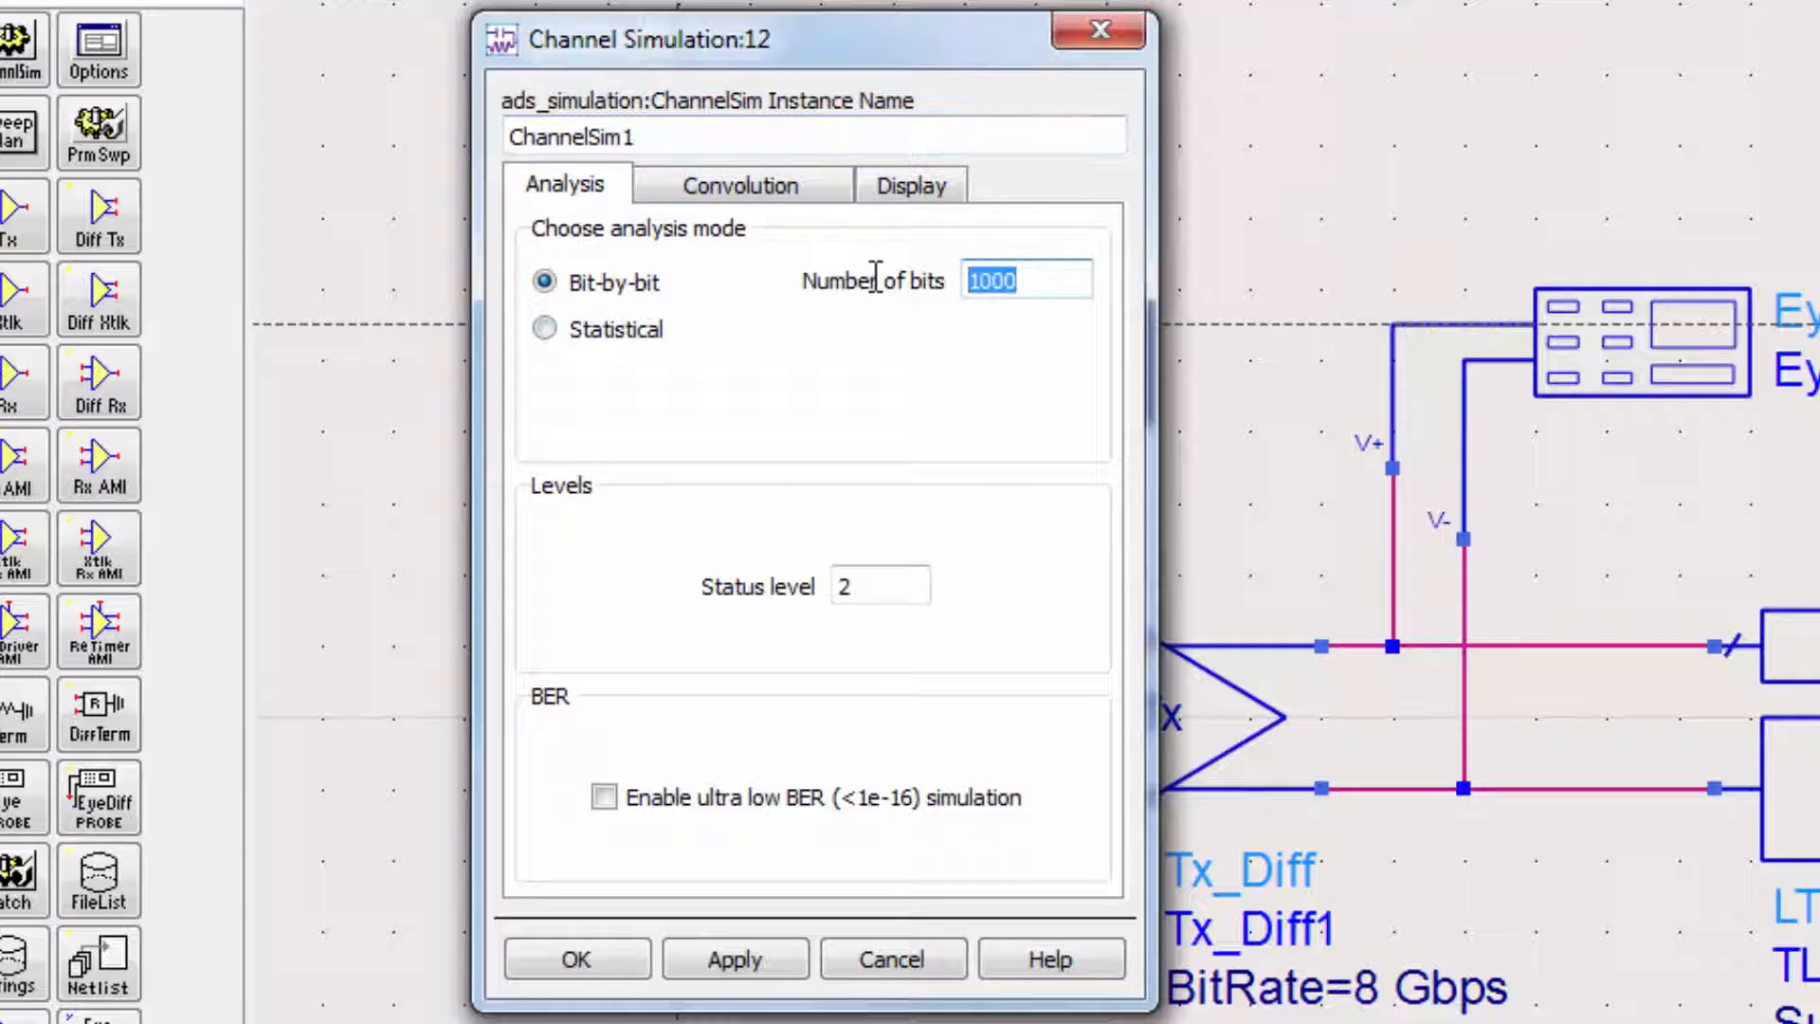
{"action": "type", "text": "1e6"}
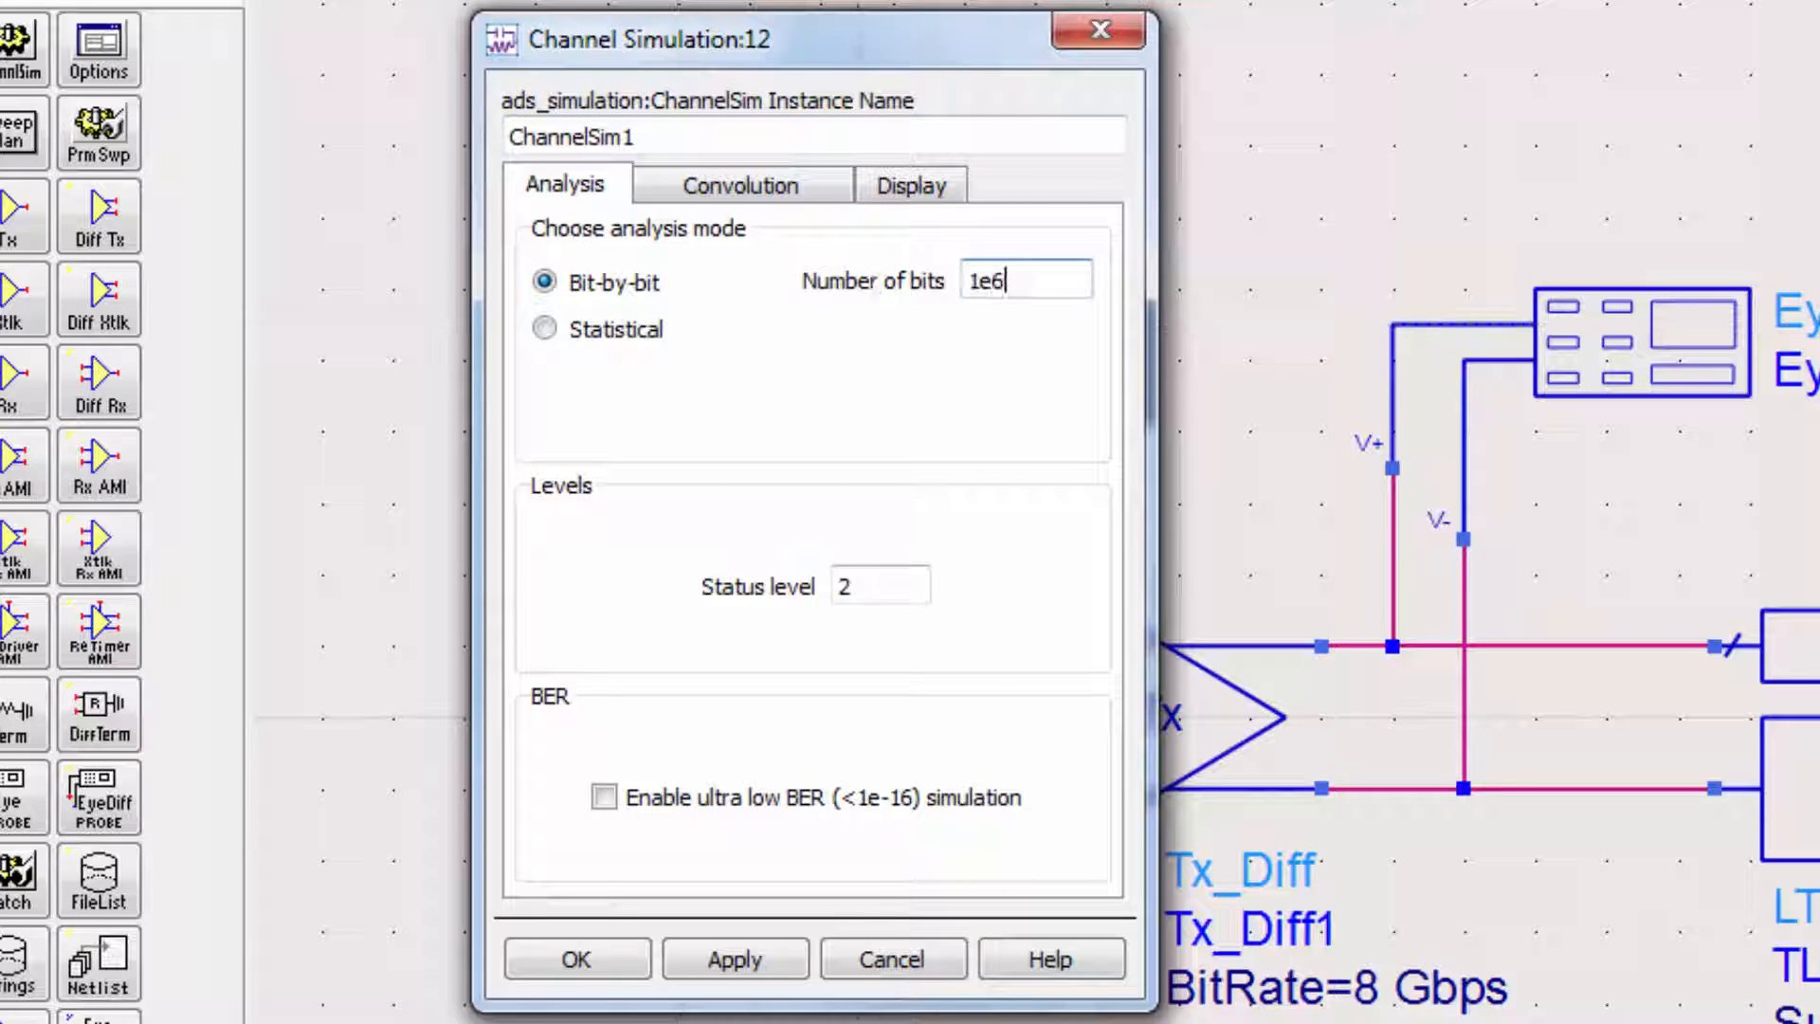
{"action": "left_click", "coordinate": [576, 958]}
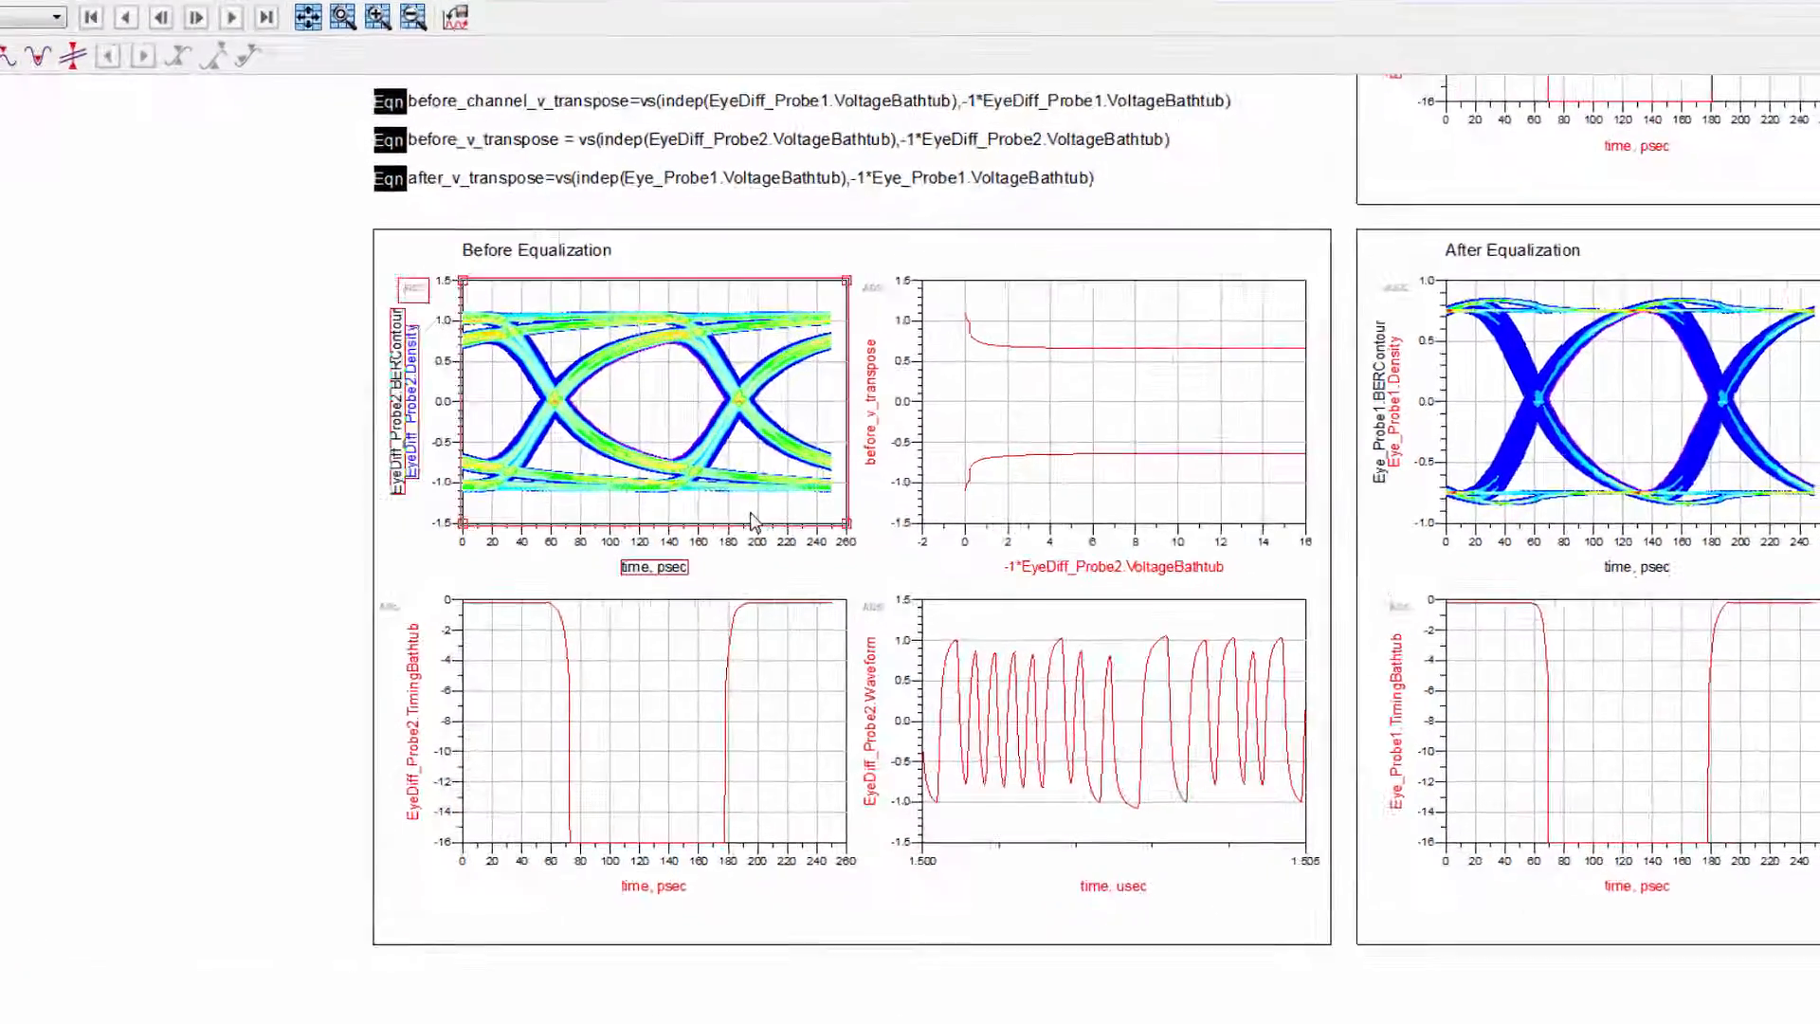
Step: Review the before-equalization eye's traces in Plot Traces & Attributes, closing without changes
{"action": "double_click", "coordinate": [650, 407]}
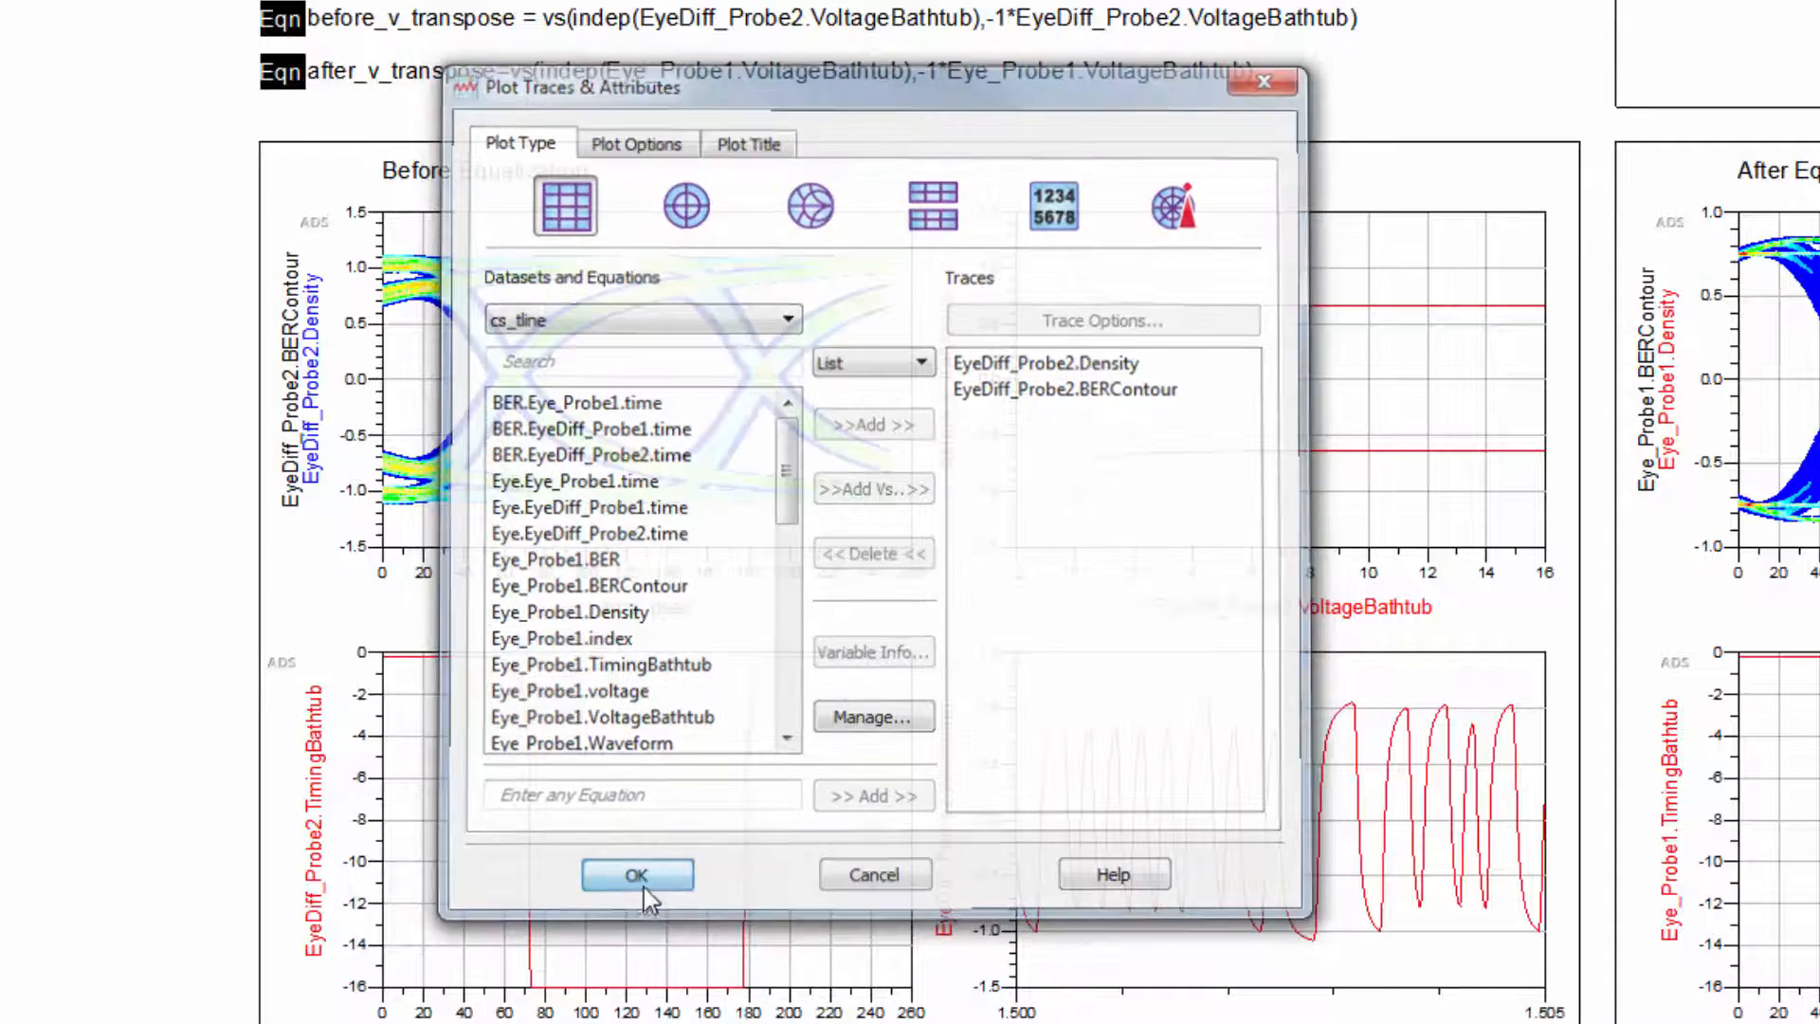
{"action": "left_click", "coordinate": [636, 874]}
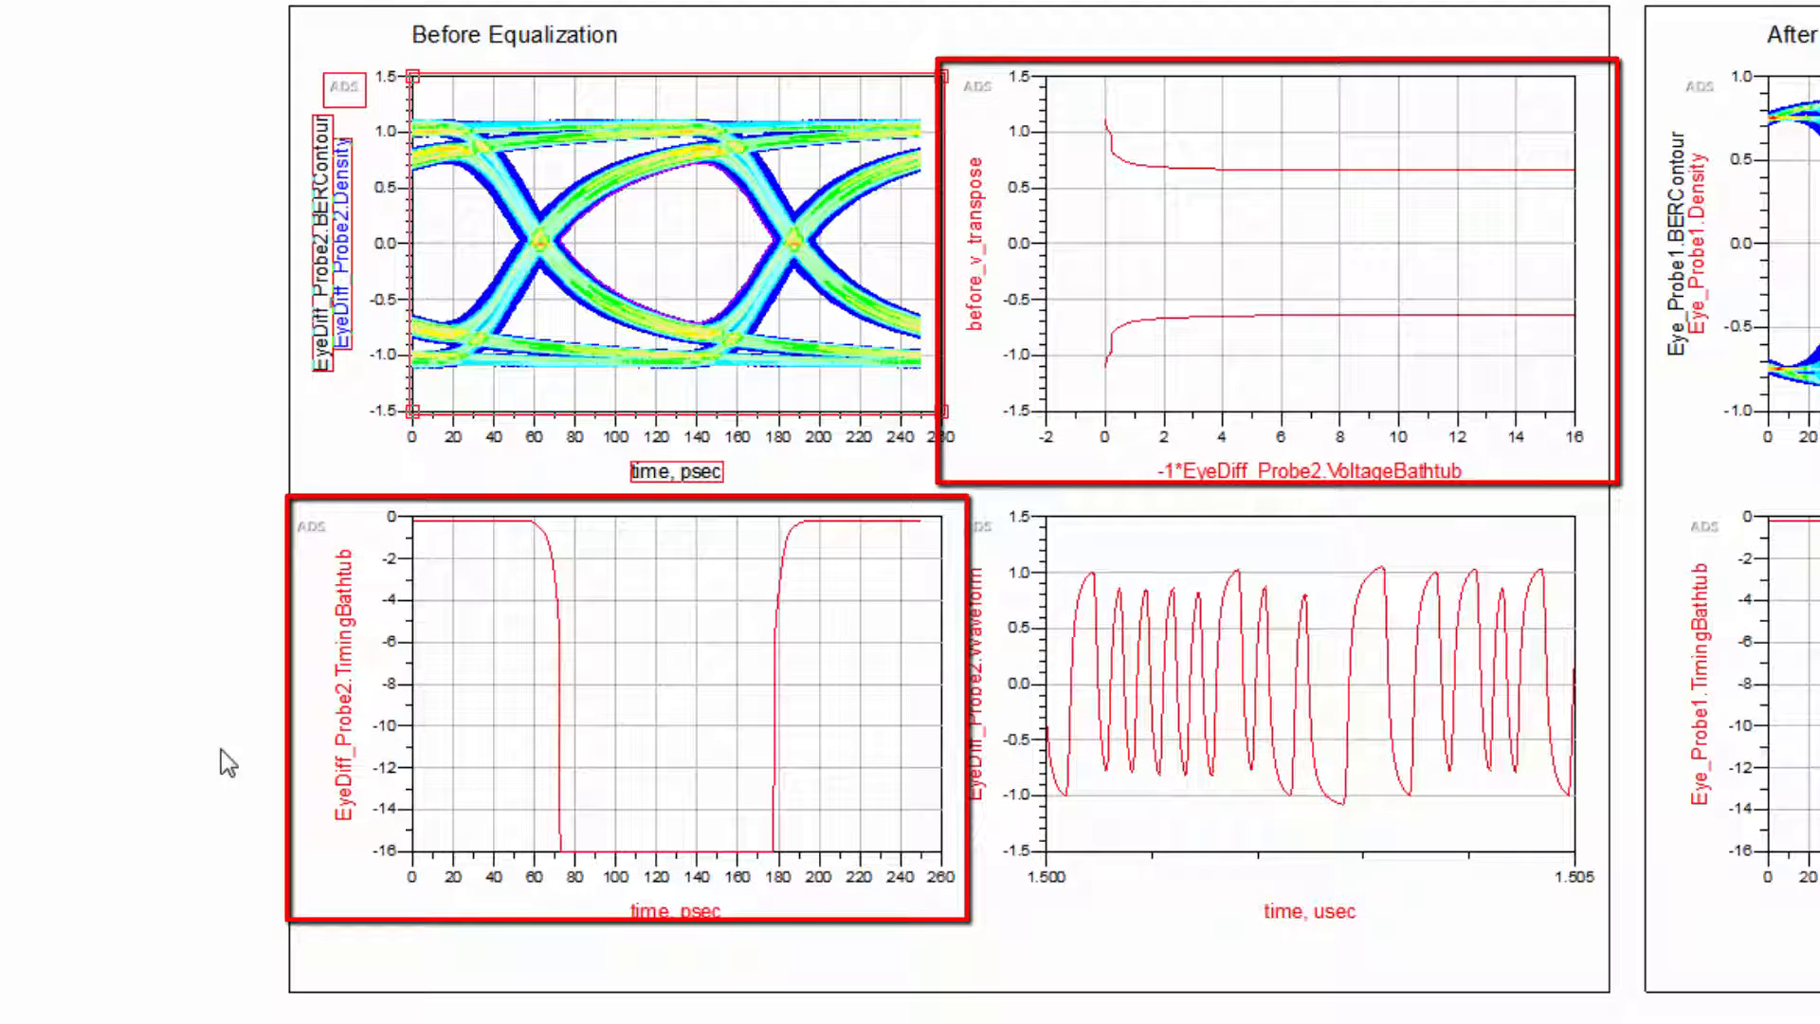
Step: Return from the data display to the channel schematic window
{"action": "left_click", "coordinate": [638, 232]}
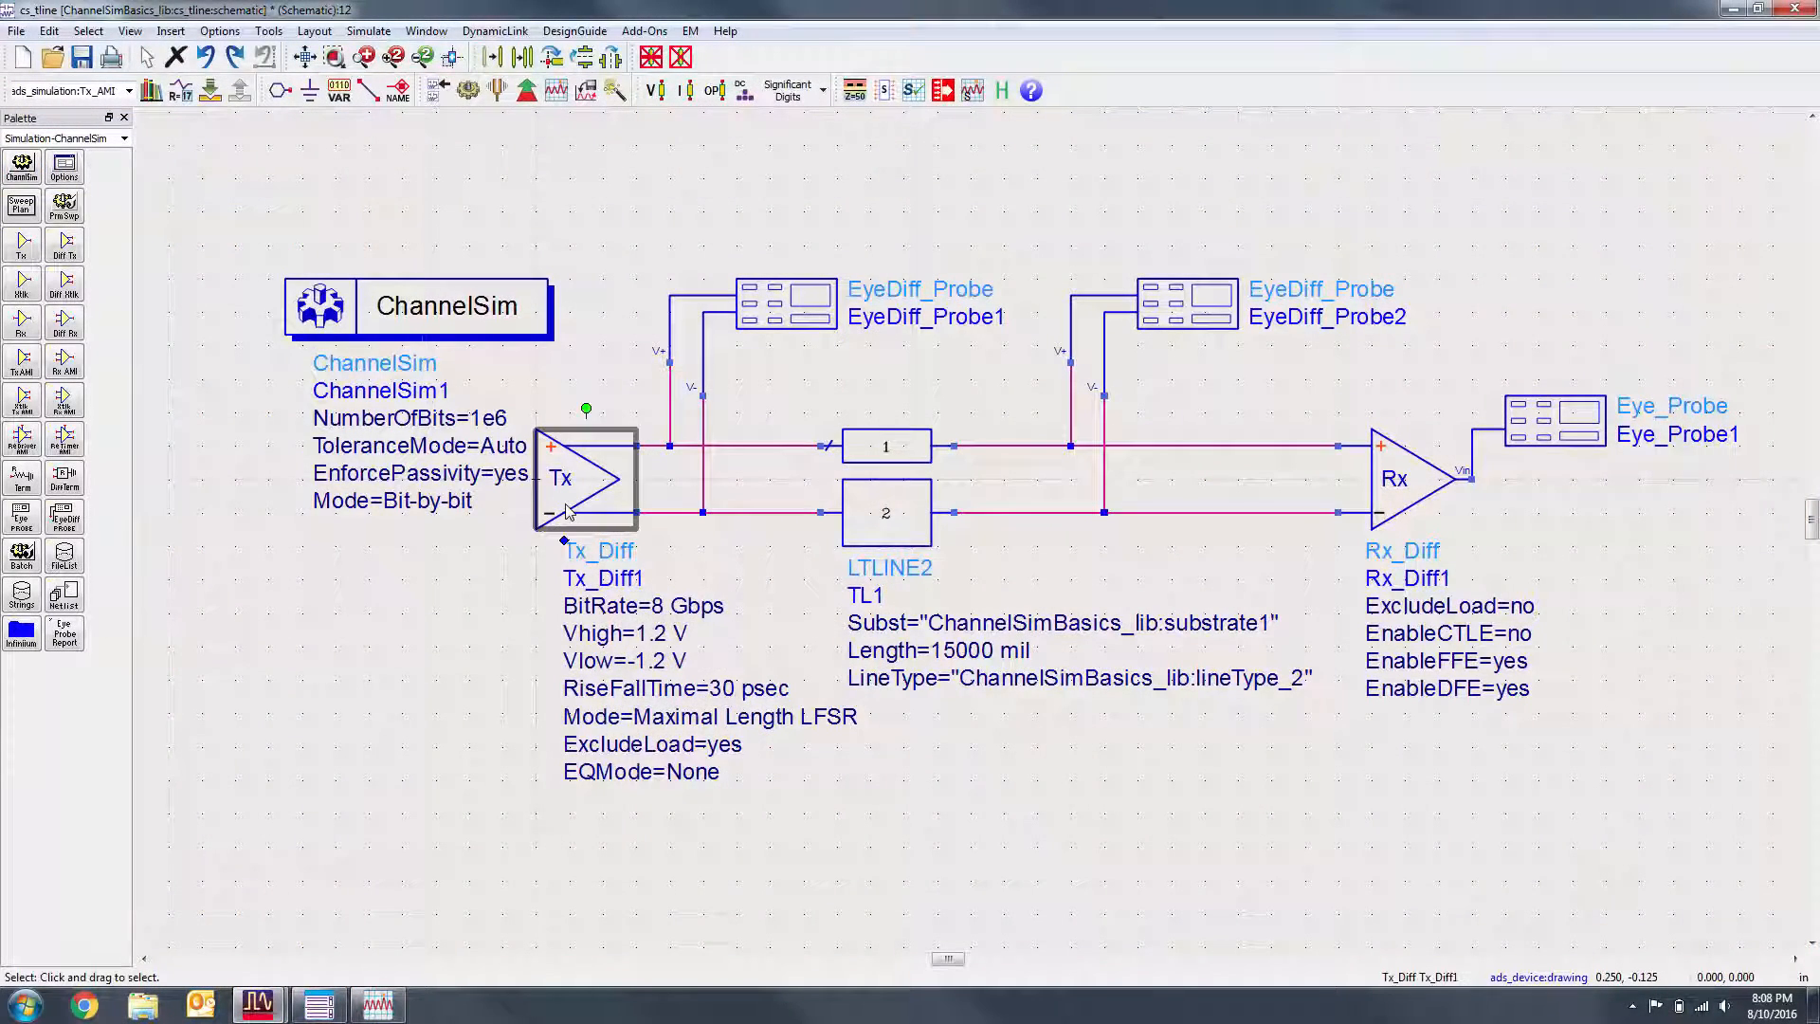
Step: Replace Tx_Diff with a Tx_AMI transmitter loading EEsof_PCIE3_Tx_SSC.ibs
{"action": "key", "text": "Delete"}
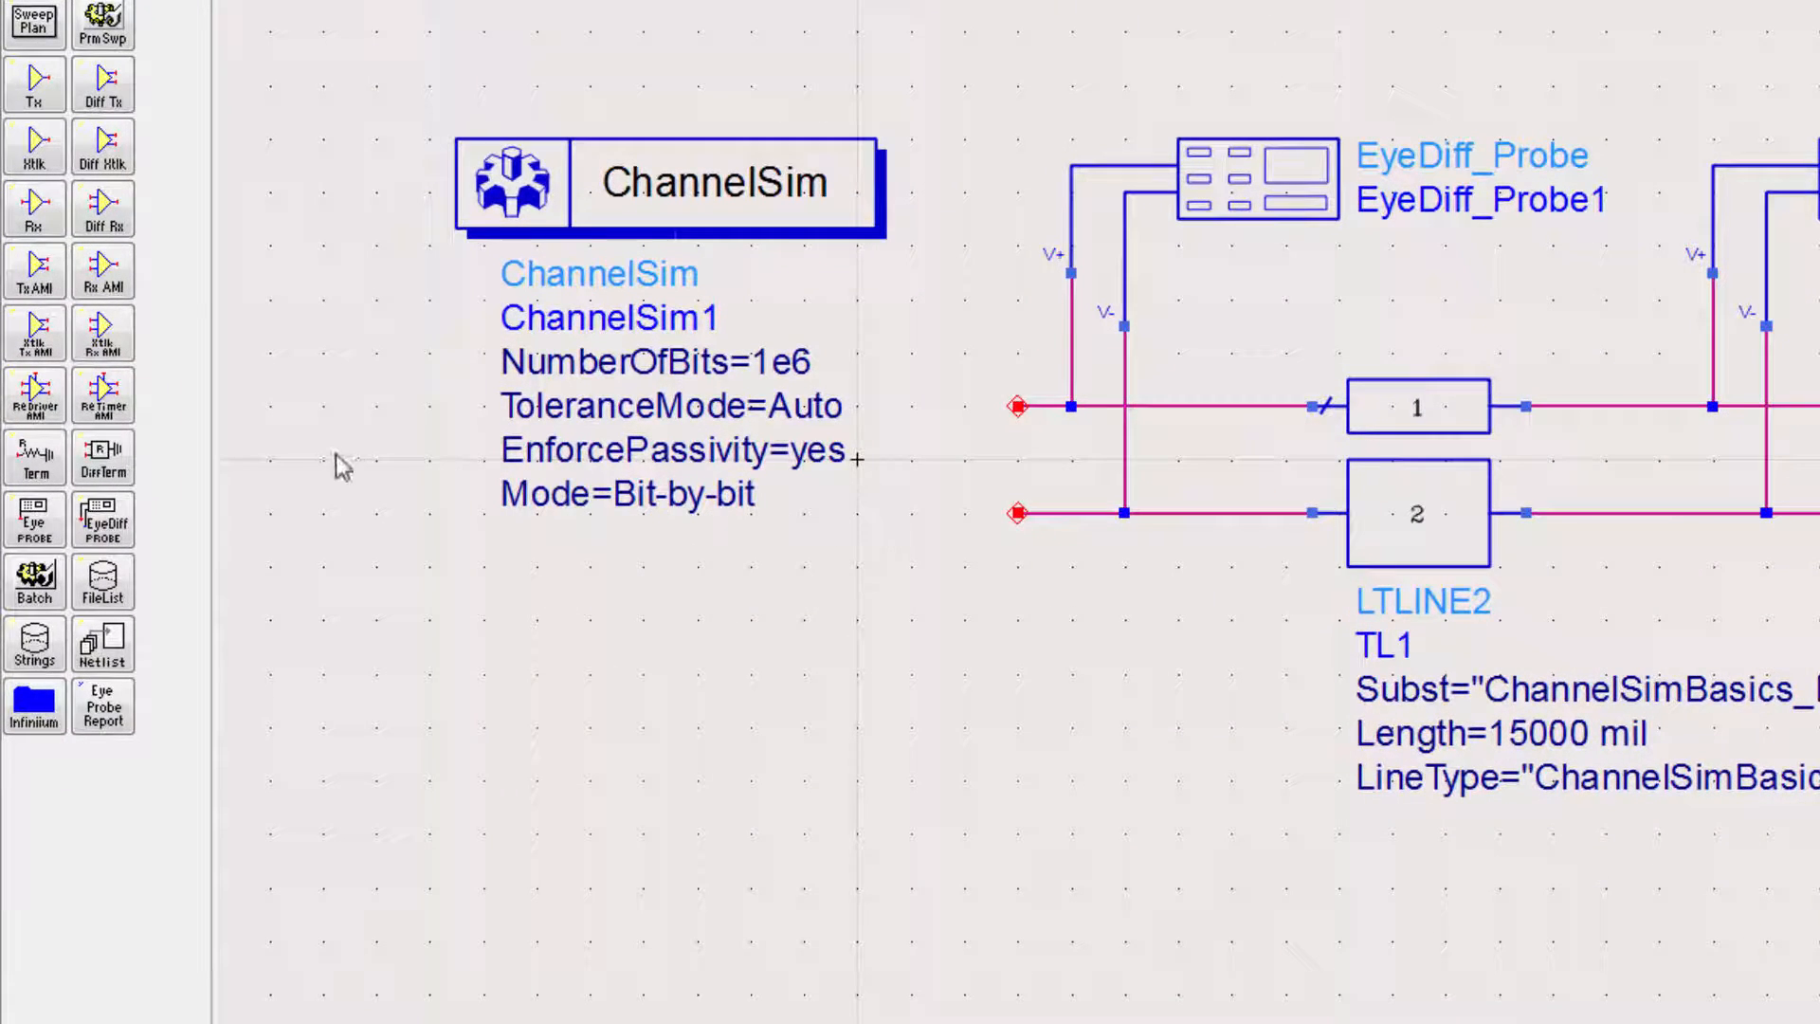
{"action": "left_click", "coordinate": [35, 270]}
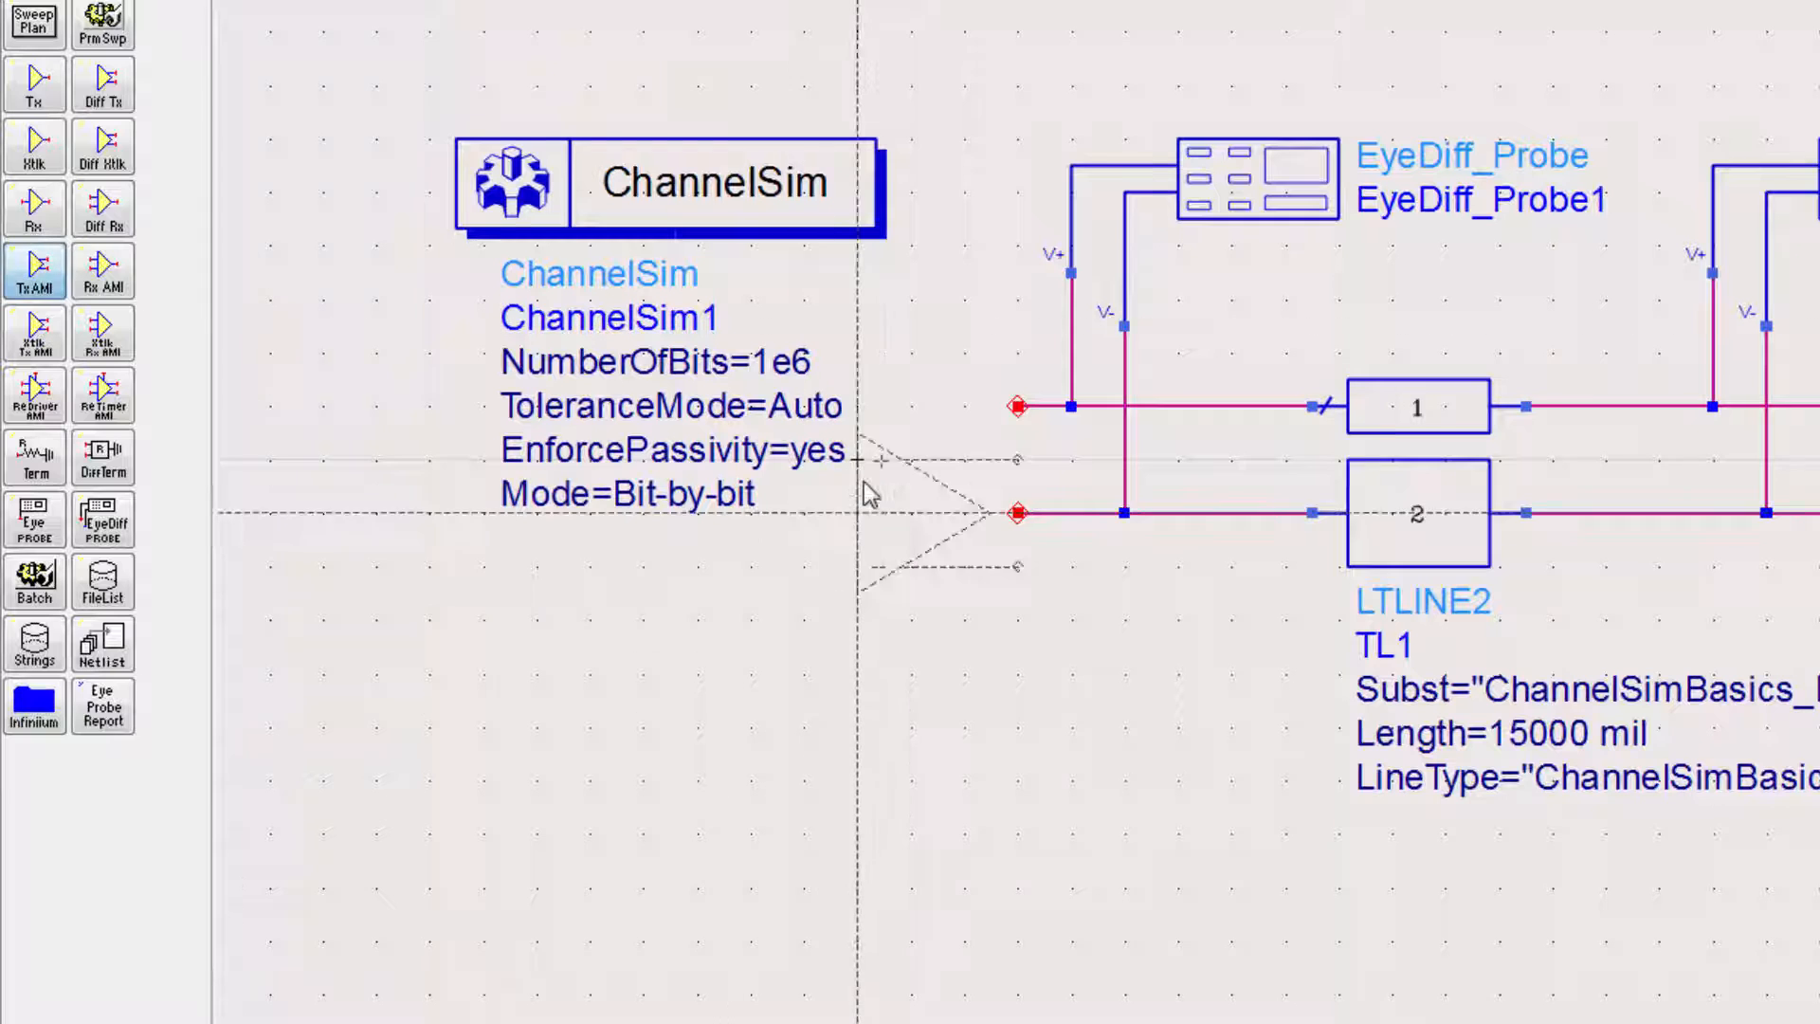
{"action": "left_click", "coordinate": [35, 270]}
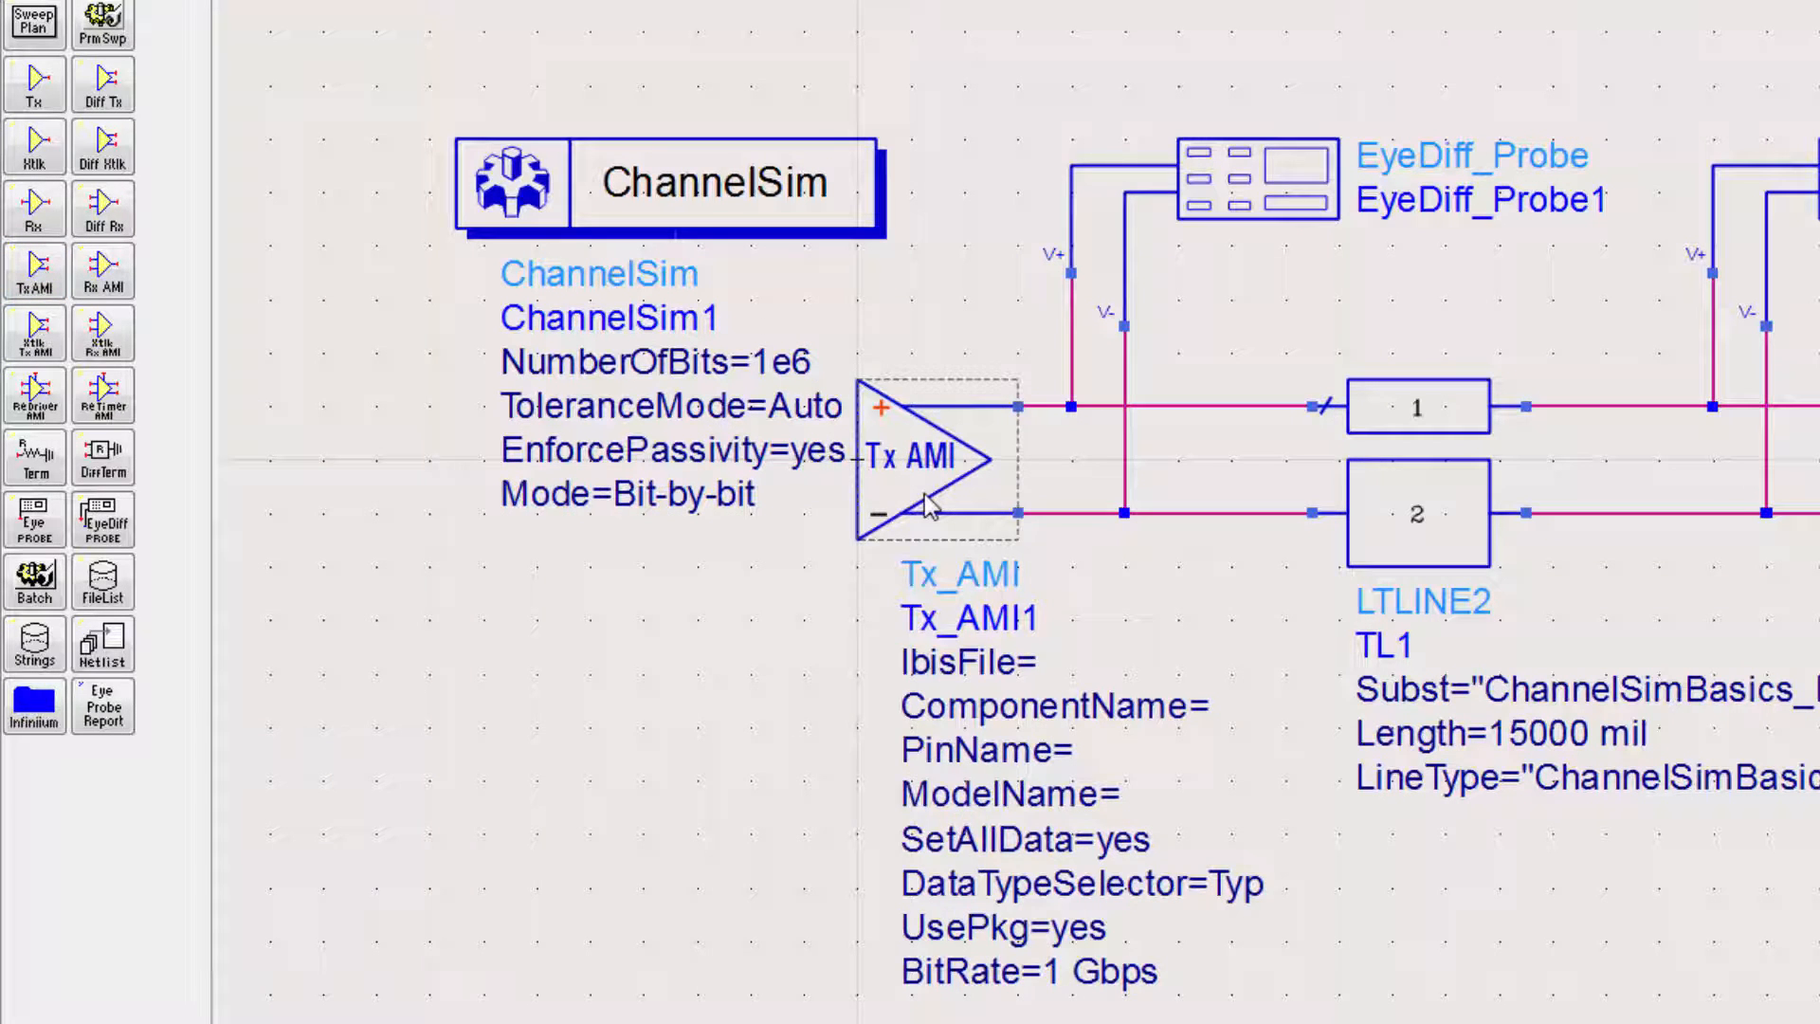
{"action": "double_click", "coordinate": [929, 459]}
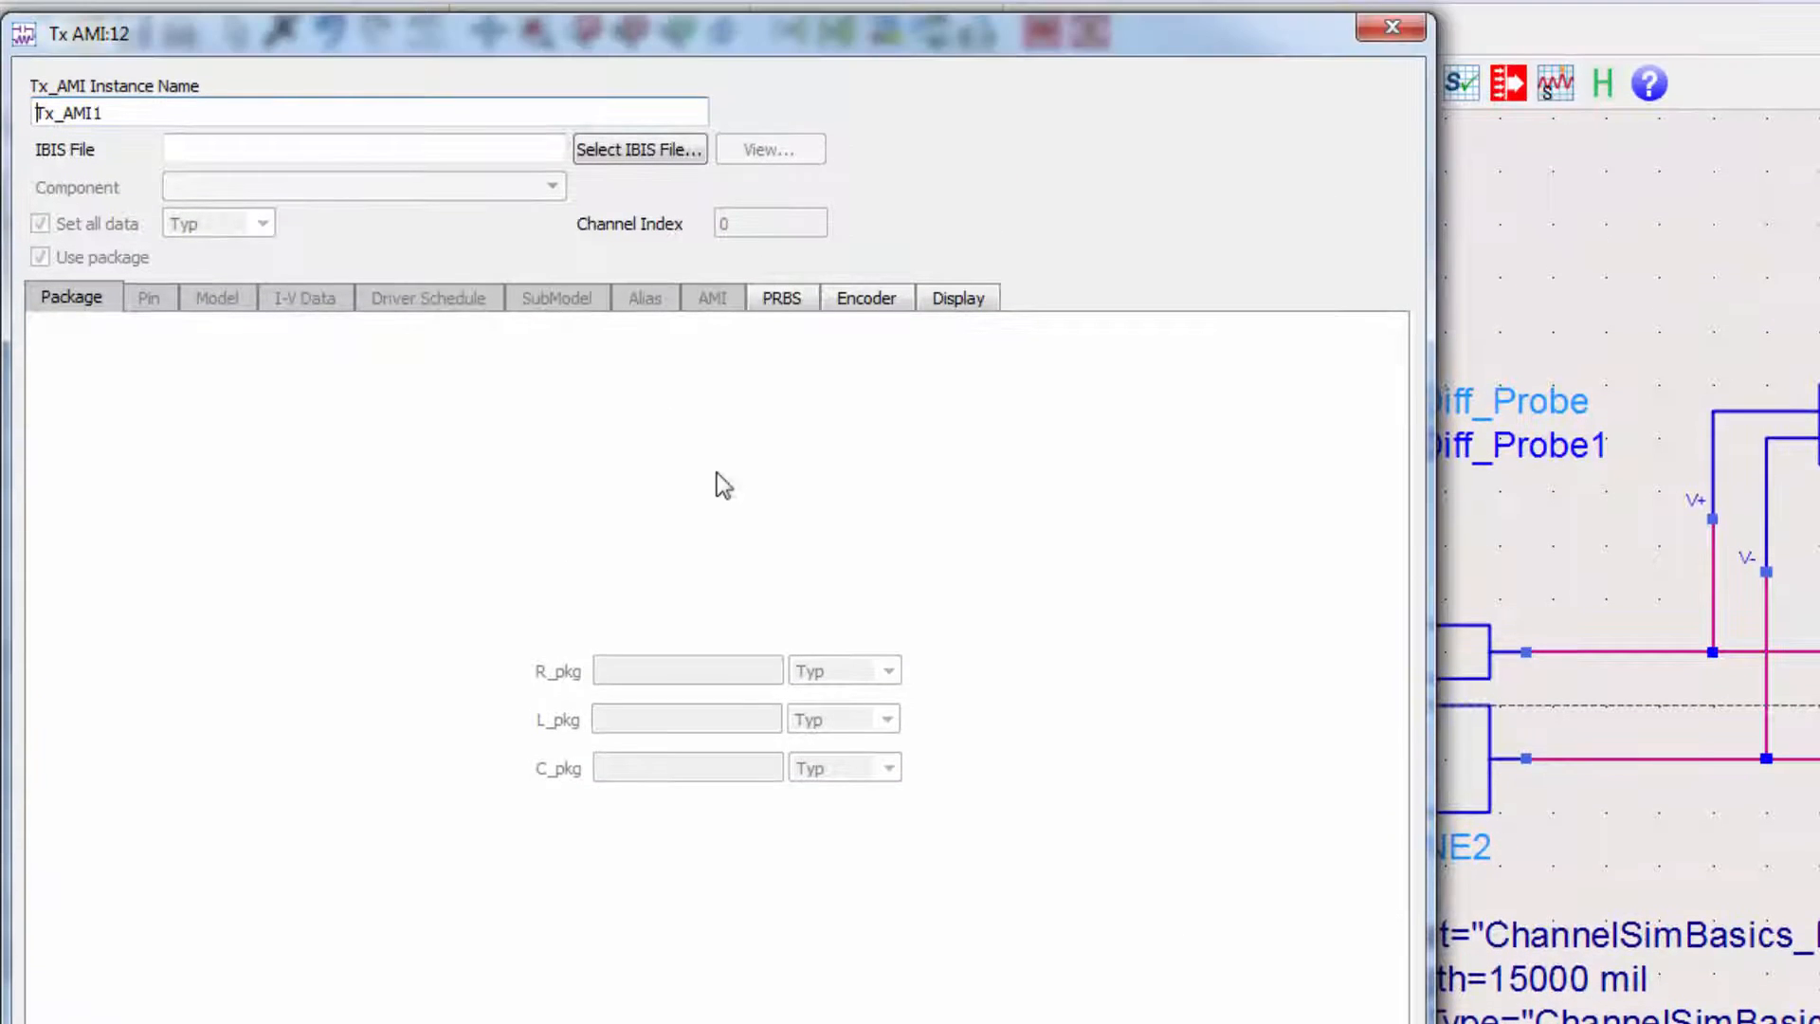
{"action": "left_click", "coordinate": [638, 149]}
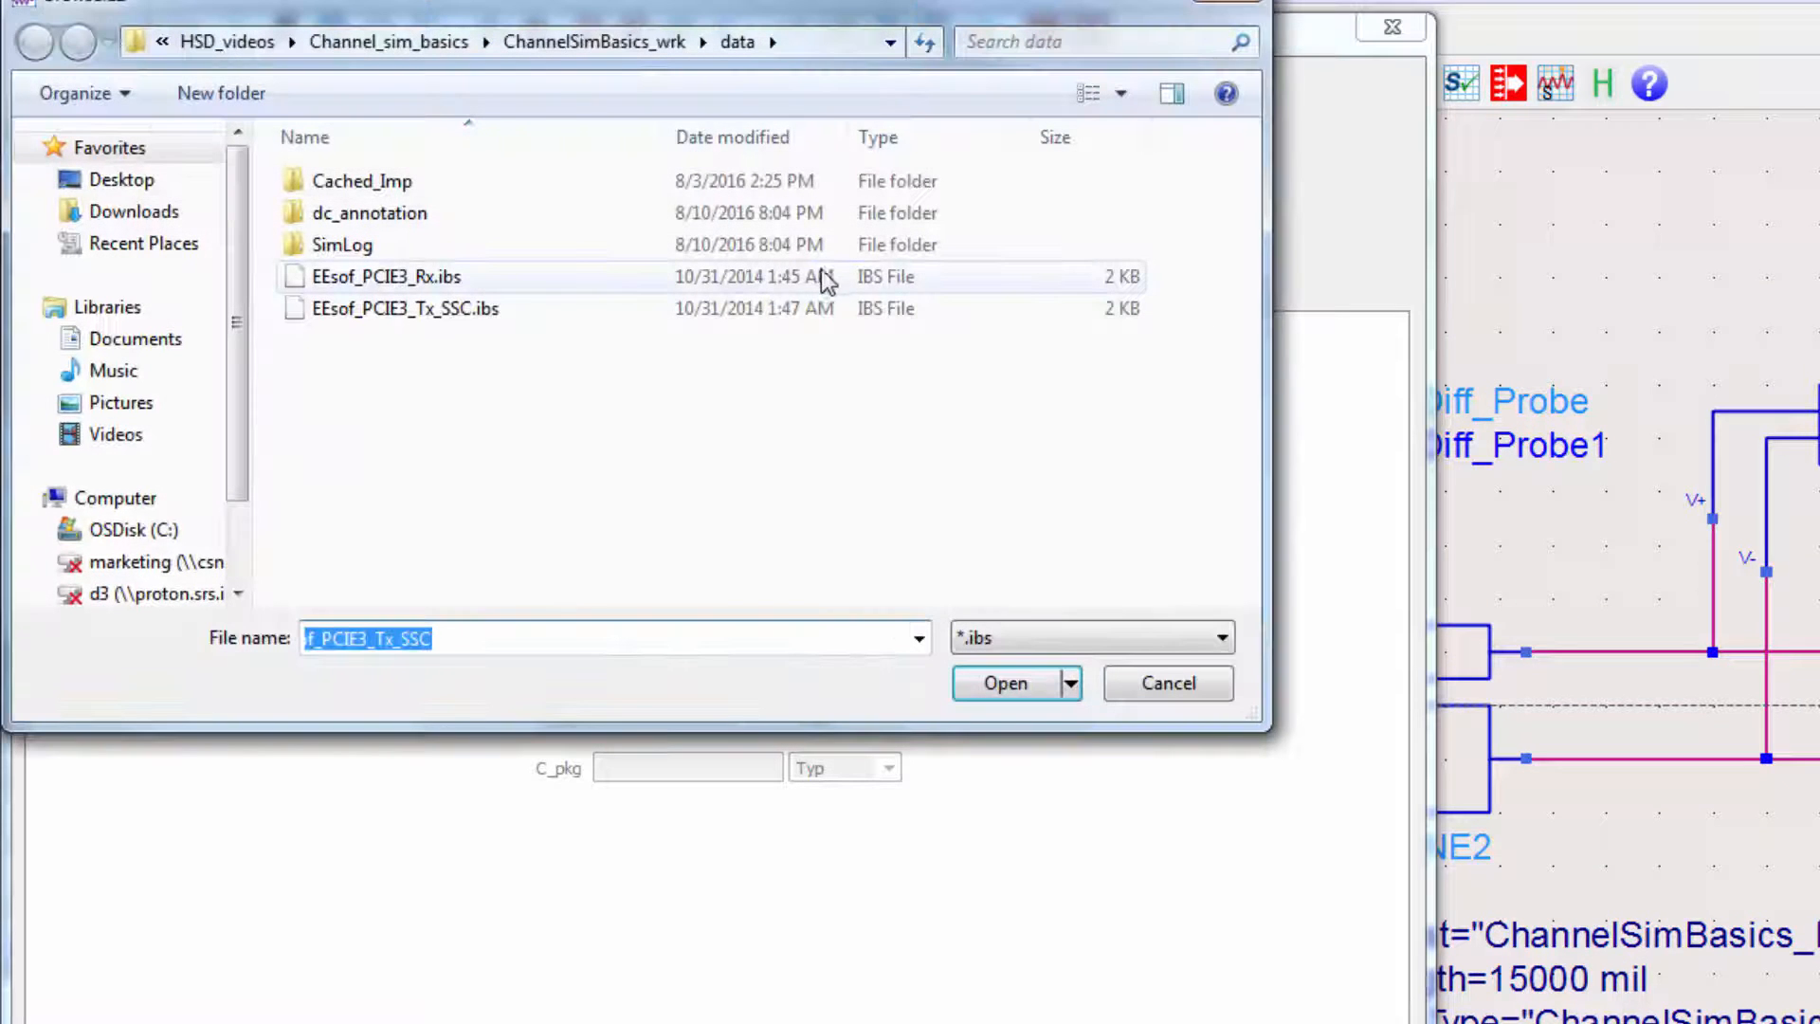
{"action": "left_click", "coordinate": [403, 307]}
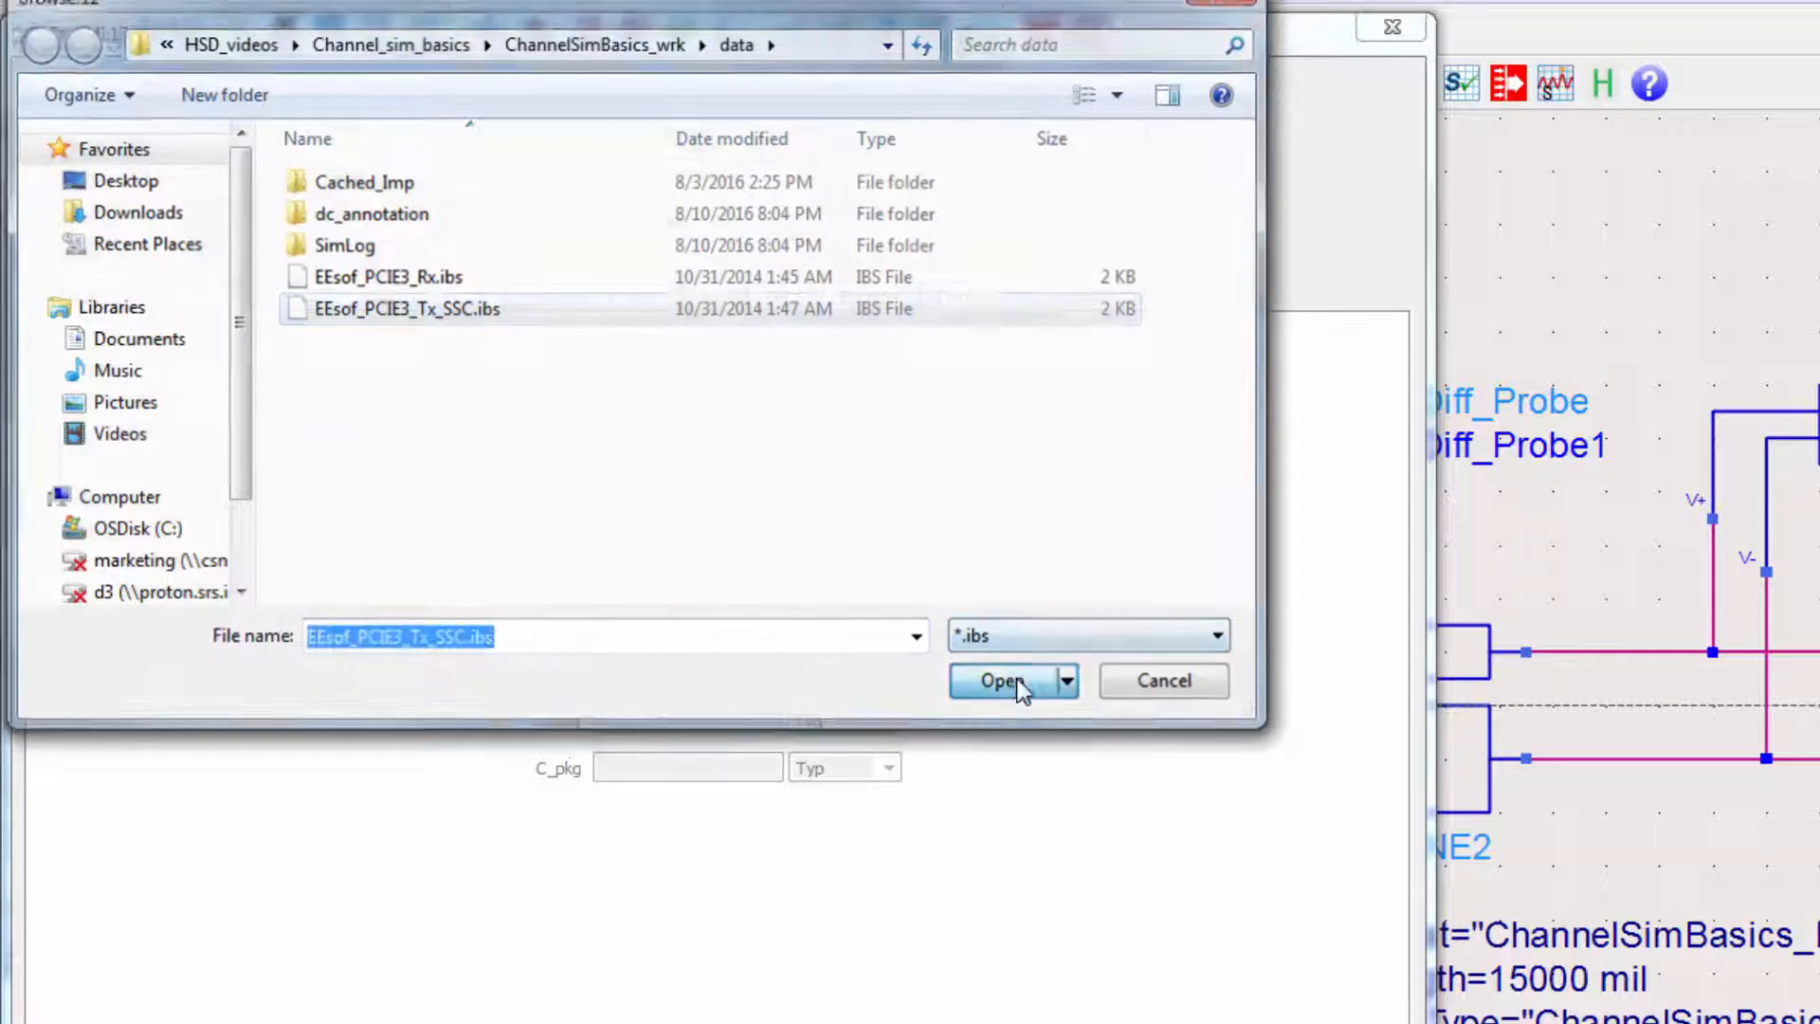
{"action": "left_click", "coordinate": [1001, 682]}
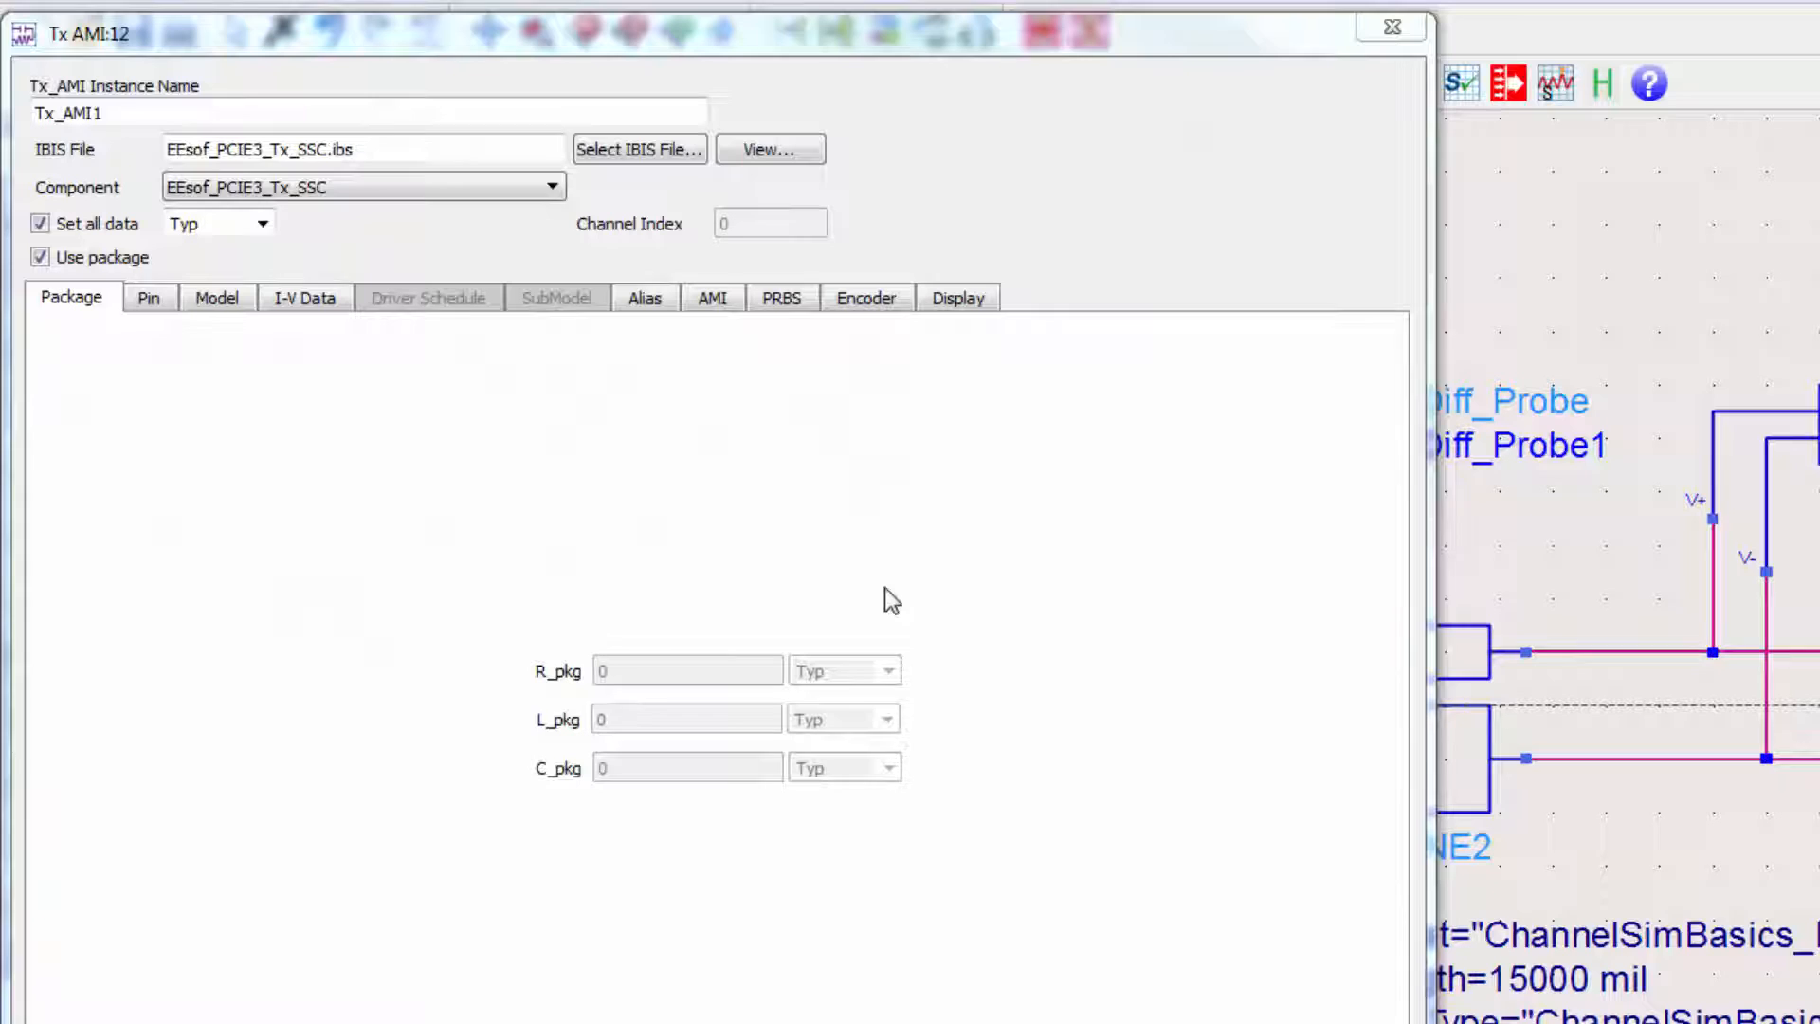
{"action": "mouse_move", "coordinate": [937, 609]}
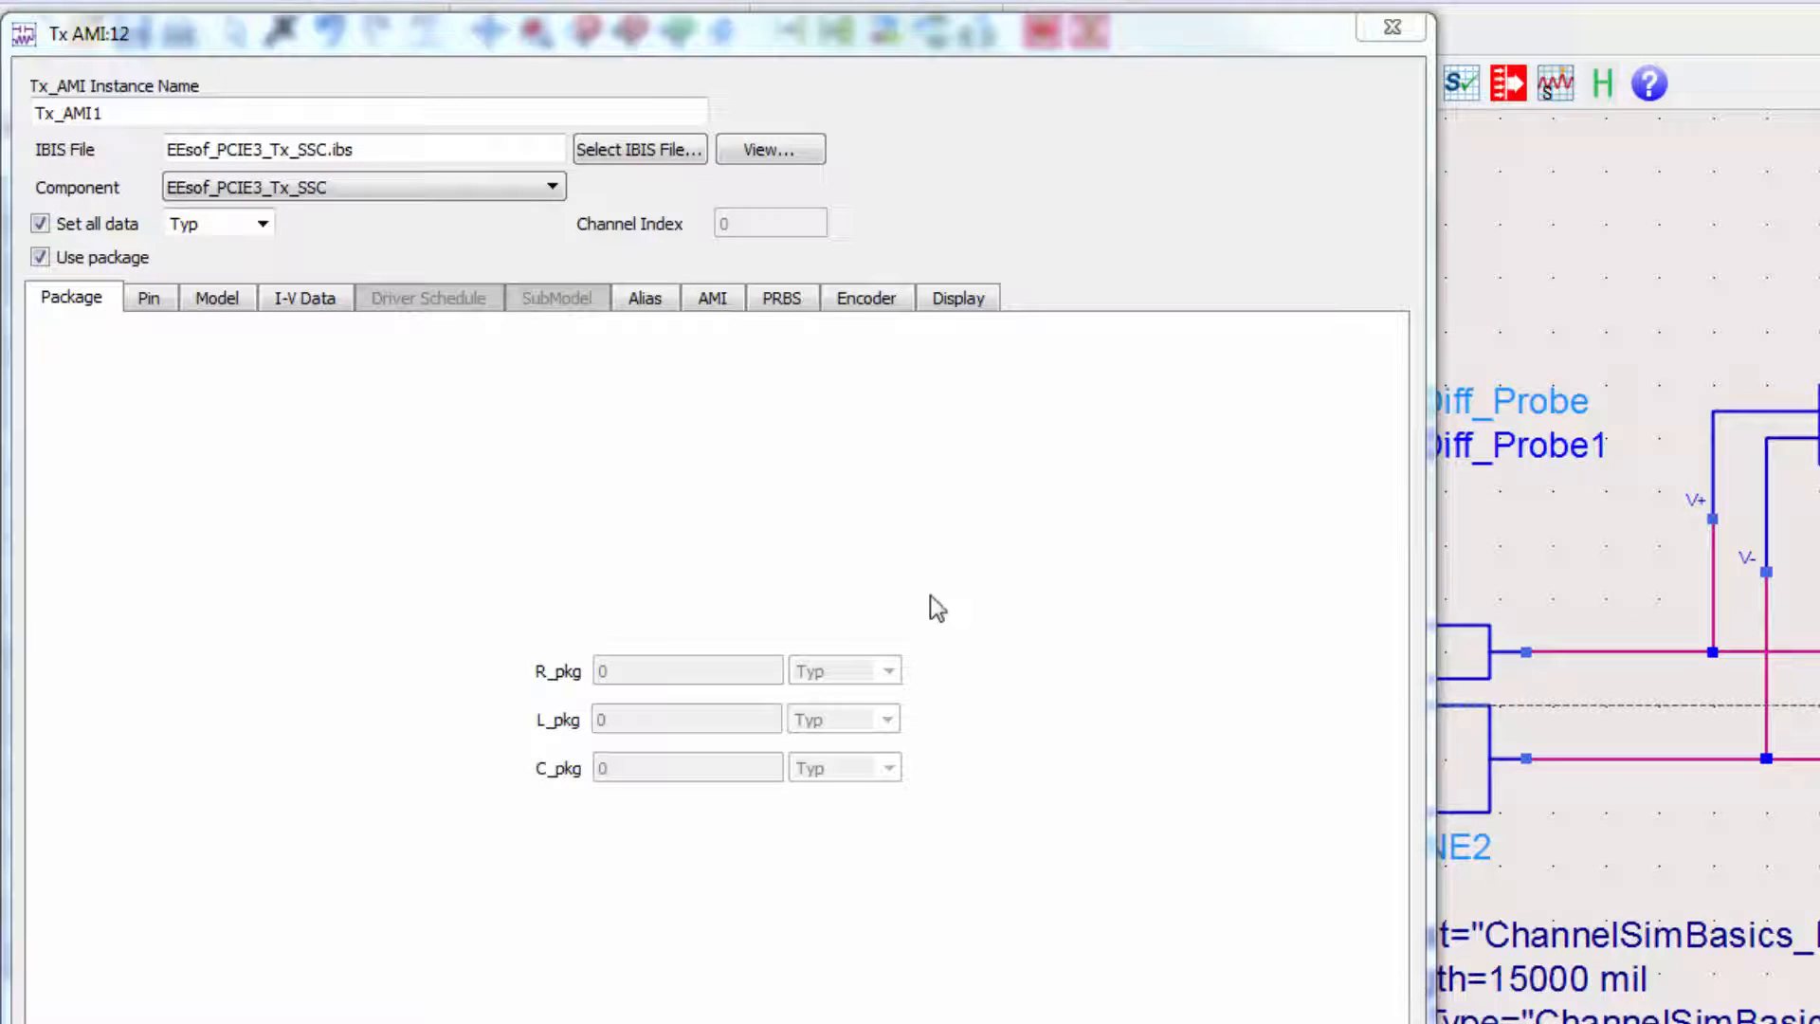
Step: Set the Tx_AMI PRBS bit rate to 8 Gbps
{"action": "left_click", "coordinate": [780, 296]}
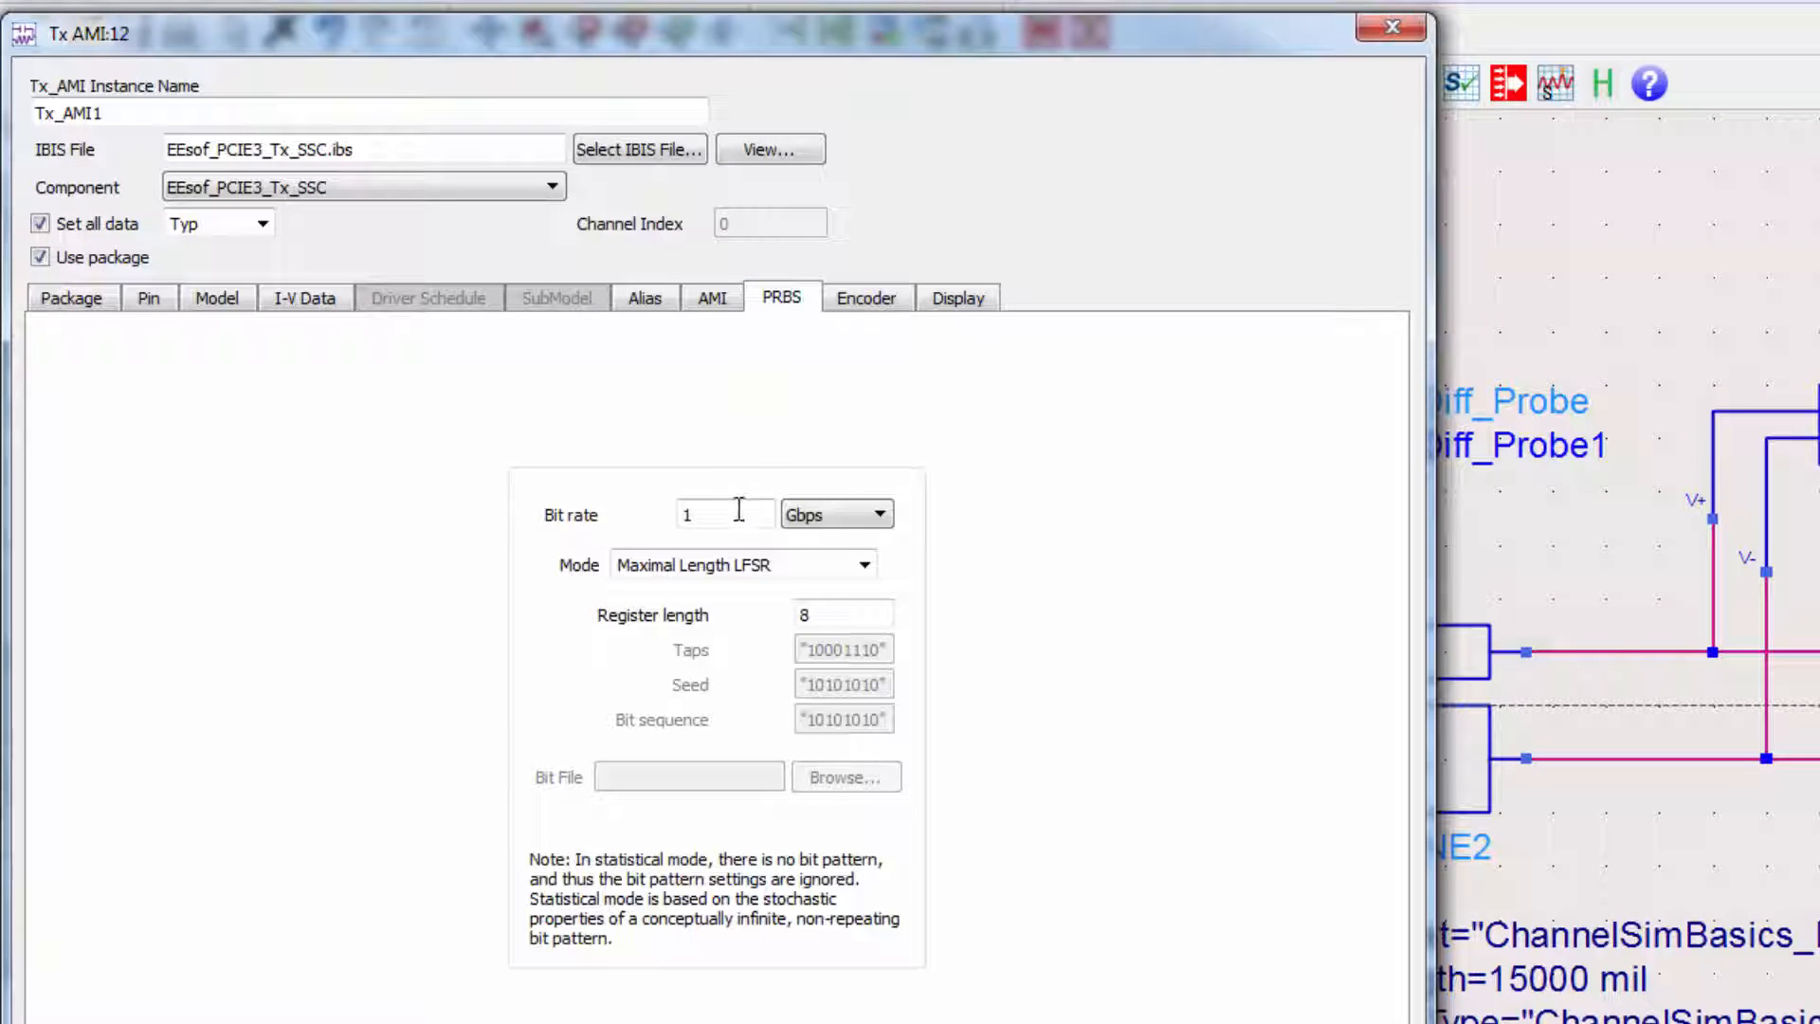
{"action": "type", "text": "8"}
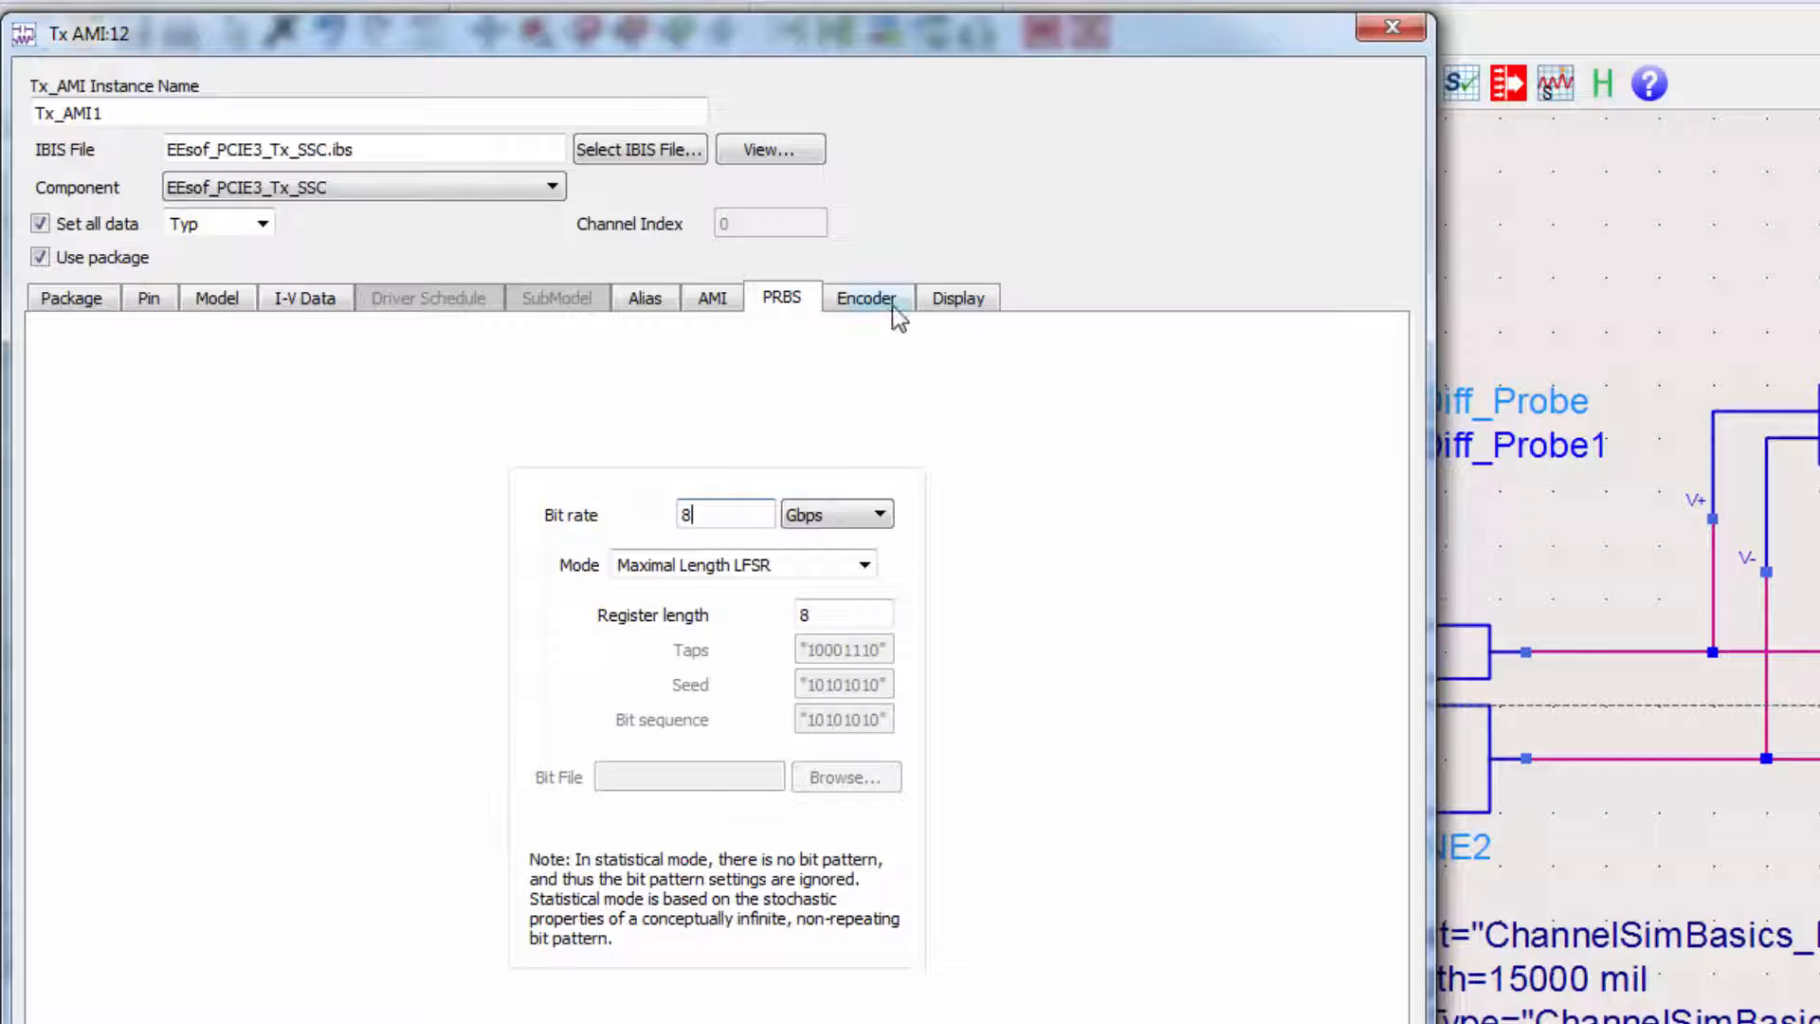
{"action": "left_click", "coordinate": [865, 297]}
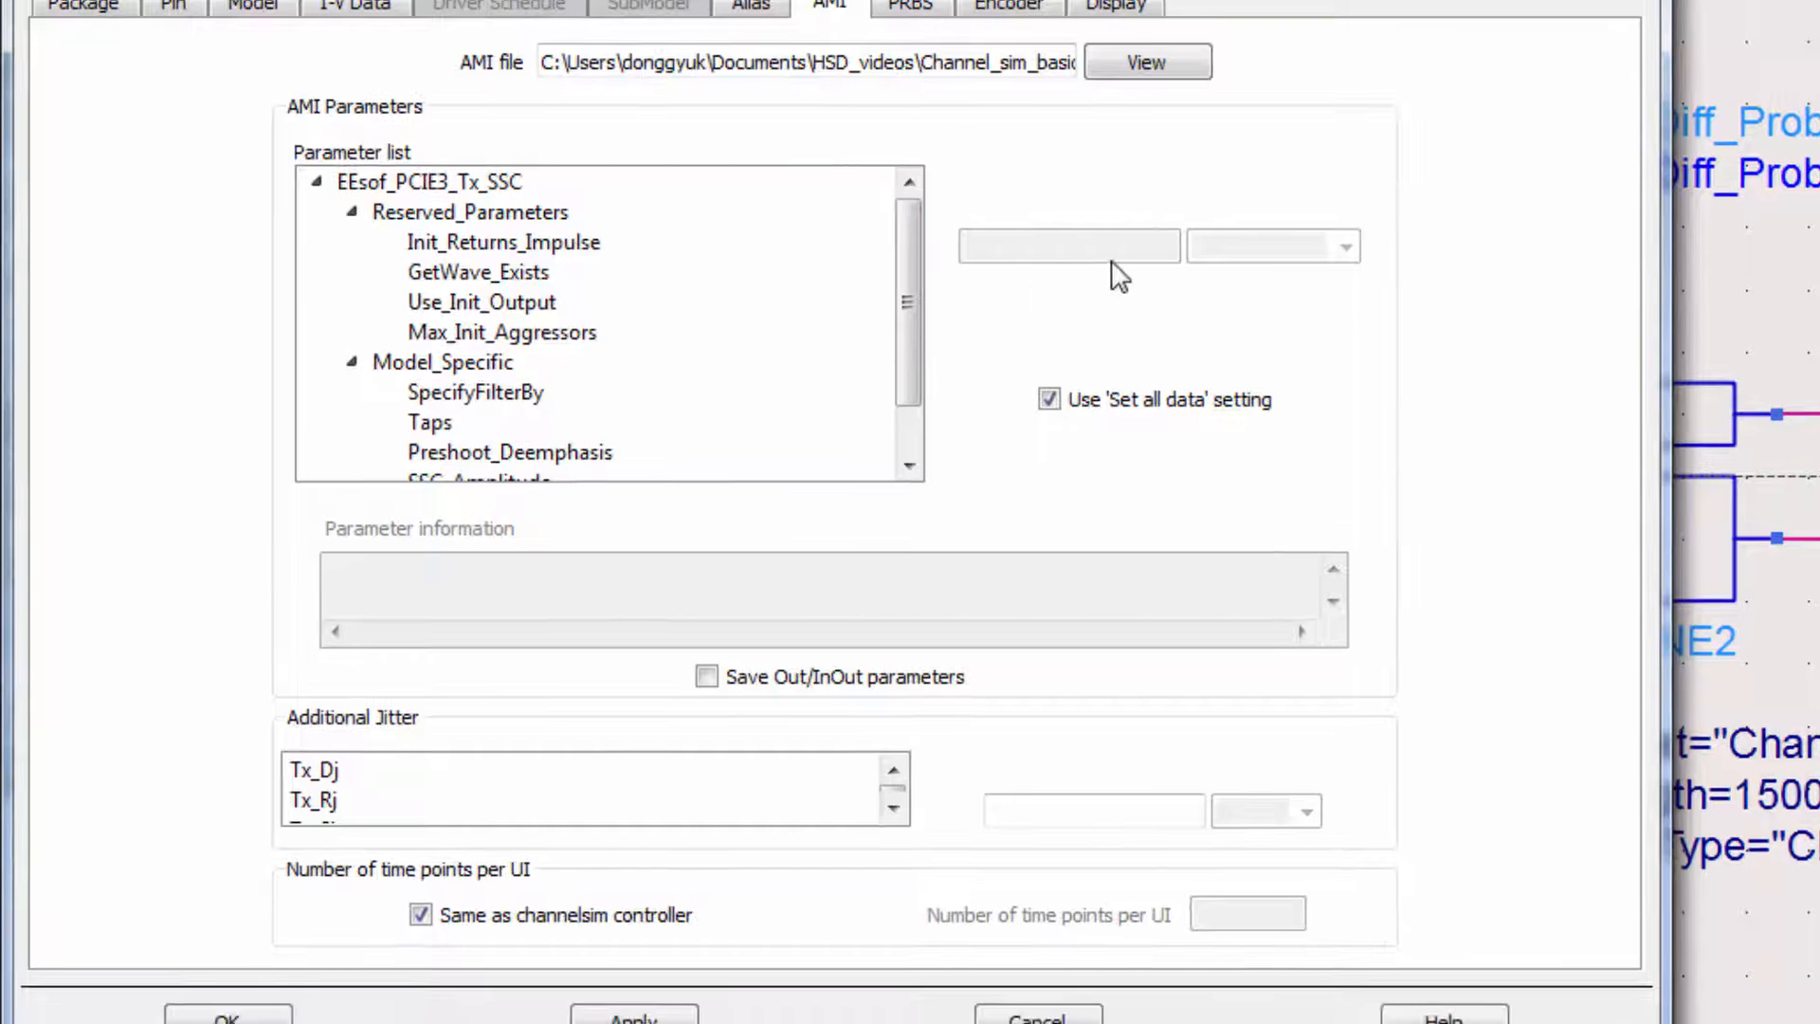
{"action": "mouse_move", "coordinate": [667, 470]}
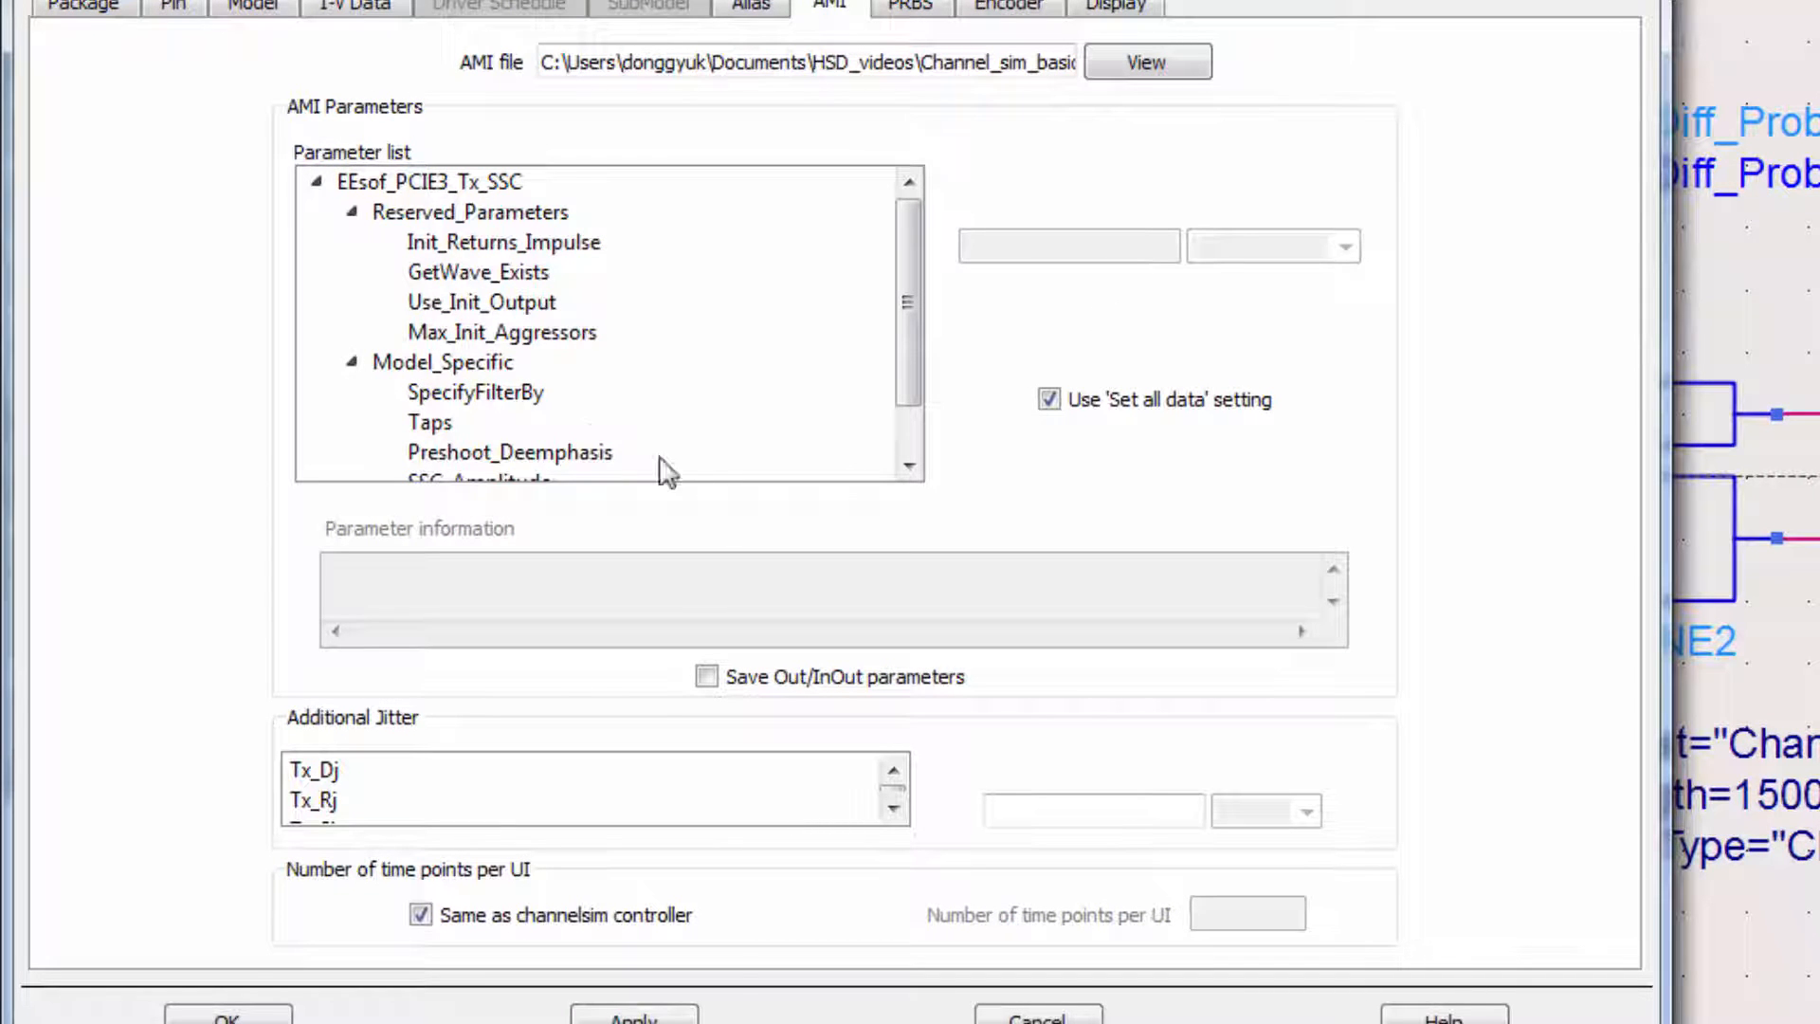
Step: Set the Tx_AMI Preshoot_Deemphasis parameter to "1.9 0.0"
{"action": "left_click", "coordinate": [475, 391]}
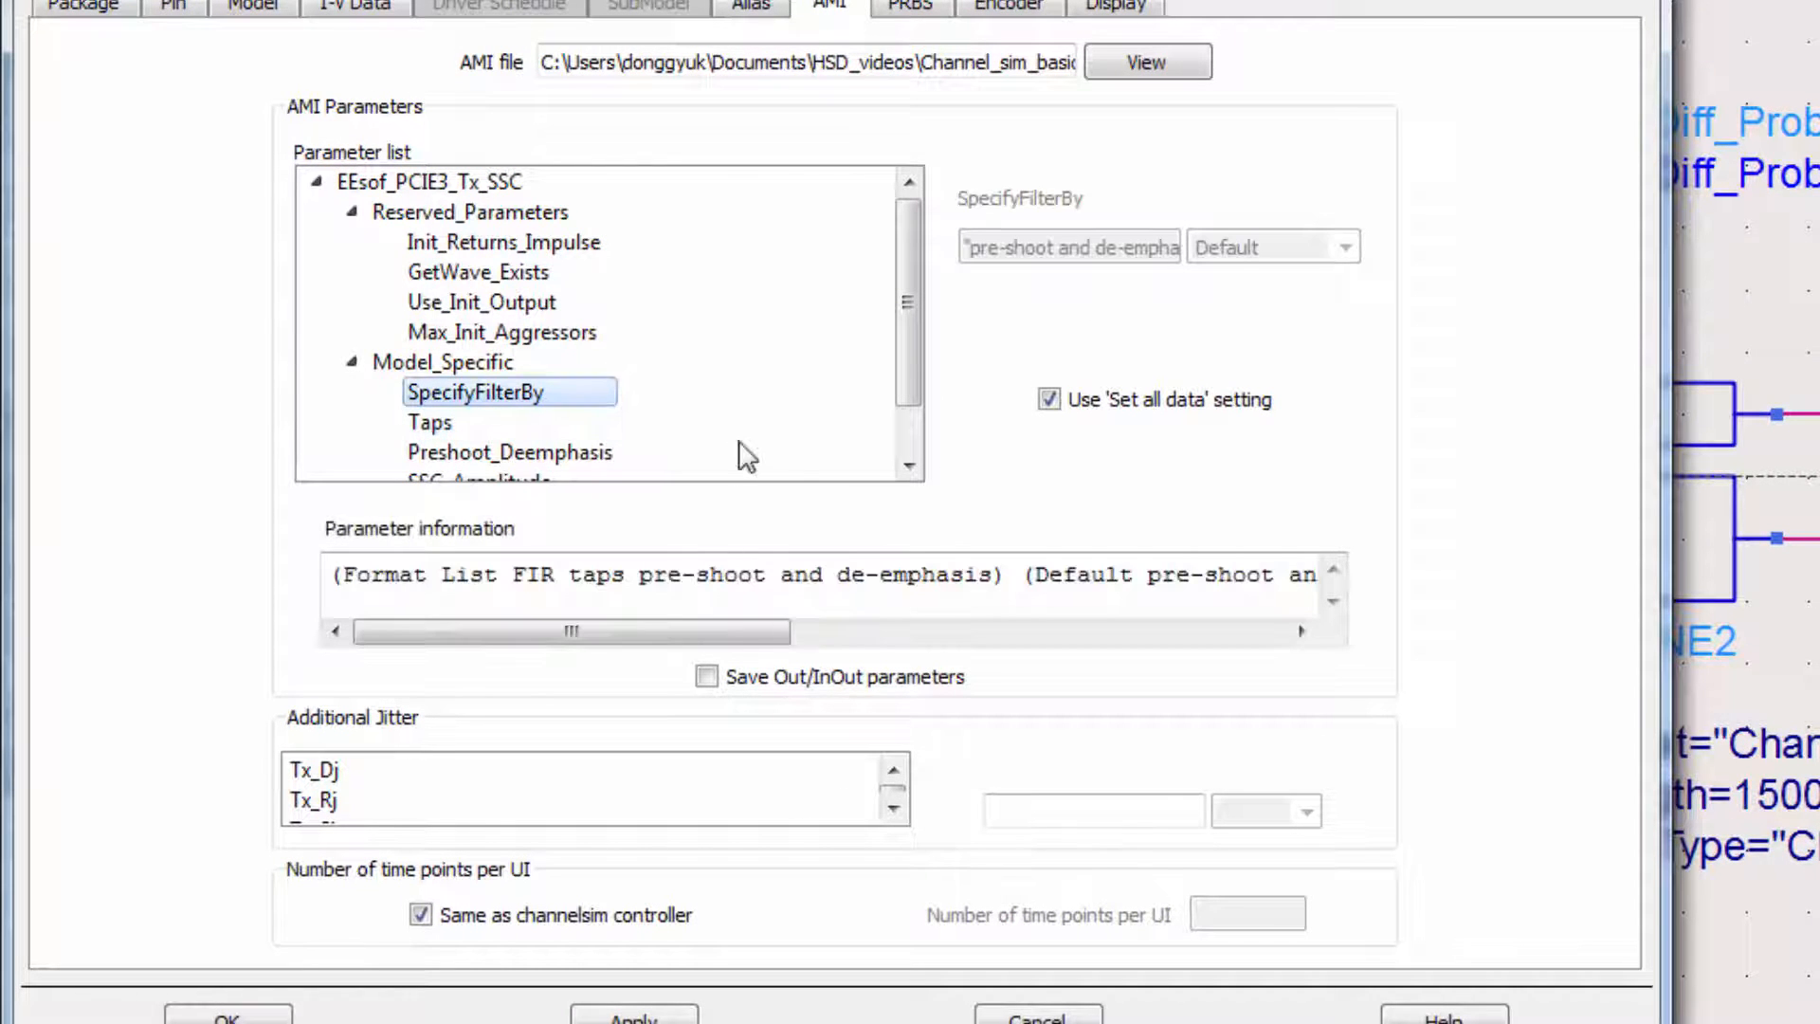
{"action": "left_click", "coordinate": [508, 451]}
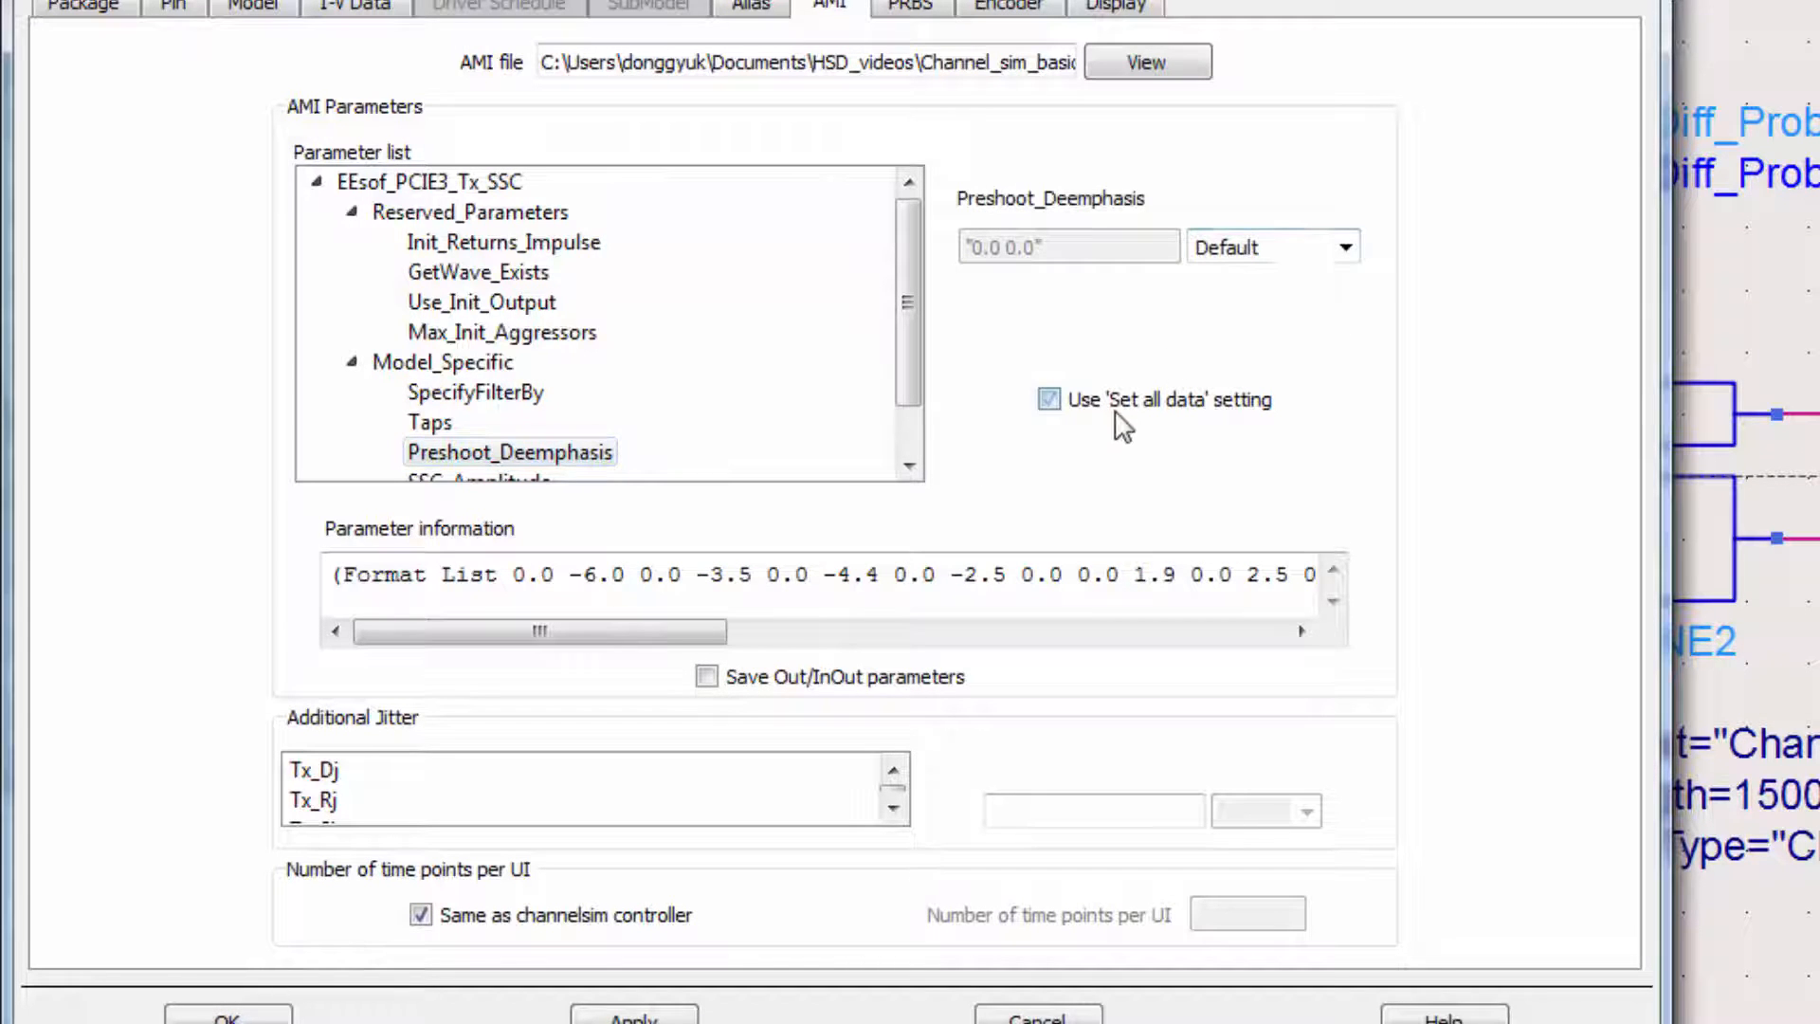
{"action": "left_click", "coordinate": [1344, 246]}
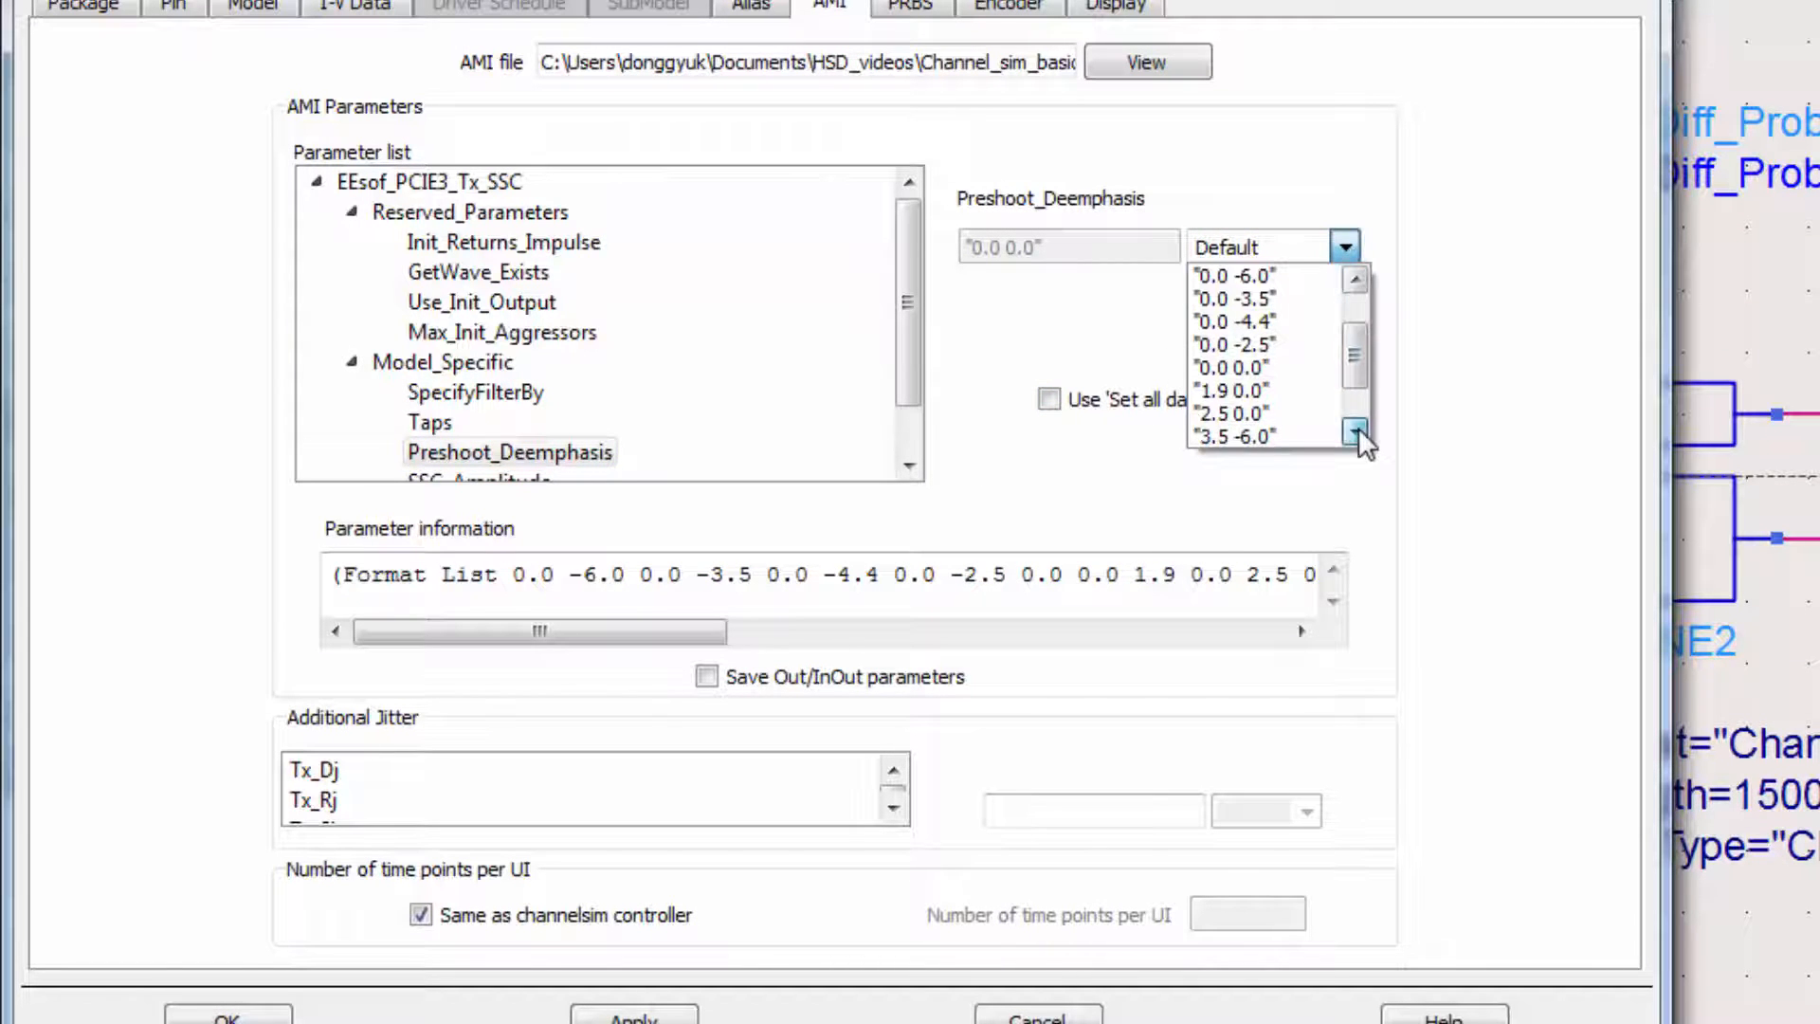
{"action": "left_click", "coordinate": [1232, 389]}
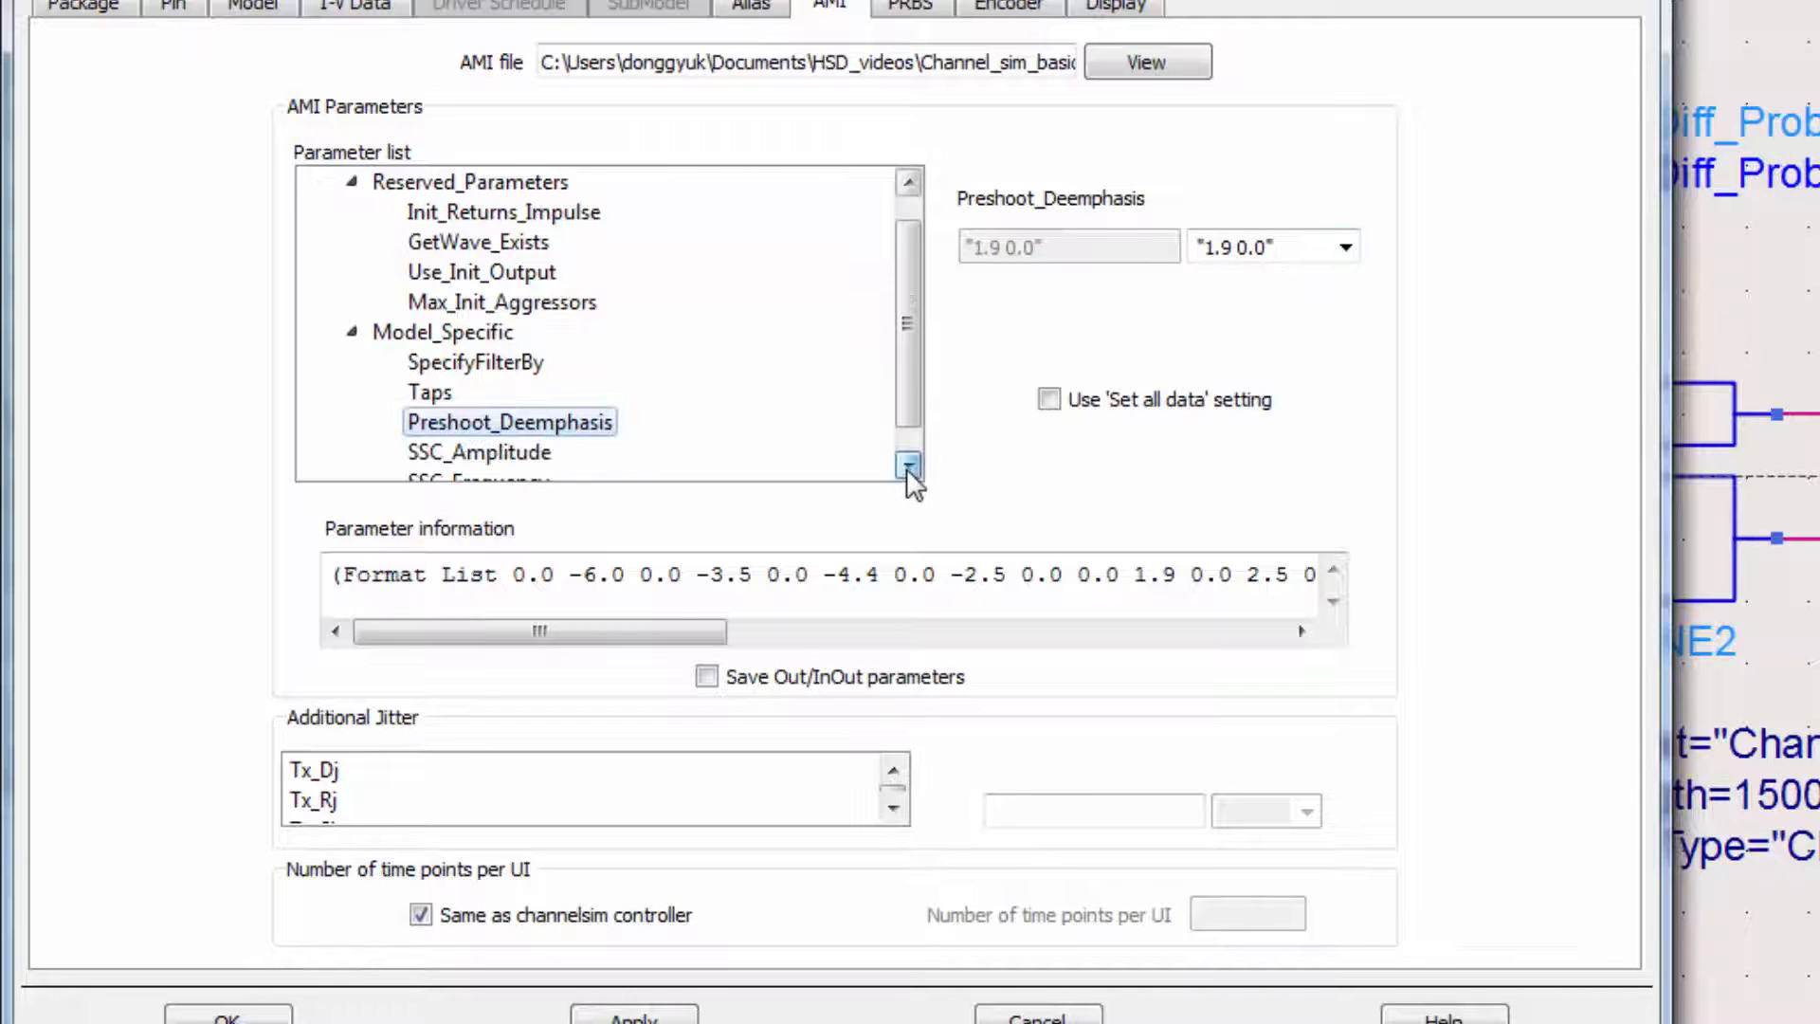
{"action": "left_click", "coordinate": [908, 467]}
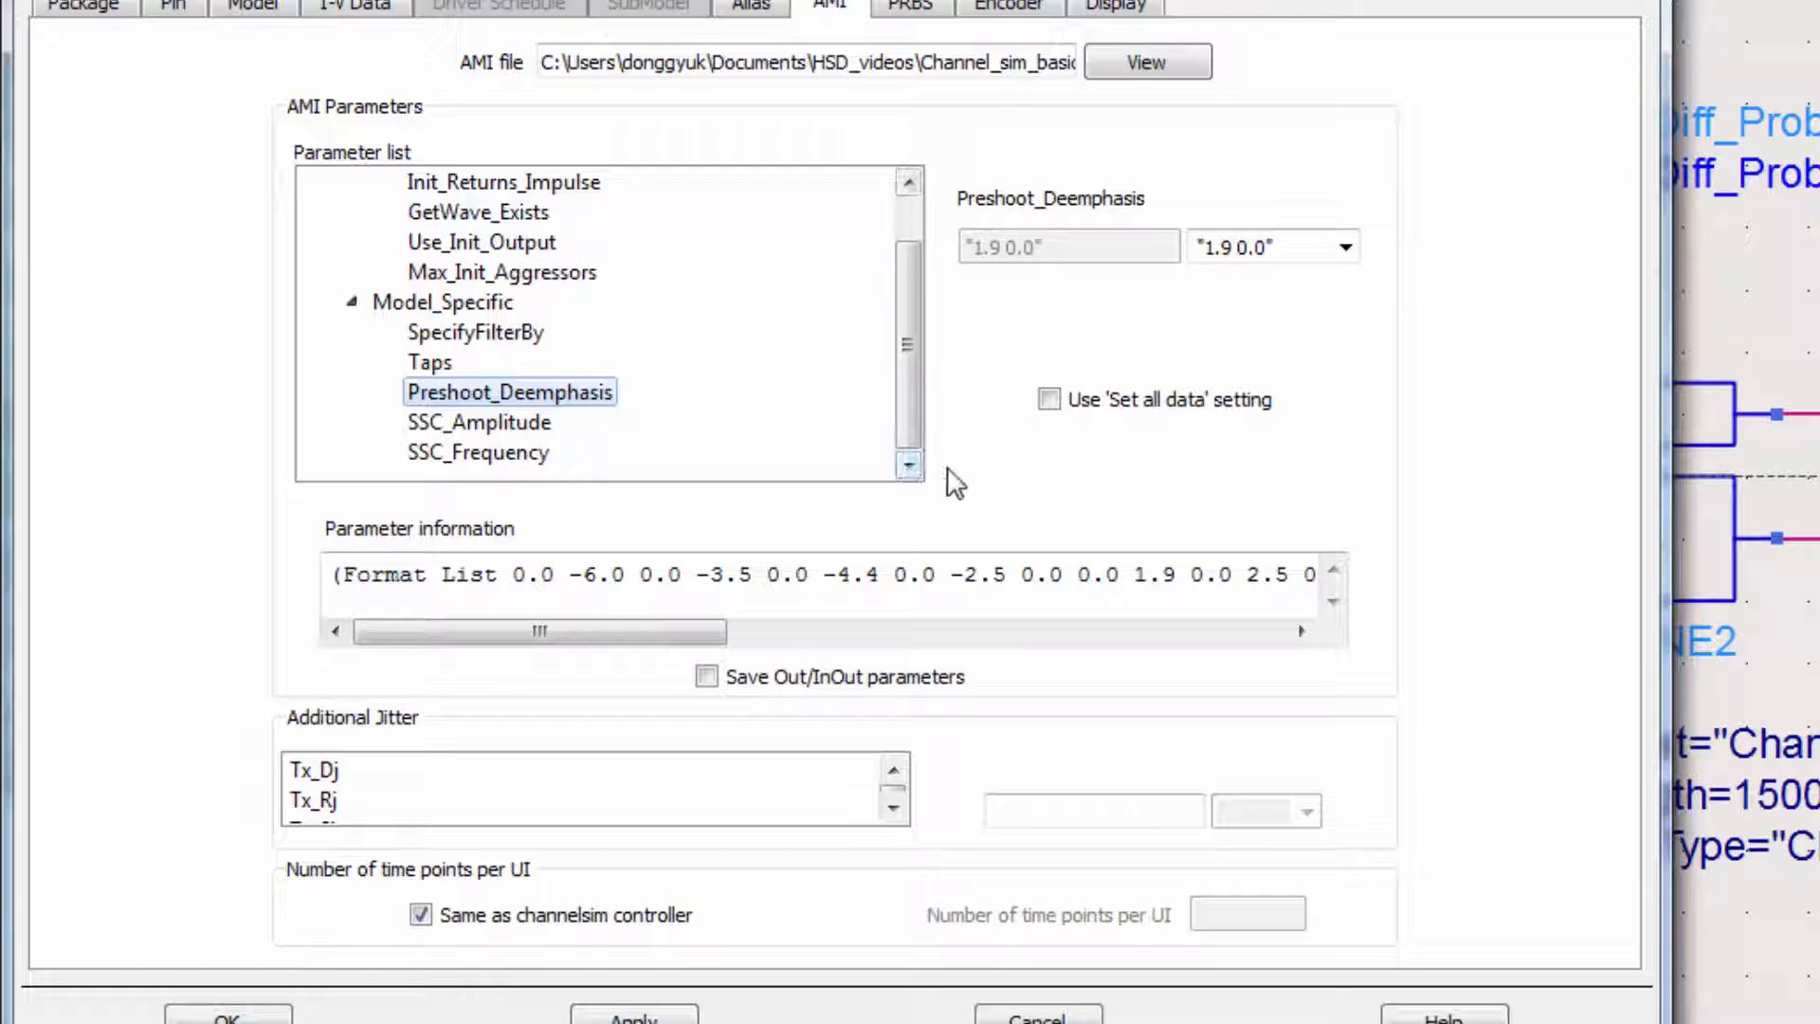
Step: Enter a user-specified SSC_Frequency value of 0
{"action": "left_click", "coordinate": [478, 421]}
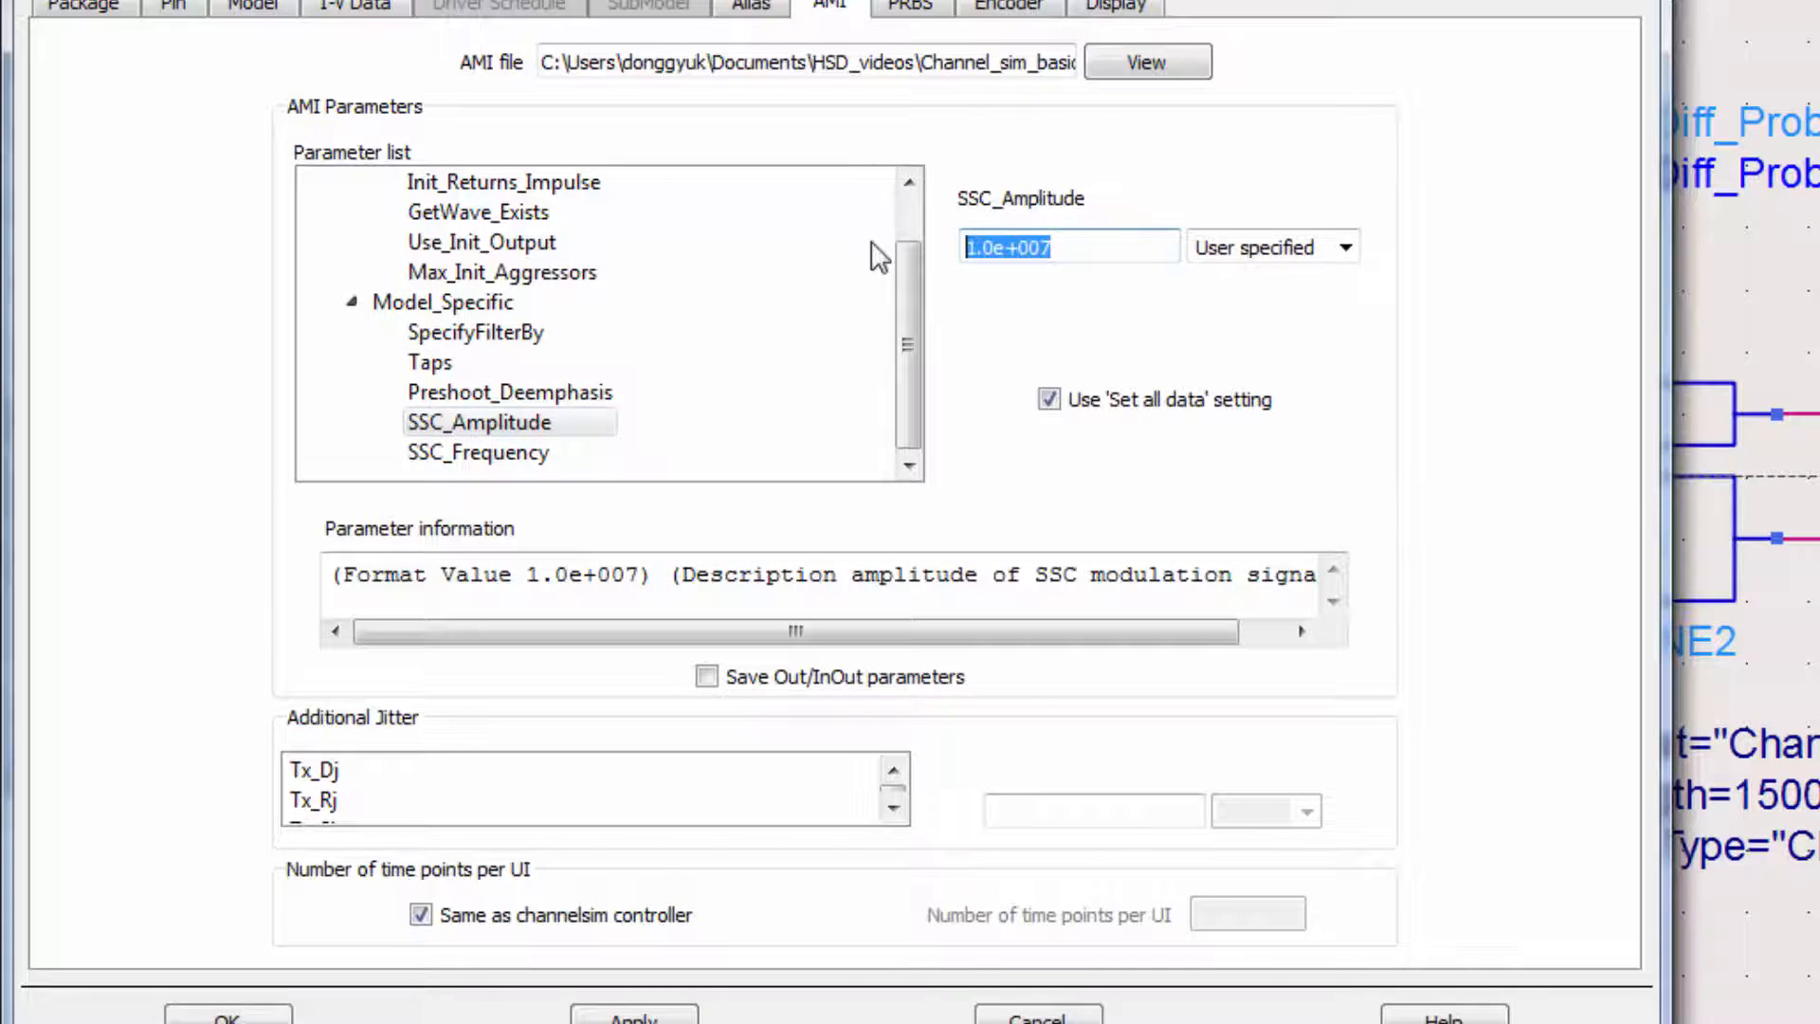
{"action": "left_click", "coordinate": [477, 451]}
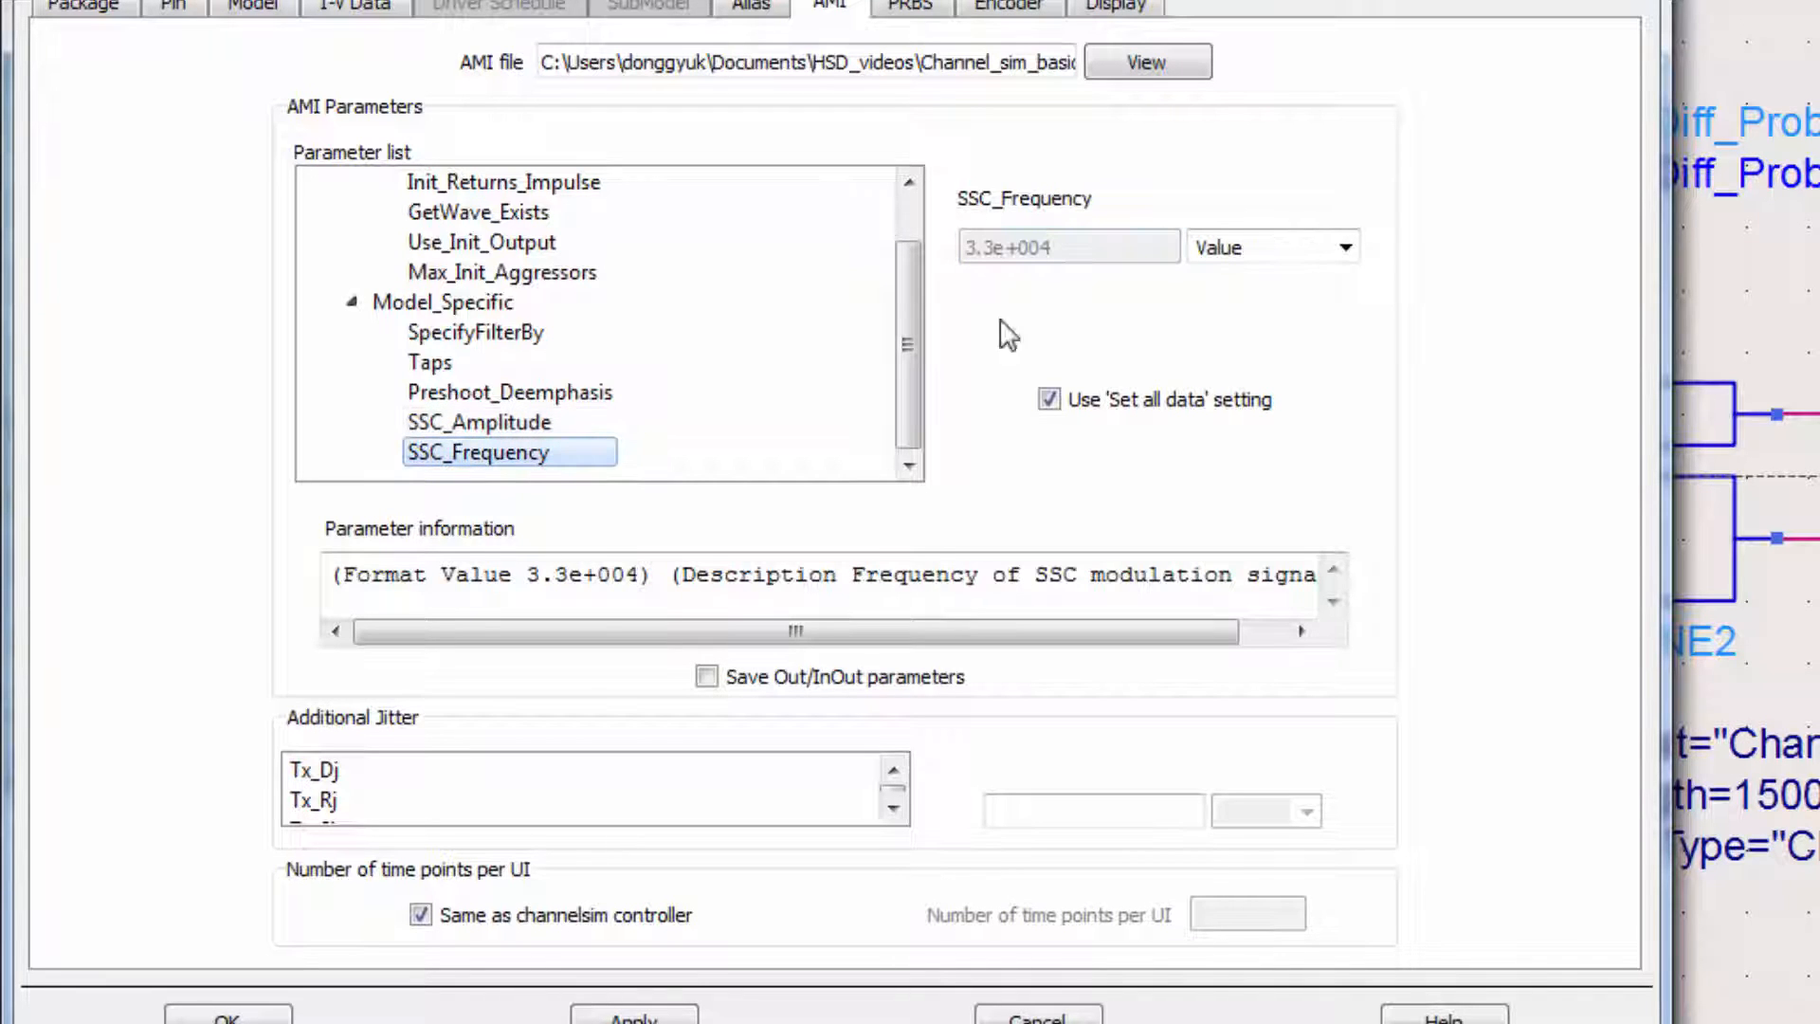
{"action": "left_click", "coordinate": [1271, 246]}
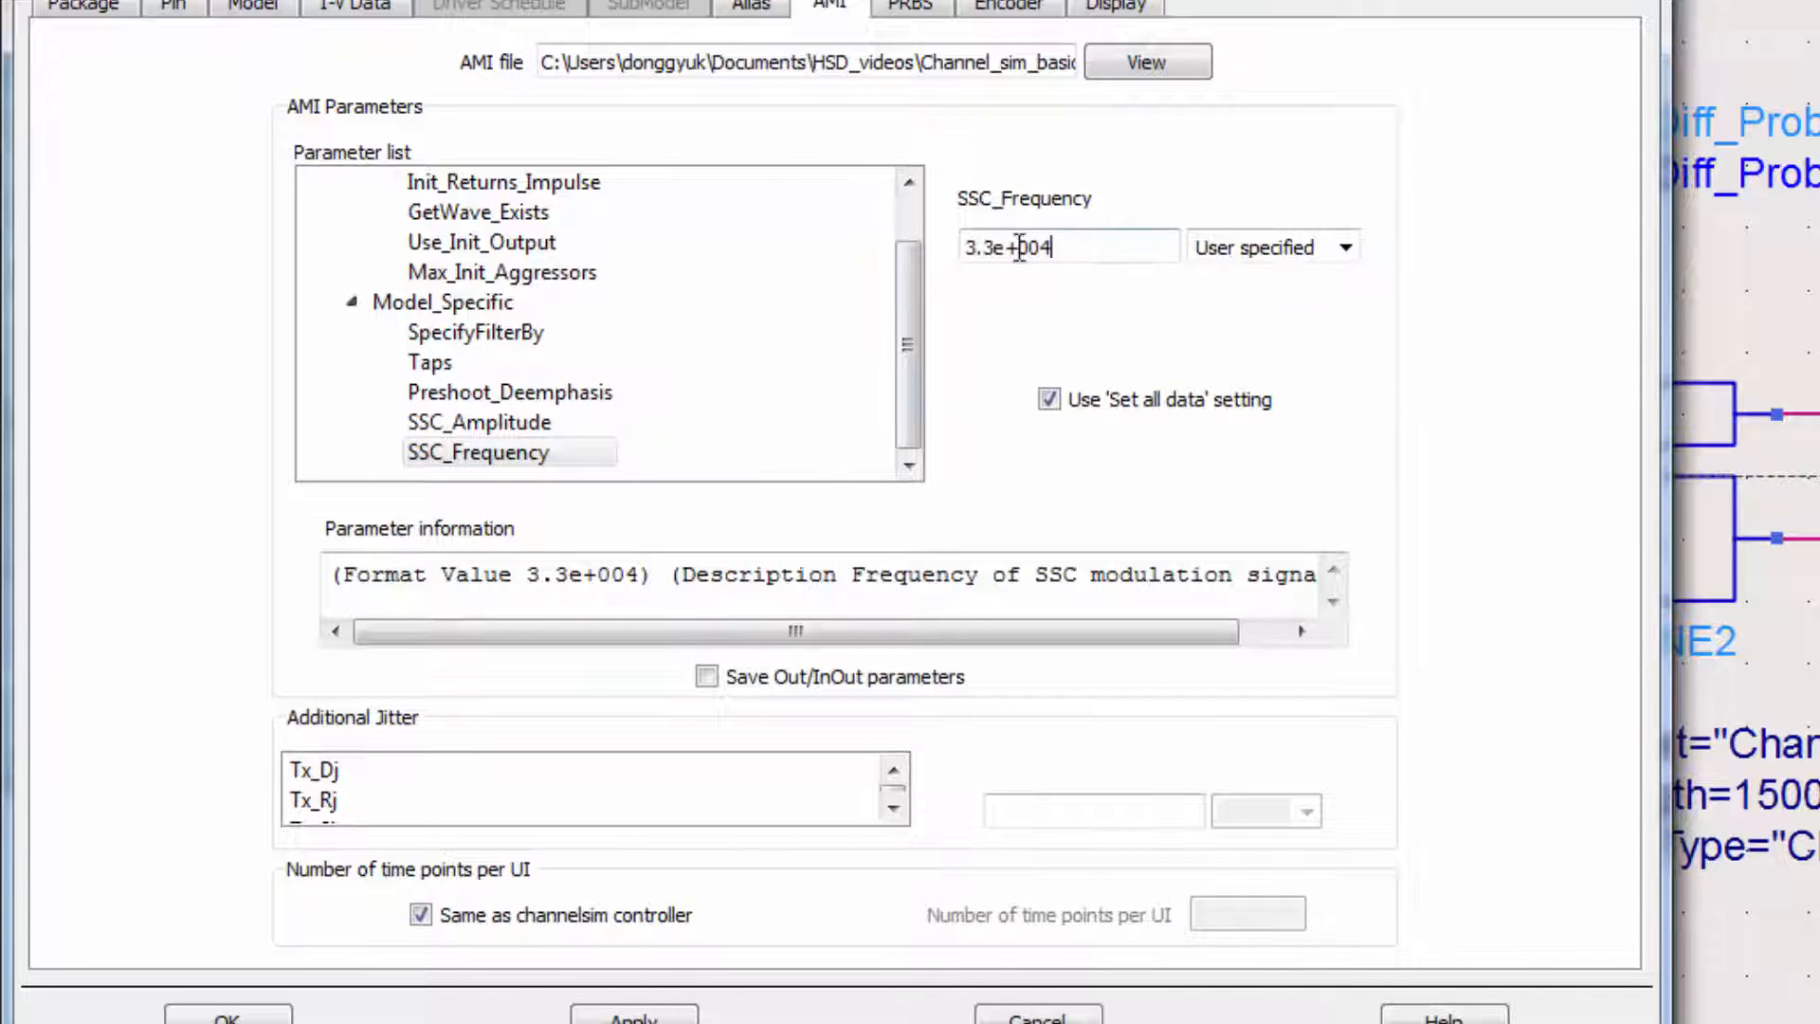
{"action": "type", "text": "0"}
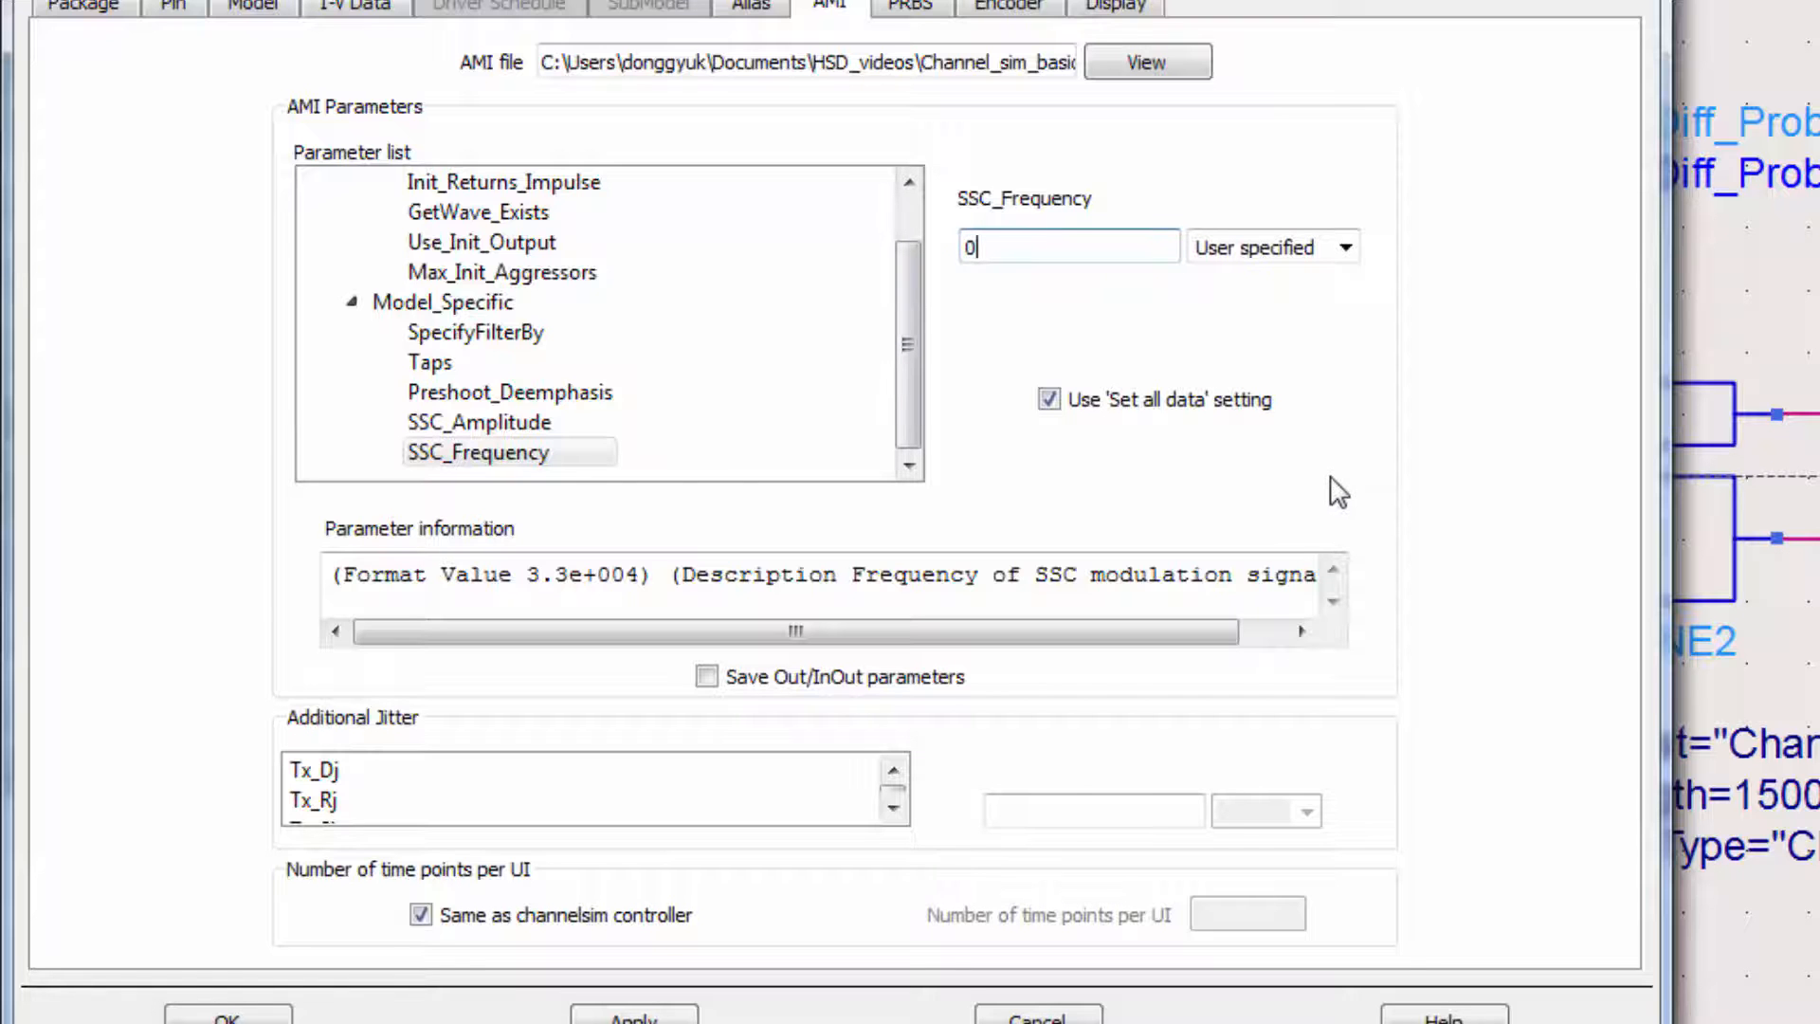
{"action": "mouse_move", "coordinate": [1443, 487]}
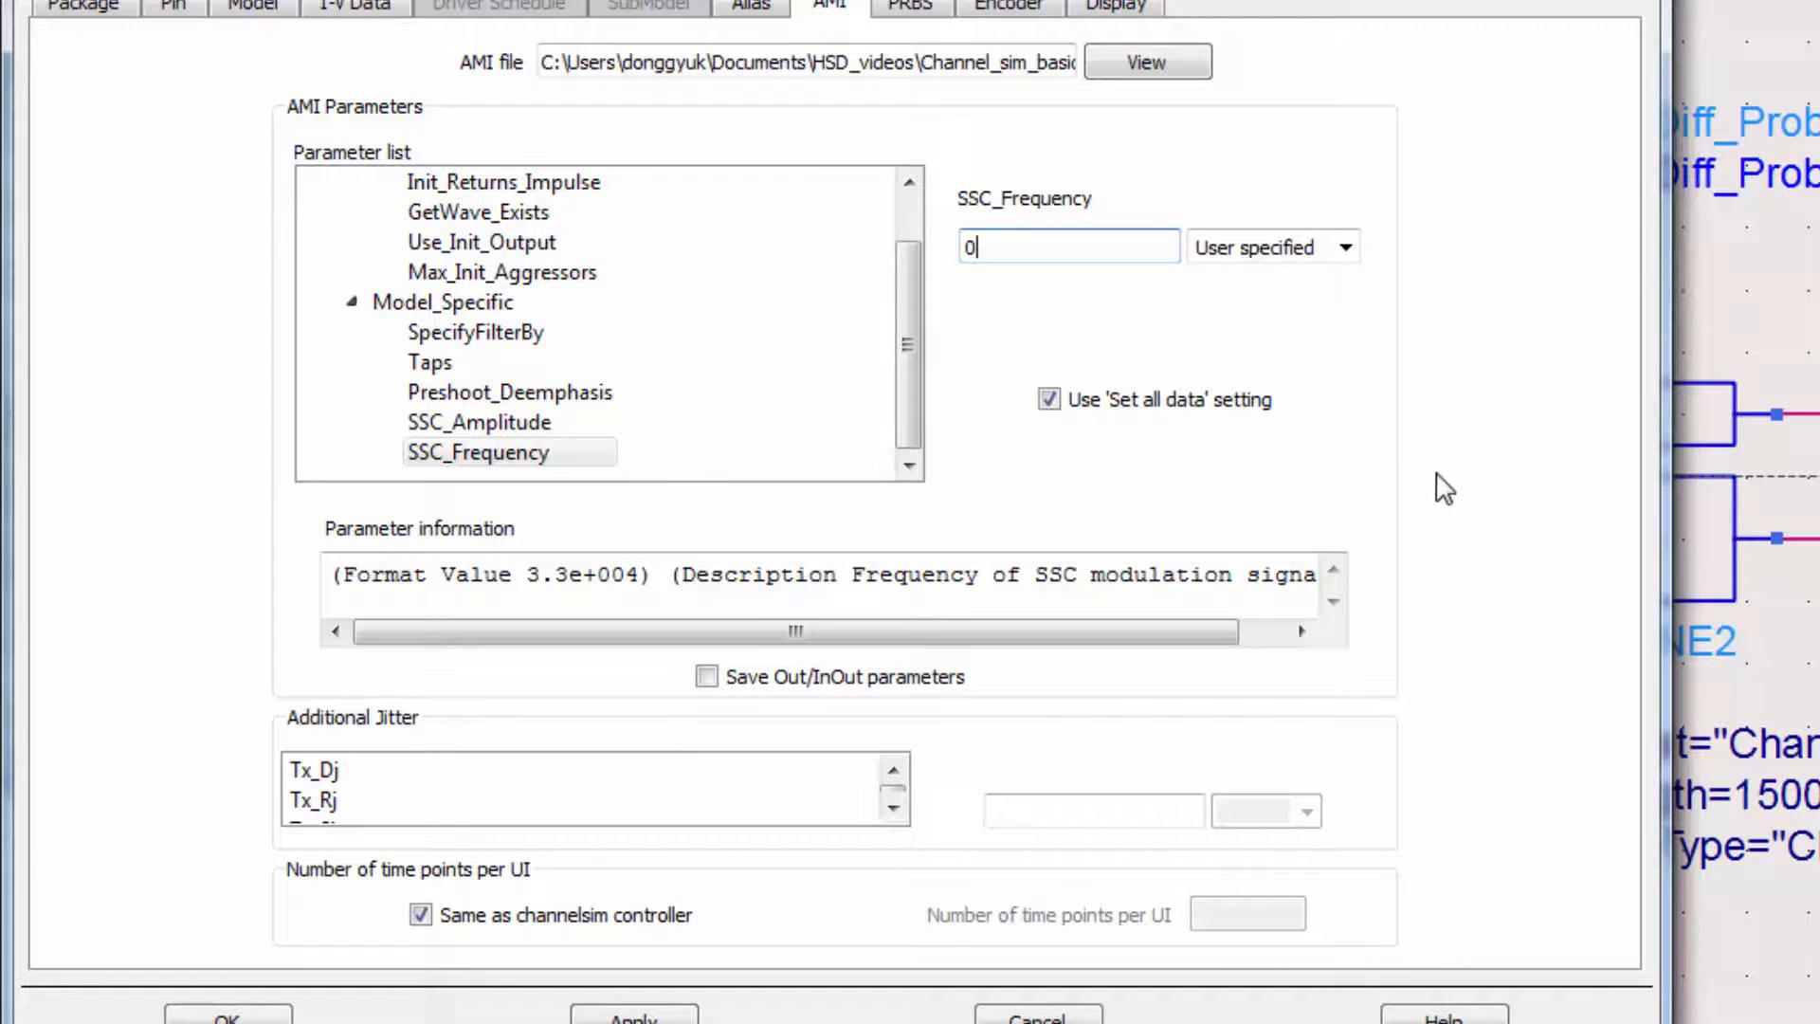